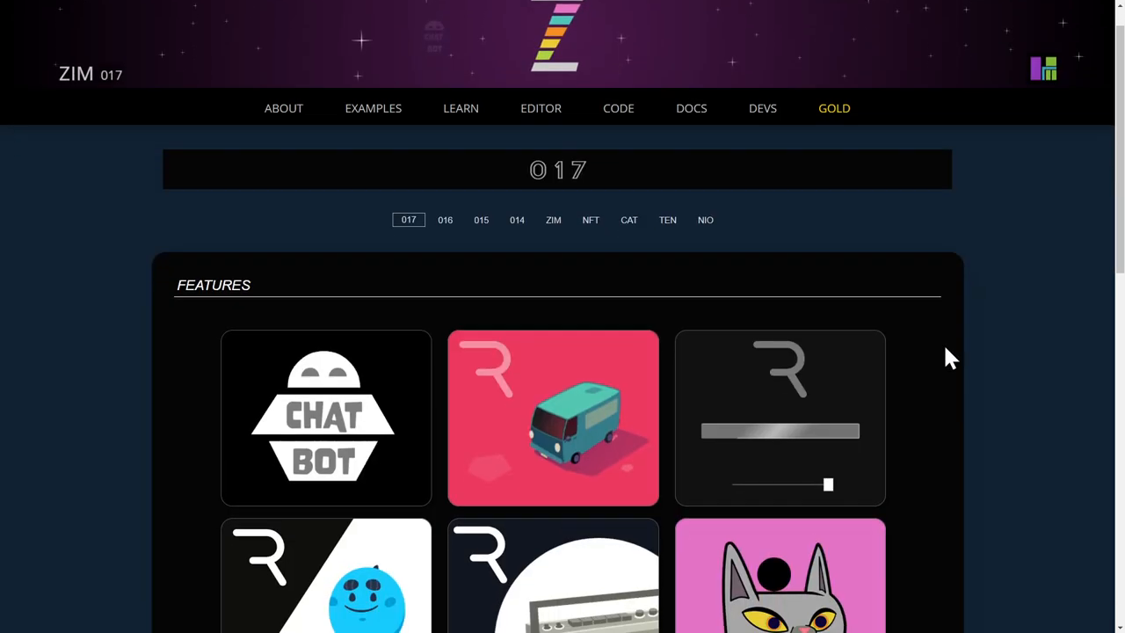
# - Scroll below the ZIM 017 feature tiles and open the full ZIM Updates page
pyautogui.scroll(-3)
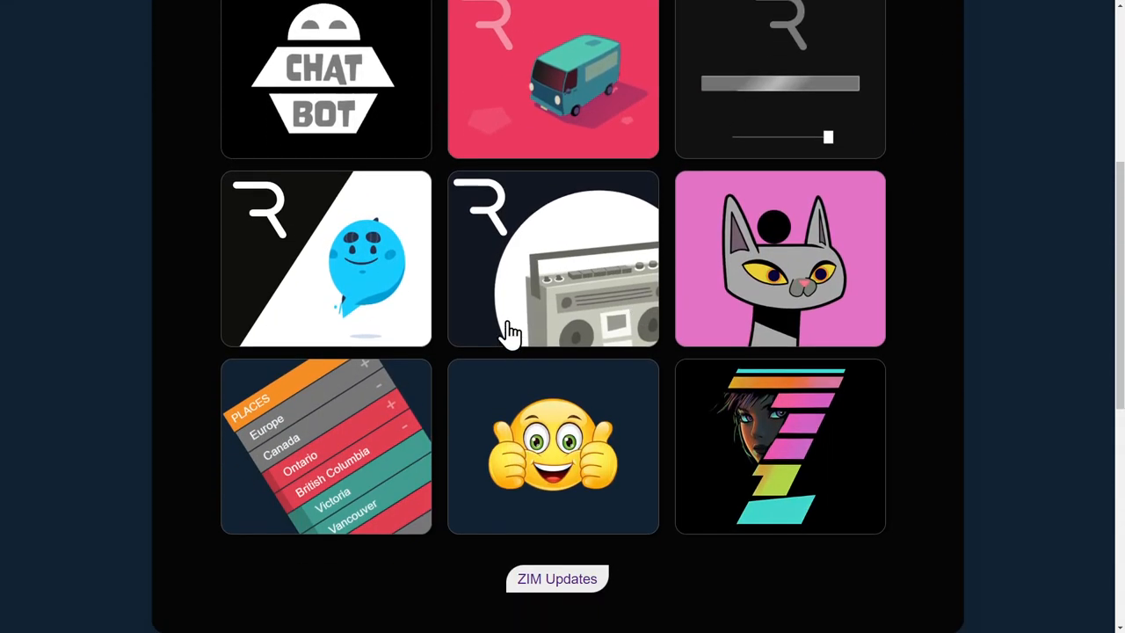
pyautogui.moveTo(596, 443)
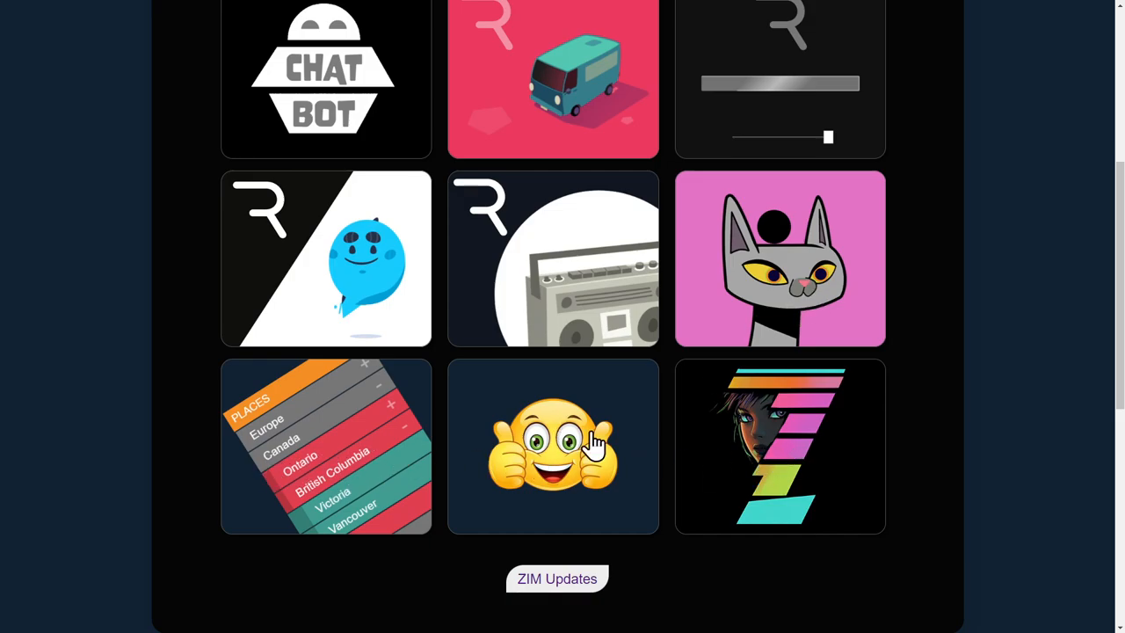
pyautogui.moveTo(742, 464)
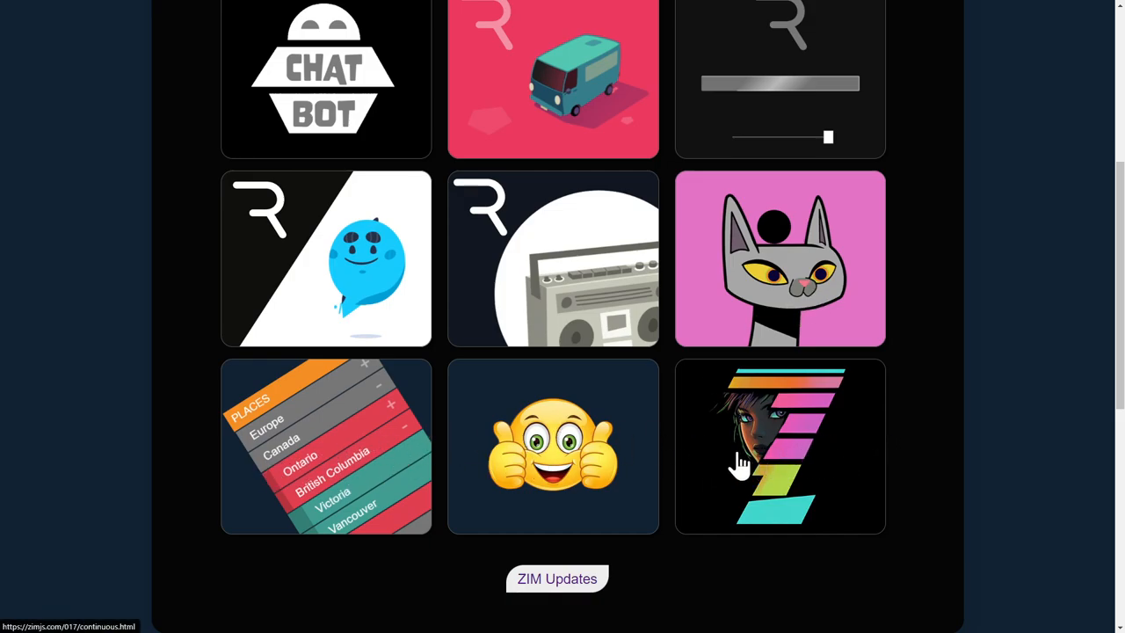
pyautogui.scroll(-3)
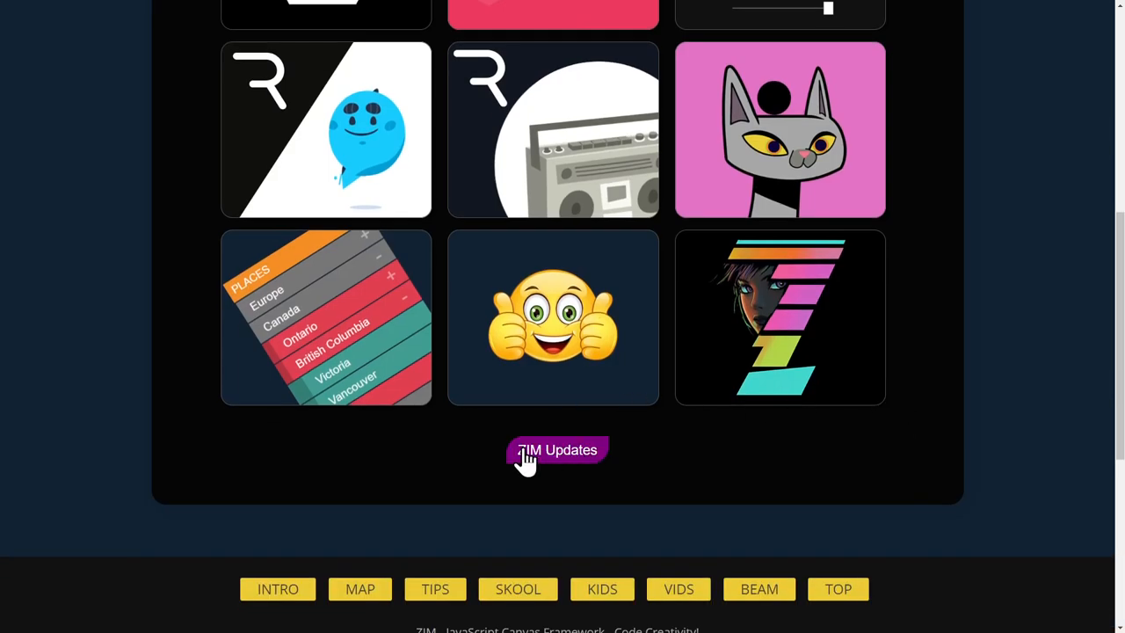
pyautogui.moveTo(557, 461)
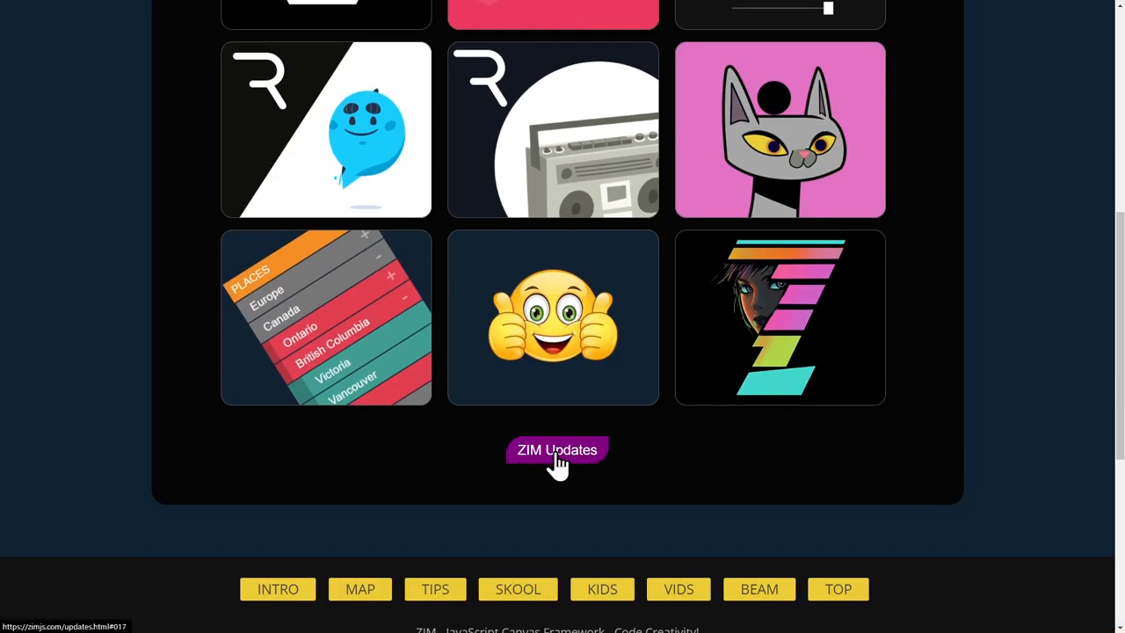
pyautogui.click(557, 450)
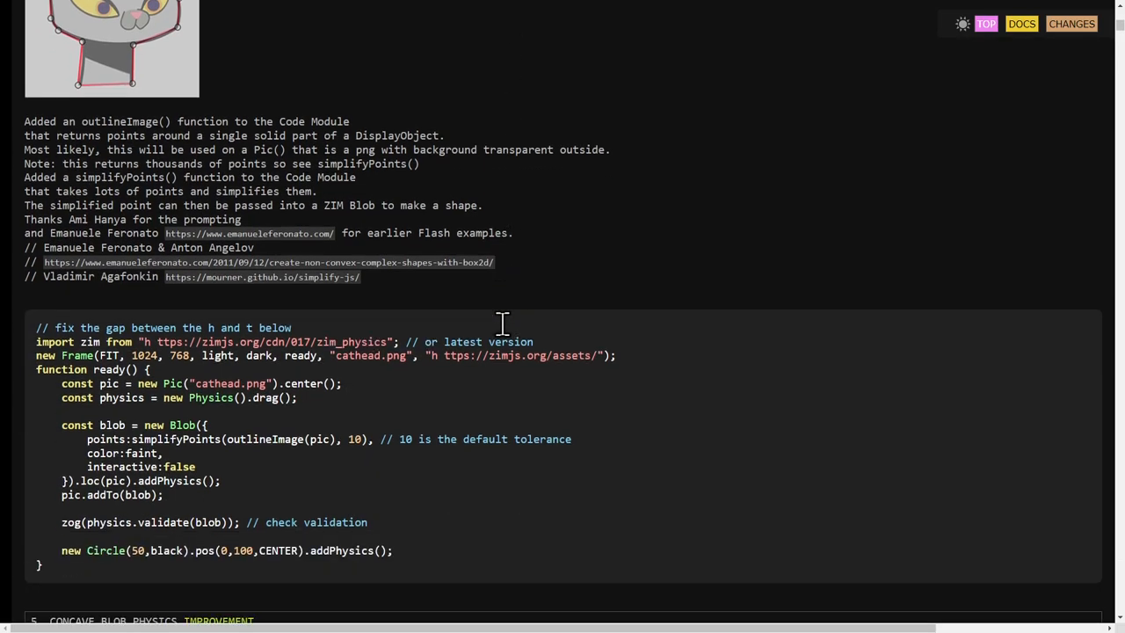
pyautogui.scroll(3)
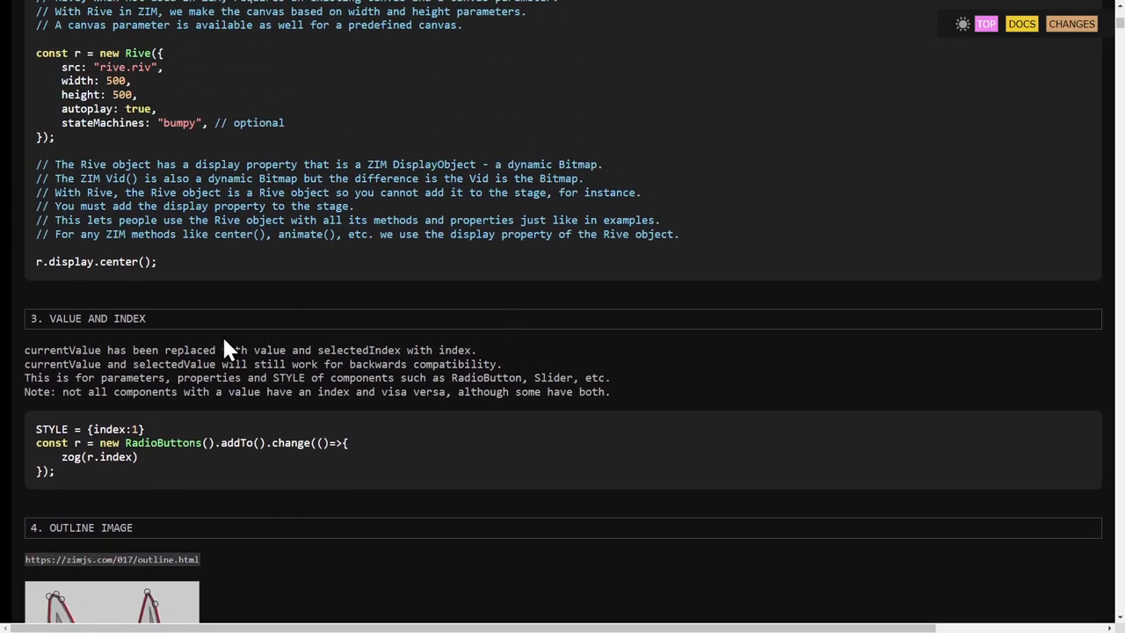
pyautogui.doubleClick(97, 318)
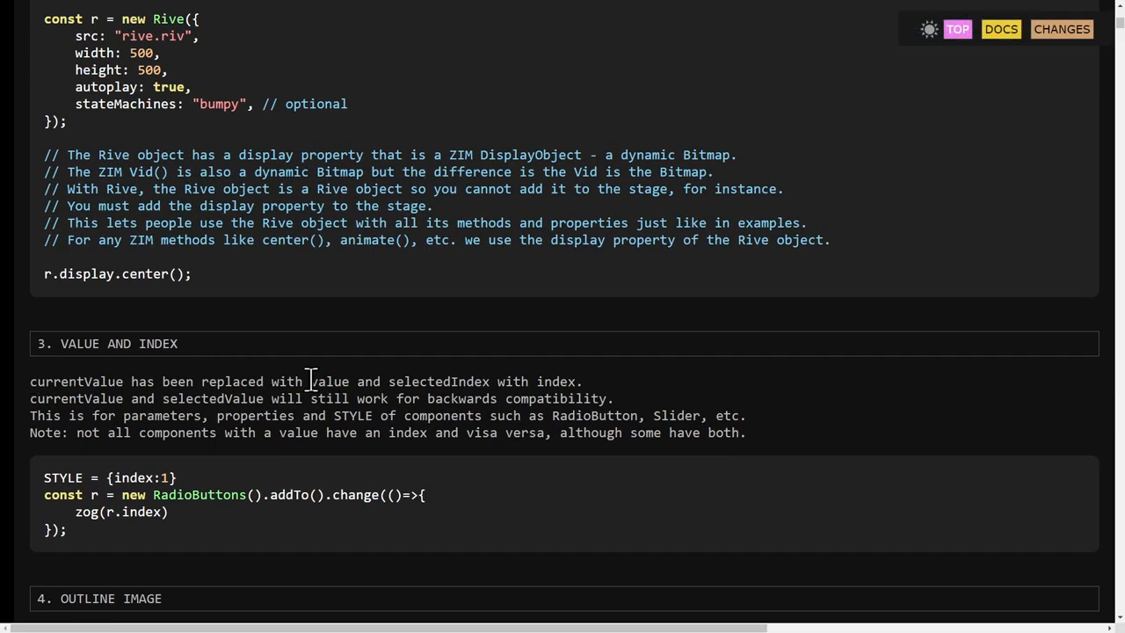
pyautogui.doubleClick(454, 380)
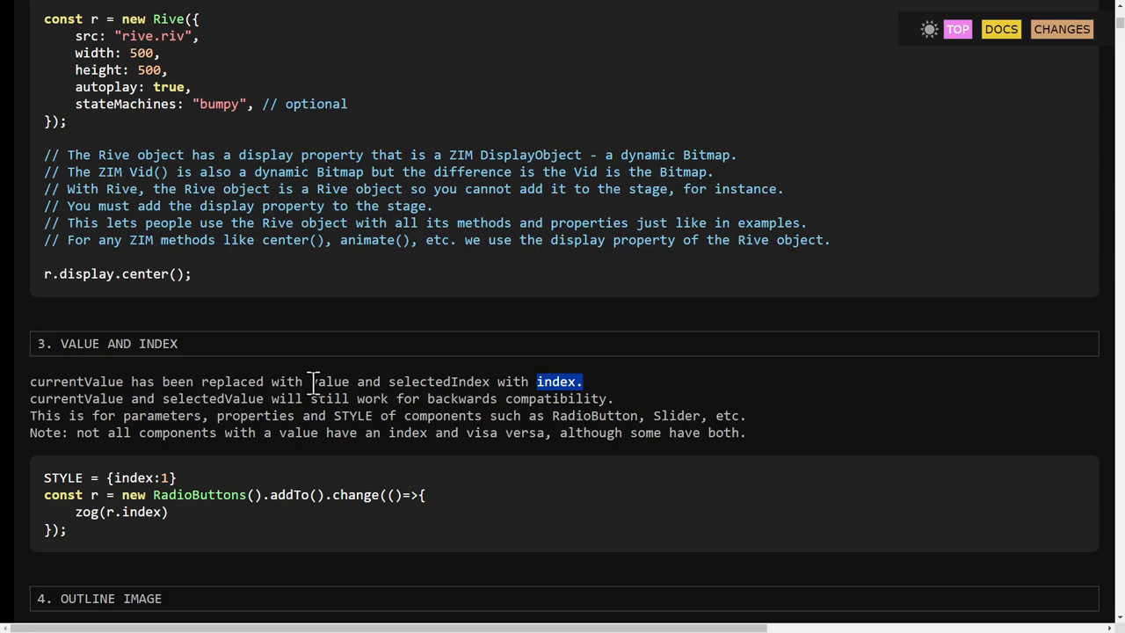
pyautogui.doubleClick(75, 381)
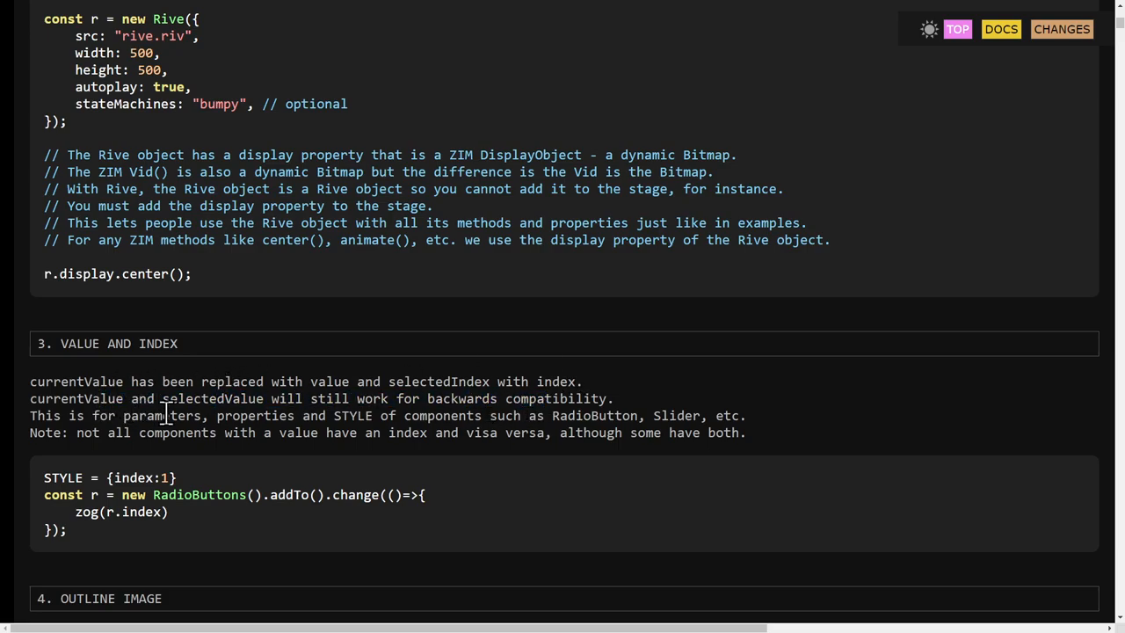
pyautogui.moveTo(664, 456)
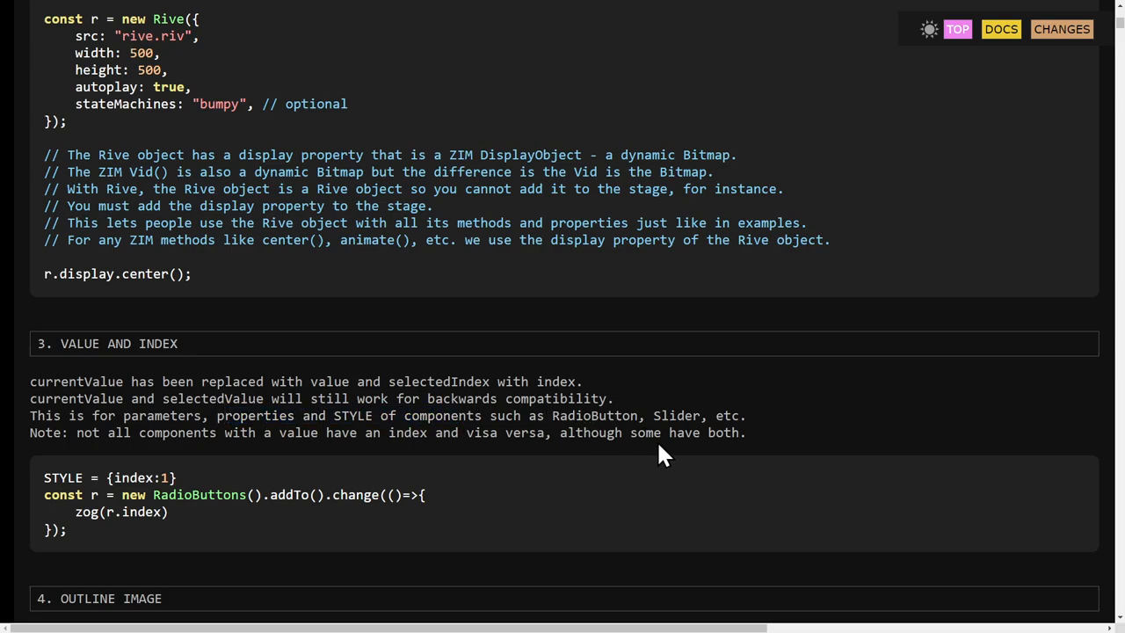
pyautogui.moveTo(727, 413)
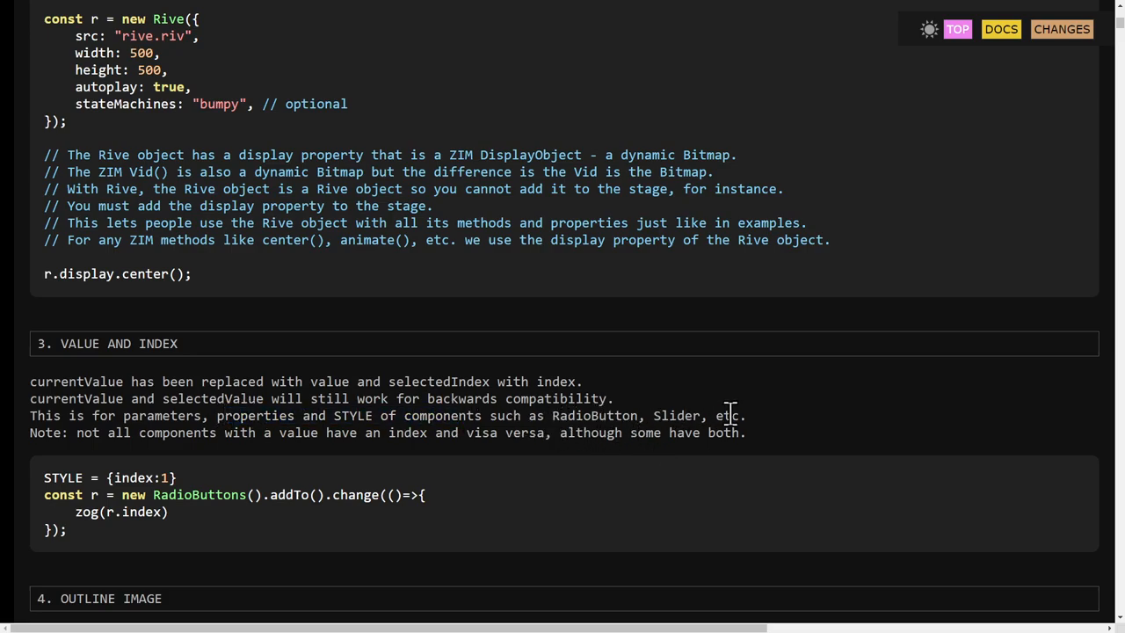
pyautogui.moveTo(712, 416)
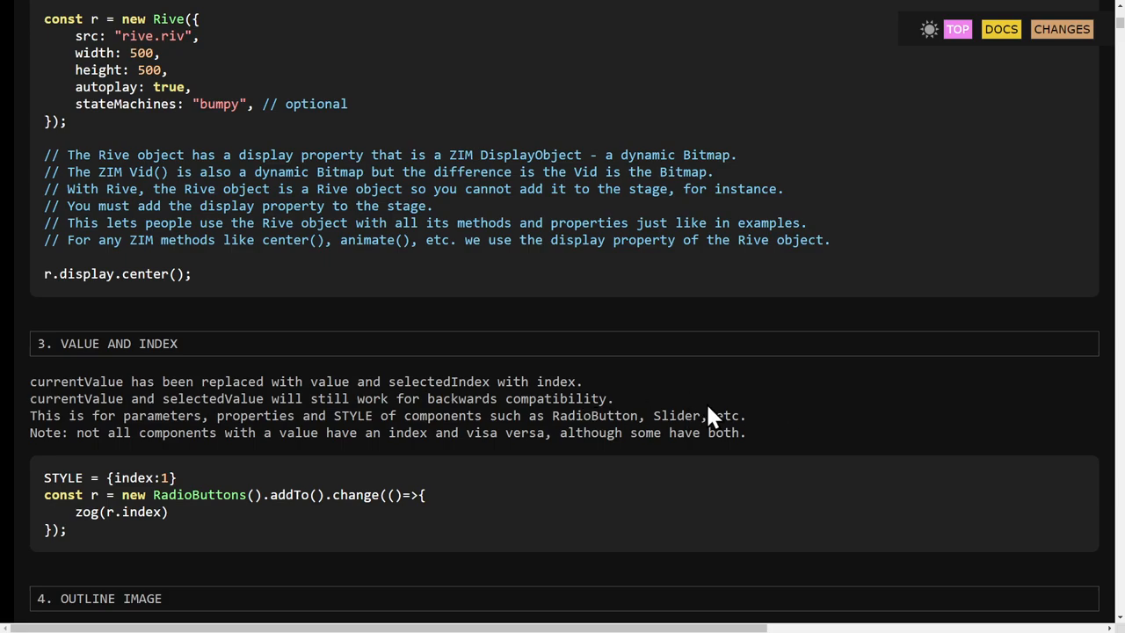
pyautogui.doubleClick(559, 382)
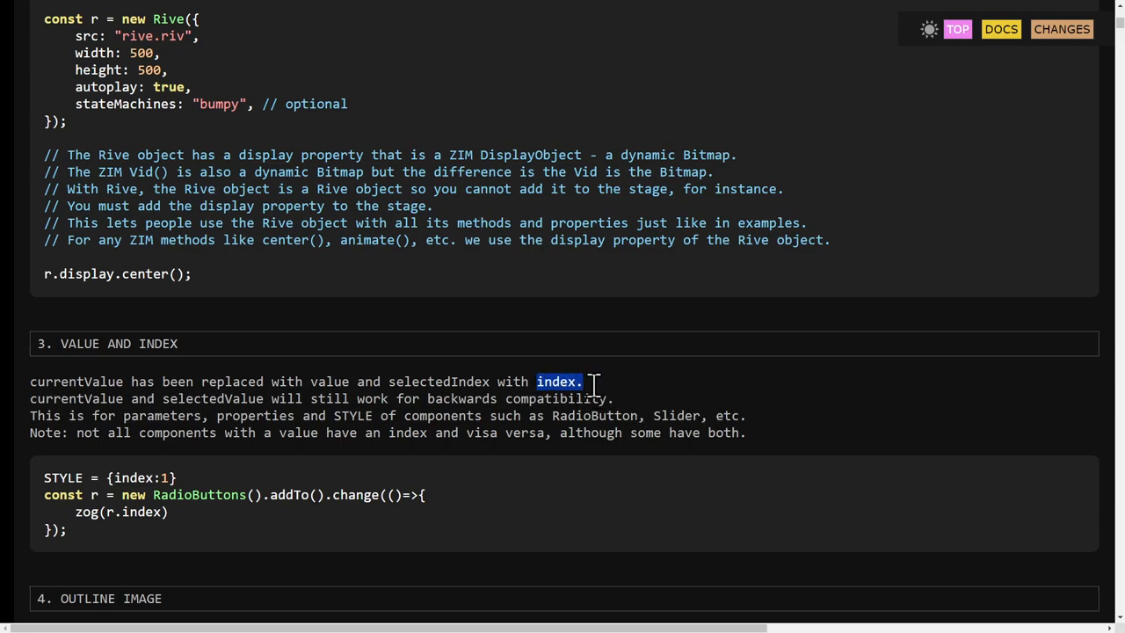
pyautogui.scroll(-3)
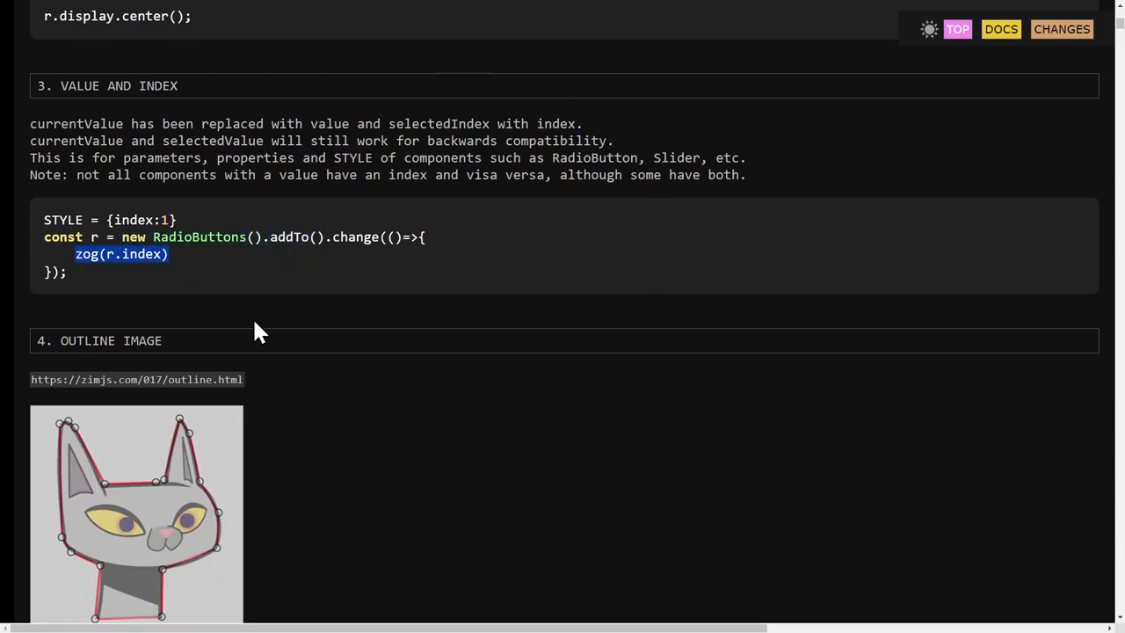
pyautogui.scroll(-3)
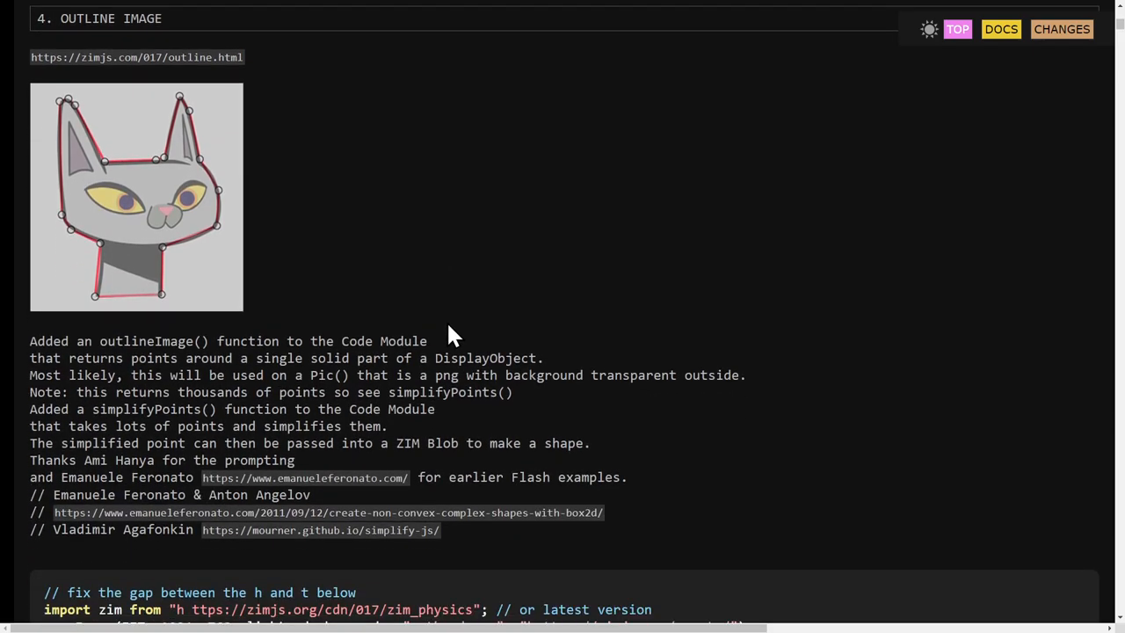
pyautogui.scroll(-3)
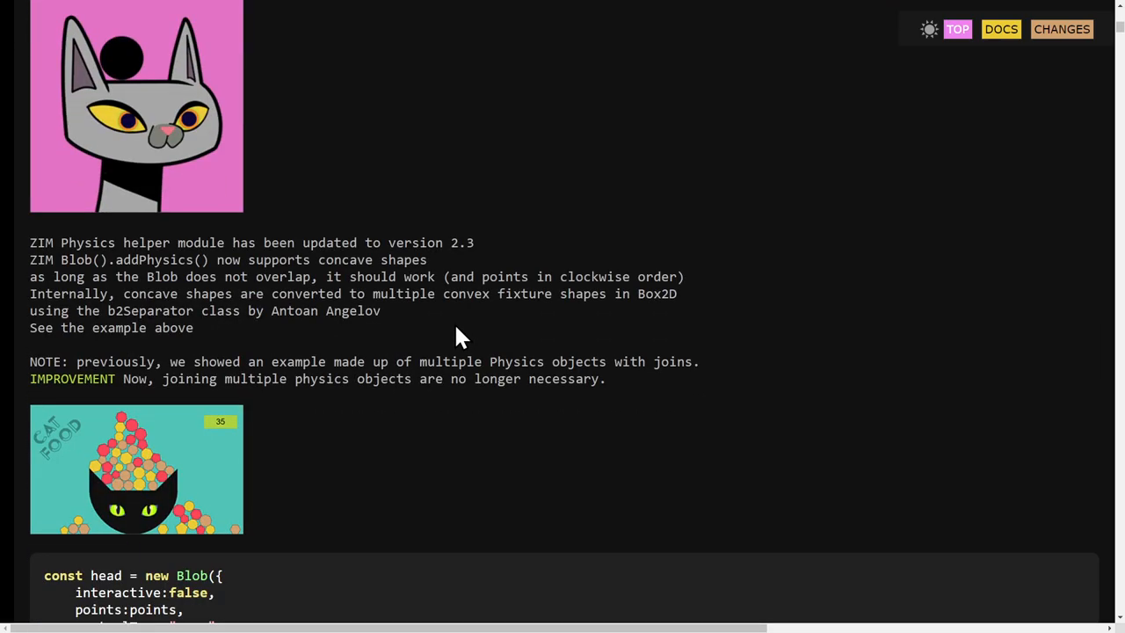
pyautogui.scroll(-3)
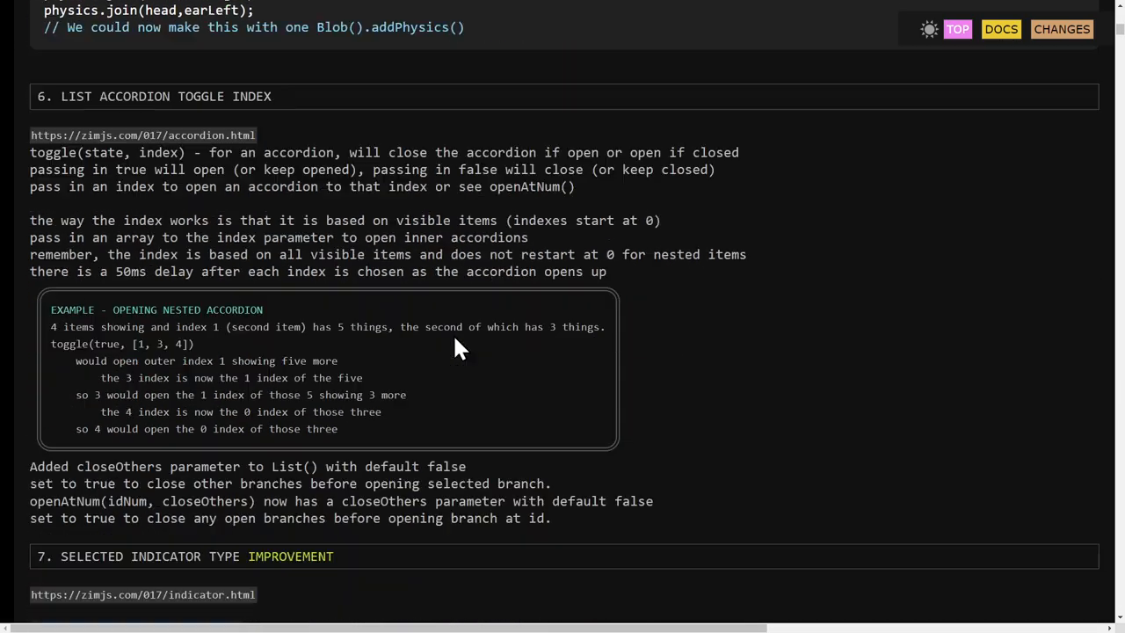
pyautogui.scroll(-3)
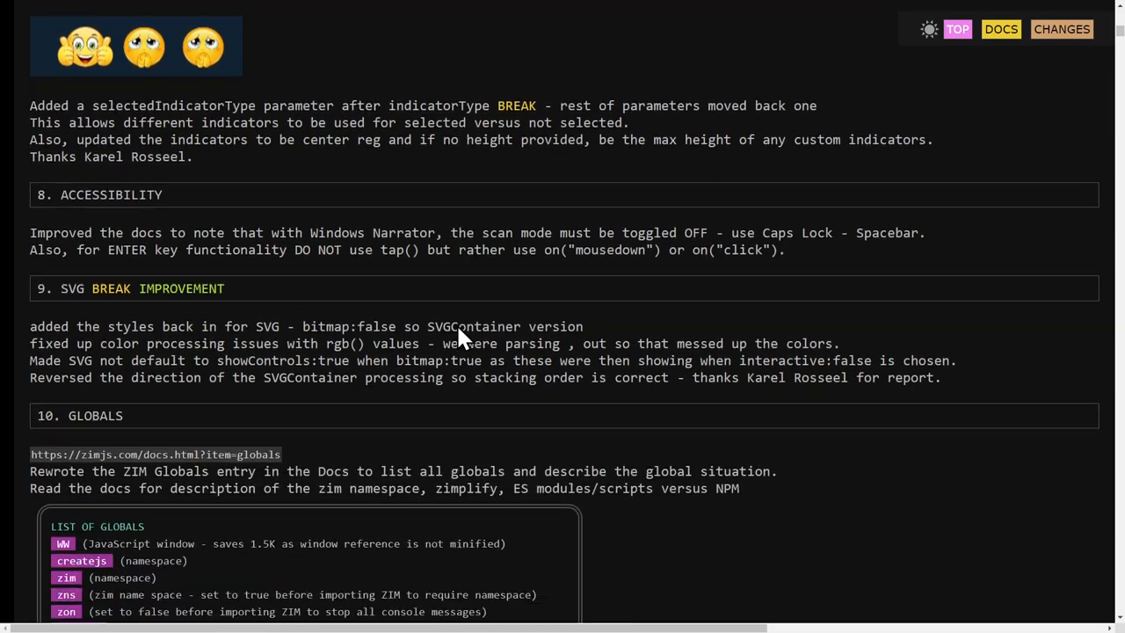
pyautogui.scroll(-3)
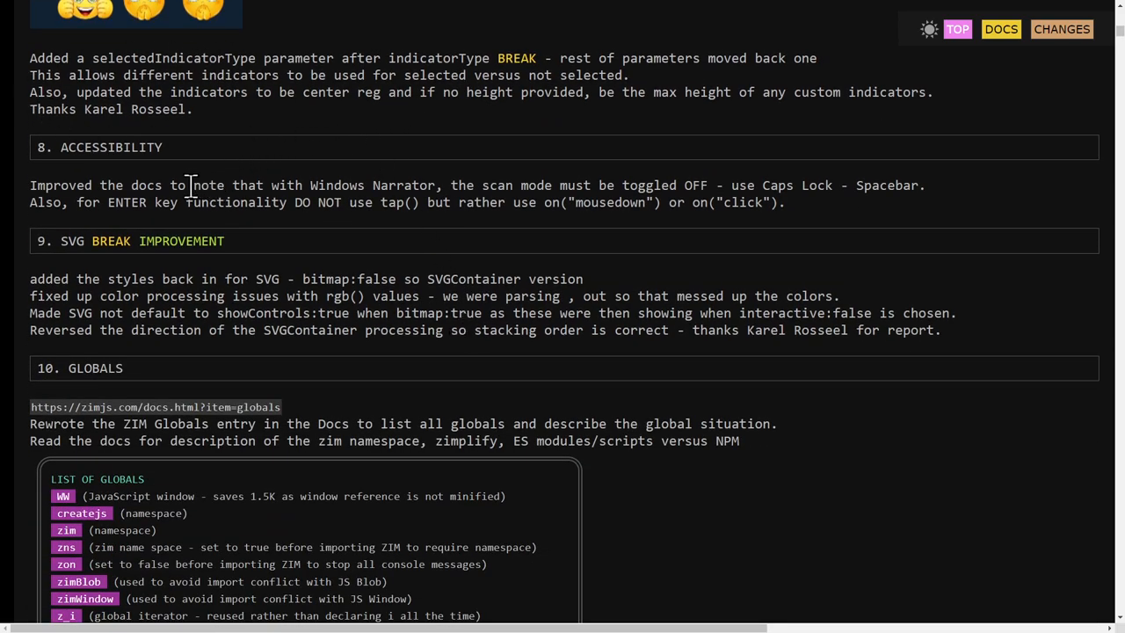
pyautogui.moveTo(123, 182)
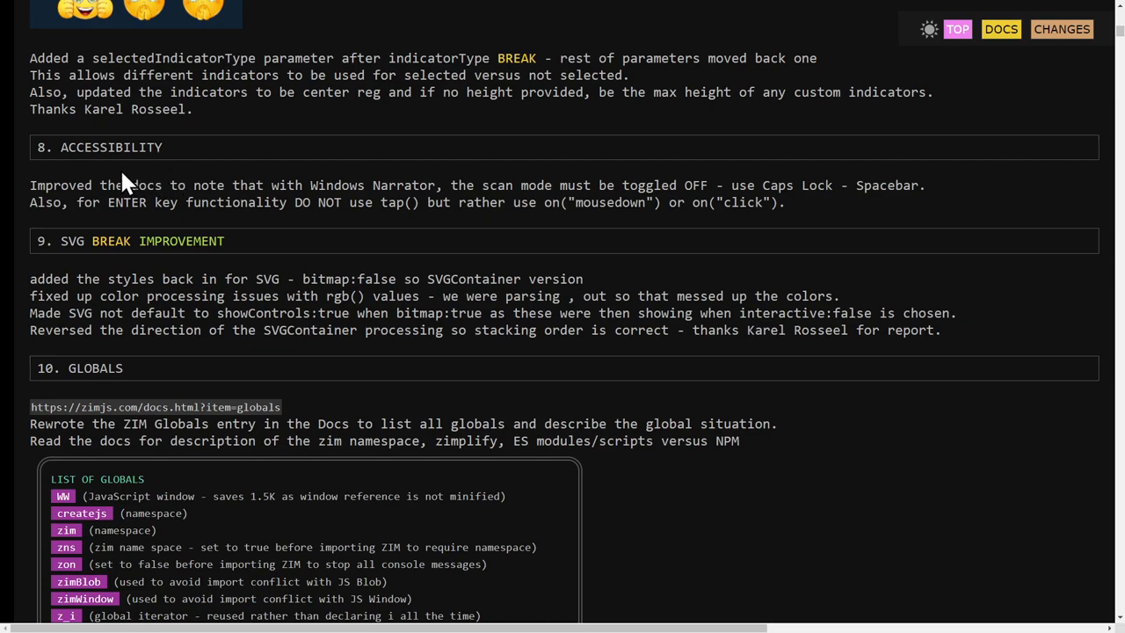
pyautogui.moveTo(106, 185); pyautogui.dragTo(302, 185)
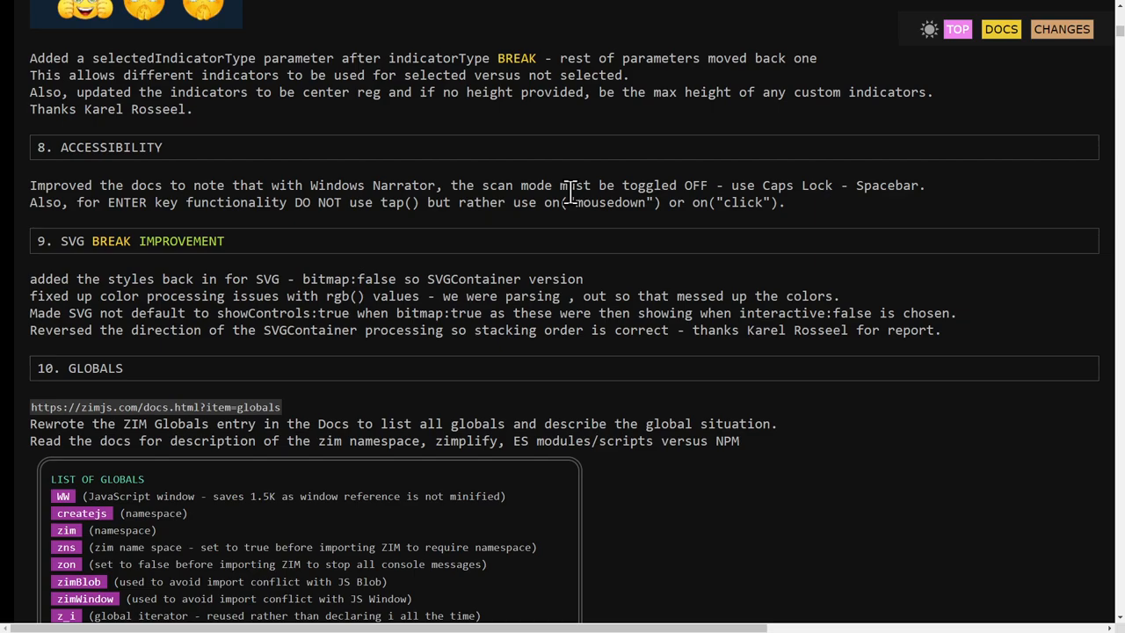
pyautogui.moveTo(548, 190)
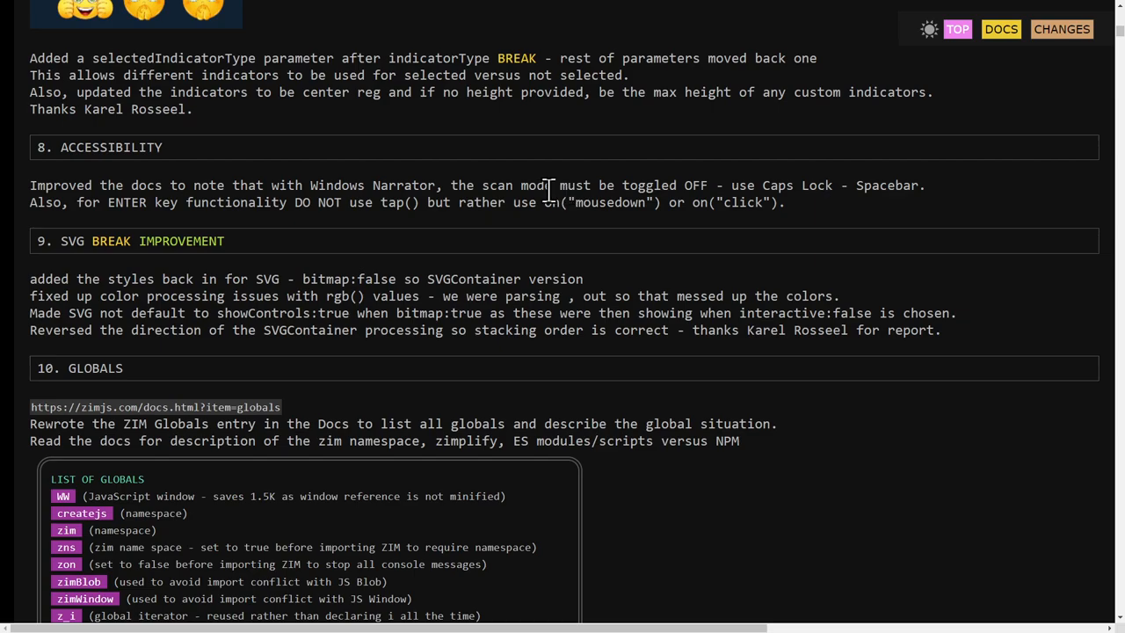
pyautogui.moveTo(484, 184)
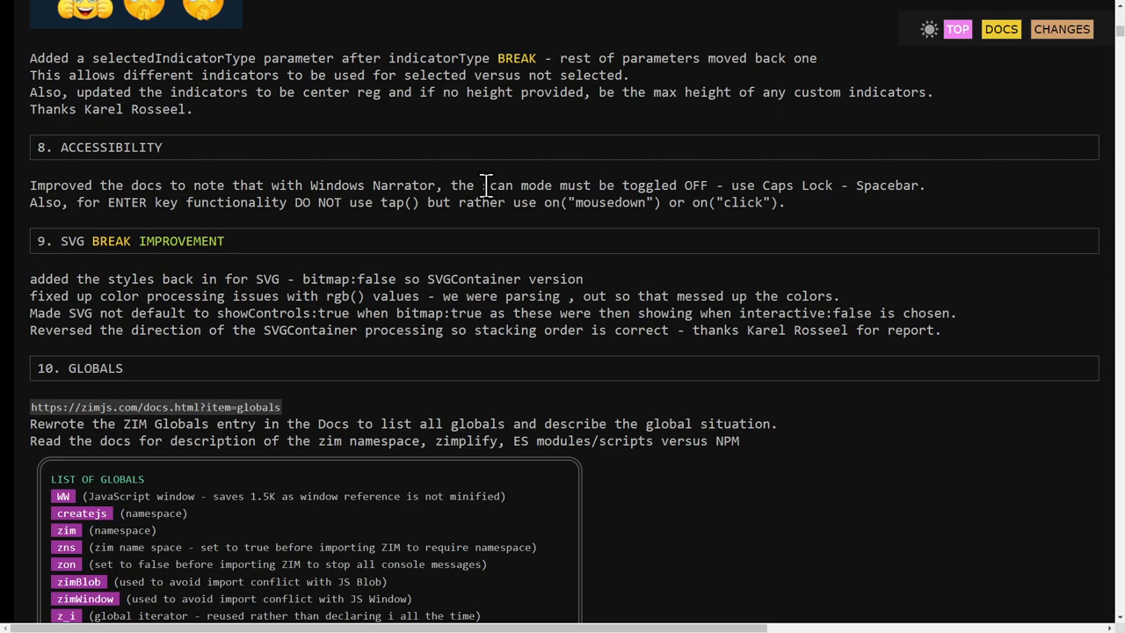
pyautogui.moveTo(488, 187); pyautogui.dragTo(707, 186)
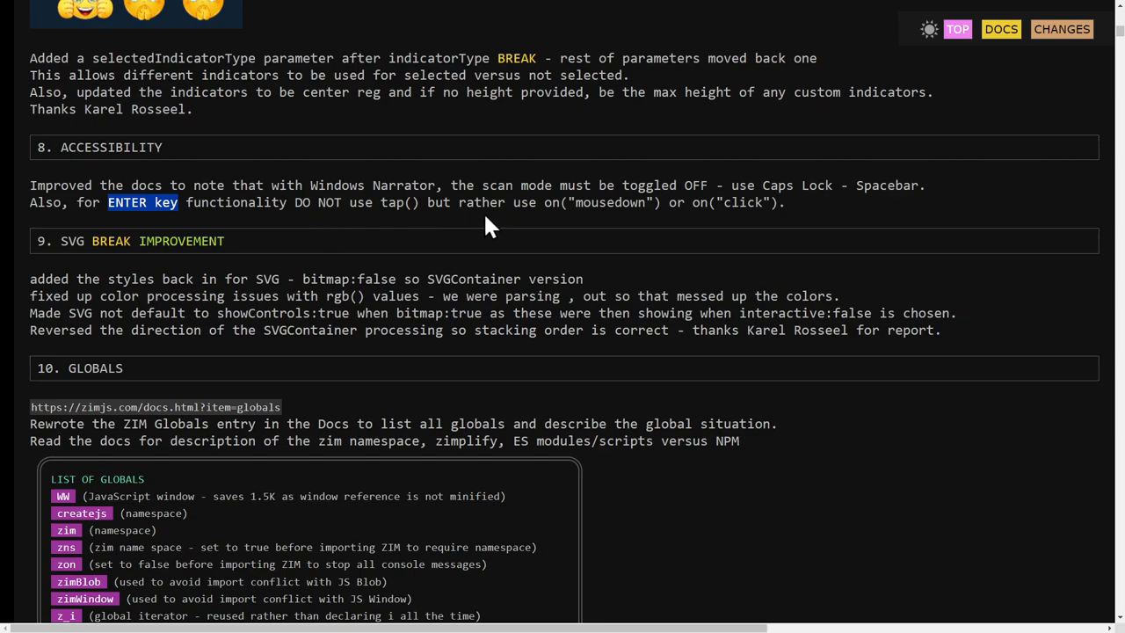
pyautogui.moveTo(502, 246)
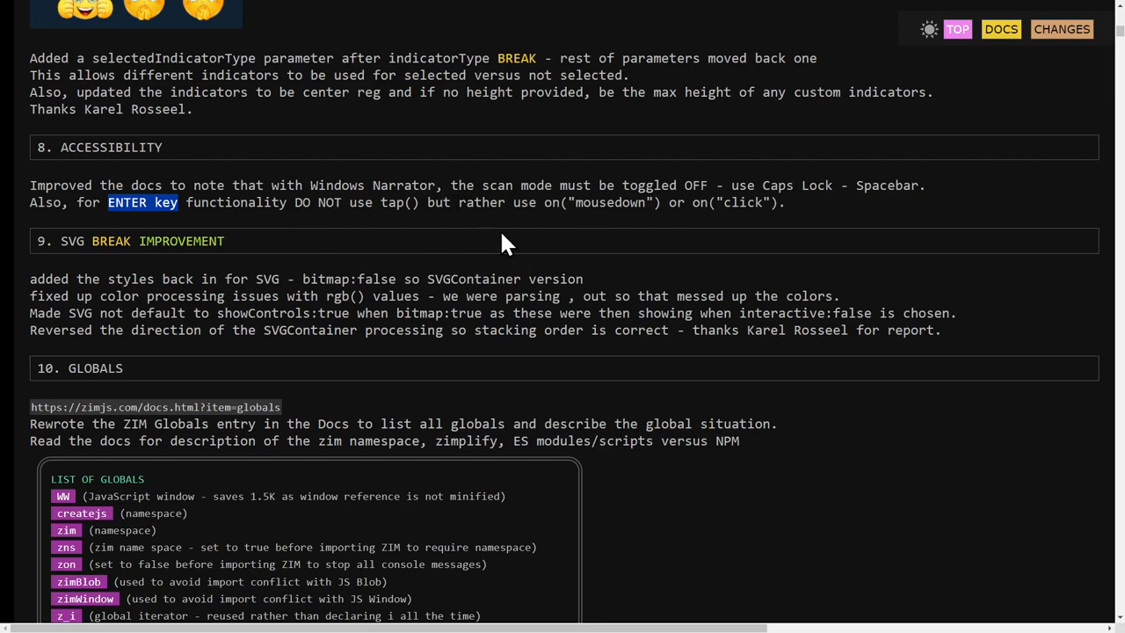
pyautogui.moveTo(369, 202)
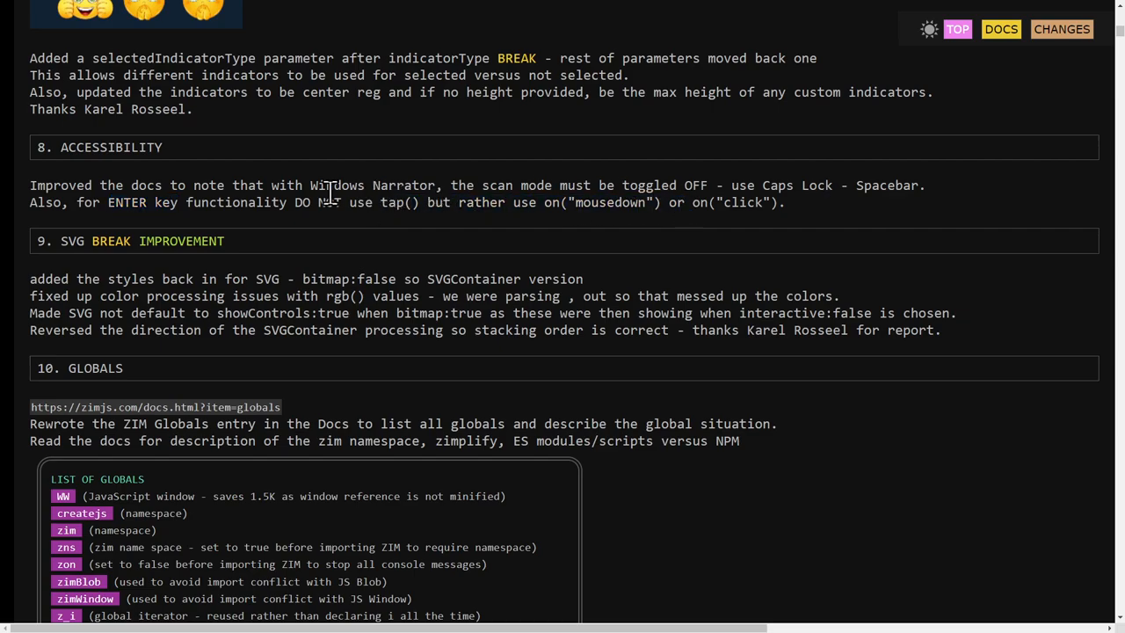
pyautogui.scroll(-3)
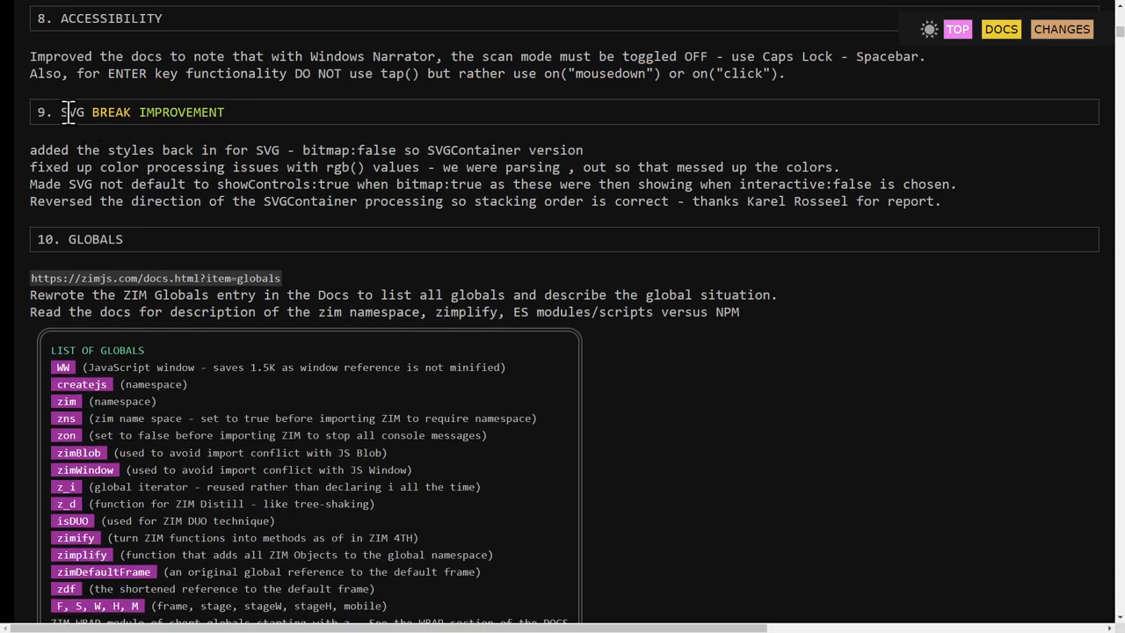
pyautogui.moveTo(68, 149); pyautogui.dragTo(940, 201)
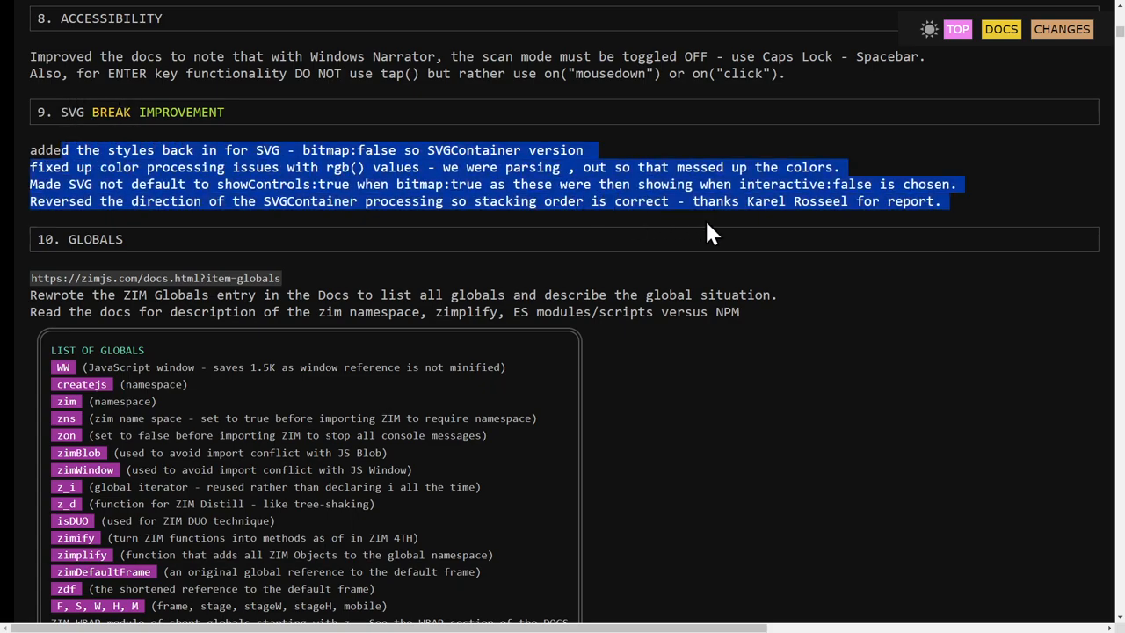
pyautogui.scroll(-3)
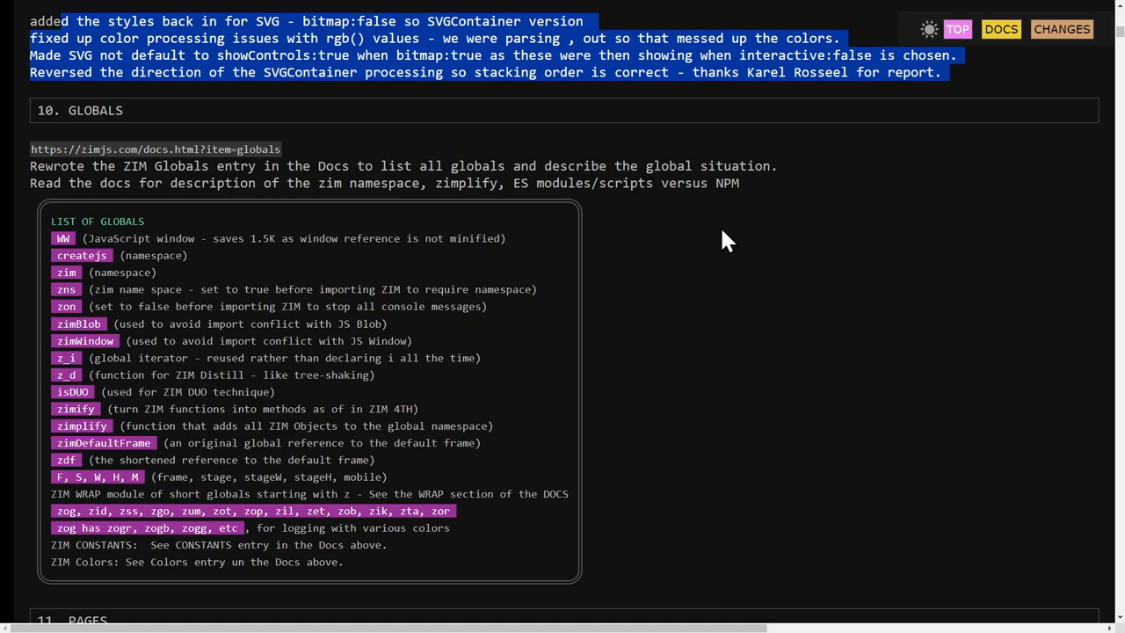
pyautogui.scroll(-3)
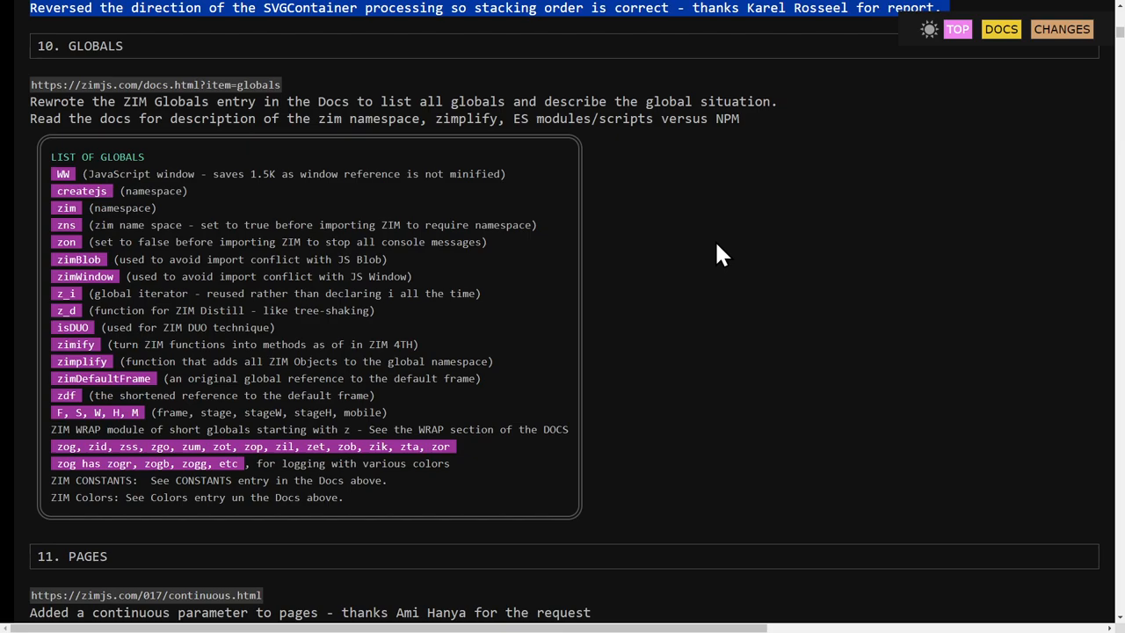
pyautogui.moveTo(116, 102)
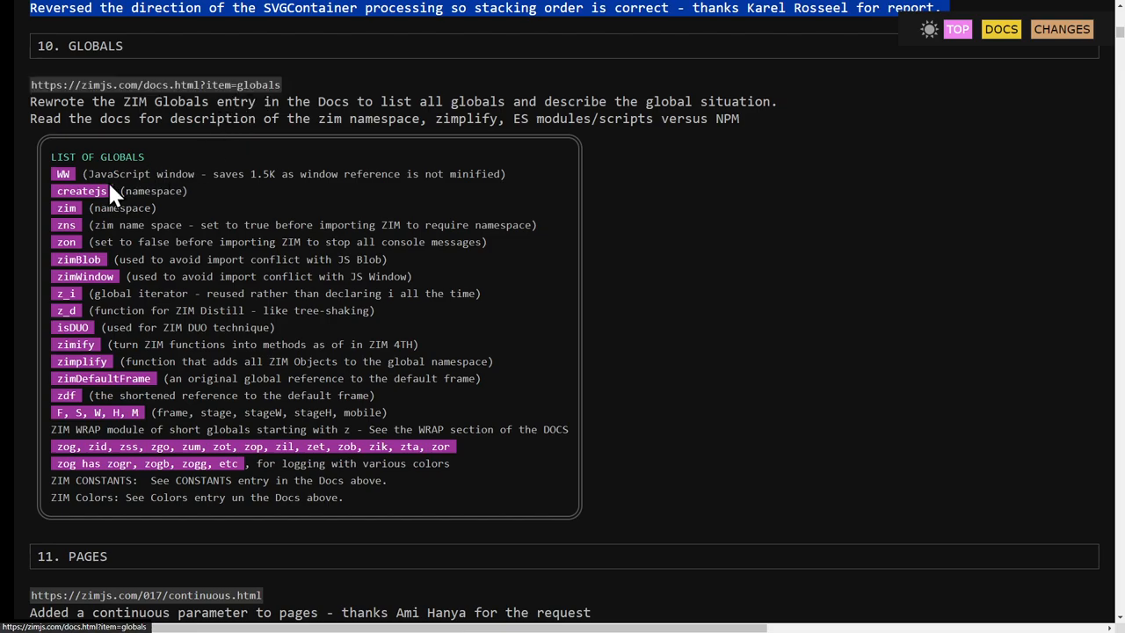
pyautogui.moveTo(74, 436)
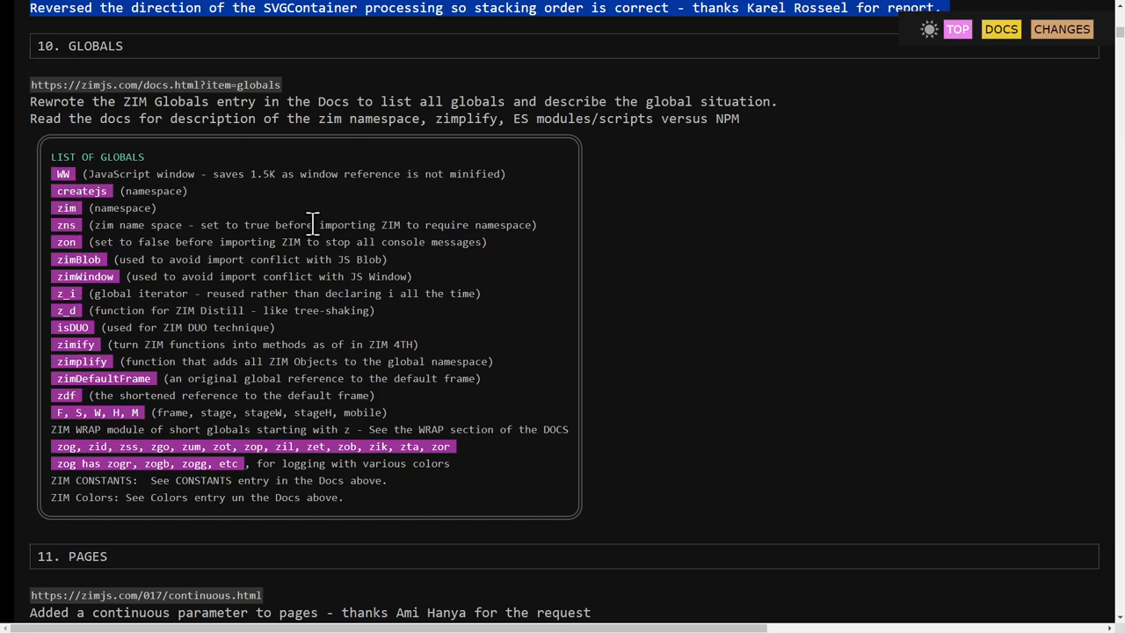
pyautogui.moveTo(736, 307)
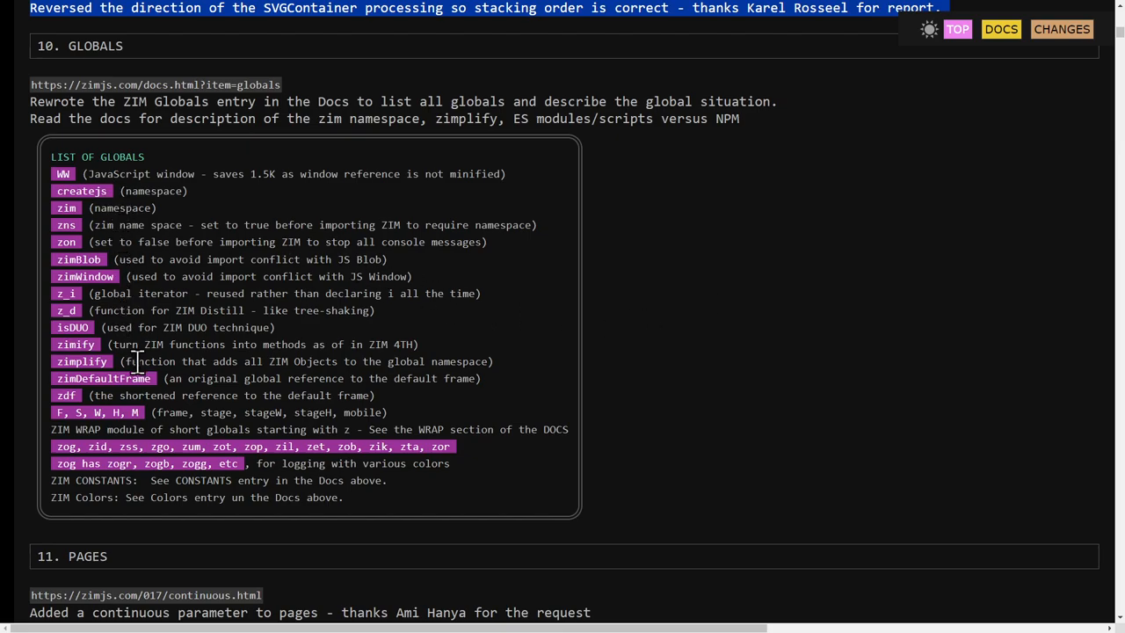
pyautogui.moveTo(376, 412)
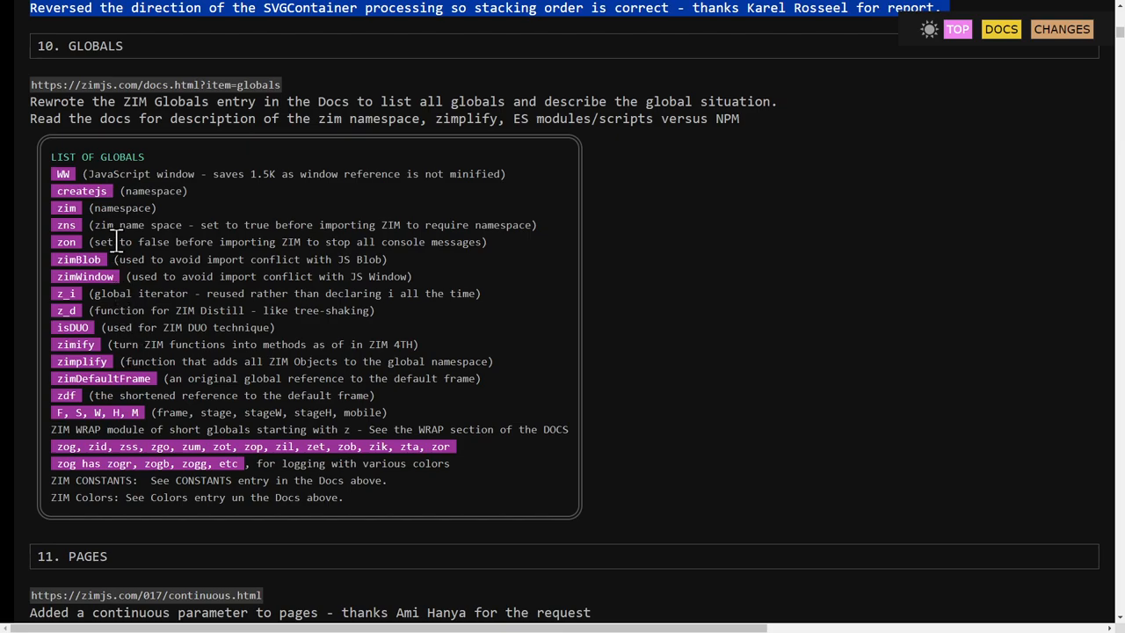
pyautogui.moveTo(360, 418)
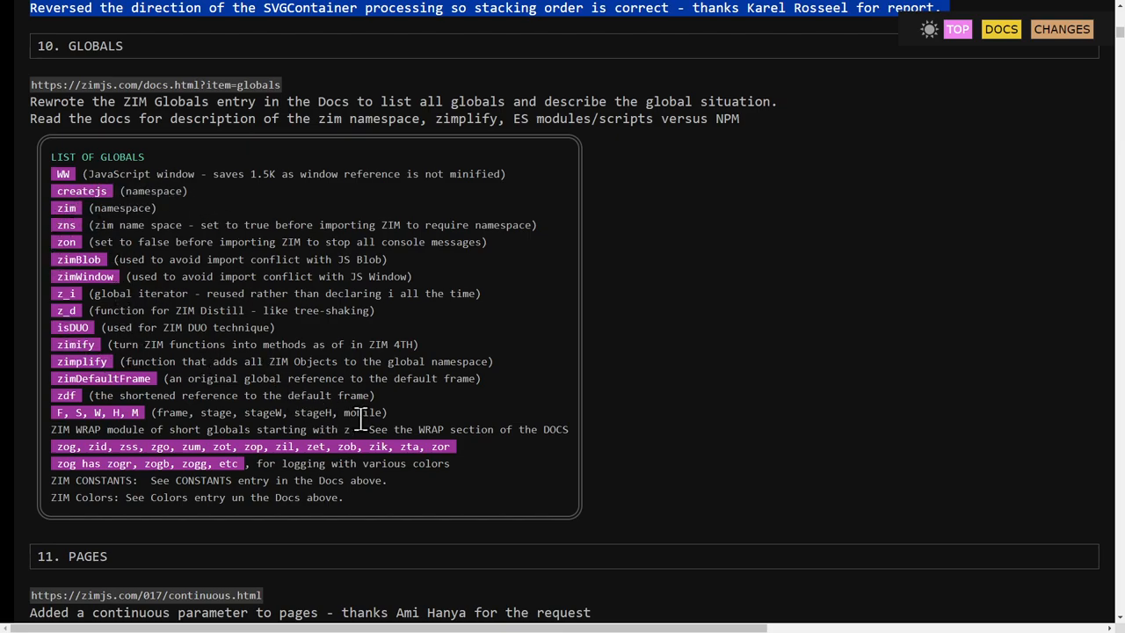
pyautogui.scroll(-3)
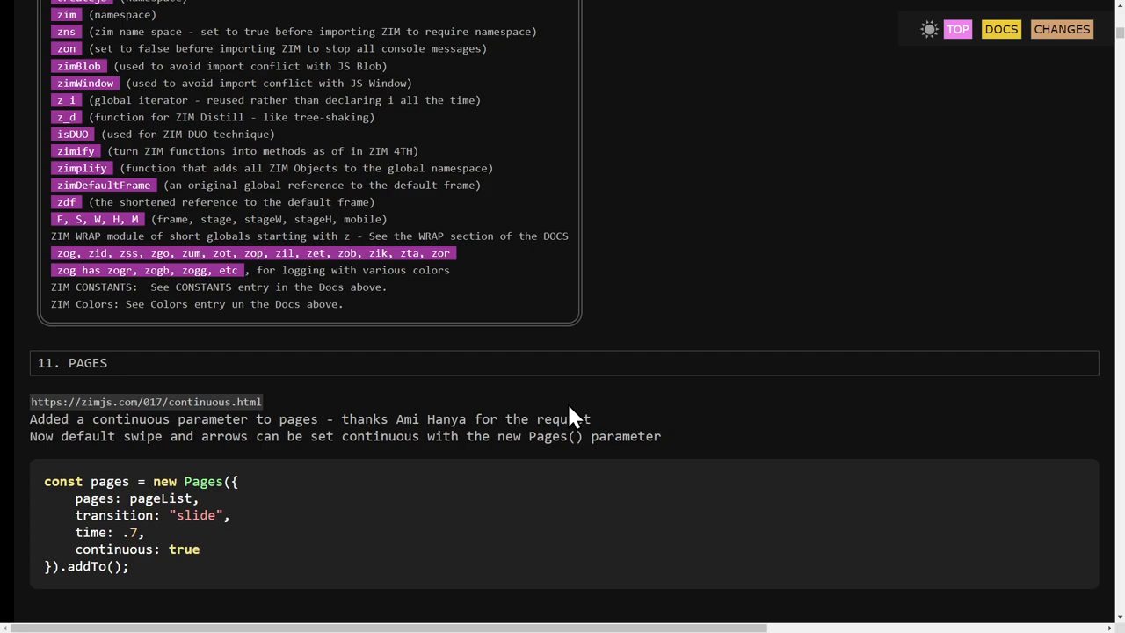
pyautogui.moveTo(471, 345)
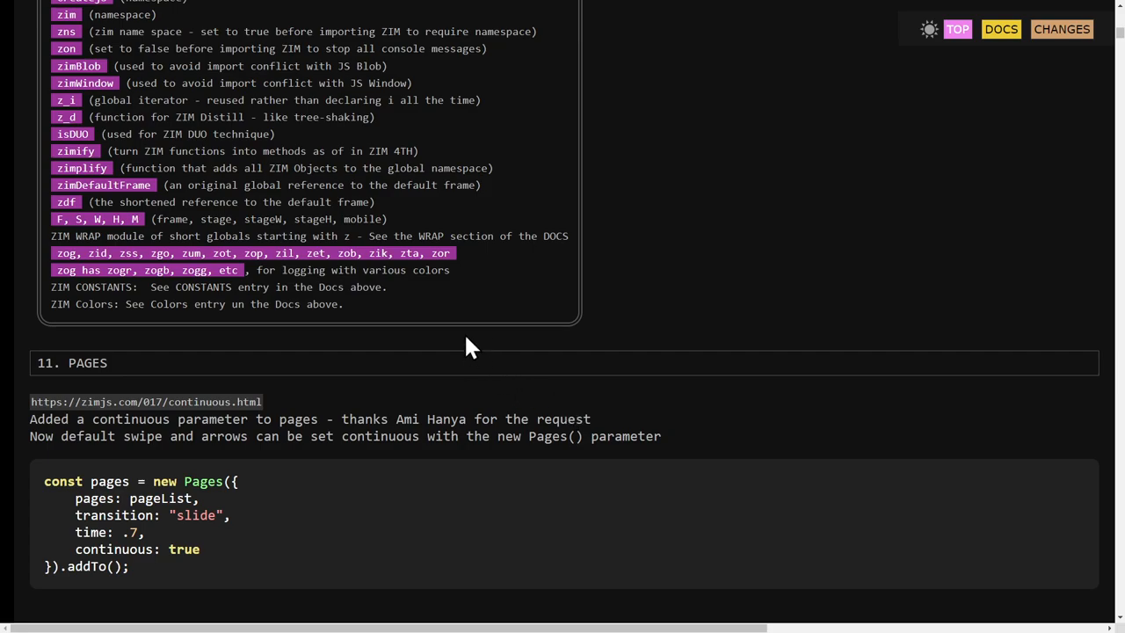
pyautogui.scroll(3)
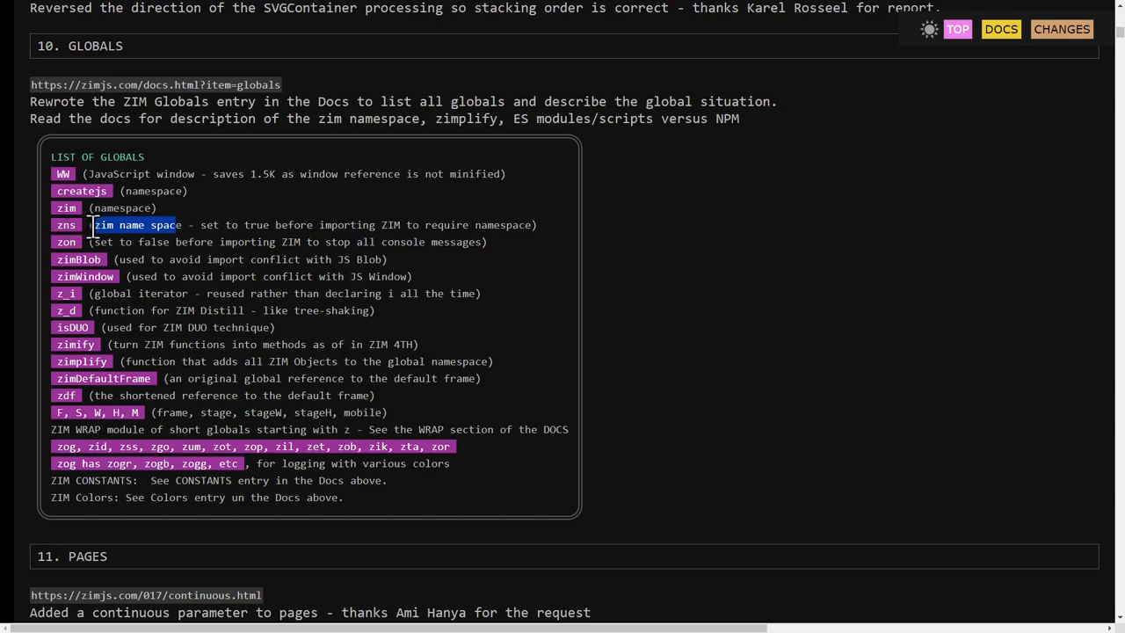
pyautogui.moveTo(268, 267)
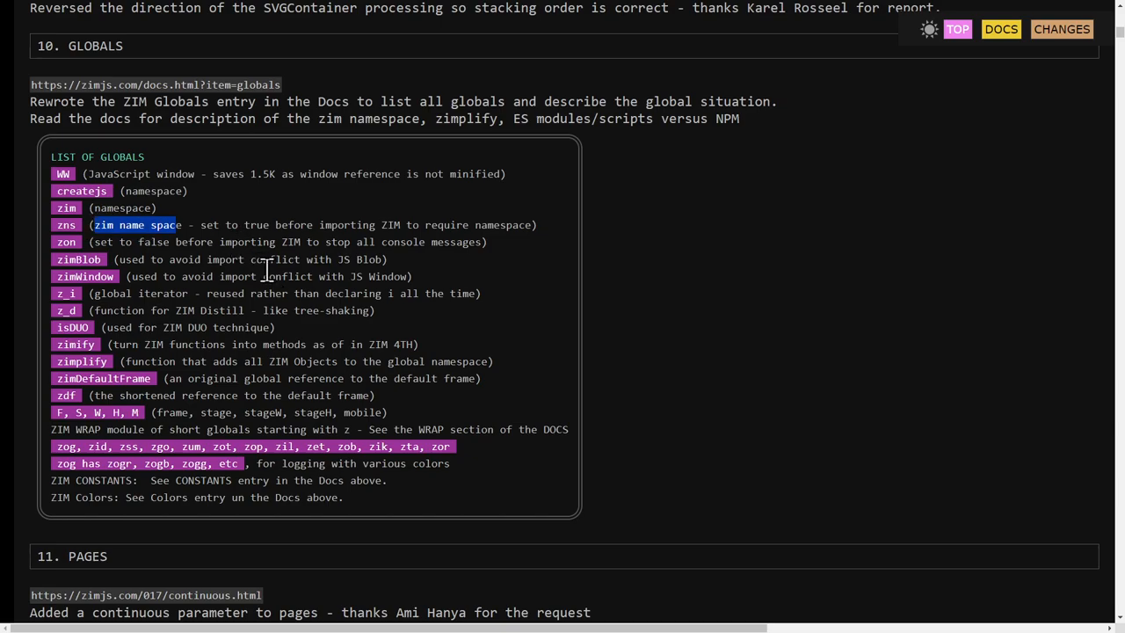
pyautogui.moveTo(202, 230)
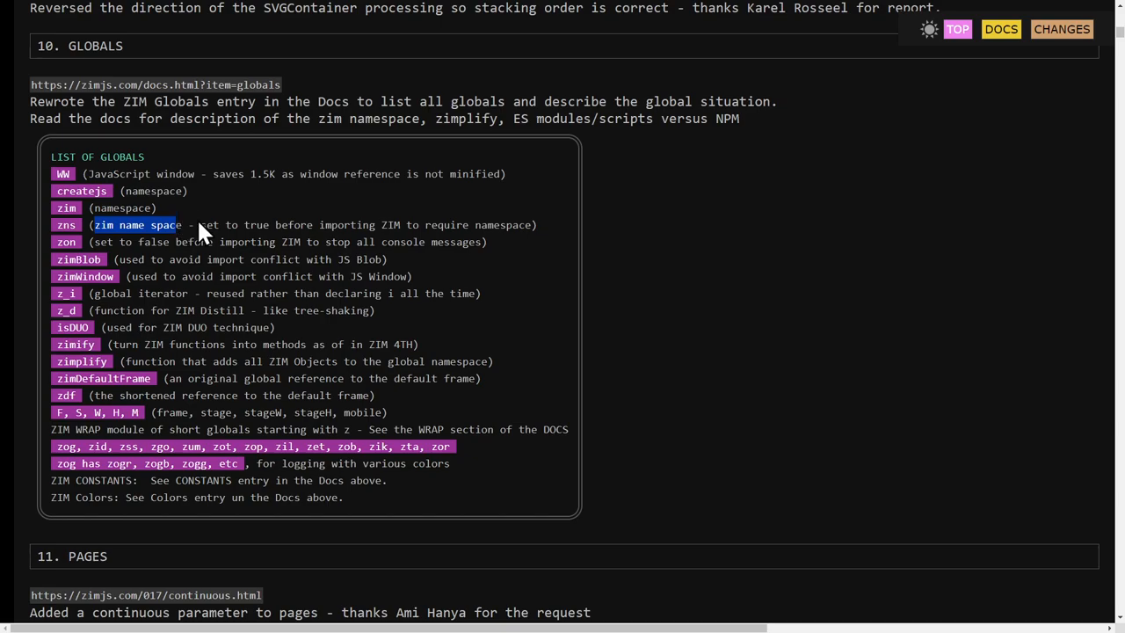
pyautogui.moveTo(244, 230)
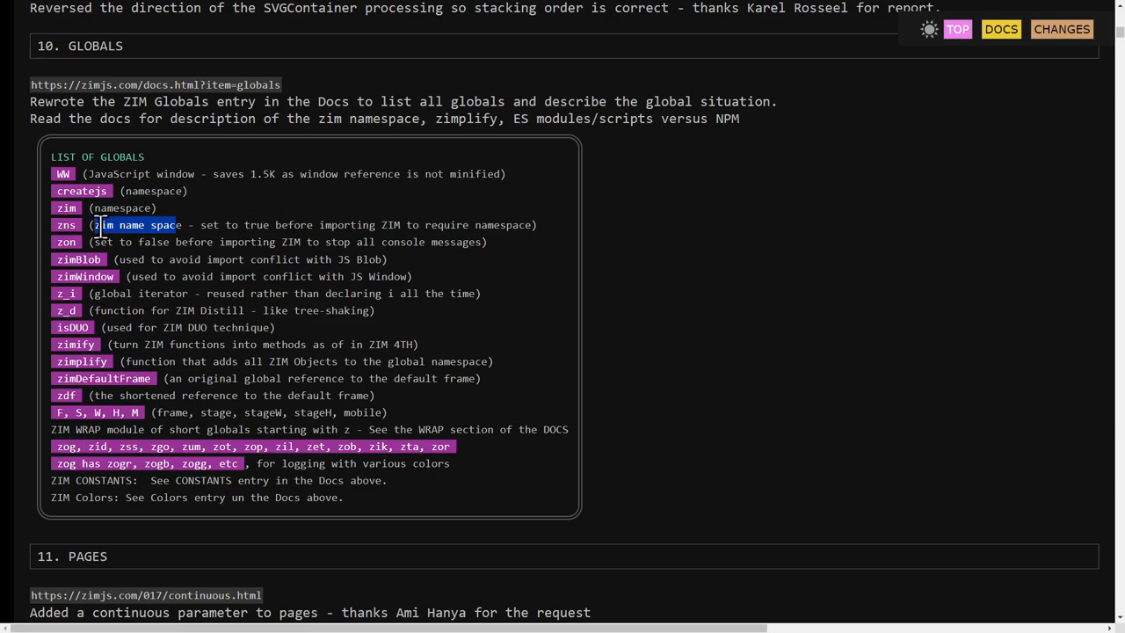
pyautogui.moveTo(51, 225); pyautogui.dragTo(273, 479)
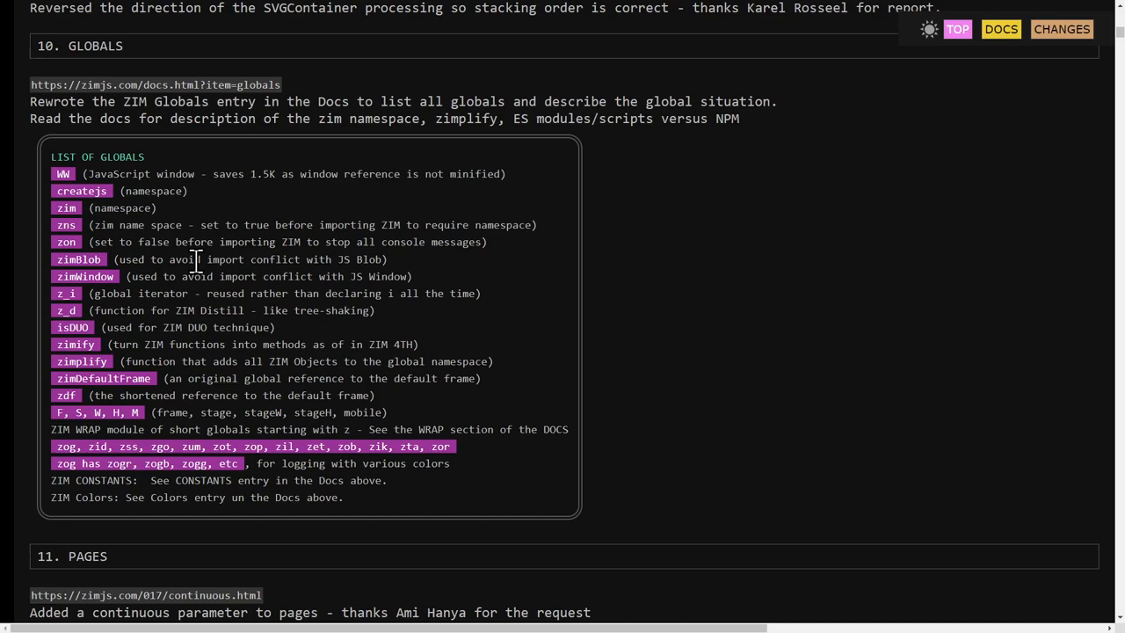
pyautogui.moveTo(203, 255)
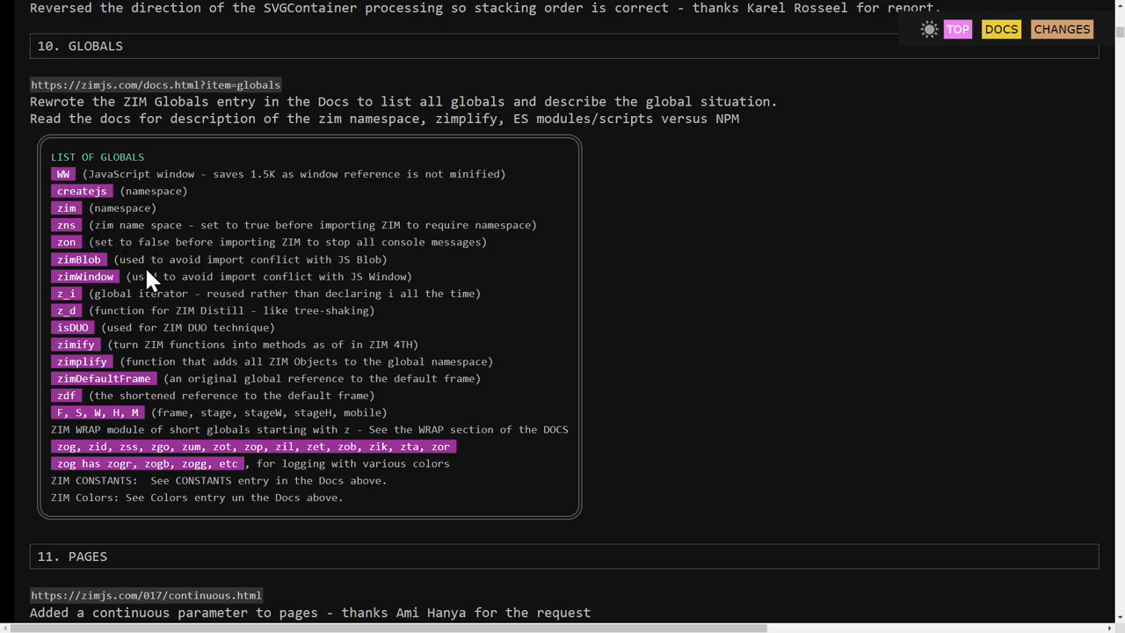
pyautogui.moveTo(324, 440)
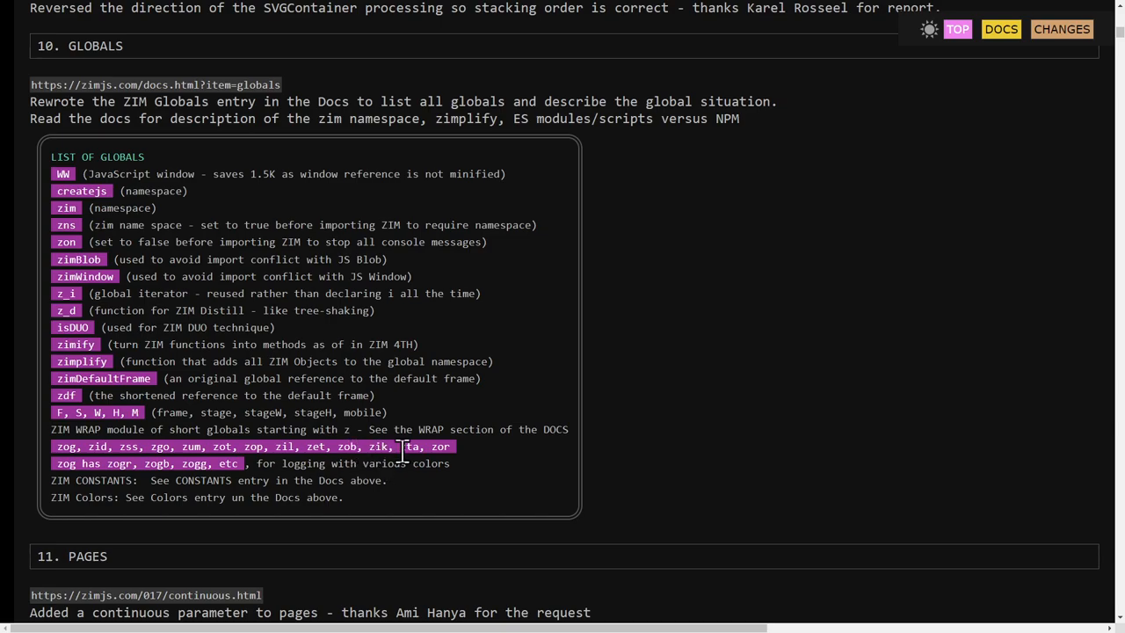
pyautogui.scroll(-3)
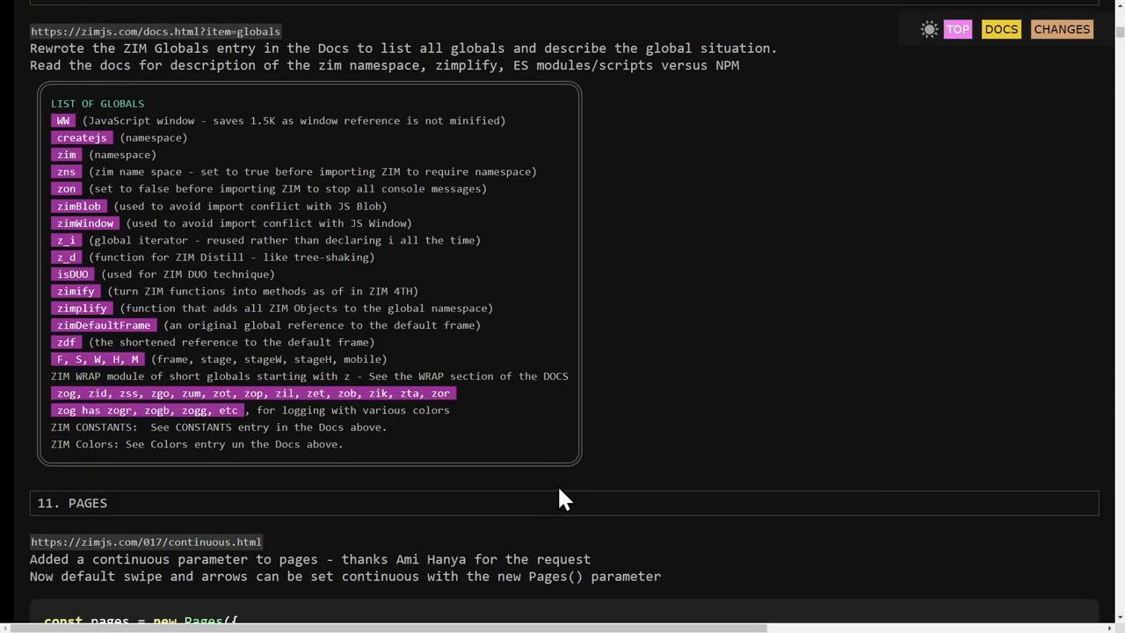
# - Scroll to the 12. GENERAL section and select its whole block of update notes
pyautogui.scroll(-3)
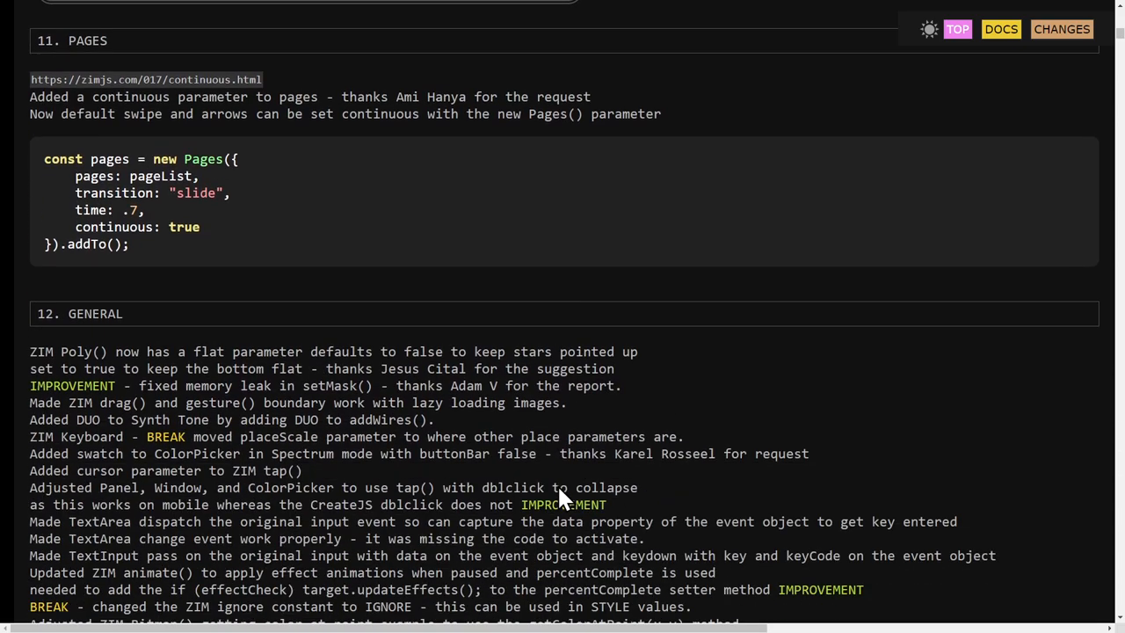
pyautogui.scroll(-3)
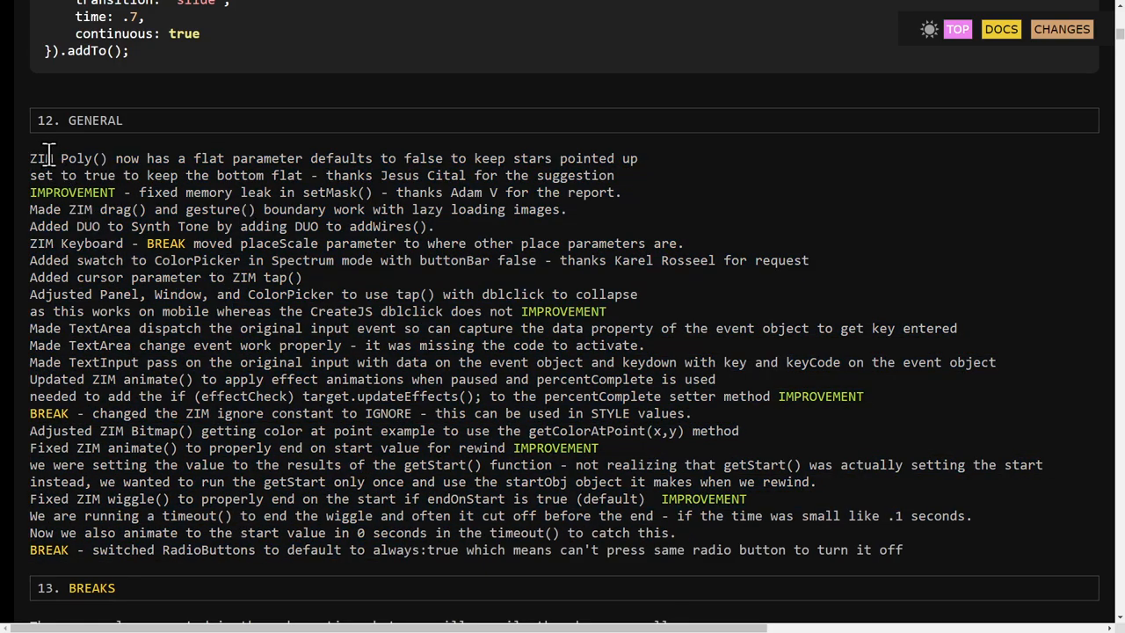
pyautogui.moveTo(28, 158); pyautogui.dragTo(369, 532)
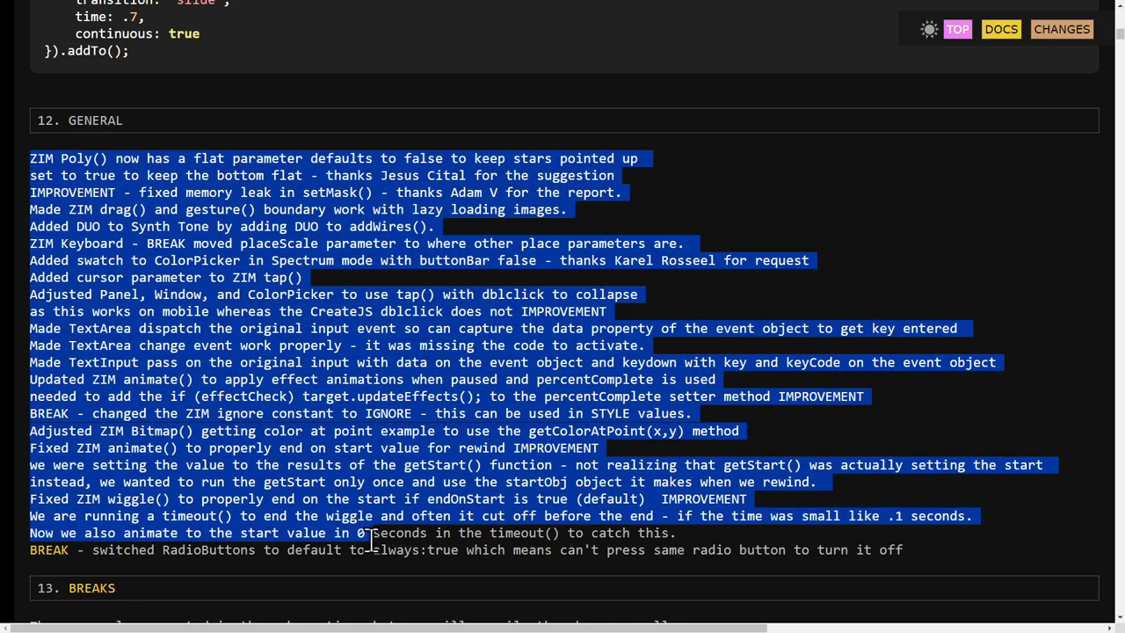
# - Continue past 13. BREAKS to the 14. PATCHES and 15. SITE UPDATES sections, selecting a patches block
pyautogui.scroll(-3)
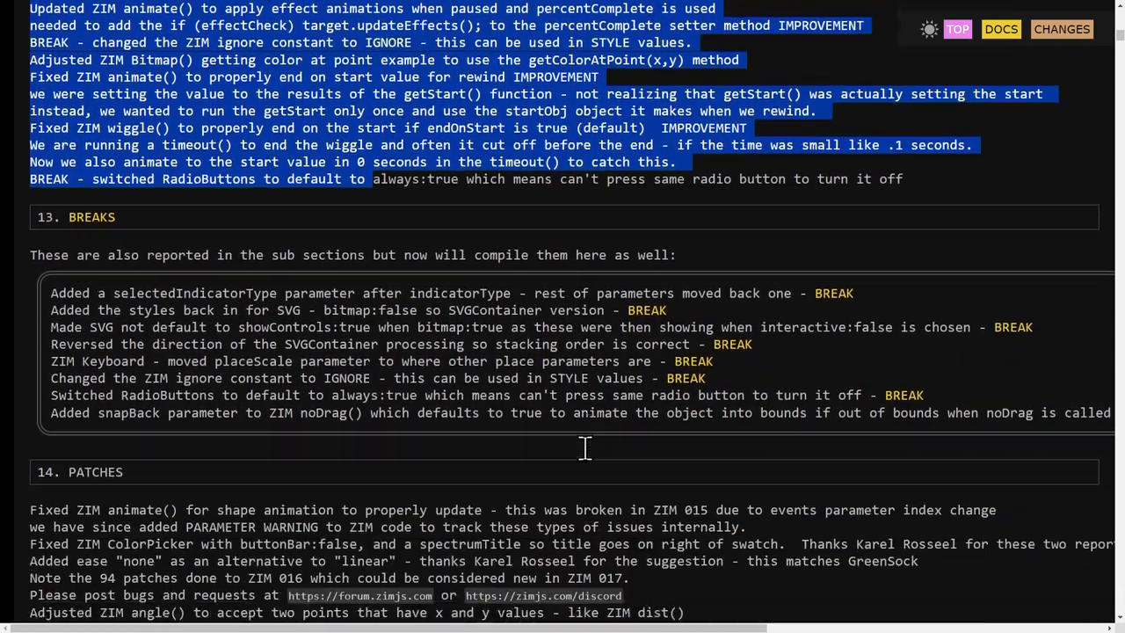
pyautogui.scroll(-3)
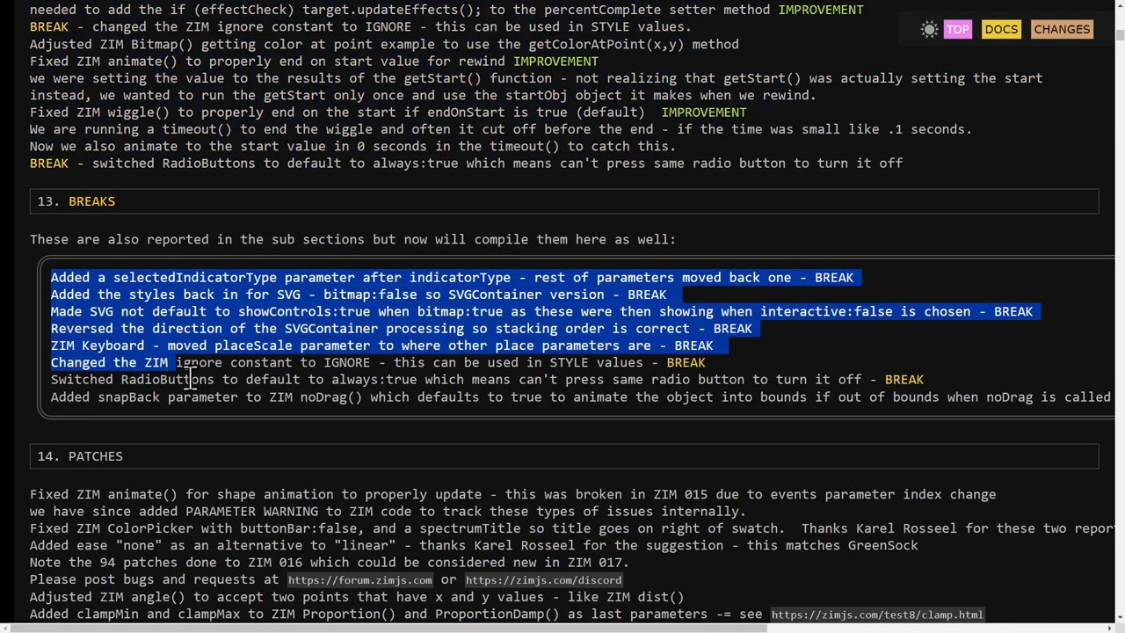
pyautogui.scroll(-3)
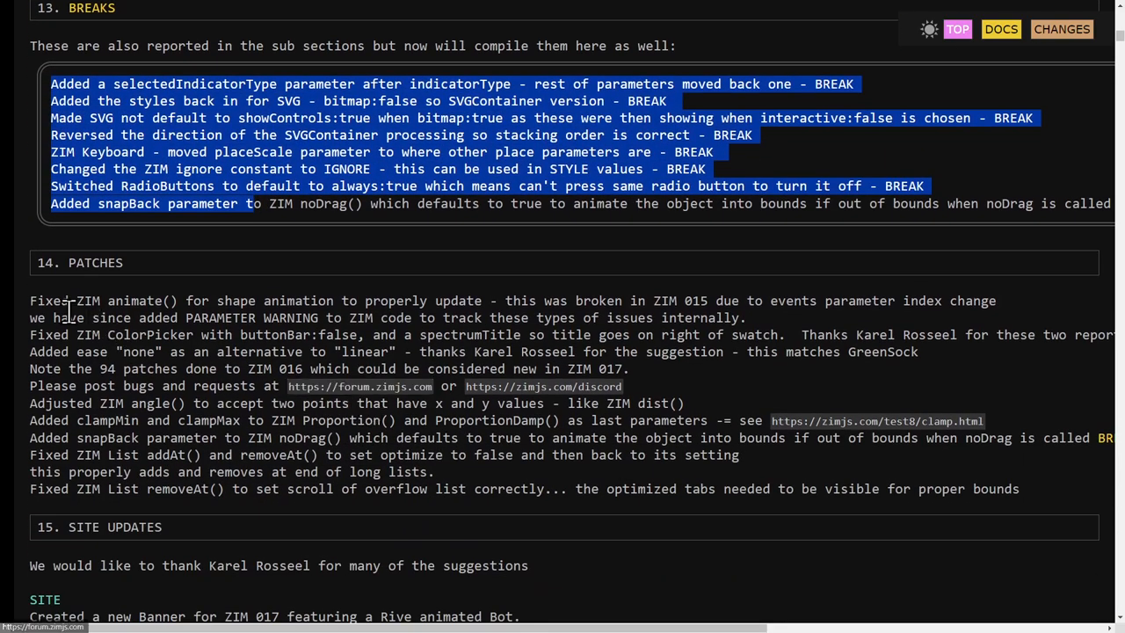
pyautogui.moveTo(30, 300); pyautogui.dragTo(219, 489)
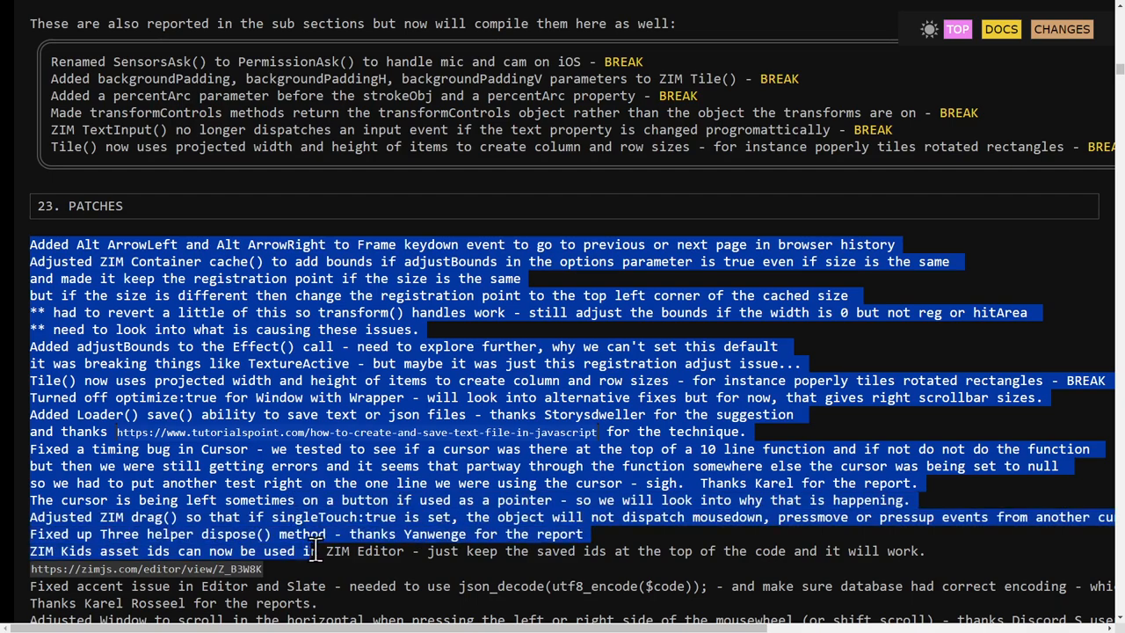
pyautogui.click(316, 331)
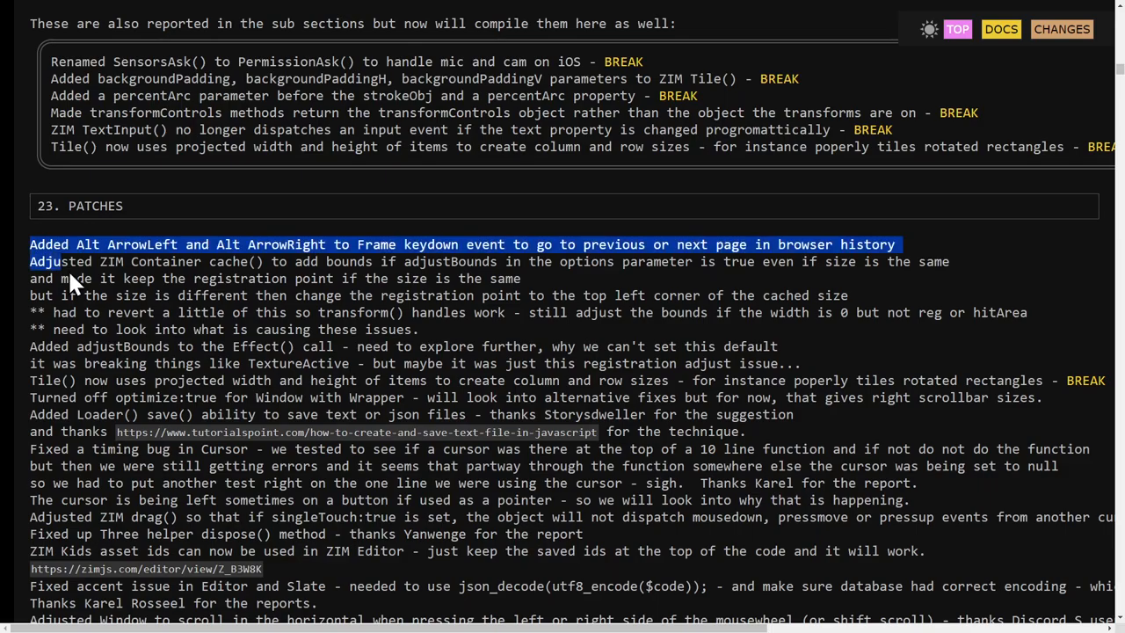
pyautogui.scroll(-3)
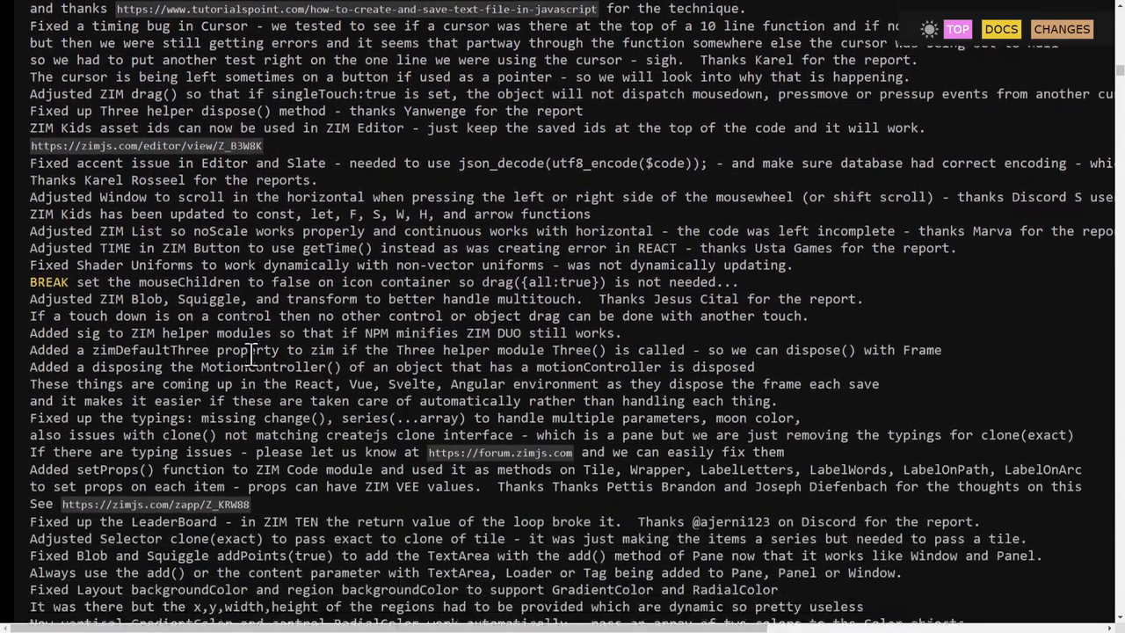
pyautogui.scroll(-3)
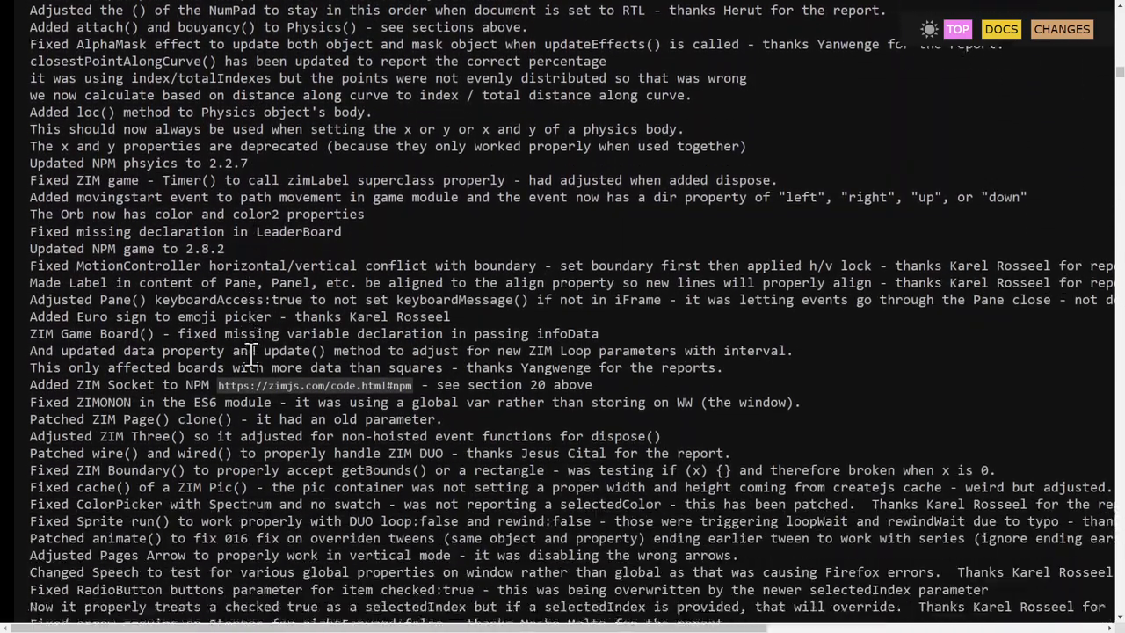
pyautogui.scroll(-3)
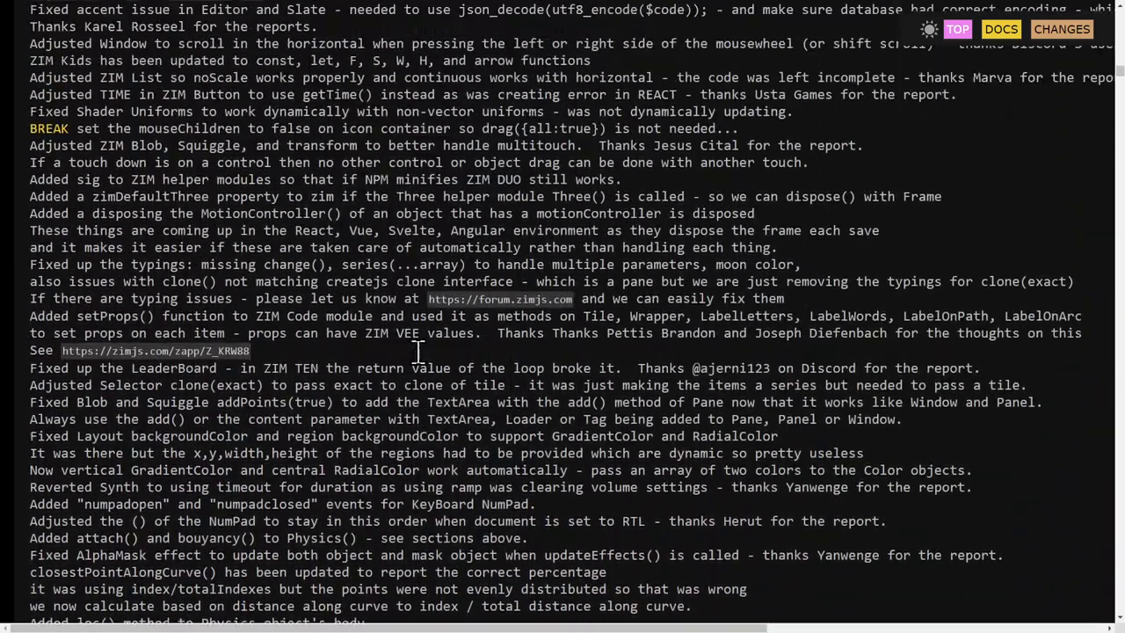
pyautogui.scroll(-3)
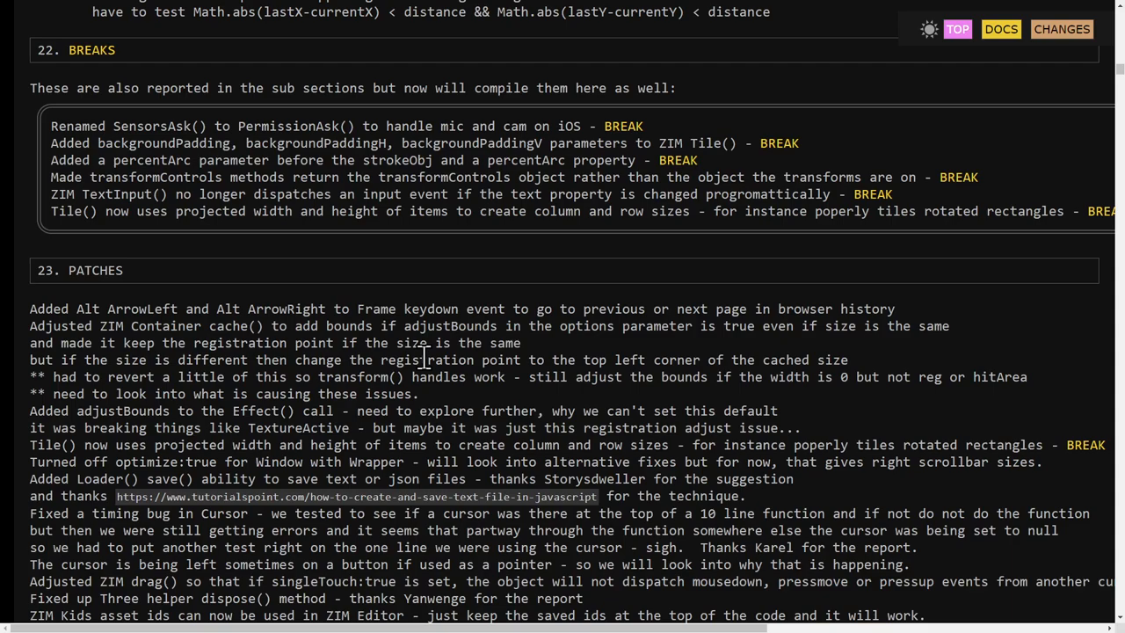
pyautogui.moveTo(513, 444); pyautogui.dragTo(1045, 445)
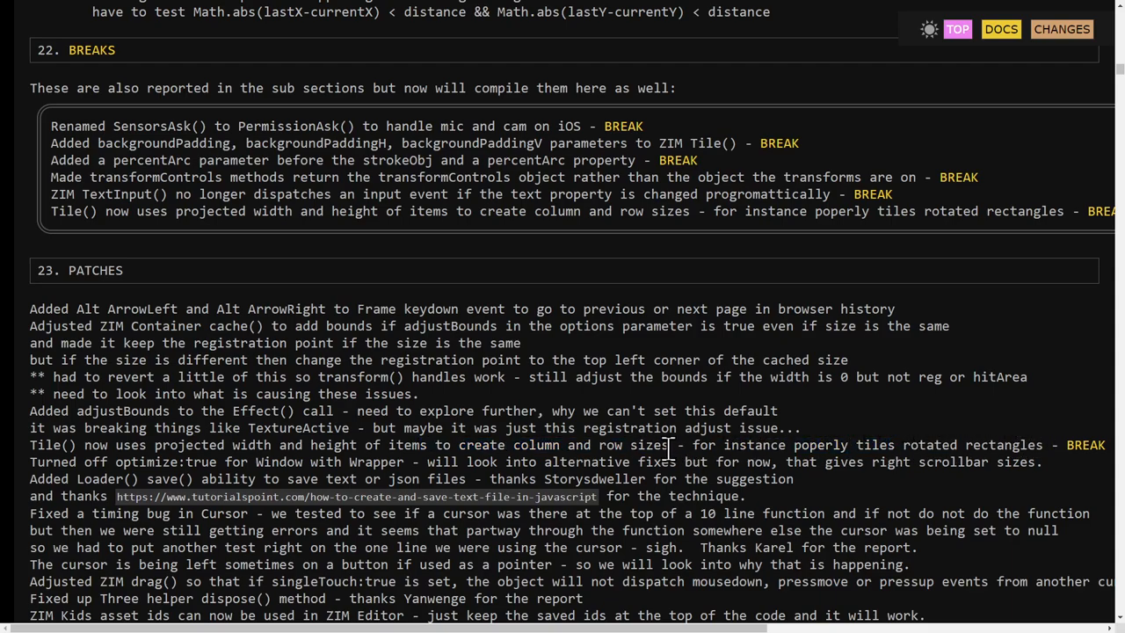
pyautogui.doubleClick(730, 445)
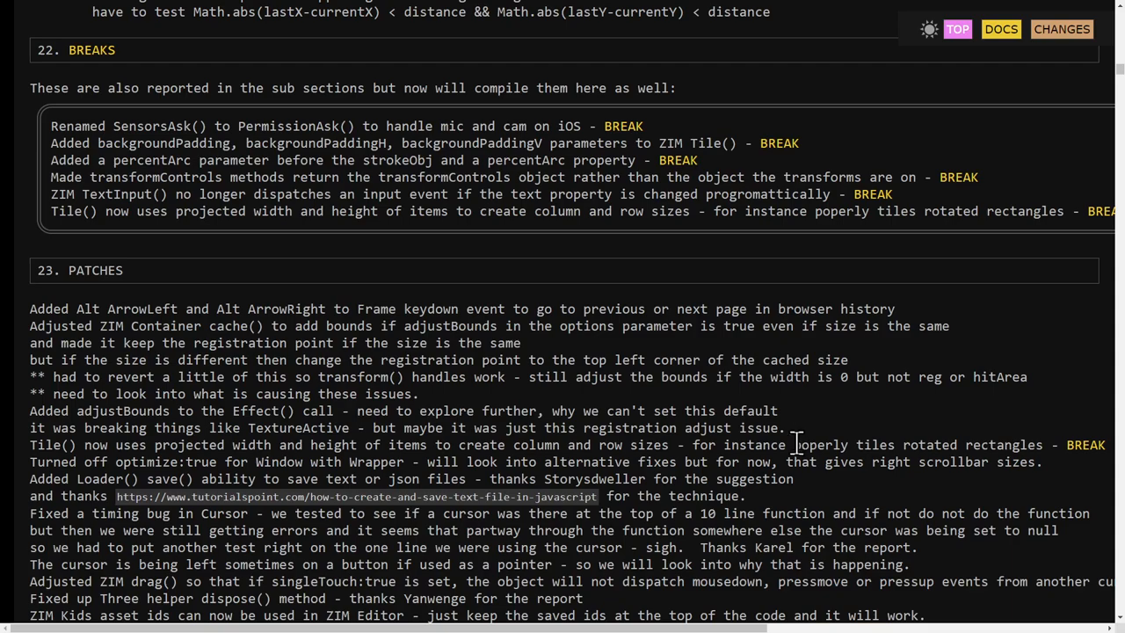
pyautogui.moveTo(795, 446)
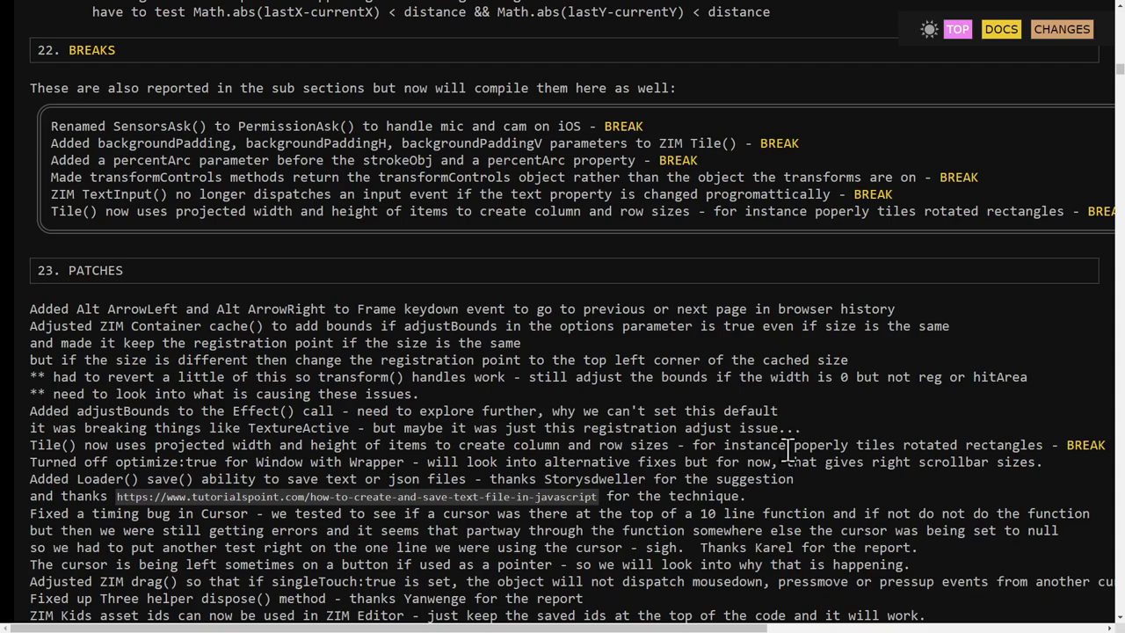
pyautogui.scroll(-3)
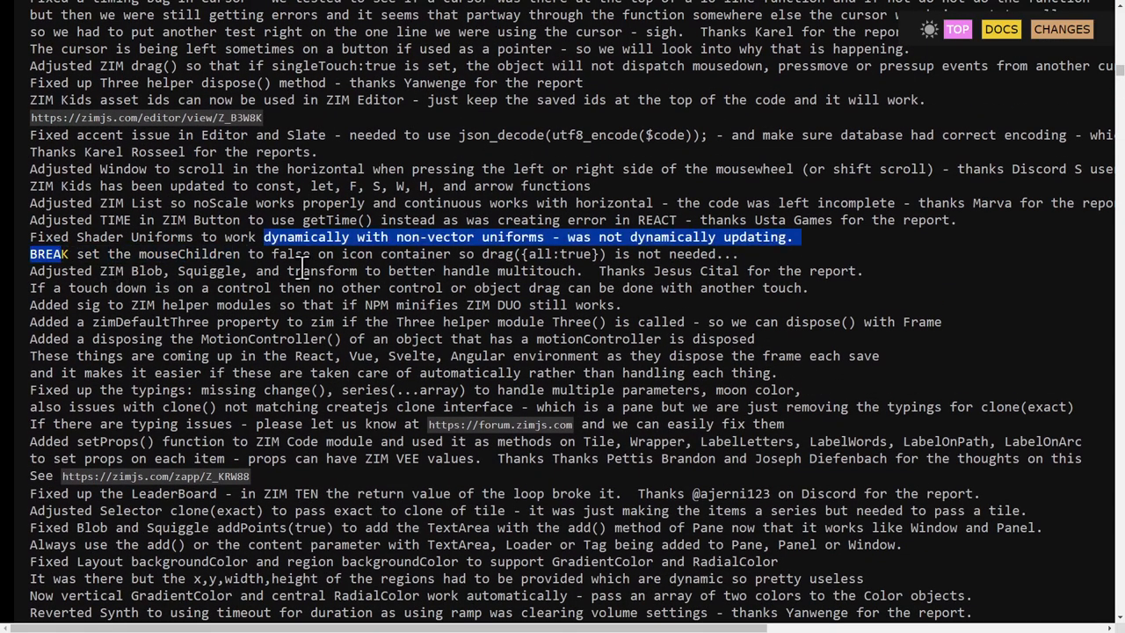
pyautogui.scroll(-3)
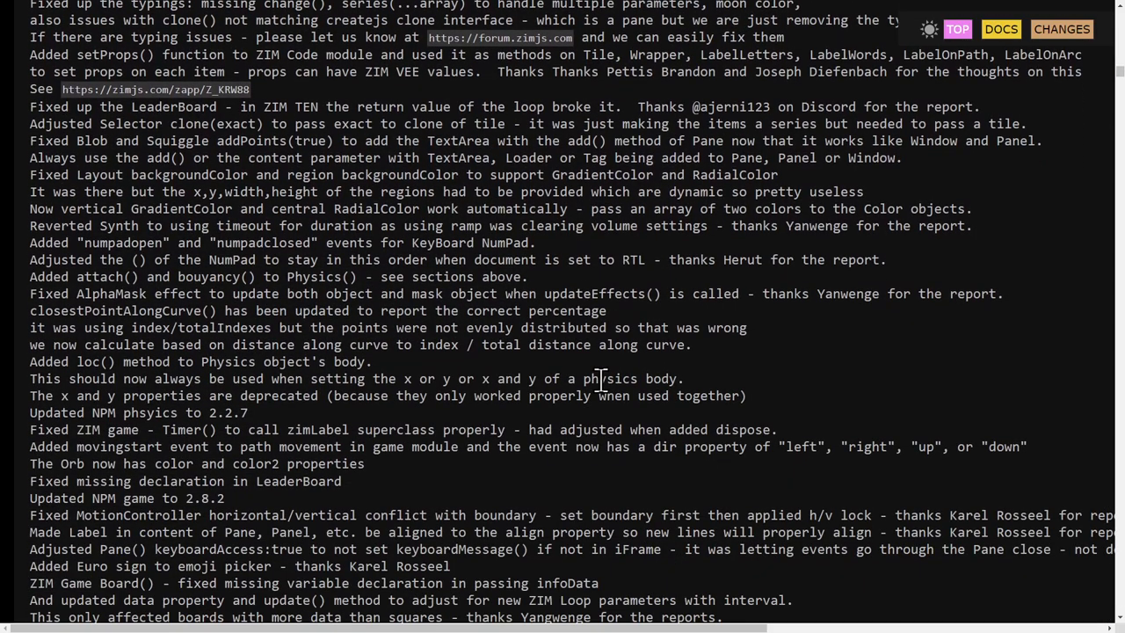
pyautogui.scroll(-3)
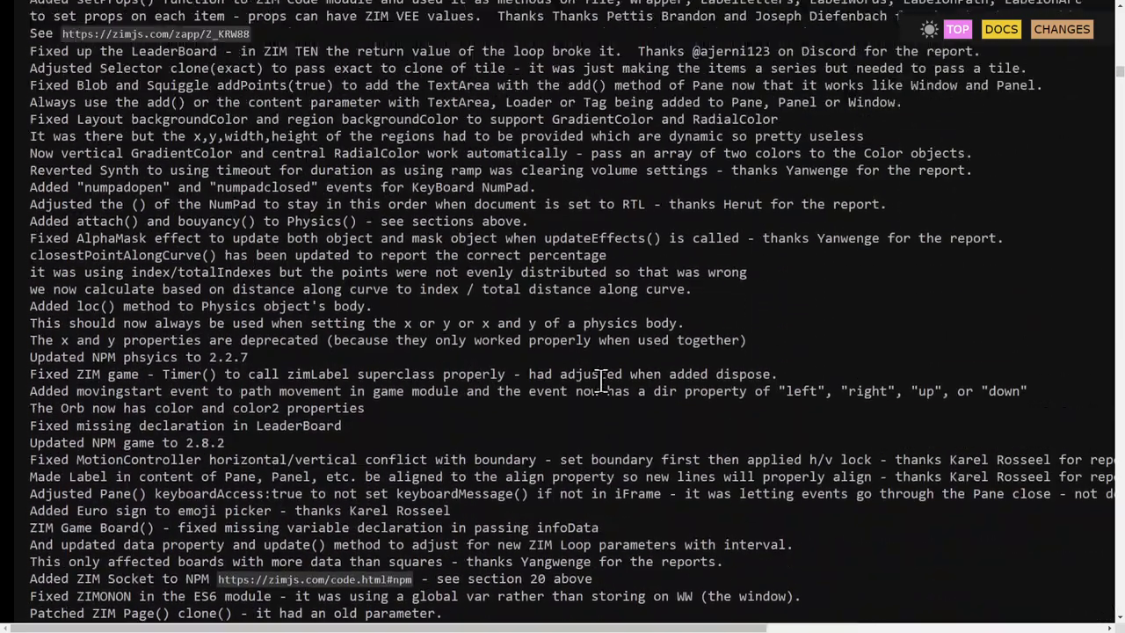
pyautogui.scroll(3)
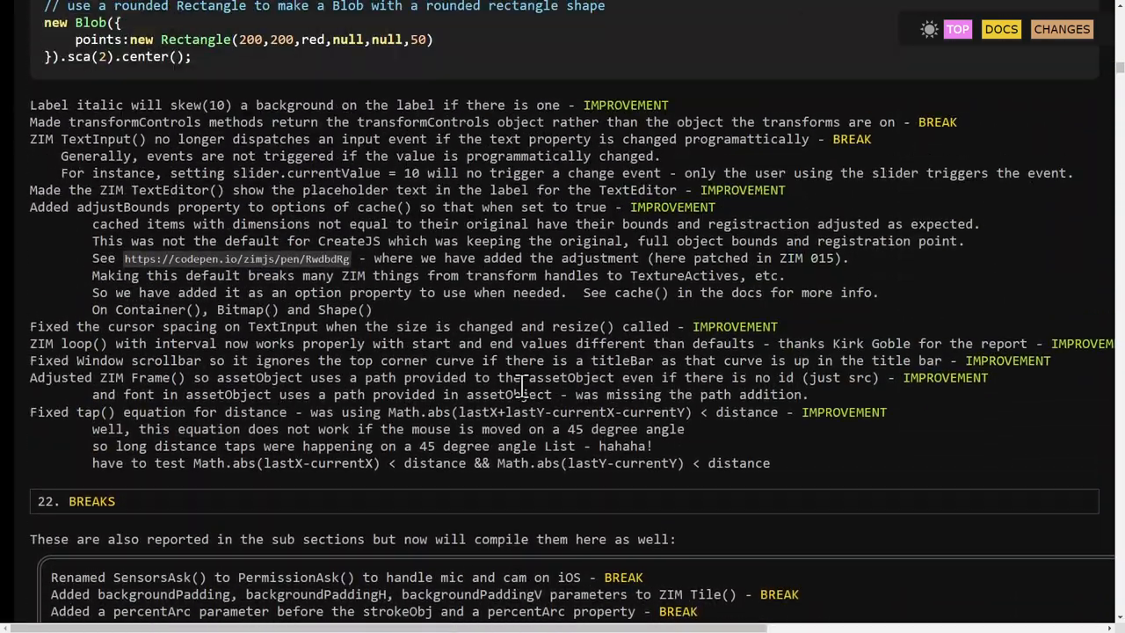
pyautogui.scroll(3)
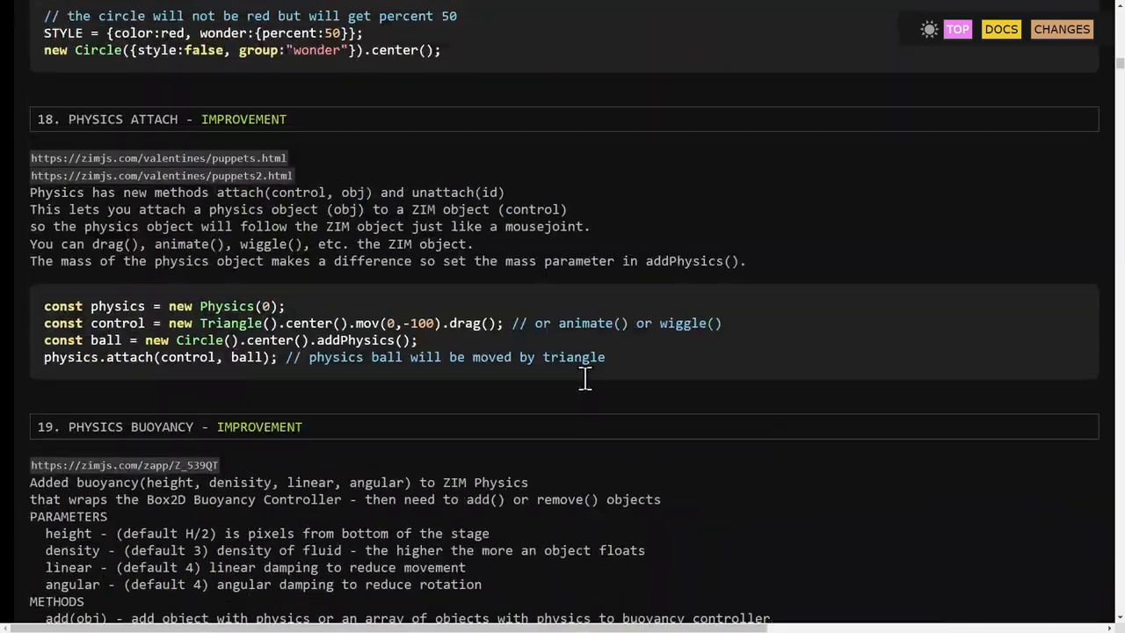
pyautogui.scroll(3)
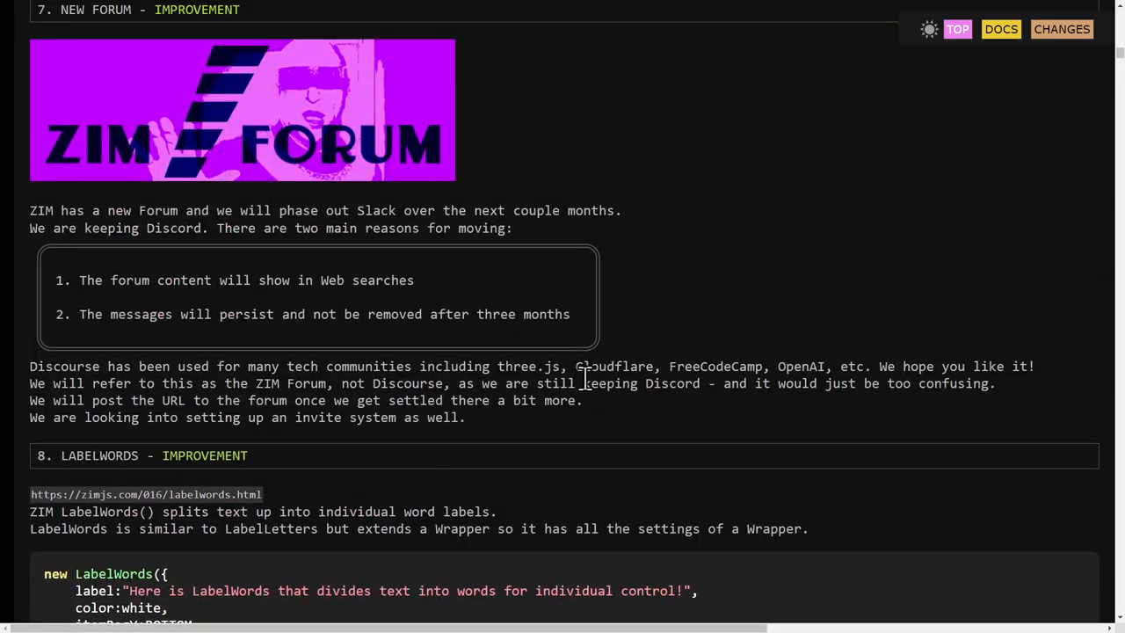
pyautogui.scroll(3)
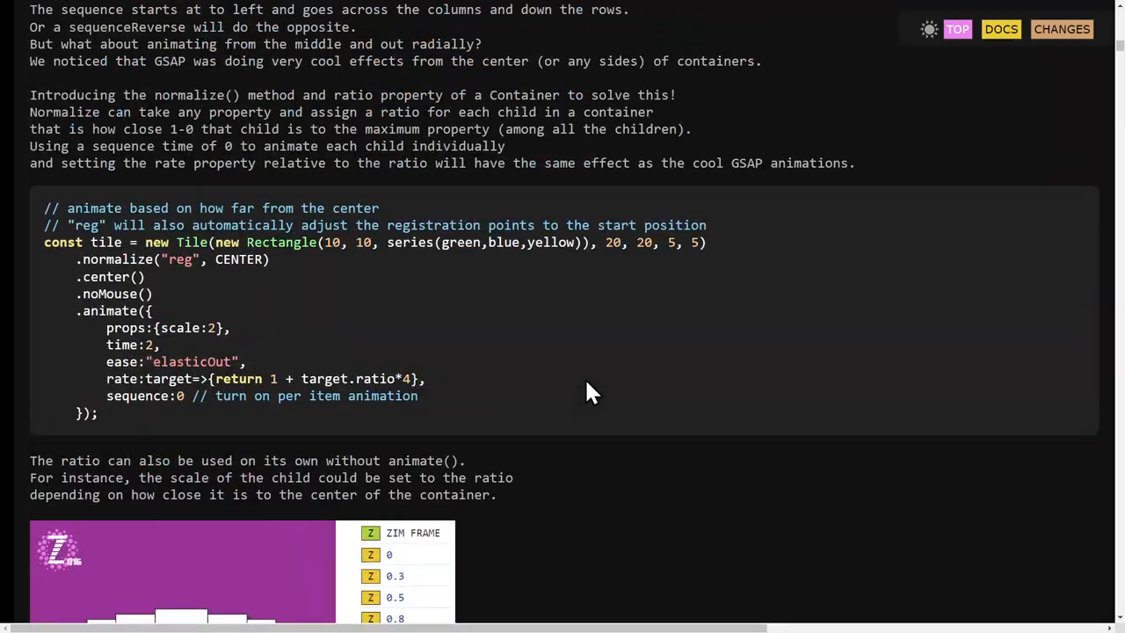
pyautogui.scroll(-3)
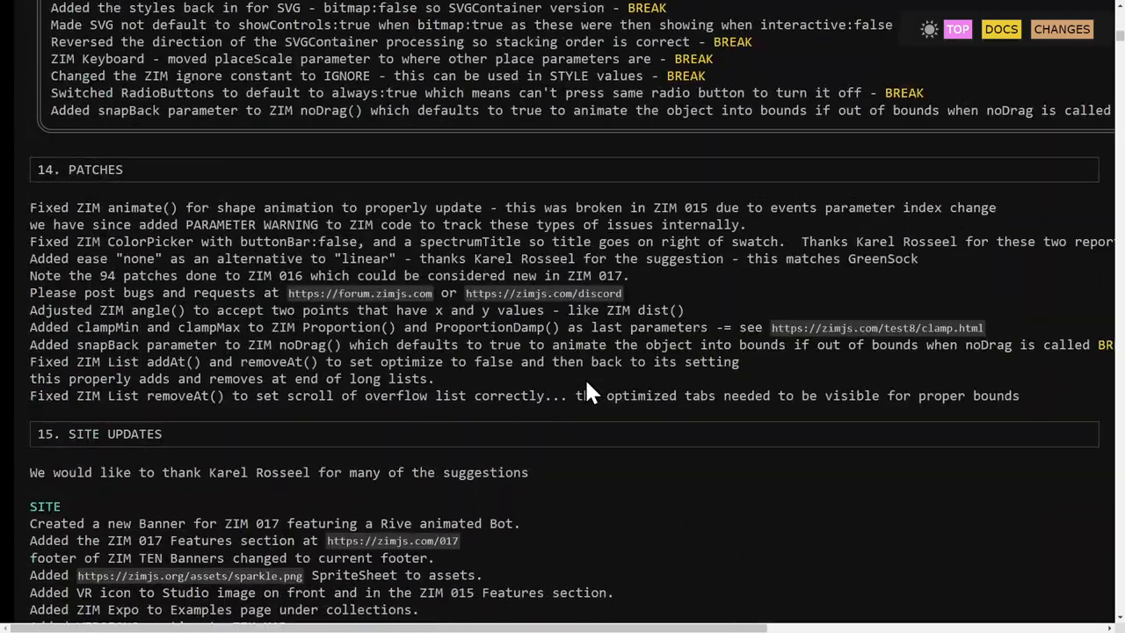
pyautogui.scroll(3)
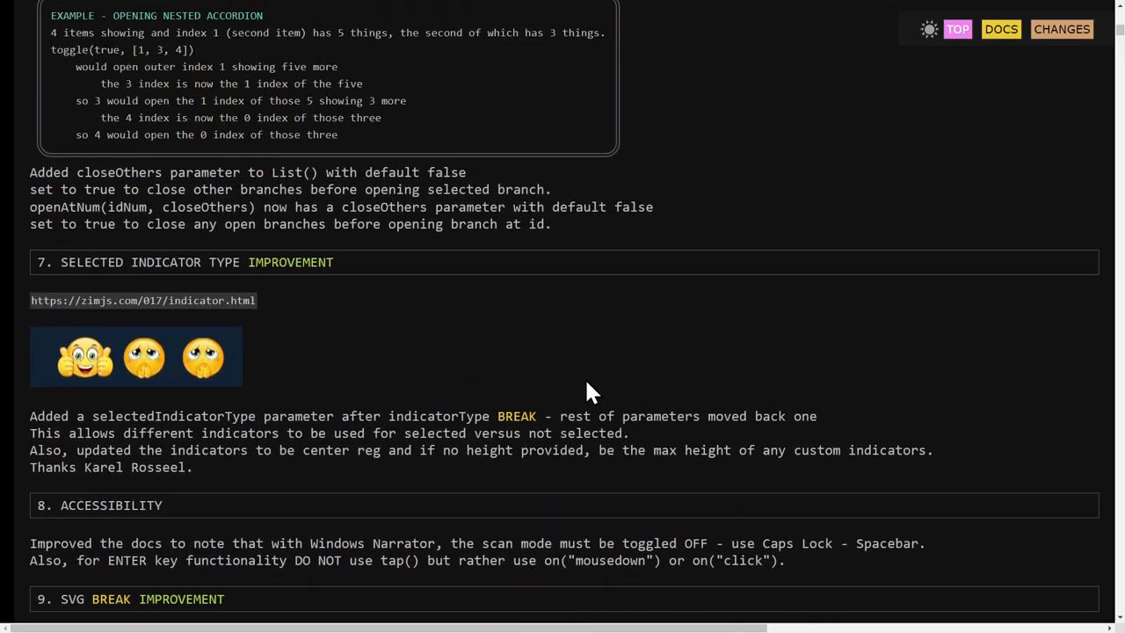
pyautogui.scroll(-3)
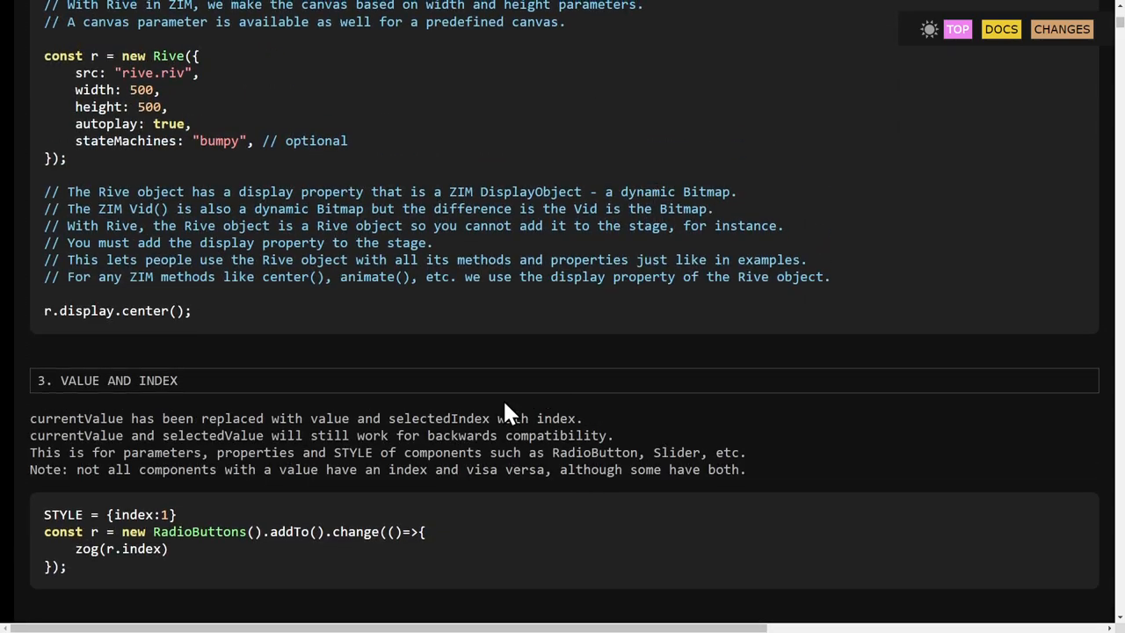
pyautogui.scroll(3)
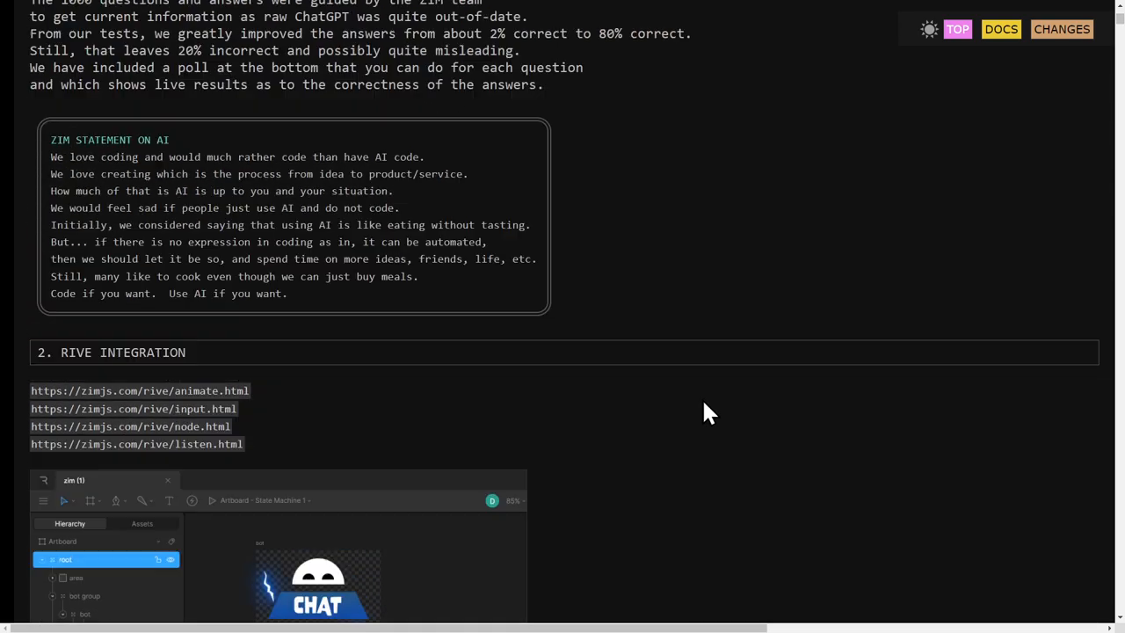
pyautogui.scroll(3)
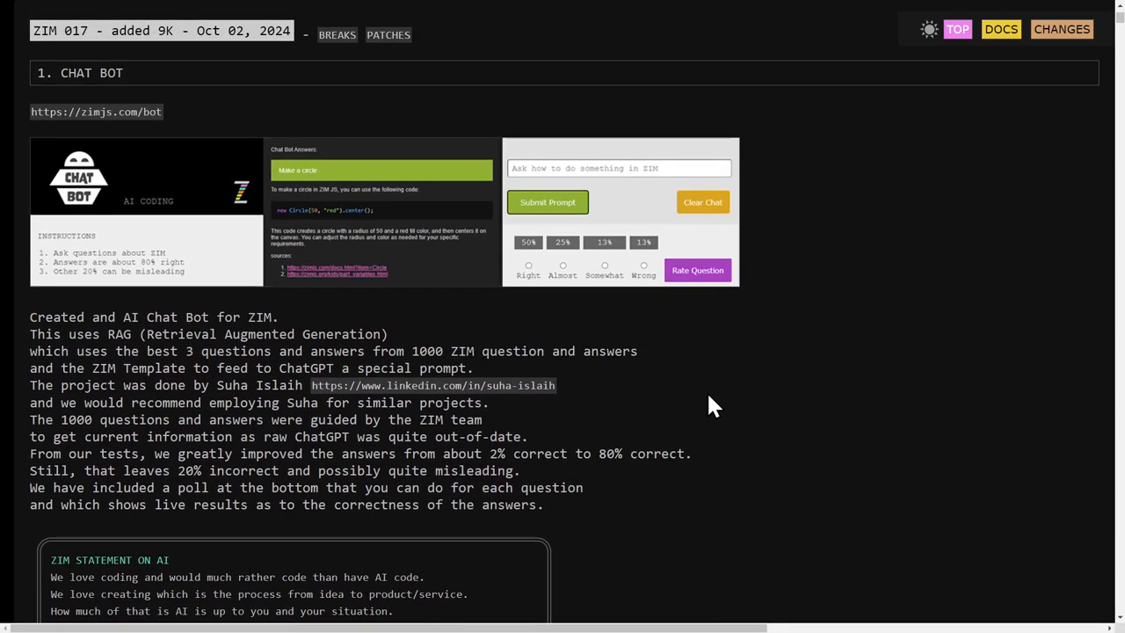
pyautogui.moveTo(752, 380)
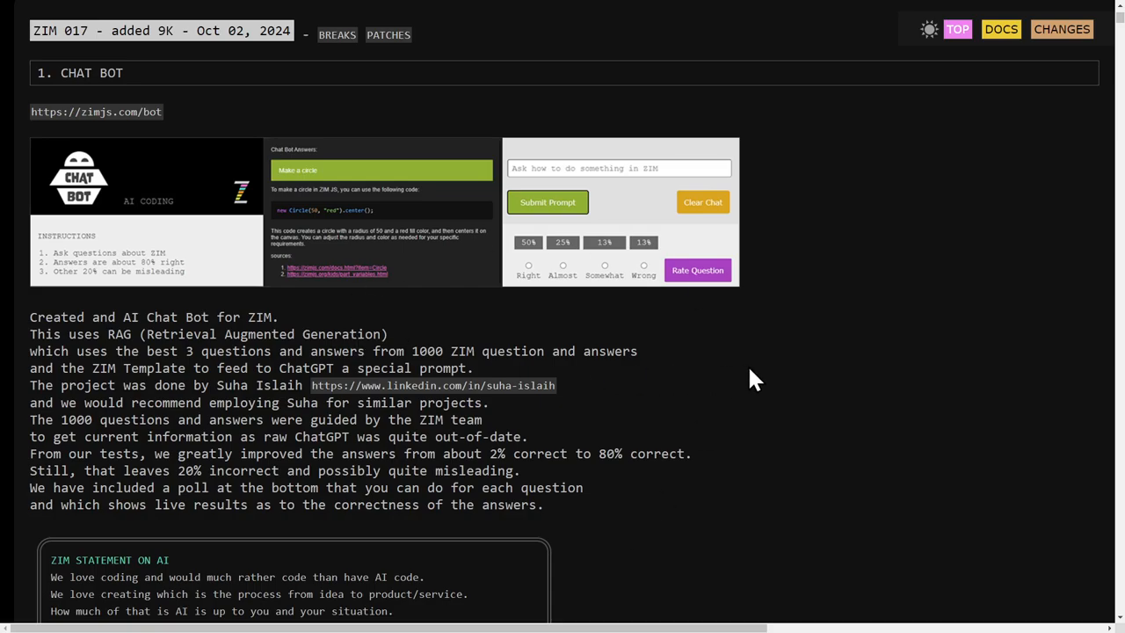
pyautogui.scroll(-3)
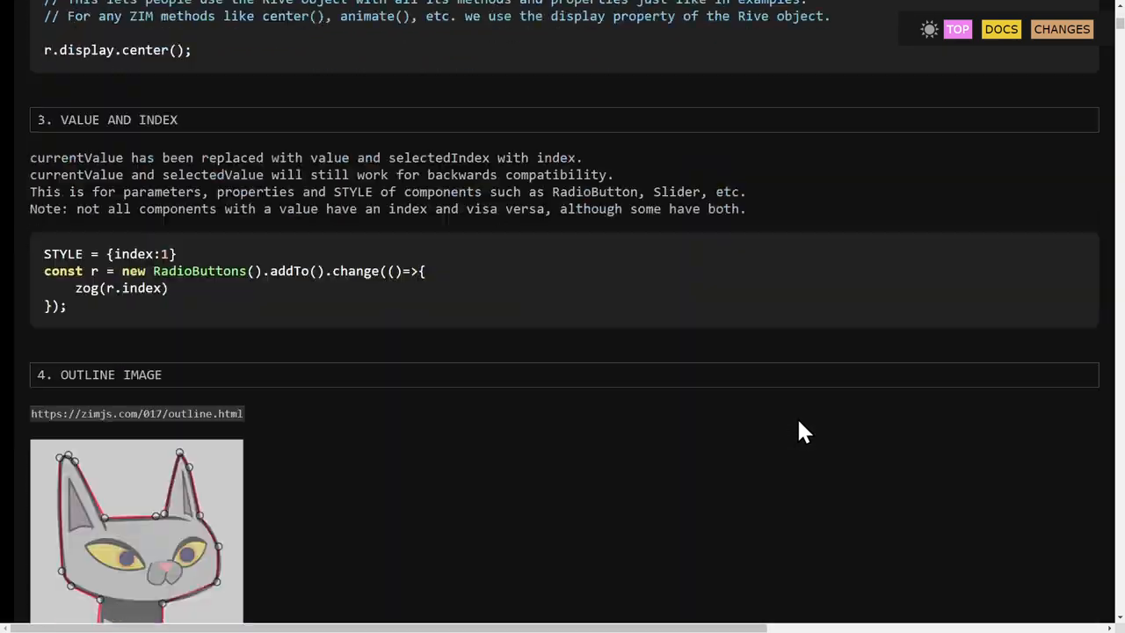
pyautogui.scroll(-3)
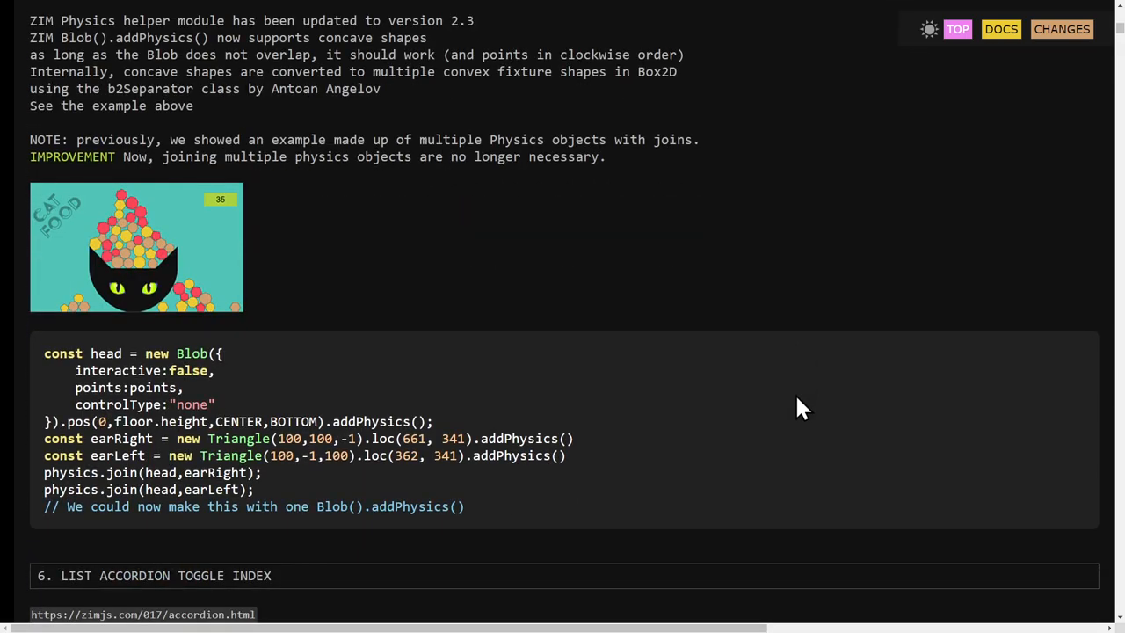
pyautogui.scroll(-3)
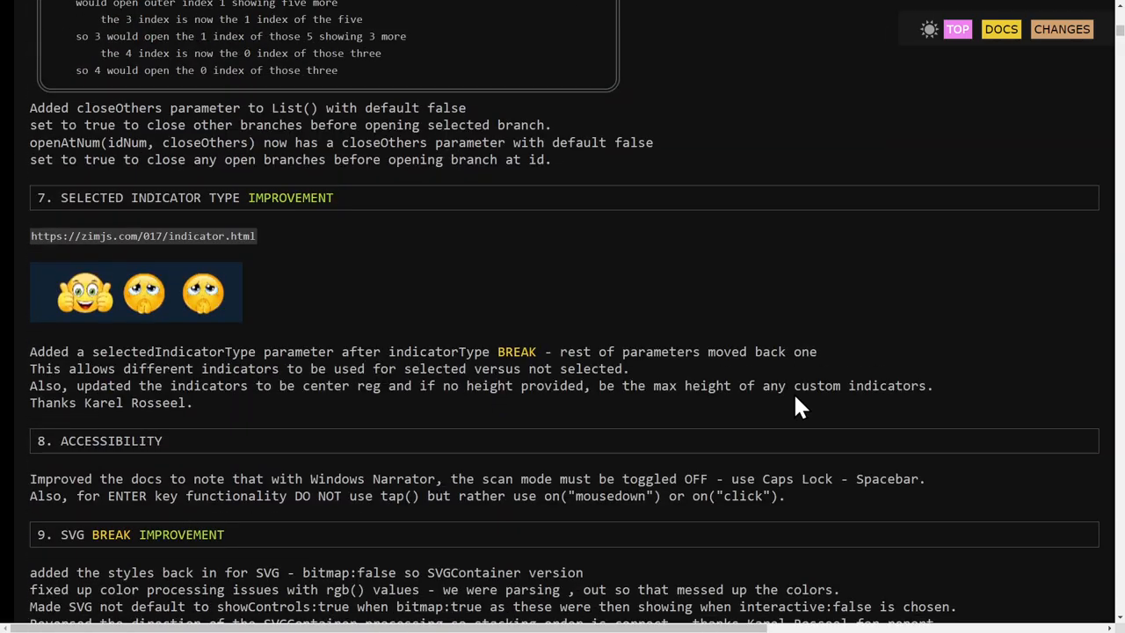
pyautogui.scroll(-3)
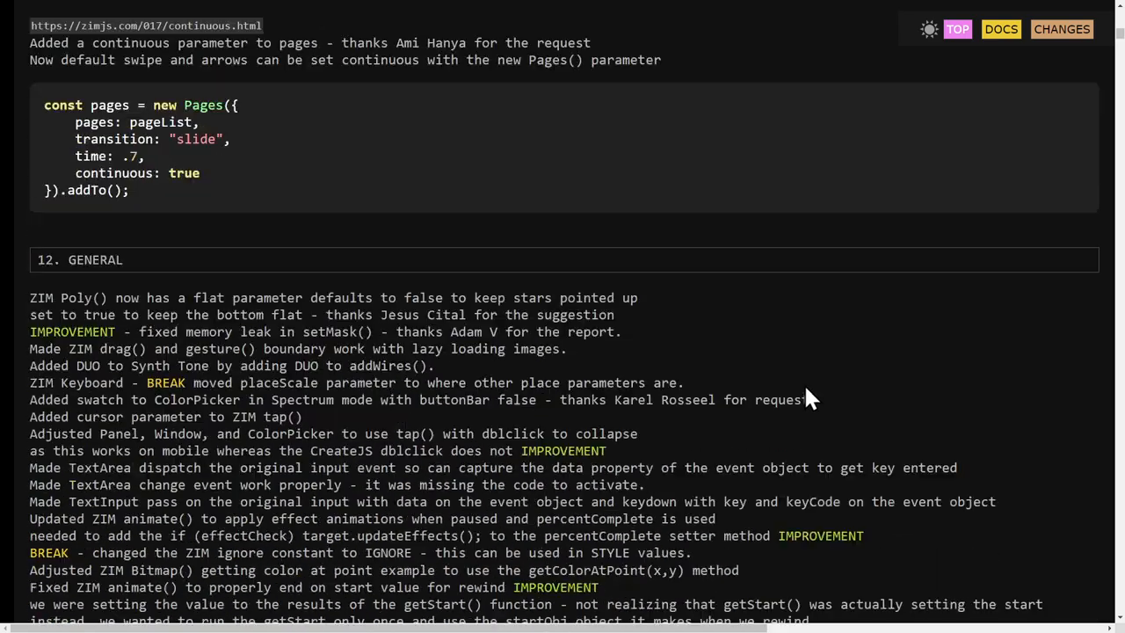
pyautogui.scroll(-3)
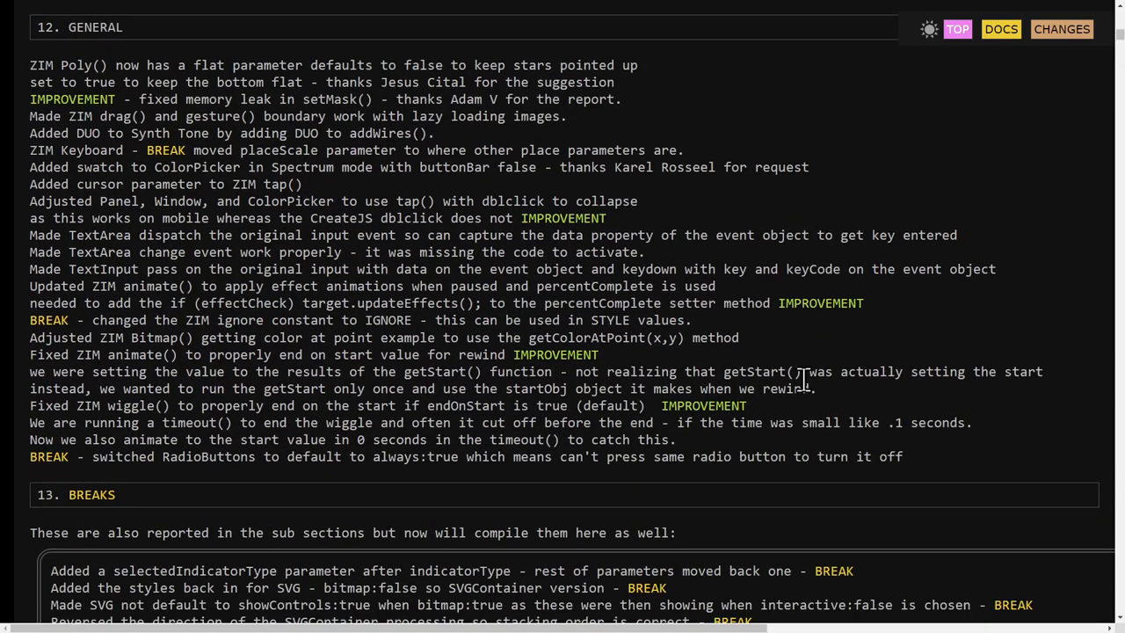
pyautogui.scroll(-3)
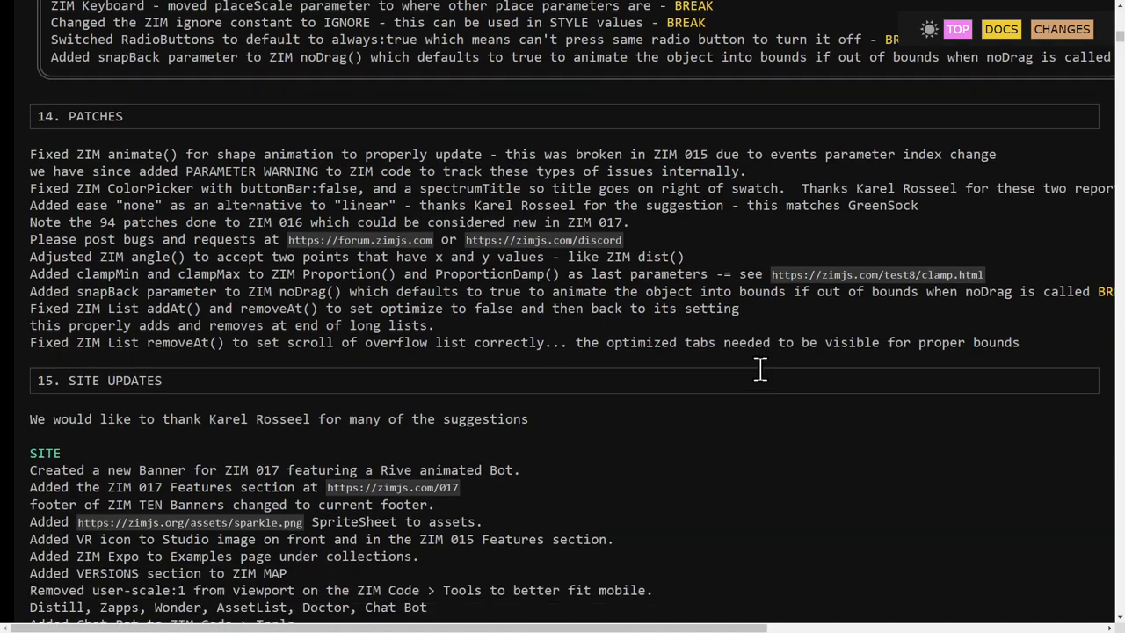
pyautogui.scroll(-3)
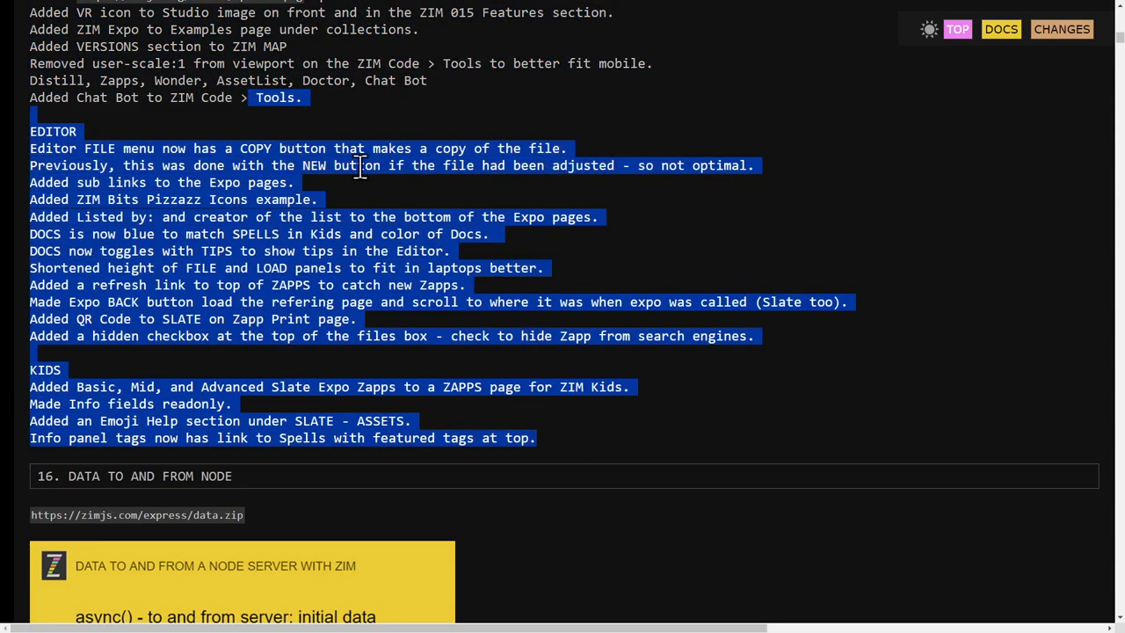
pyautogui.scroll(3)
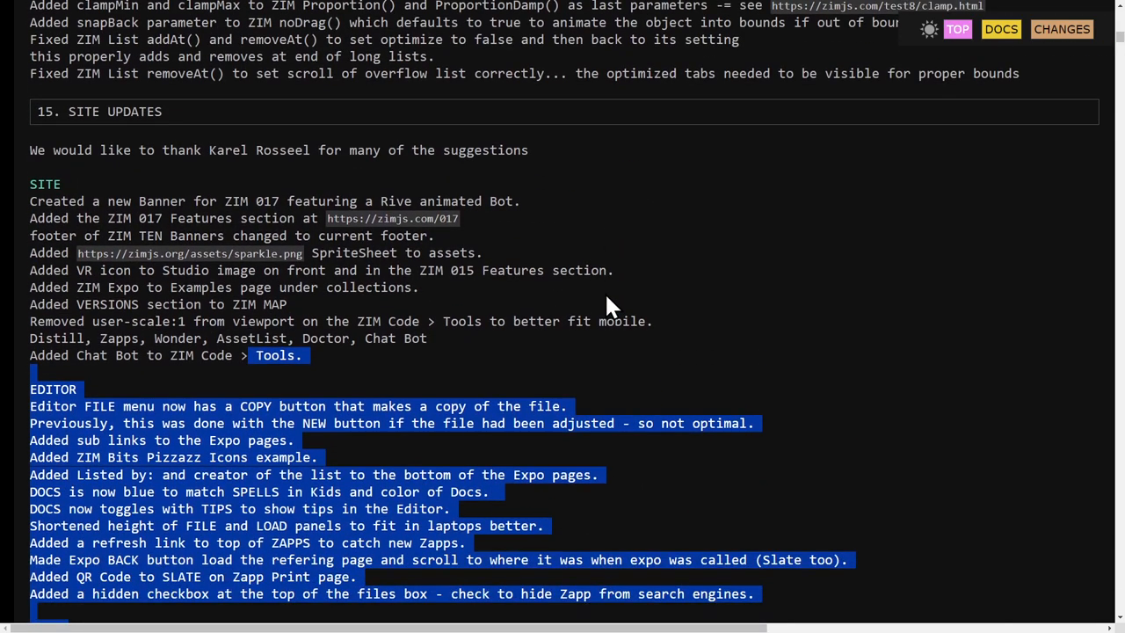
pyautogui.moveTo(791, 232)
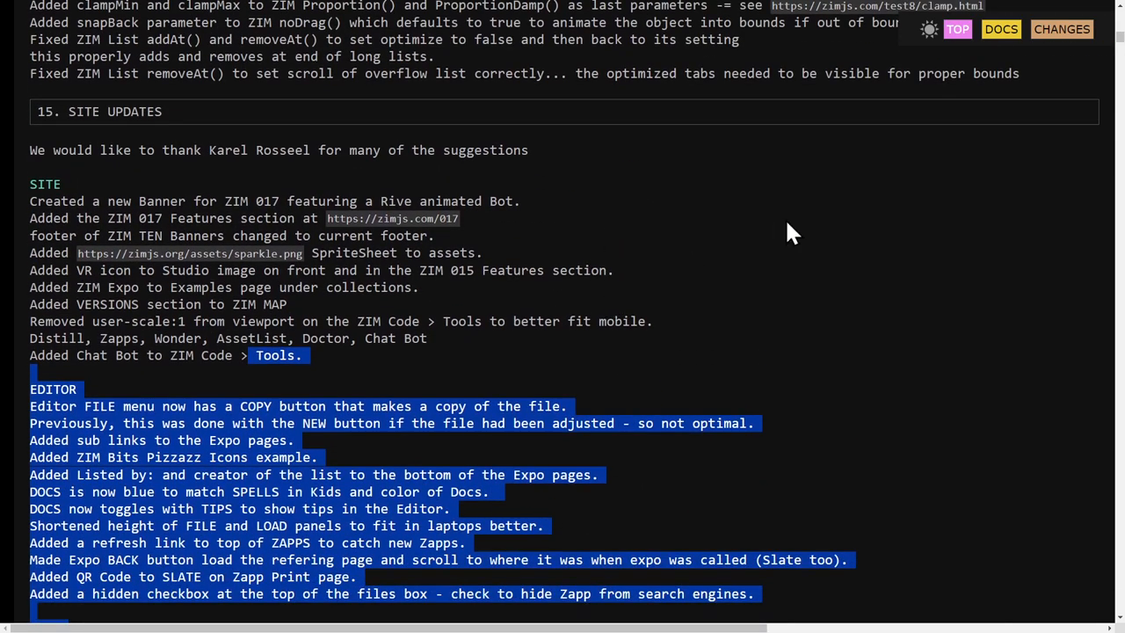
pyautogui.scroll(-3)
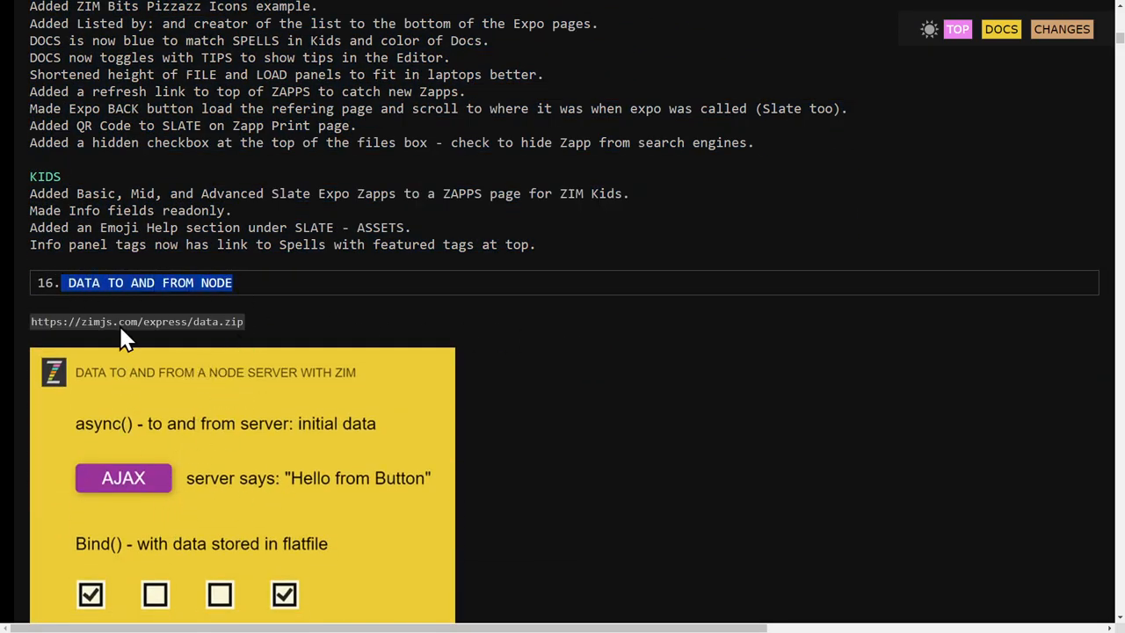
pyautogui.scroll(3)
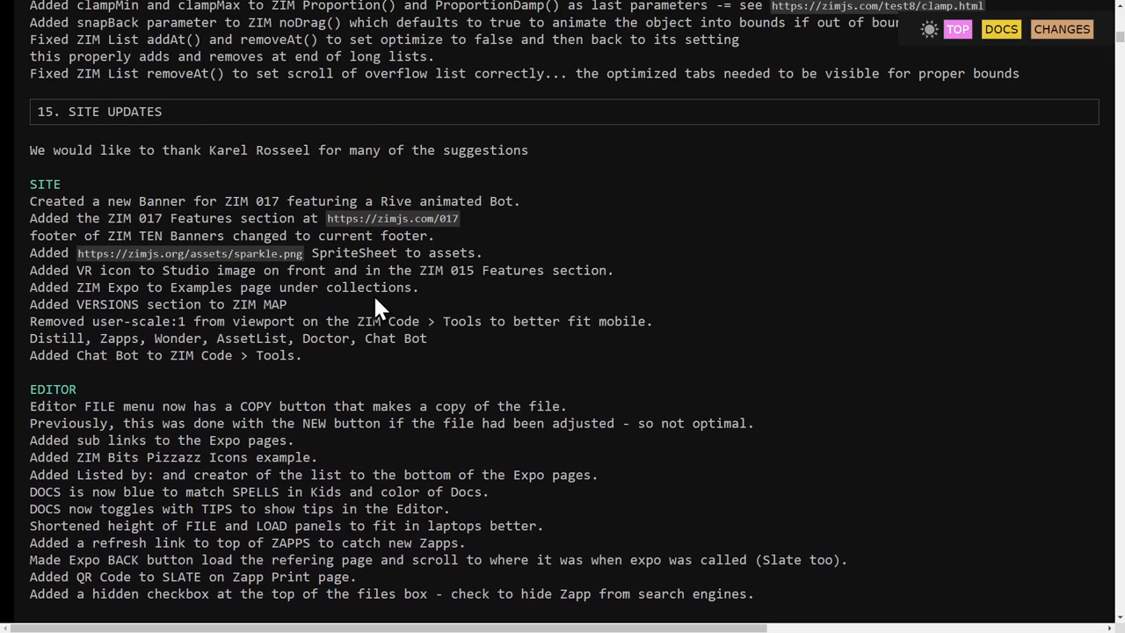
pyautogui.moveTo(466, 355)
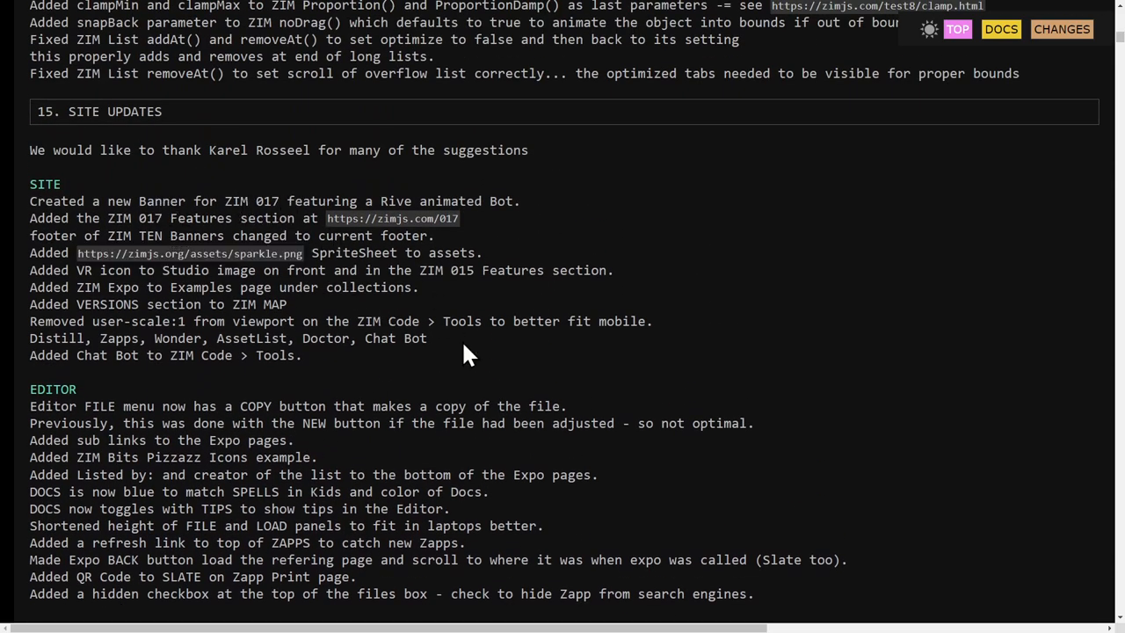
pyautogui.moveTo(569, 321)
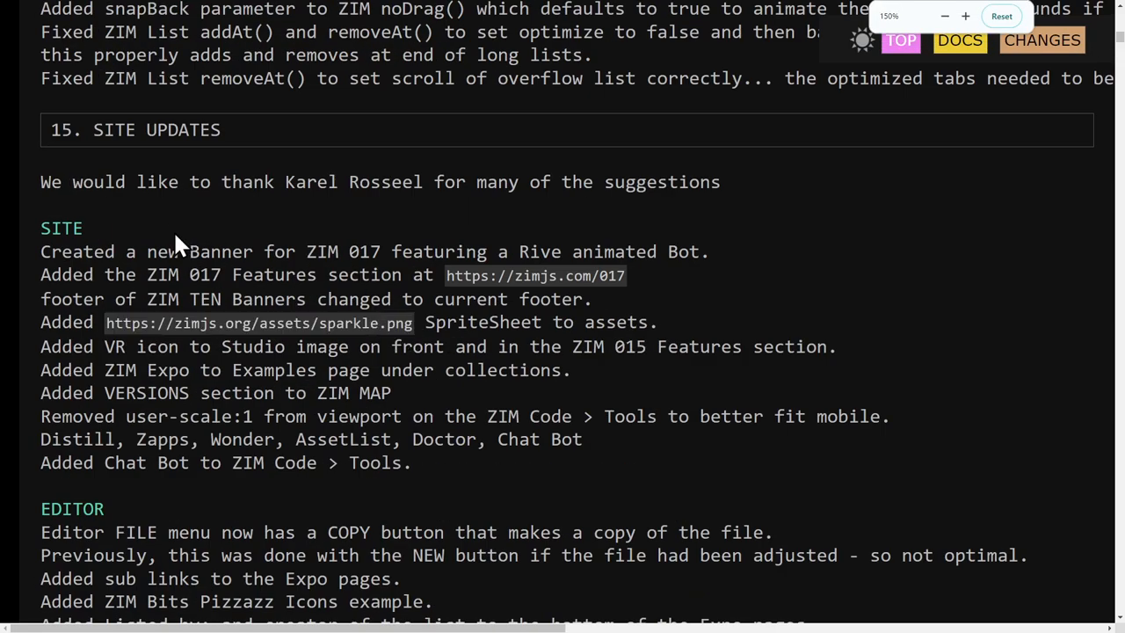
pyautogui.doubleClick(348, 181)
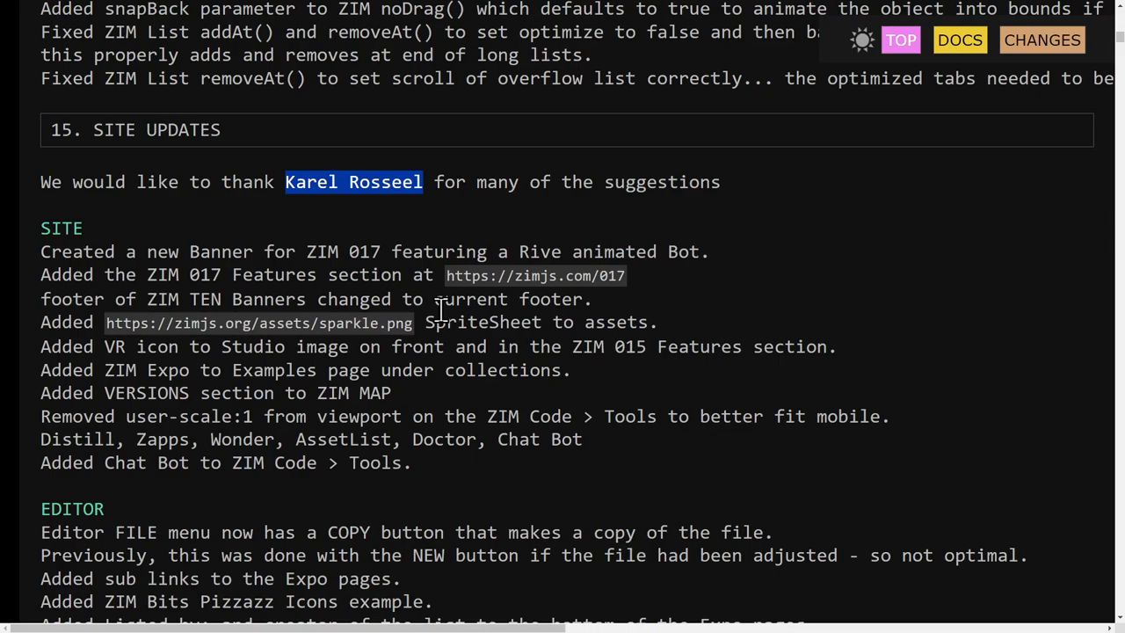
pyautogui.moveTo(553, 541)
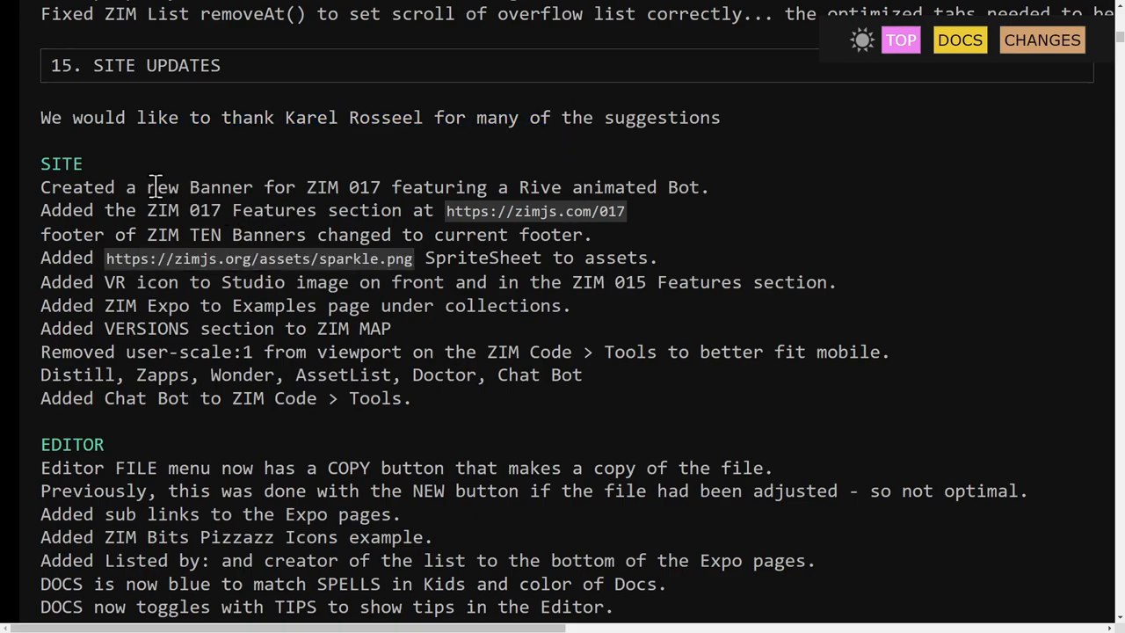
pyautogui.moveTo(148, 187); pyautogui.dragTo(710, 187)
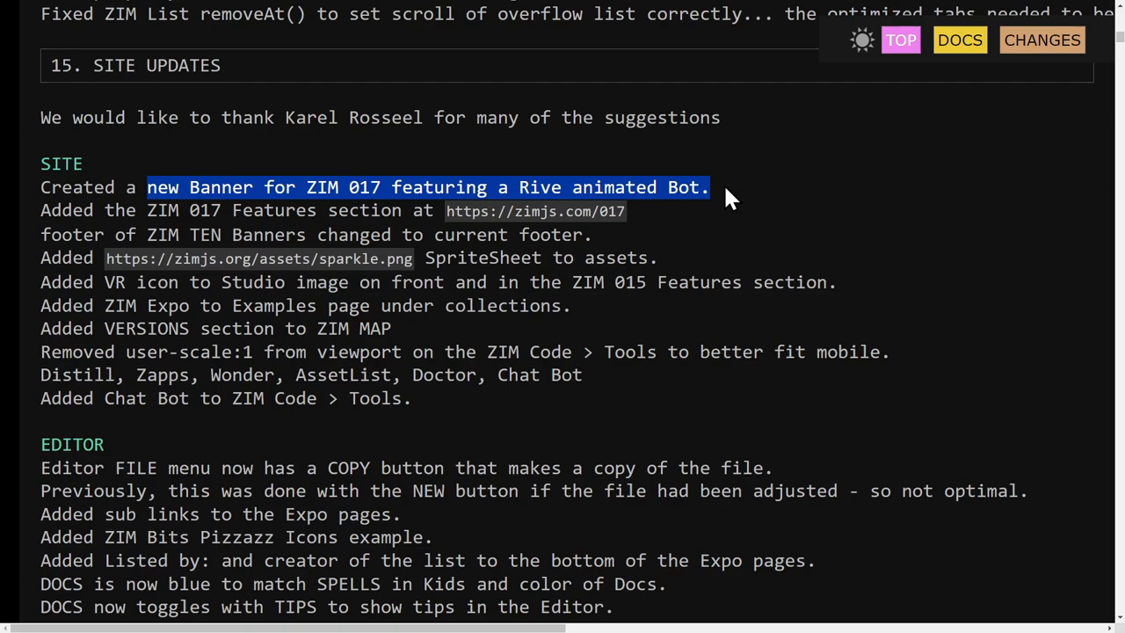
pyautogui.click(67, 165)
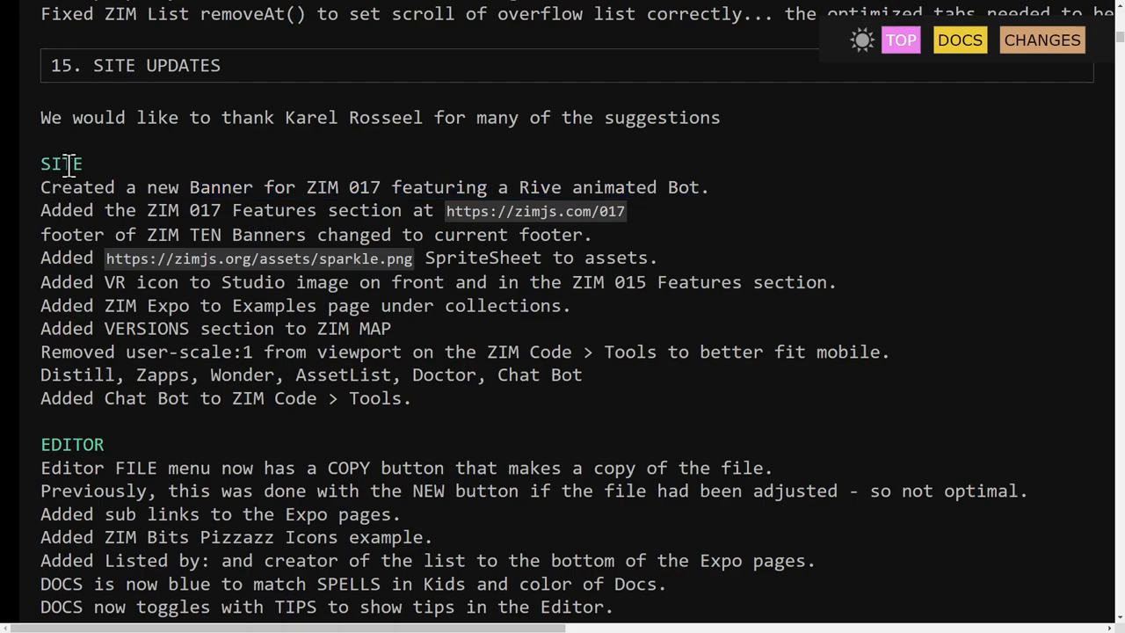
pyautogui.moveTo(245, 116); pyautogui.dragTo(466, 116)
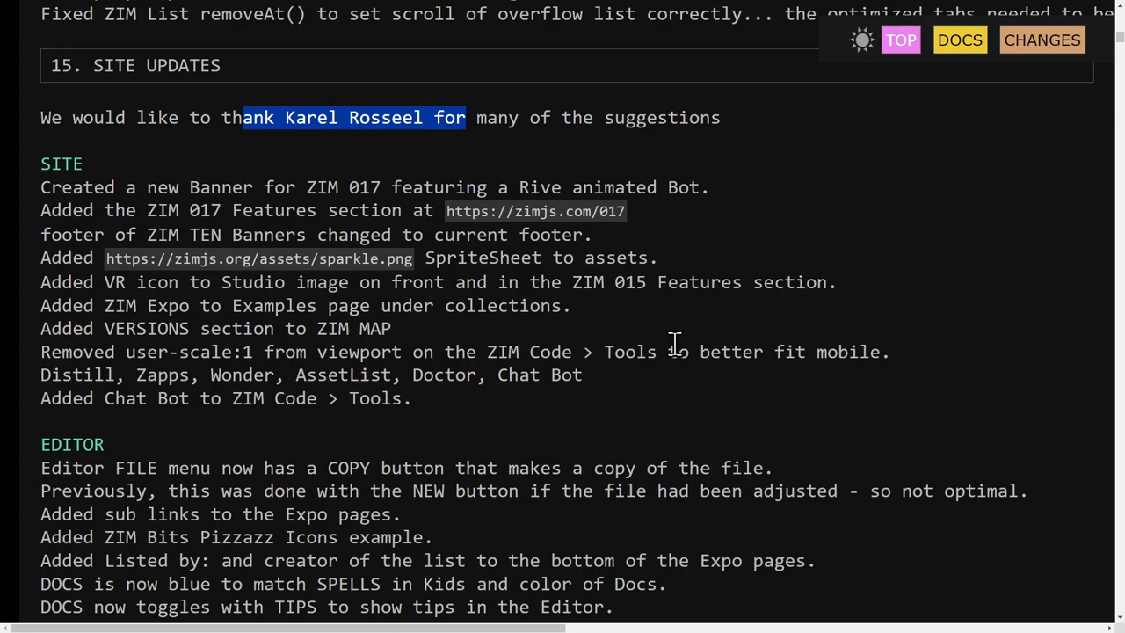
pyautogui.moveTo(41, 186)
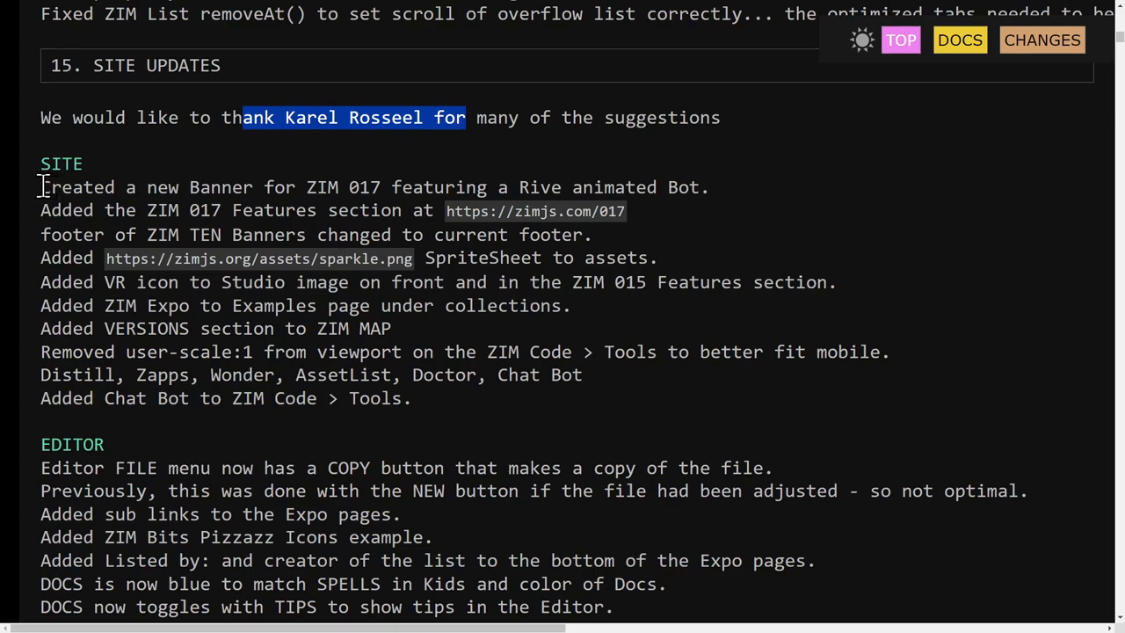
pyautogui.moveTo(41, 186); pyautogui.dragTo(392, 328)
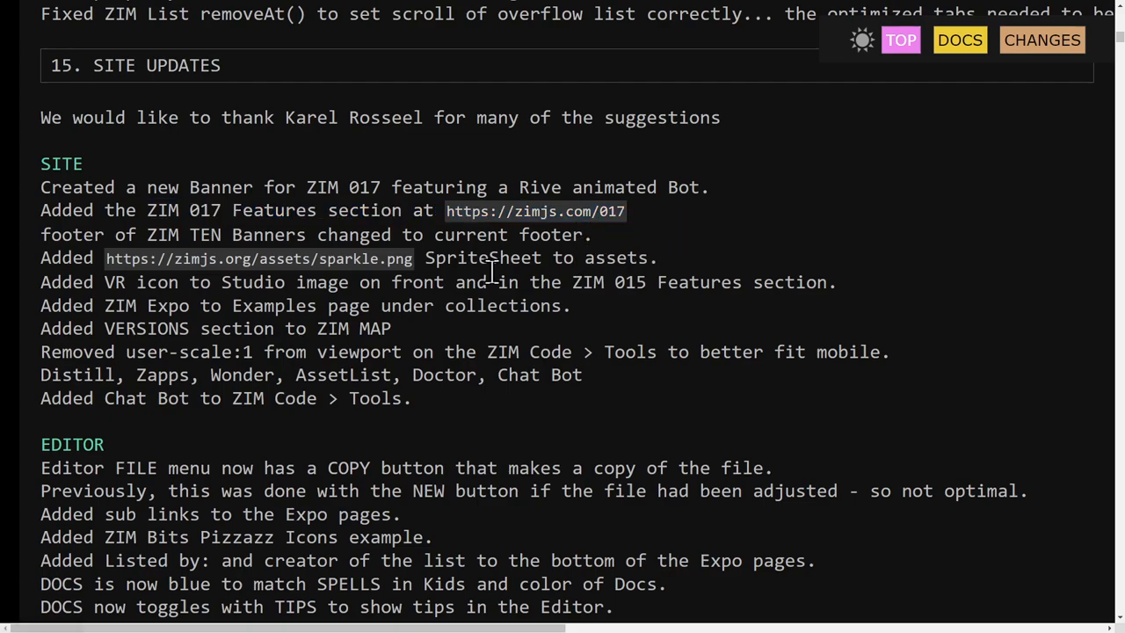
pyautogui.tripleClick(352, 236)
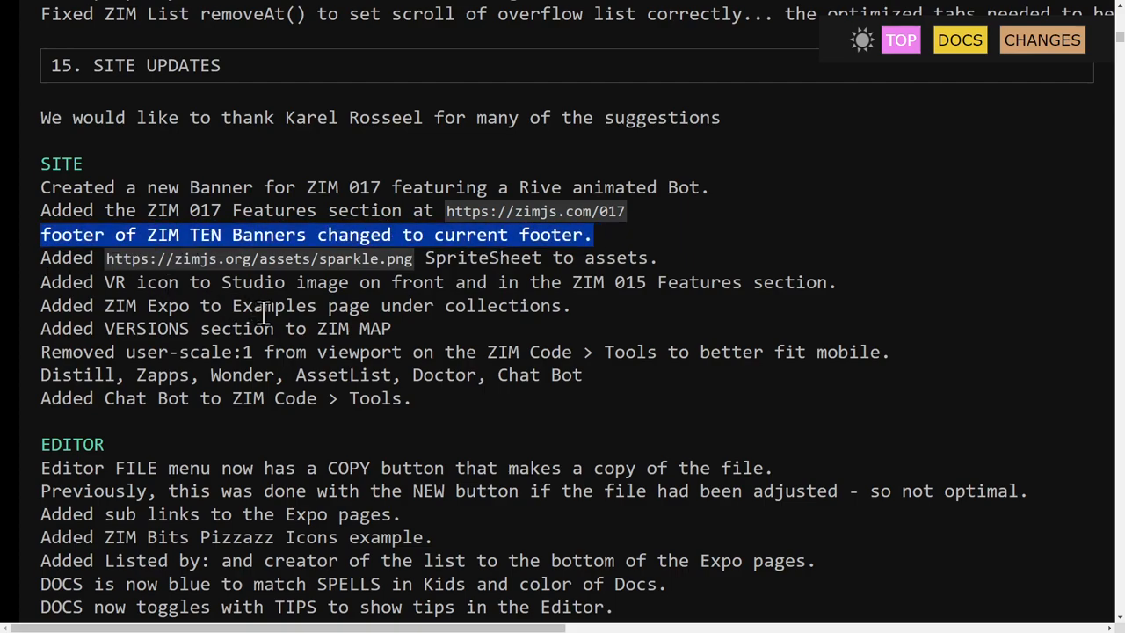
pyautogui.moveTo(404, 352)
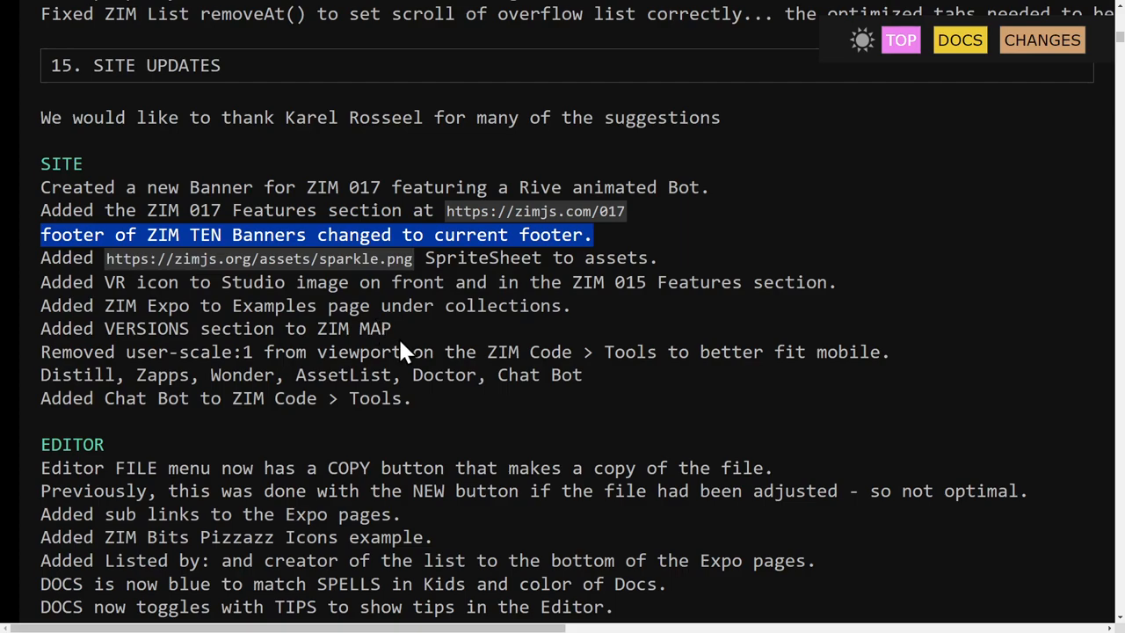
pyautogui.moveTo(366, 312)
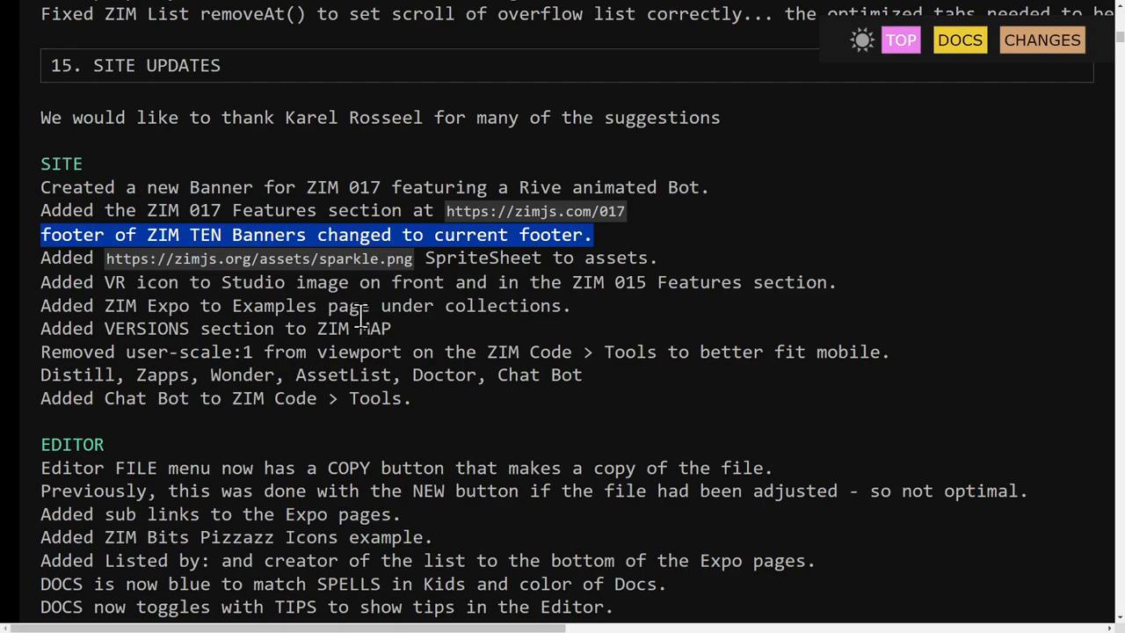
pyautogui.moveTo(357, 273)
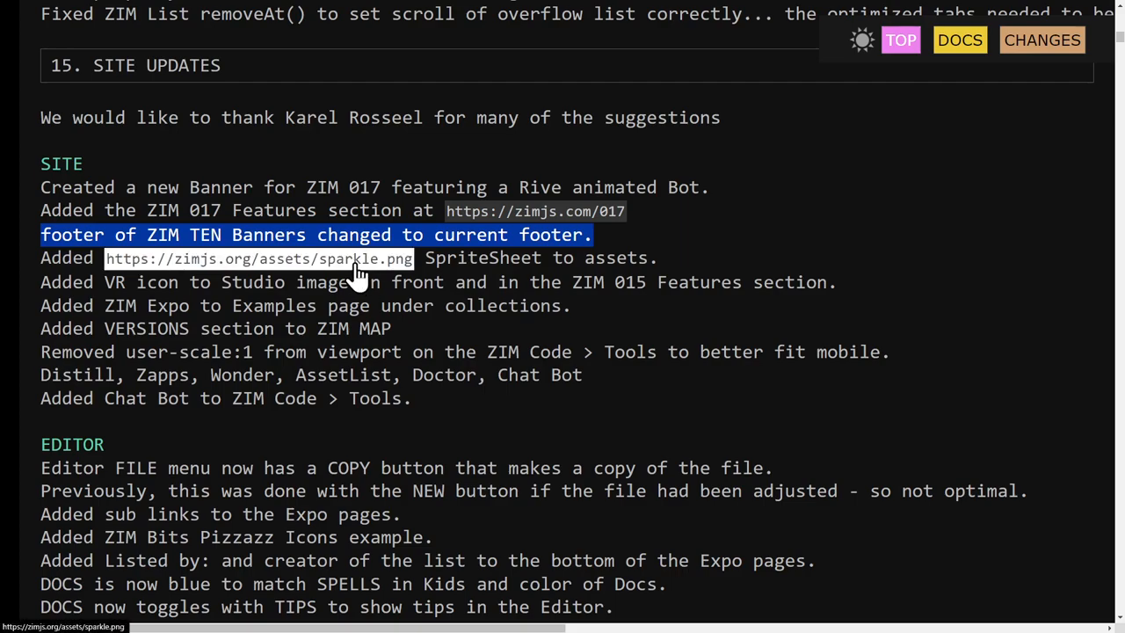
pyautogui.moveTo(376, 283)
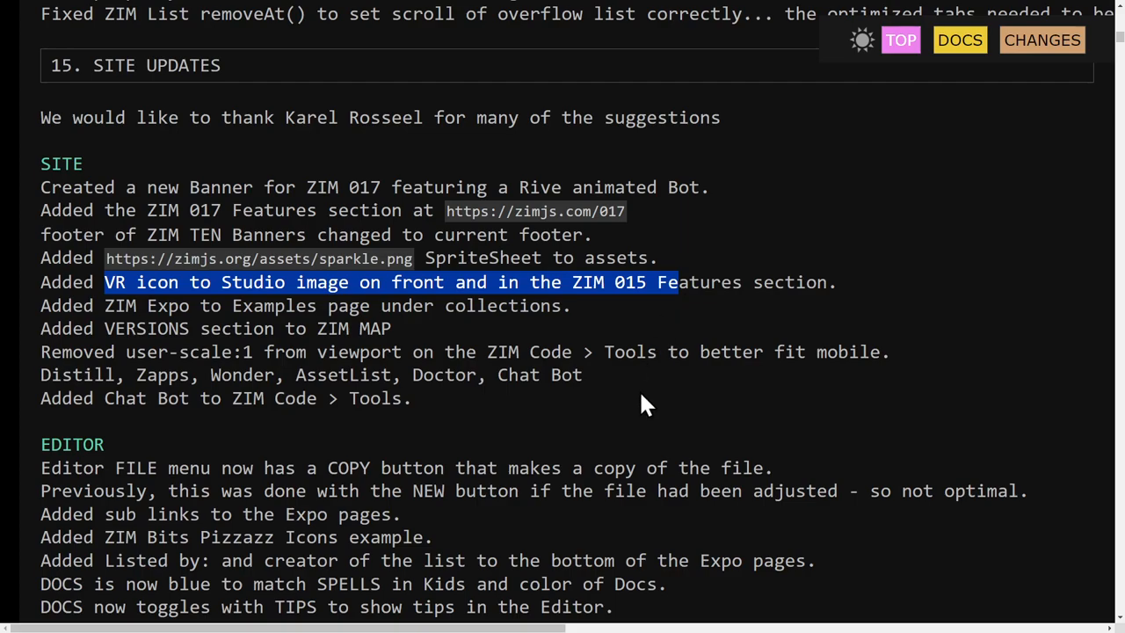
pyautogui.moveTo(120, 324)
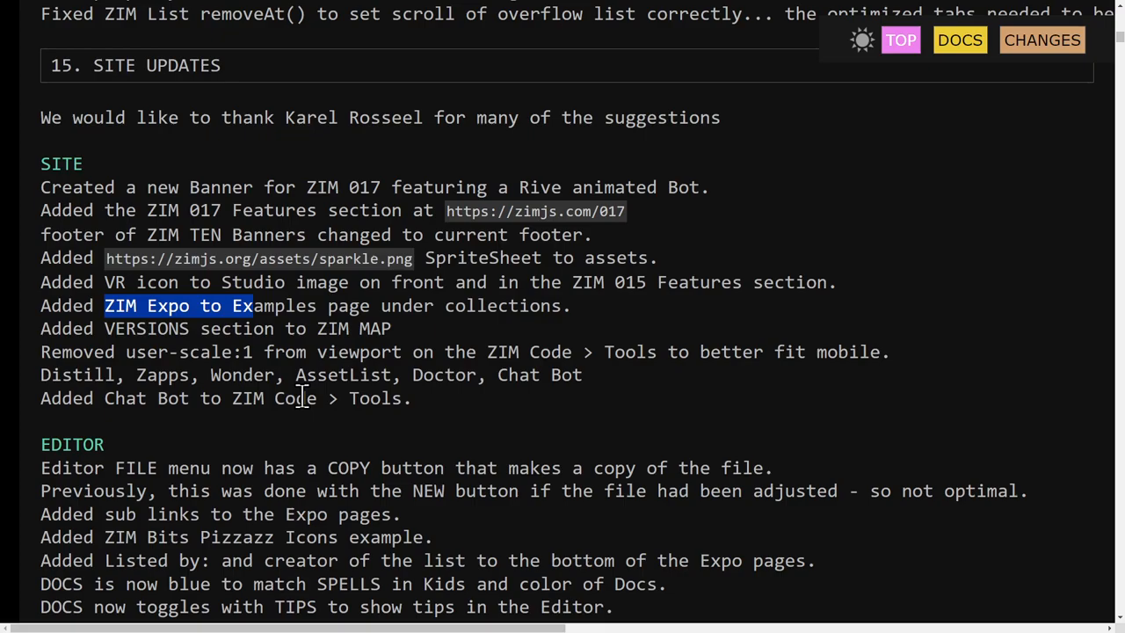
pyautogui.scroll(-3)
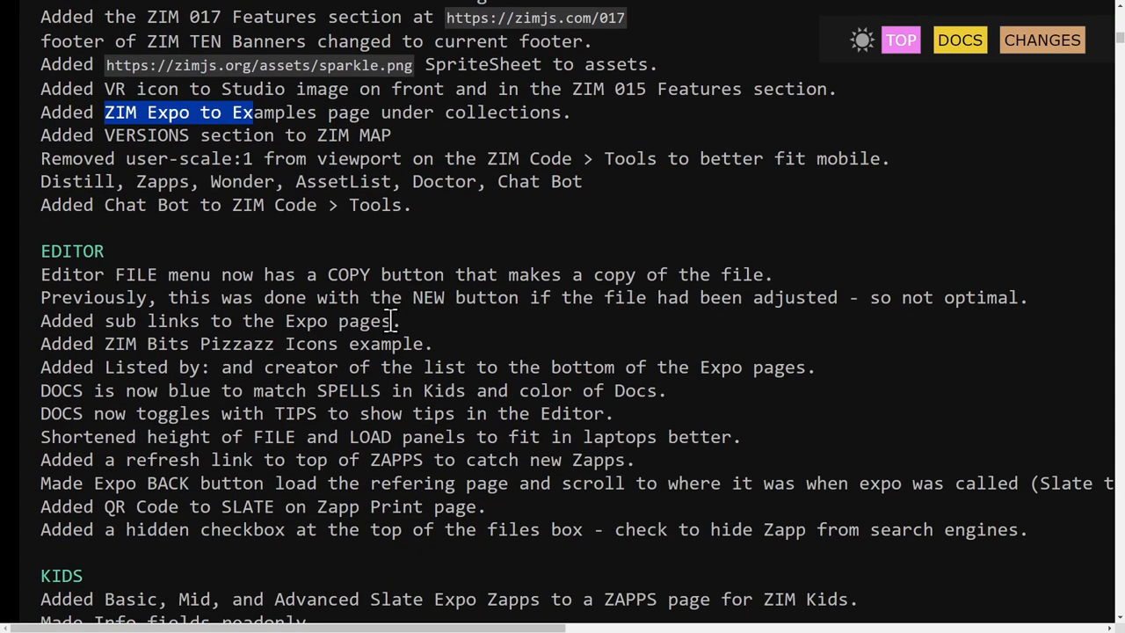
pyautogui.scroll(-3)
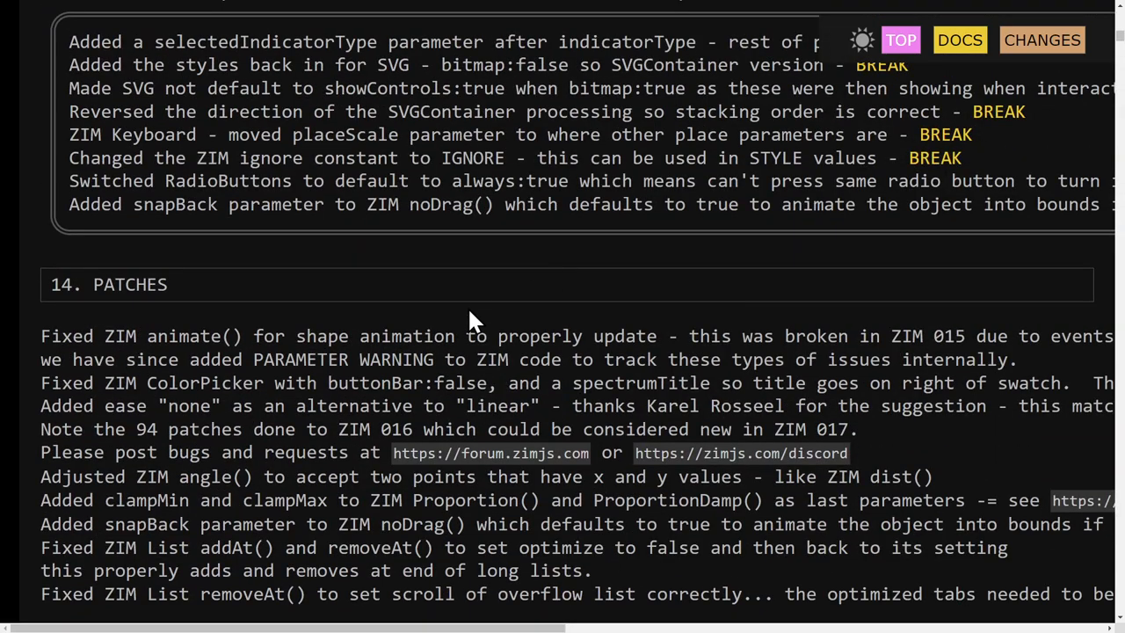
pyautogui.scroll(-3)
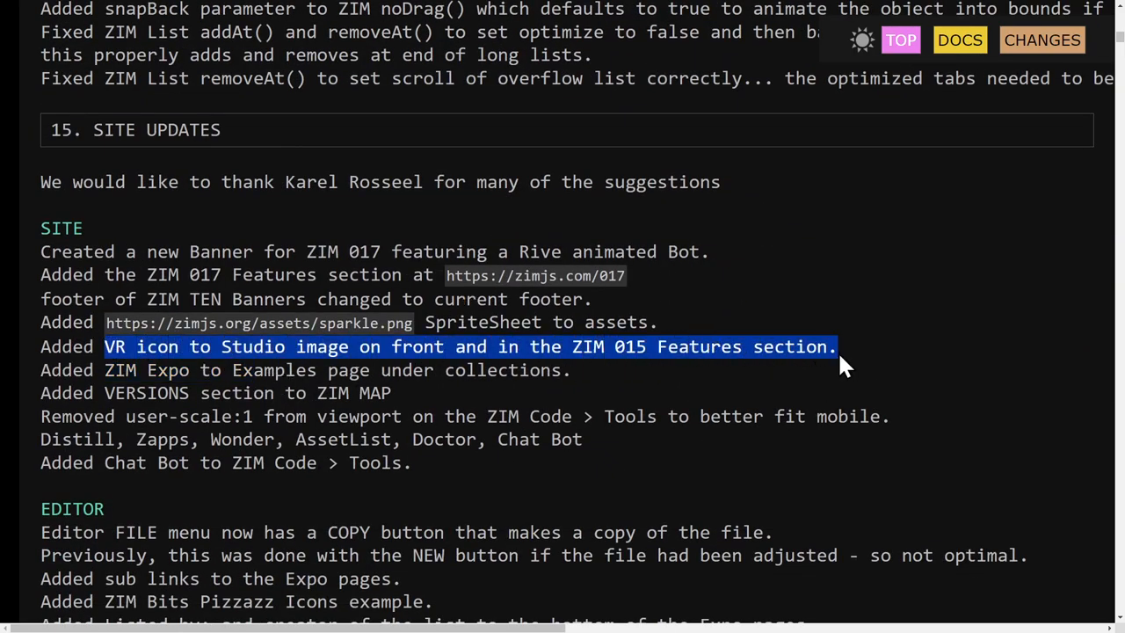
pyautogui.moveTo(857, 396)
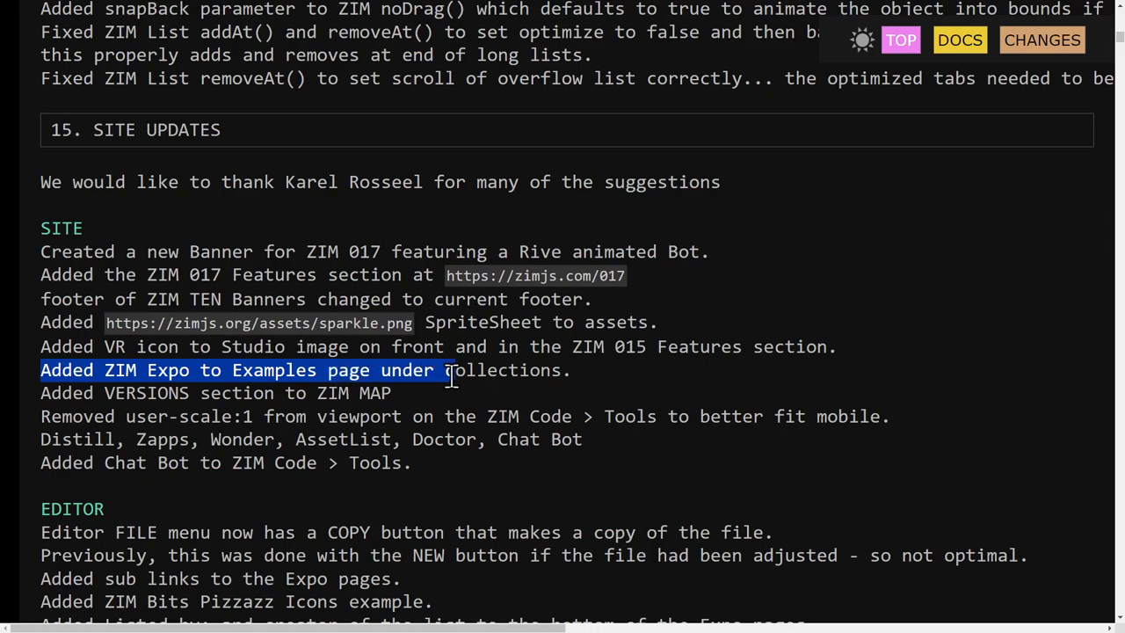
pyautogui.moveTo(473, 433)
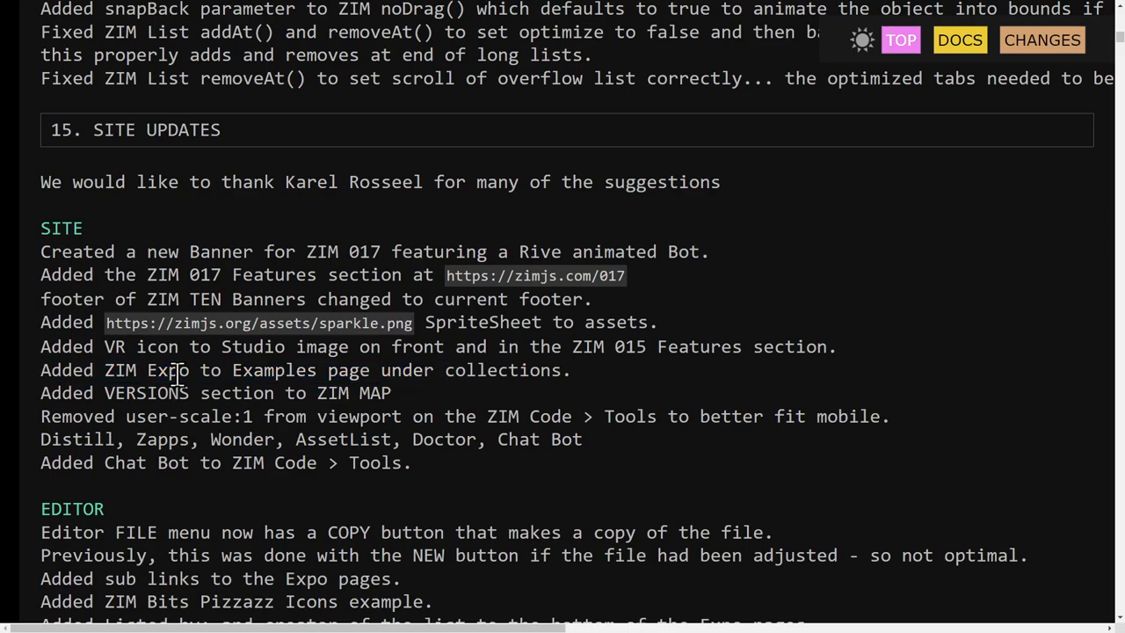
pyautogui.moveTo(246, 401)
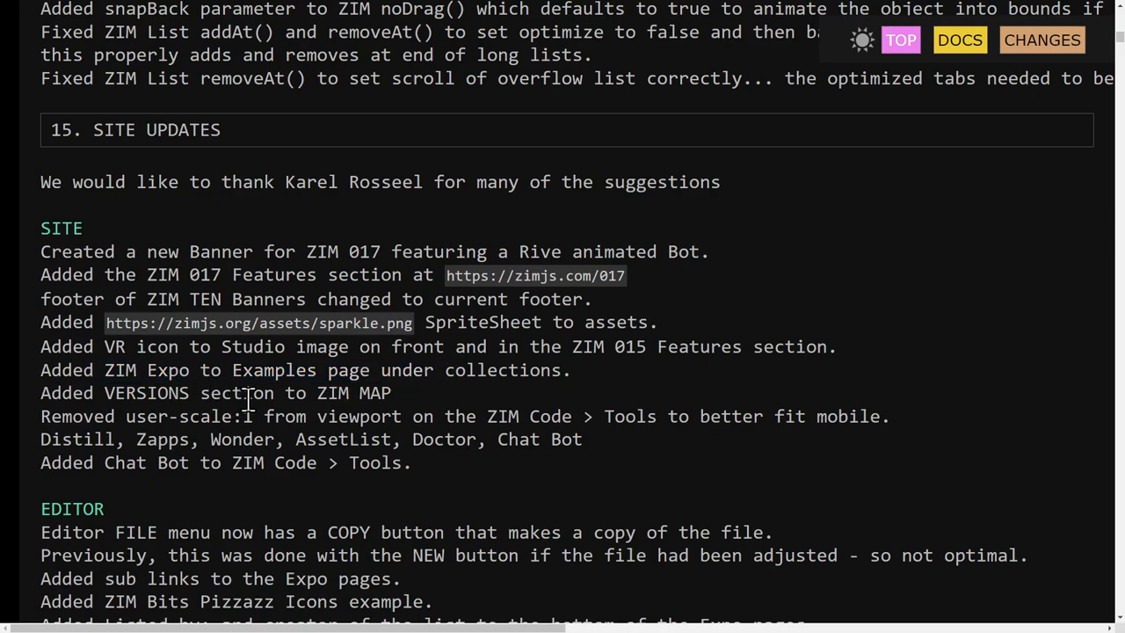
pyautogui.moveTo(694, 306)
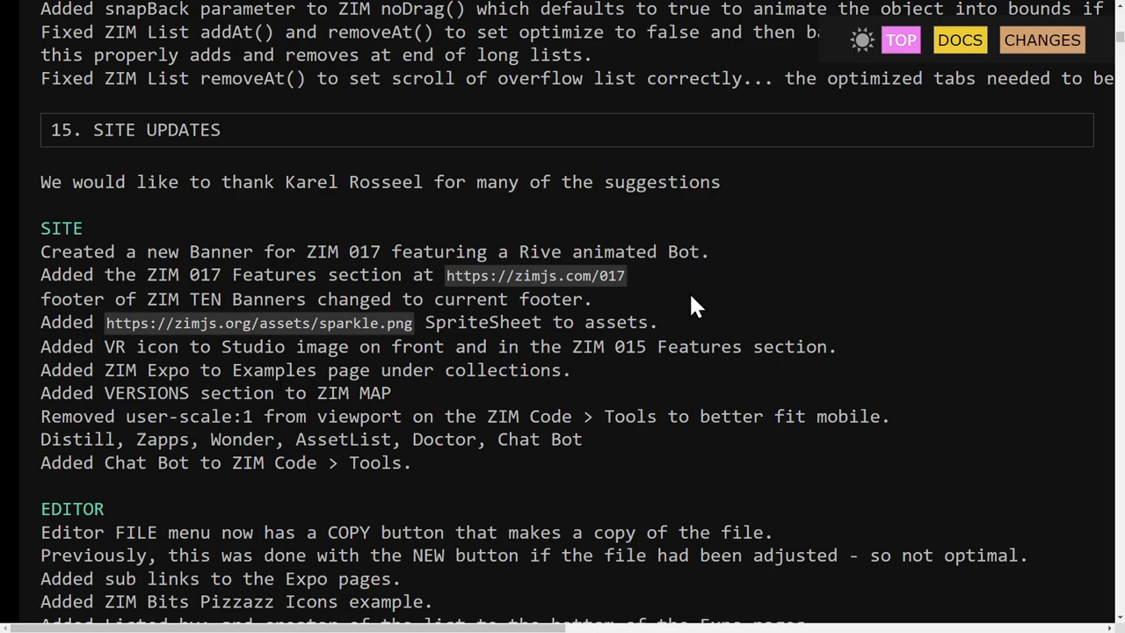
pyautogui.moveTo(917, 225)
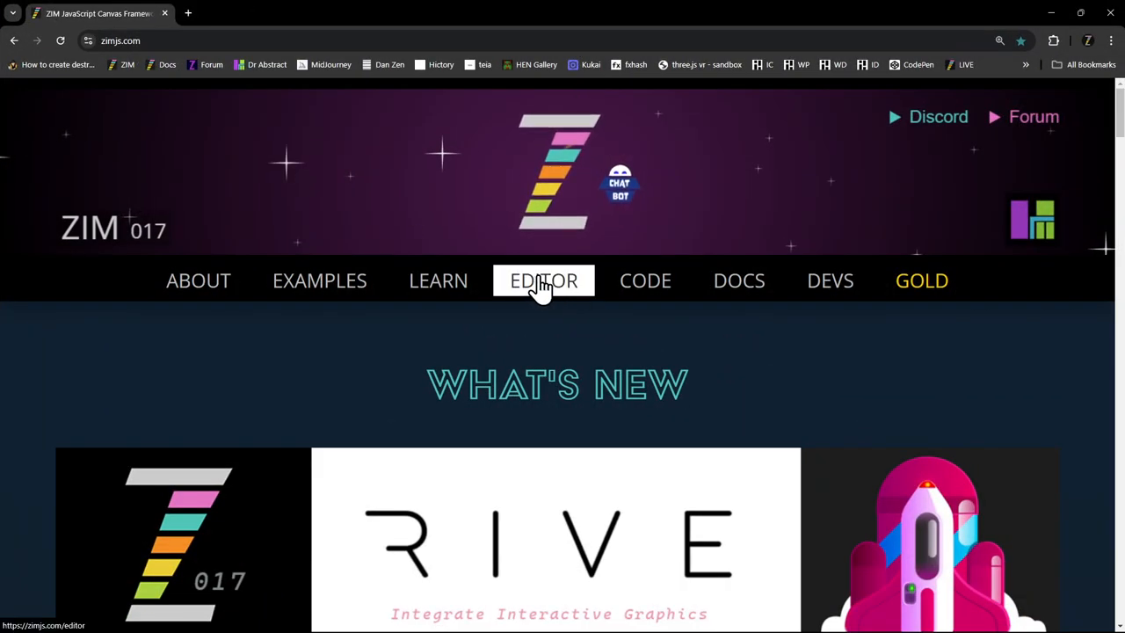
# - Go to the Examples page and show the Collections group that includes ZIM Expo
pyautogui.click(320, 282)
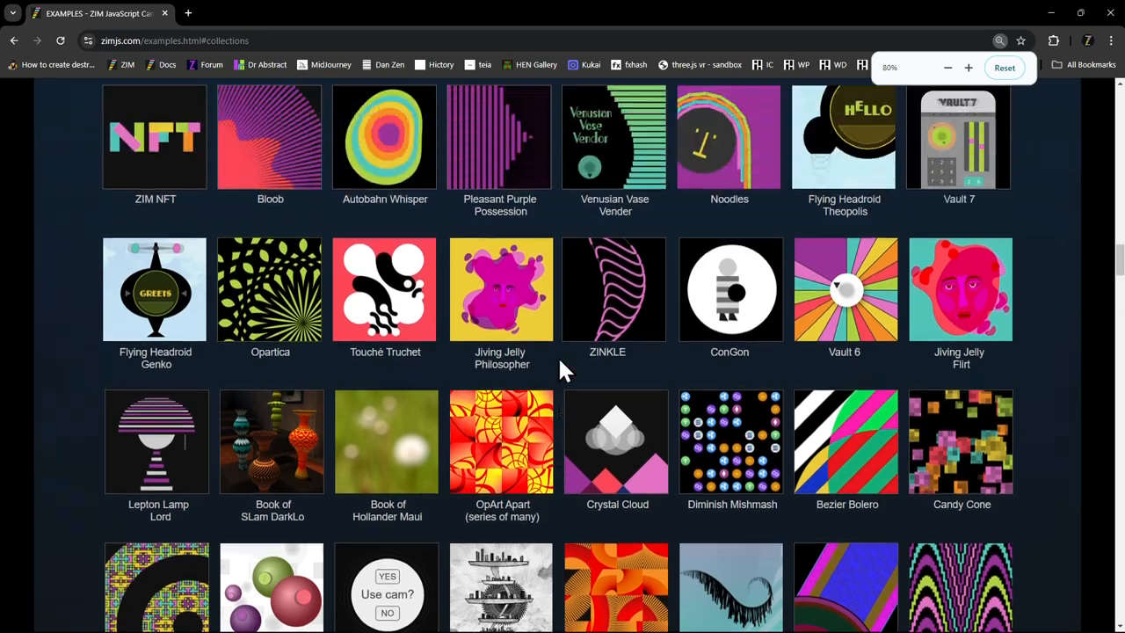
pyautogui.scroll(3)
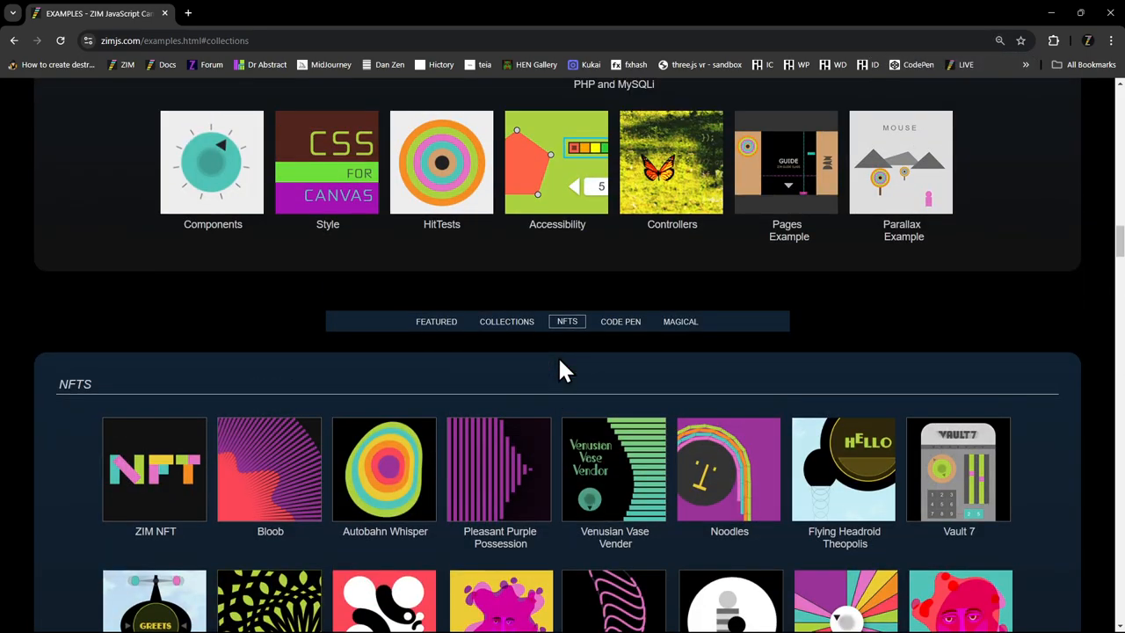
pyautogui.scroll(3)
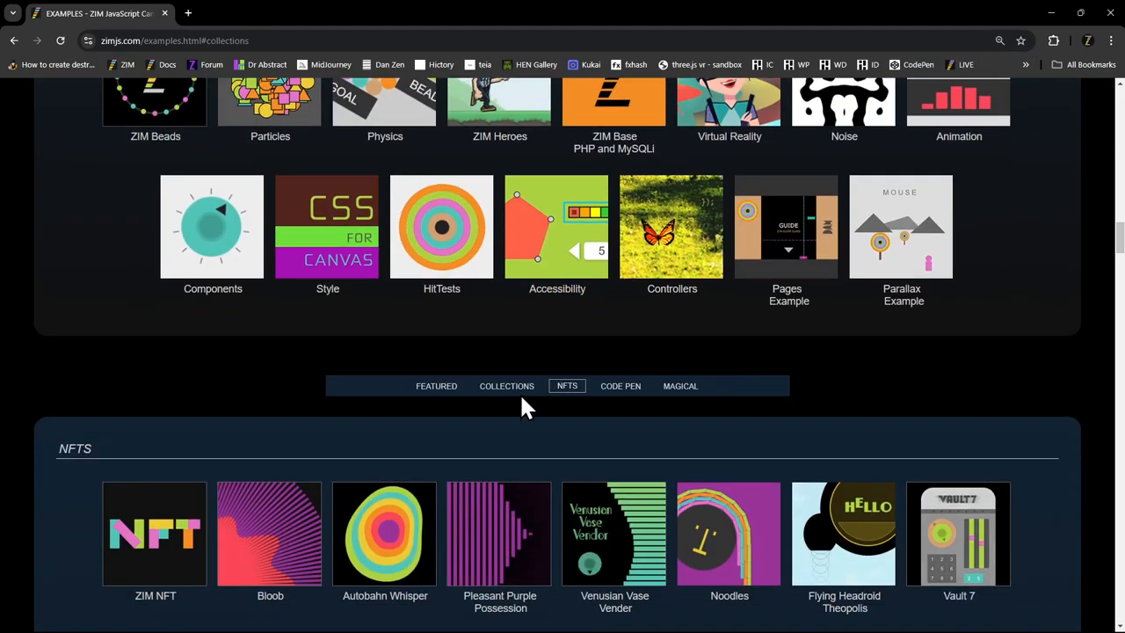
pyautogui.click(506, 386)
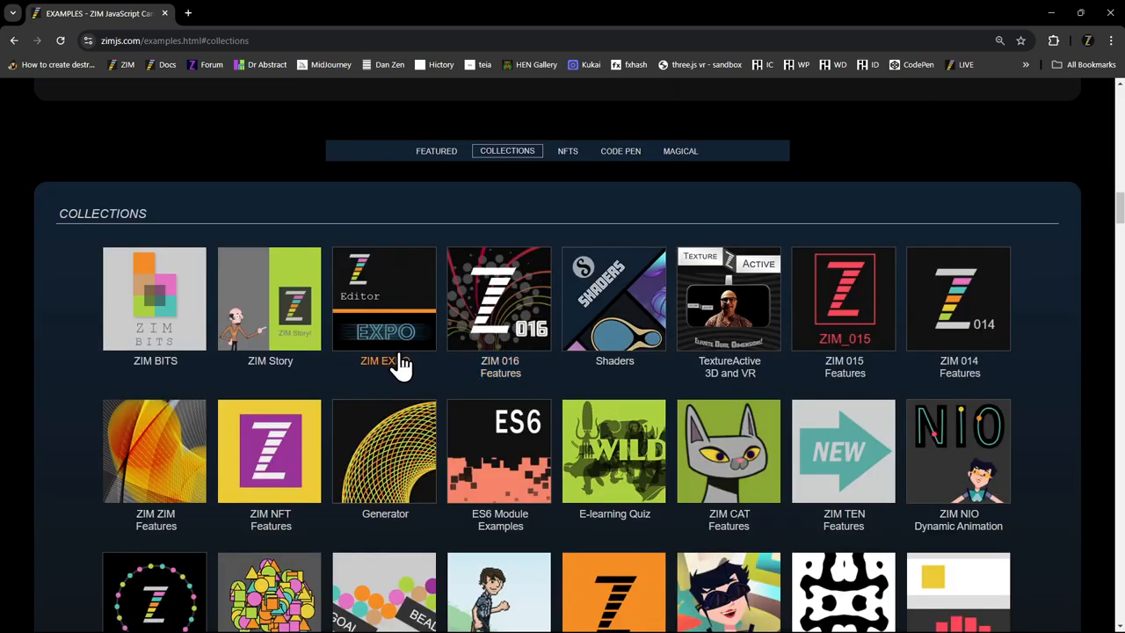
pyautogui.moveTo(369, 290)
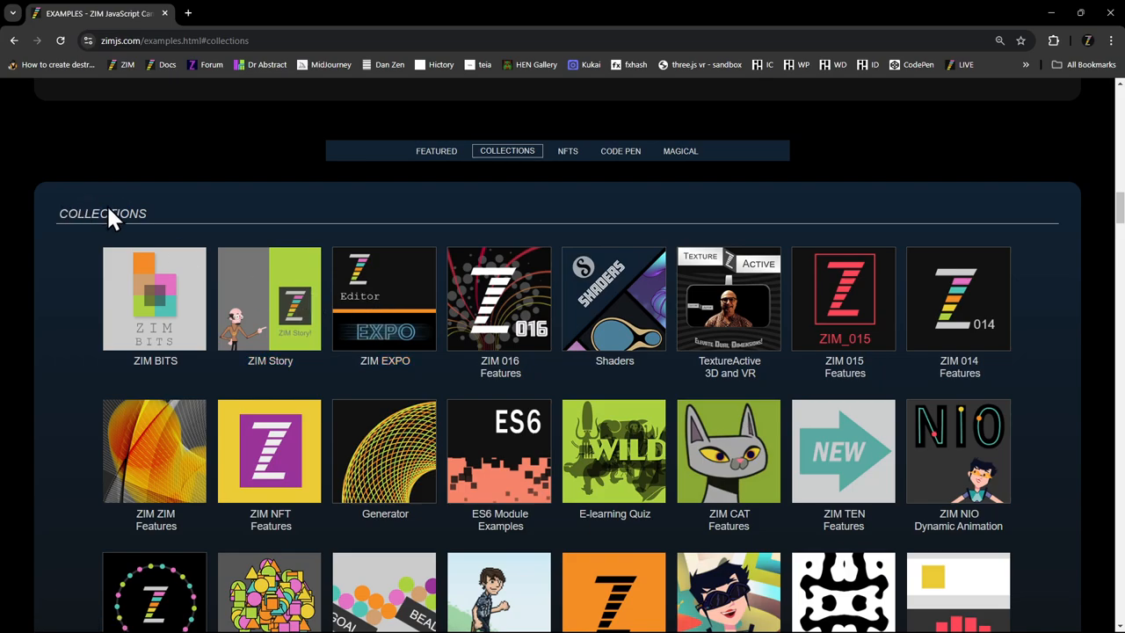
pyautogui.moveTo(413, 313)
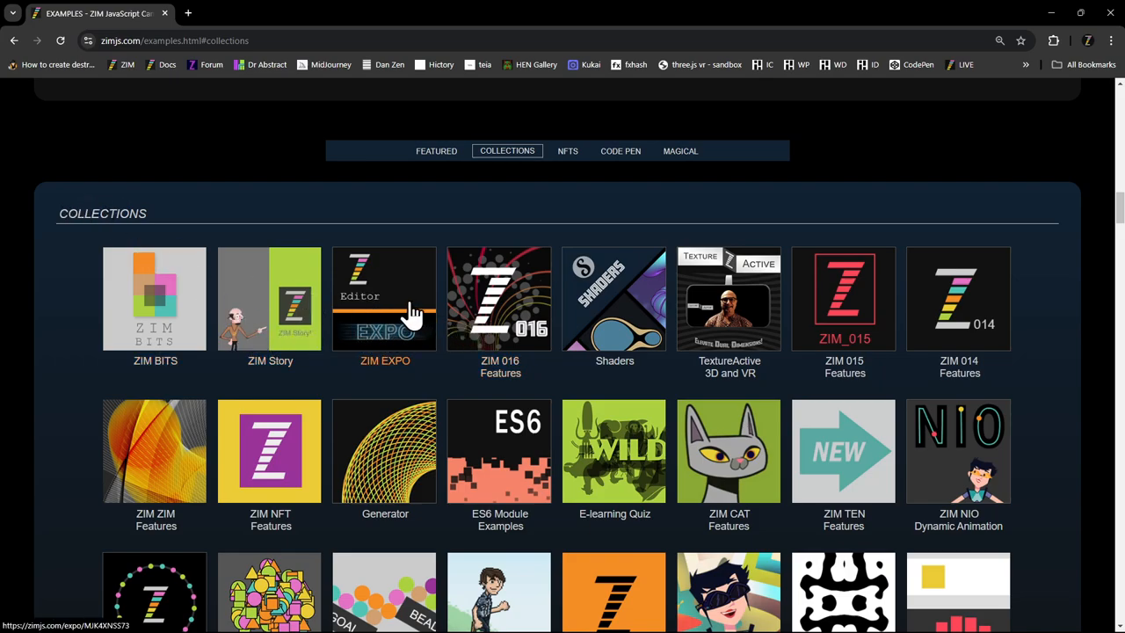
# - Enter the ZIM Expo collection and browse the Basic level thumbnails
pyautogui.click(384, 299)
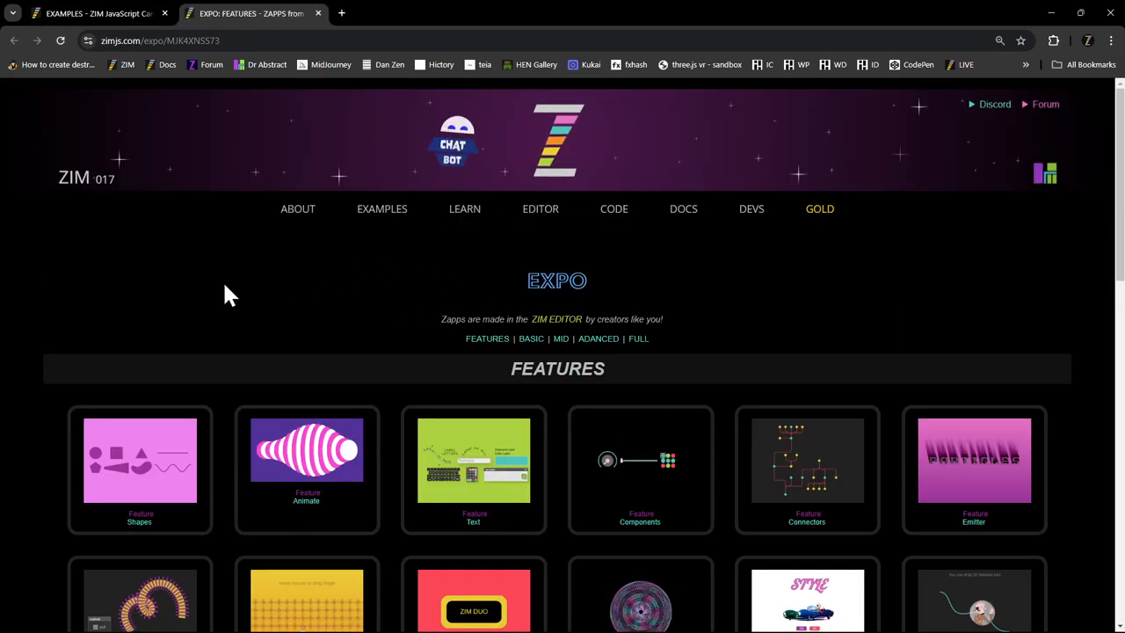
pyautogui.scroll(-3)
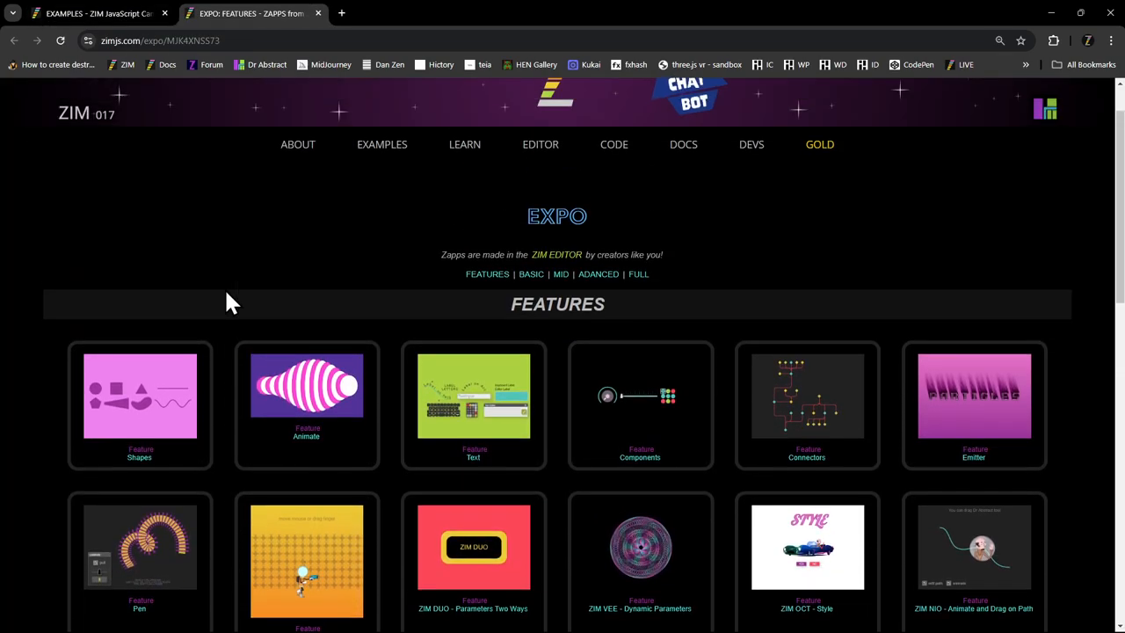
pyautogui.scroll(-3)
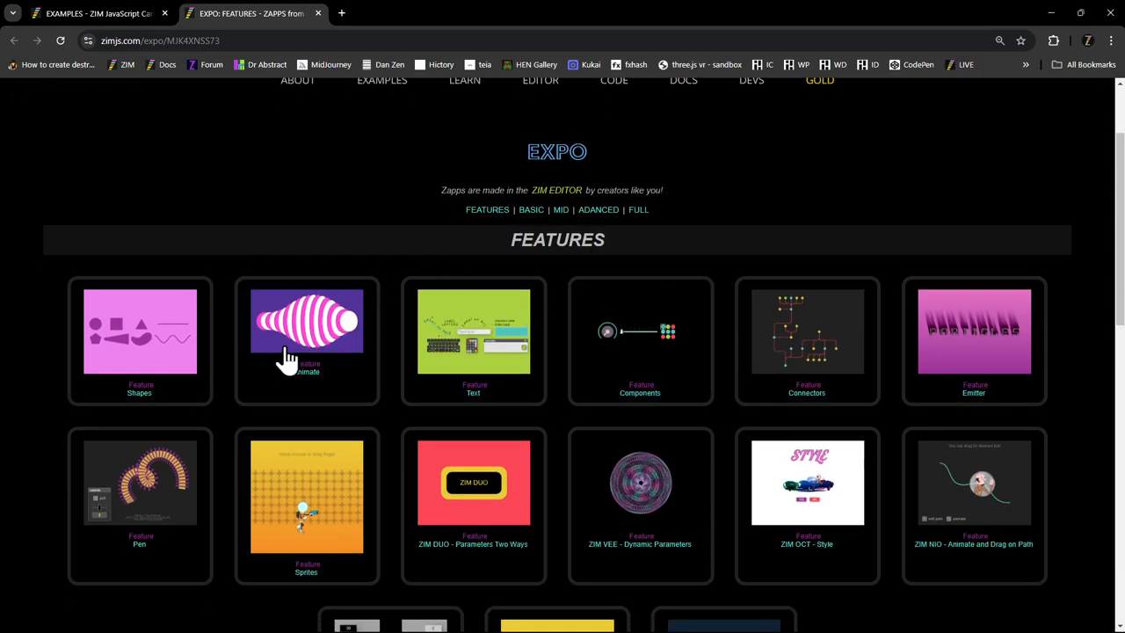
pyautogui.scroll(-3)
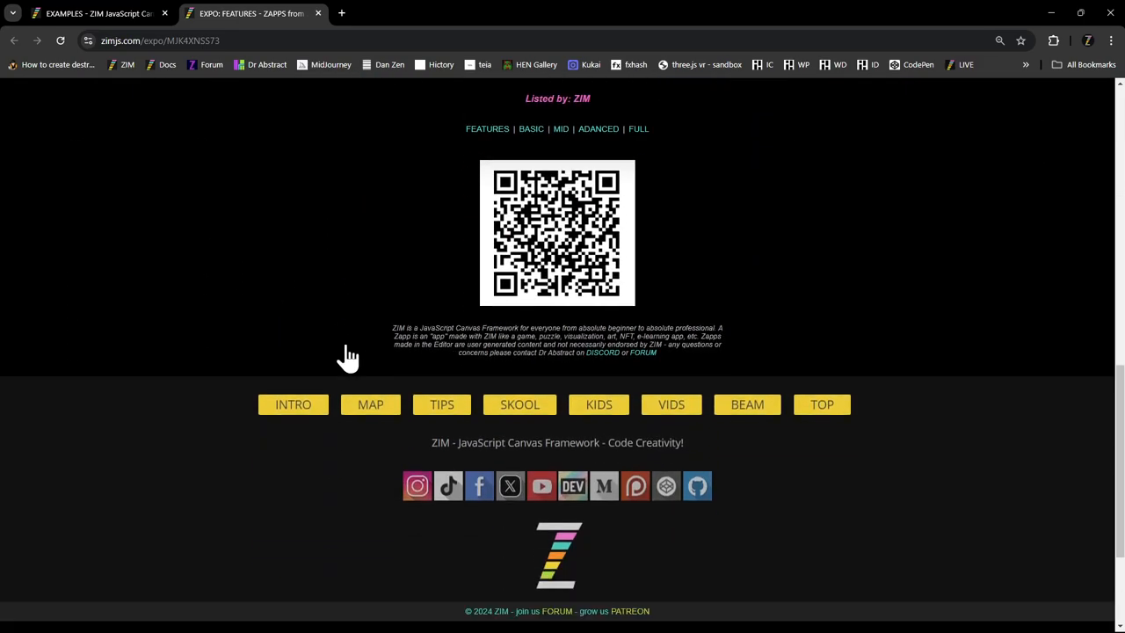
pyautogui.scroll(3)
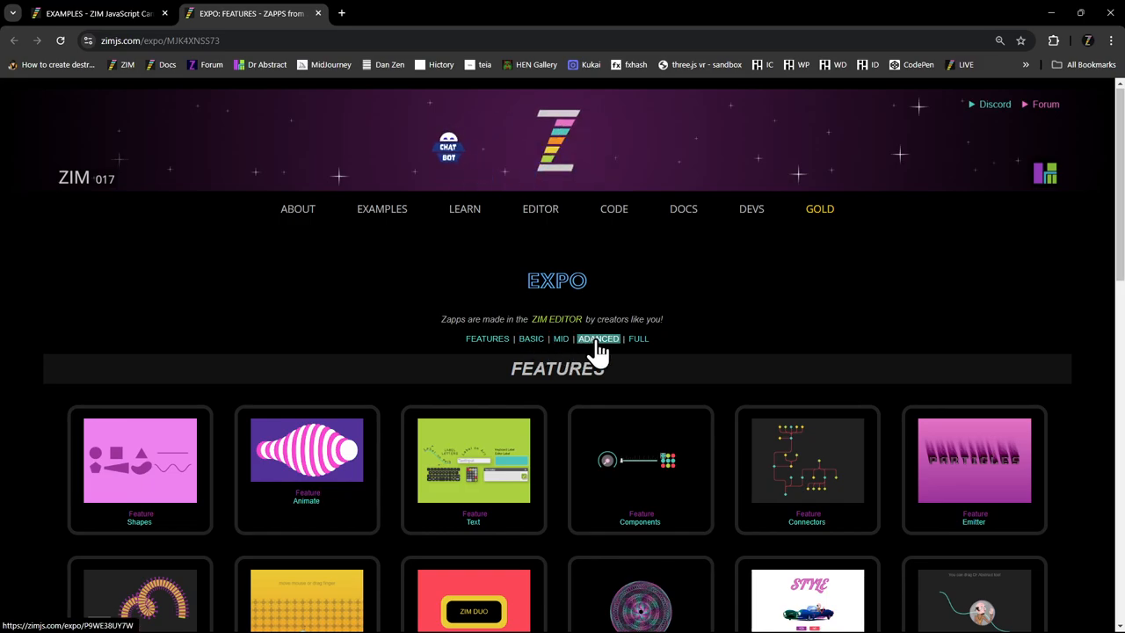
pyautogui.click(531, 337)
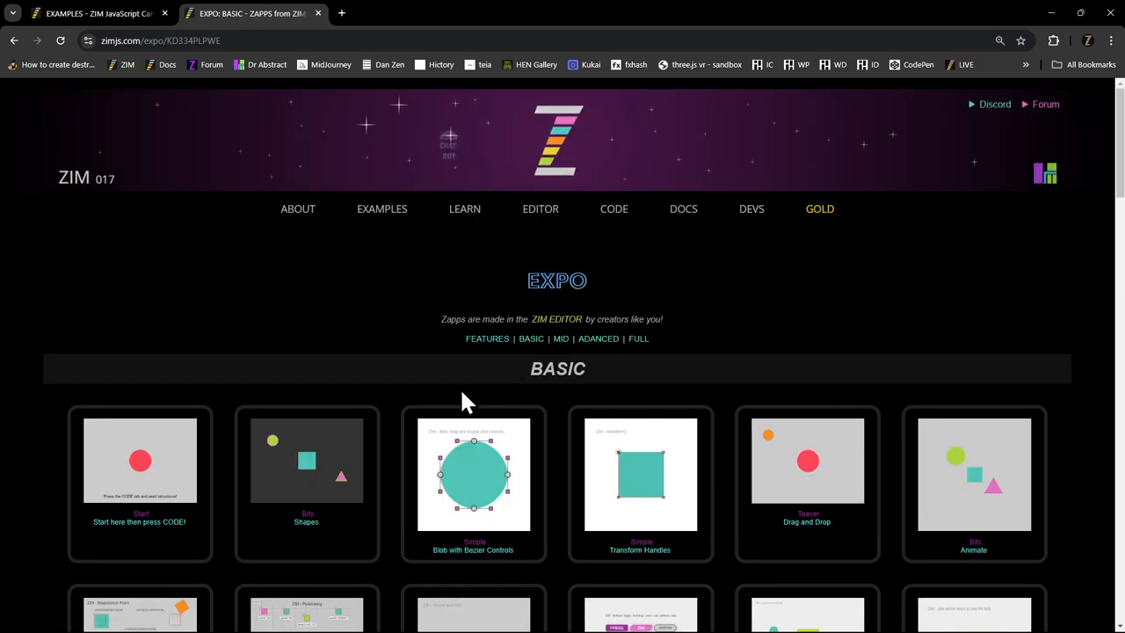
pyautogui.scroll(-3)
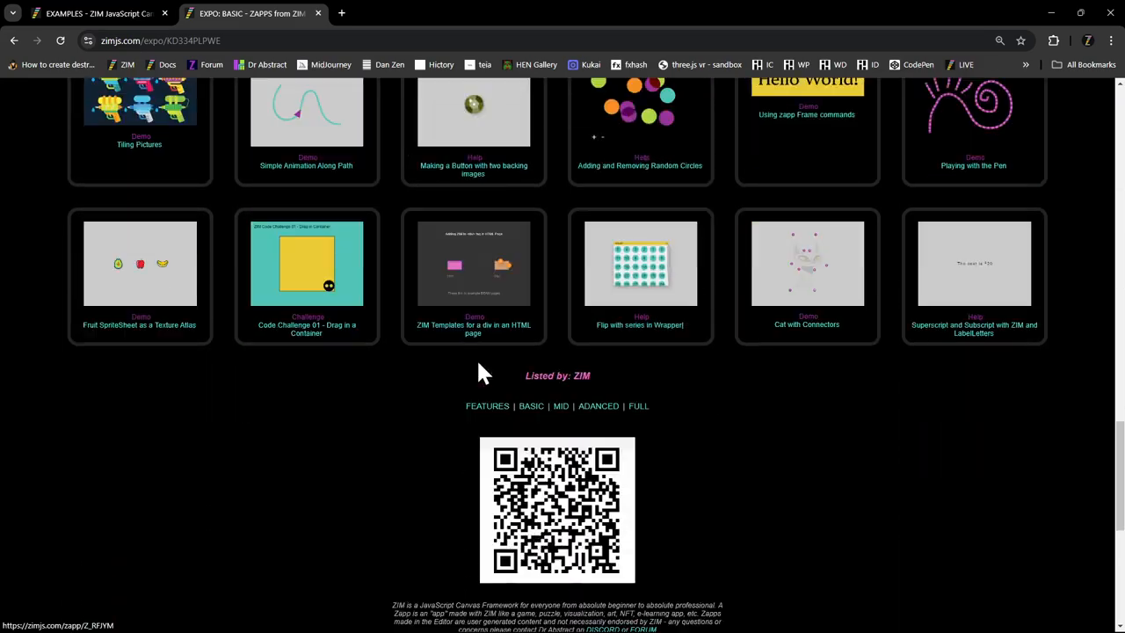
pyautogui.scroll(3)
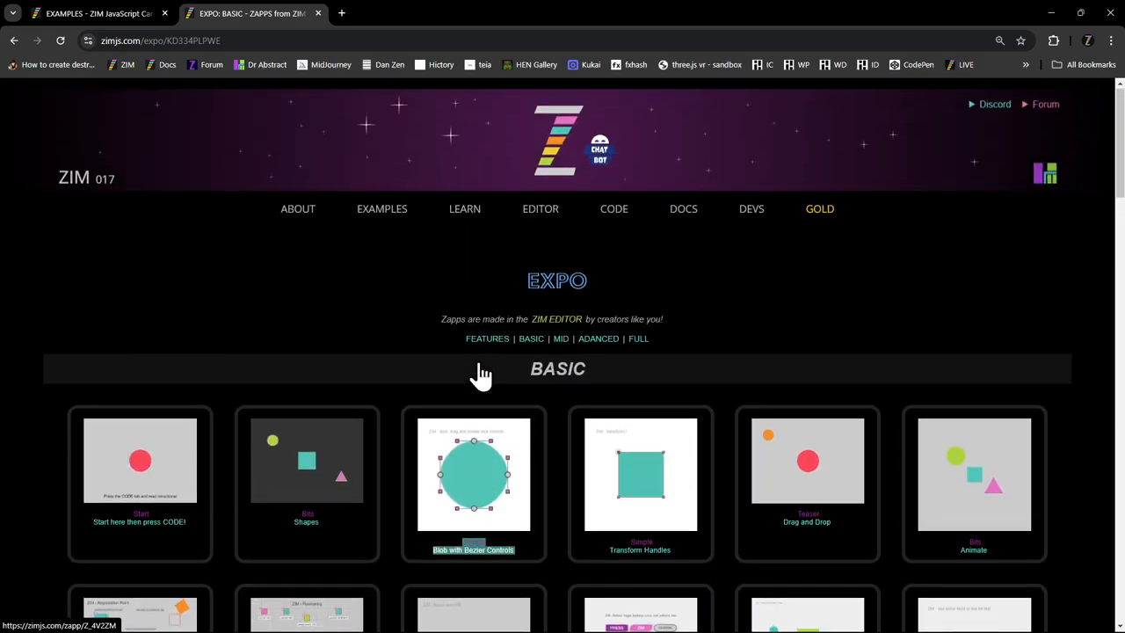
pyautogui.scroll(-3)
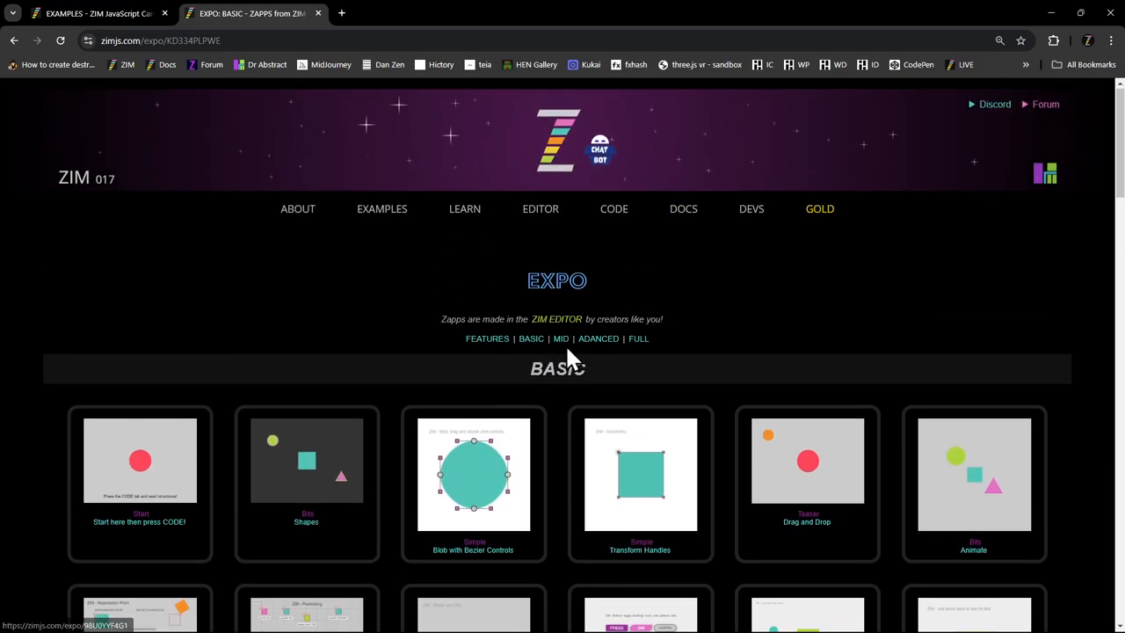
pyautogui.scroll(-3)
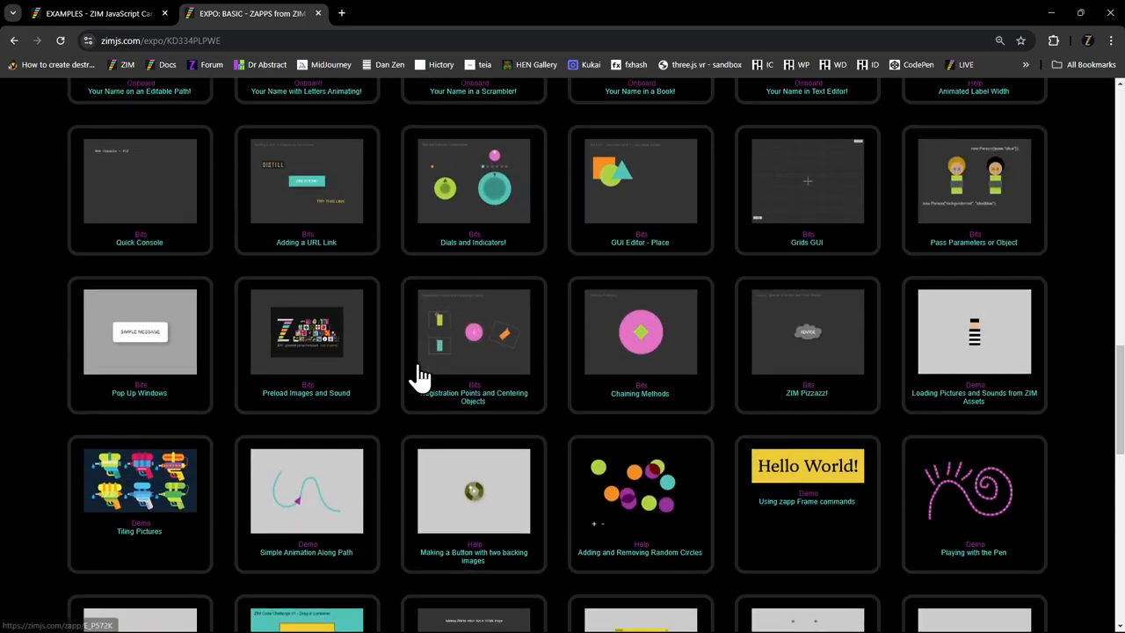
pyautogui.scroll(3)
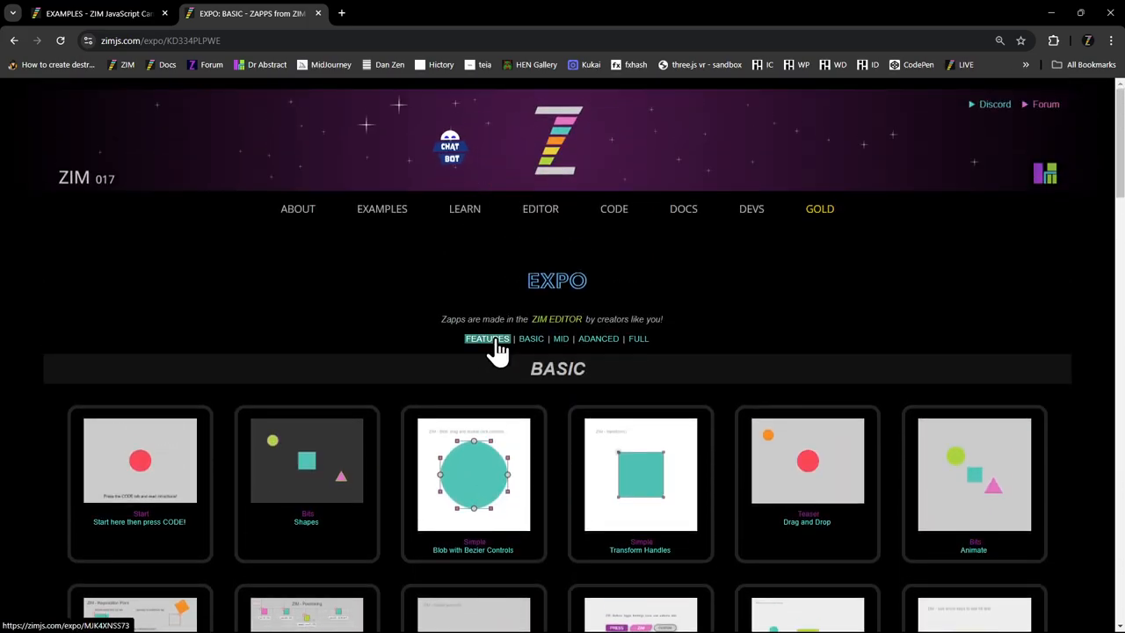
# - Browse the Features level of the Expo, then load the Mid level listing of Zapps
pyautogui.click(487, 337)
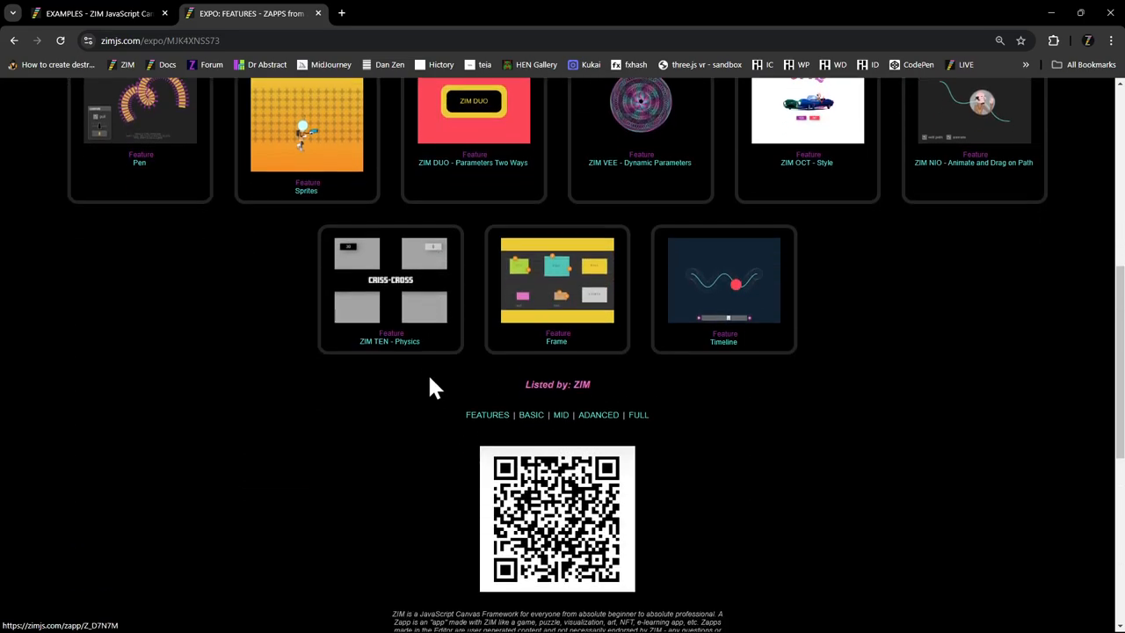
pyautogui.scroll(3)
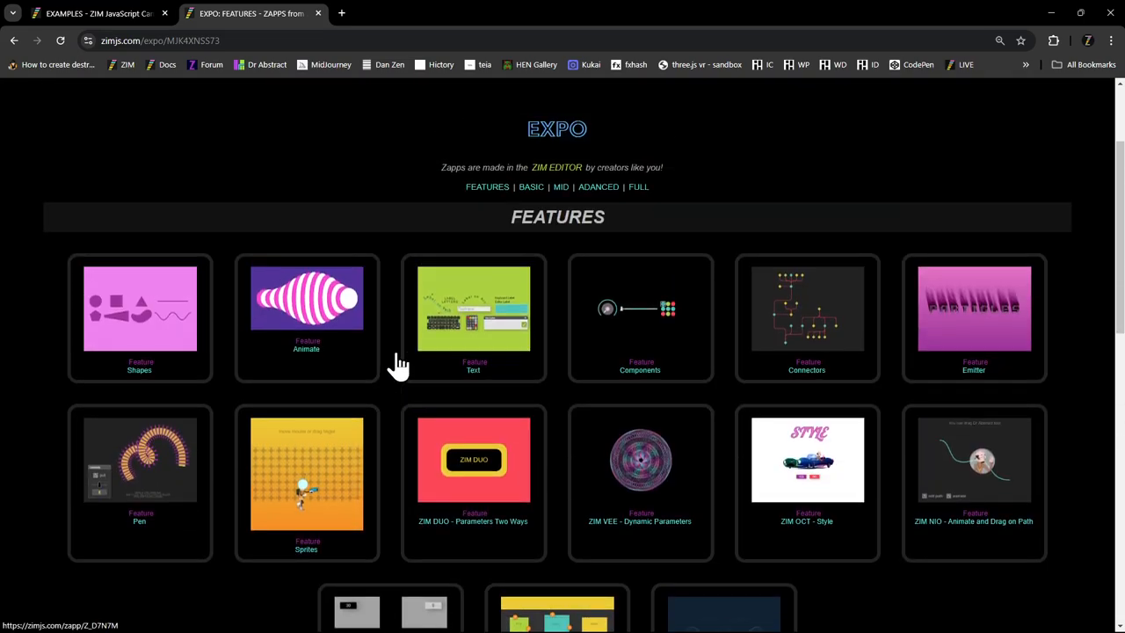
pyautogui.scroll(-3)
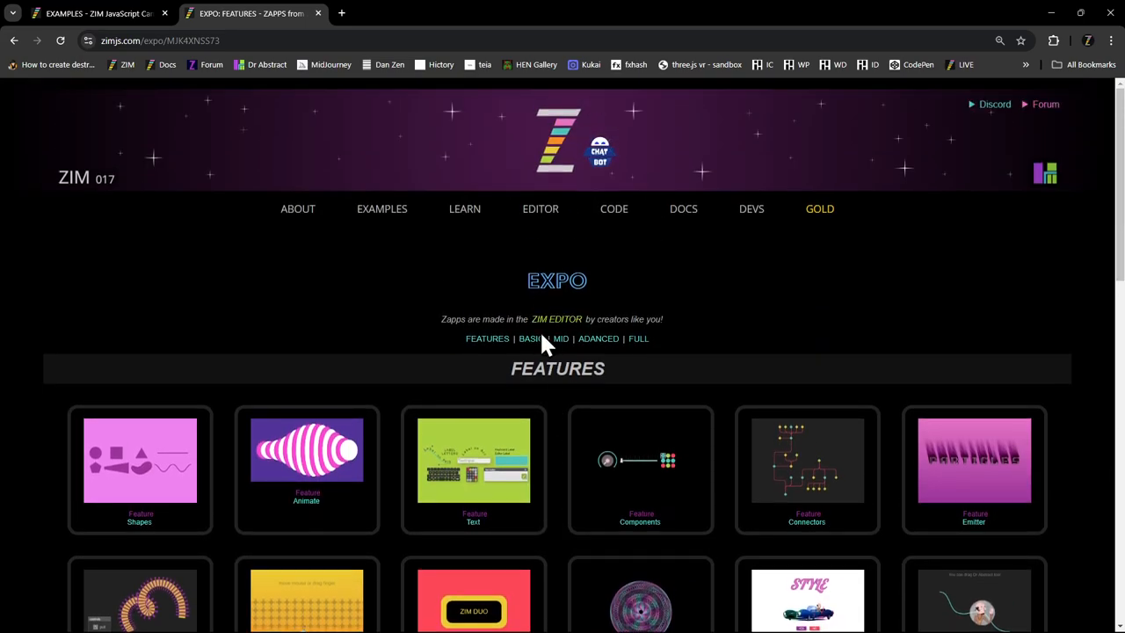
pyautogui.click(561, 338)
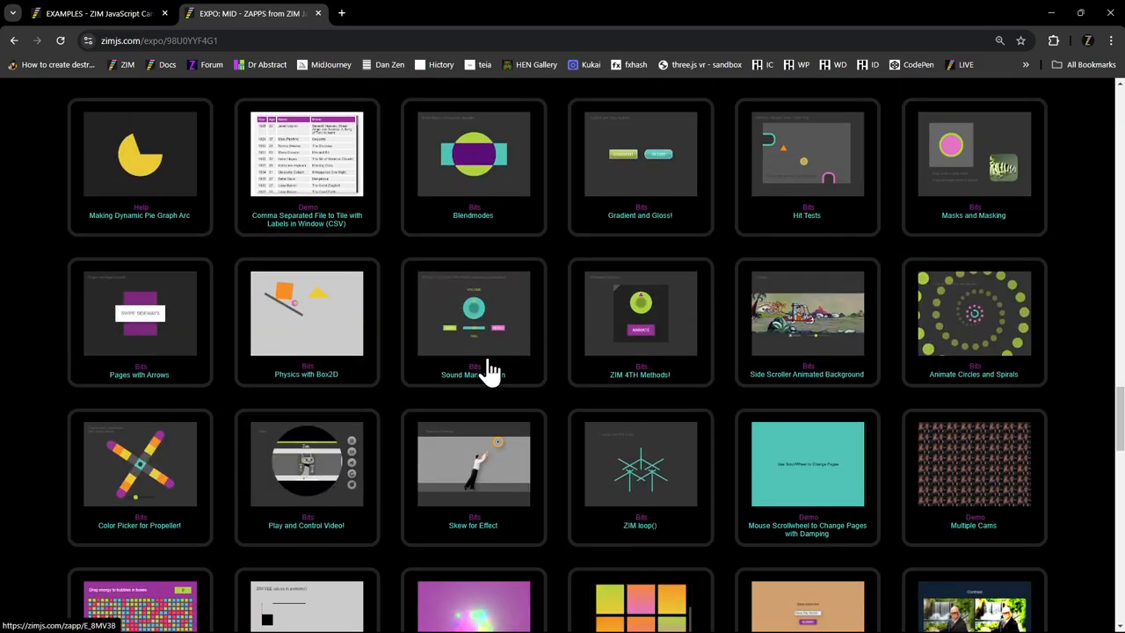
pyautogui.scroll(-3)
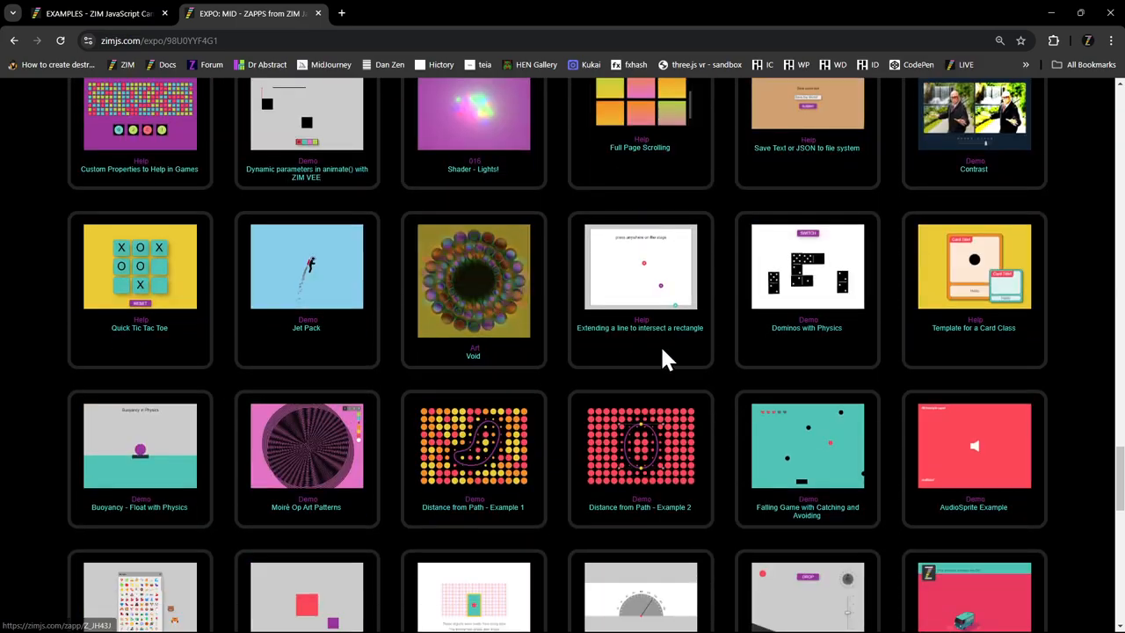
# - Open the Void zapp's code in the ZIM Editor and check its running view and docs reference
pyautogui.click(473, 279)
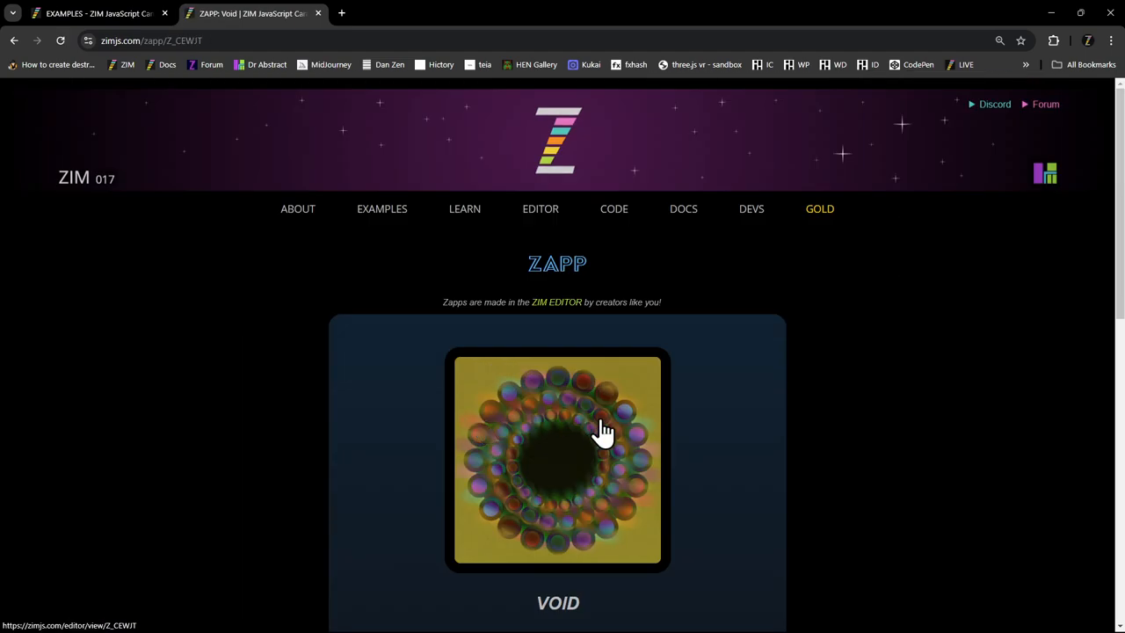
pyautogui.scroll(-3)
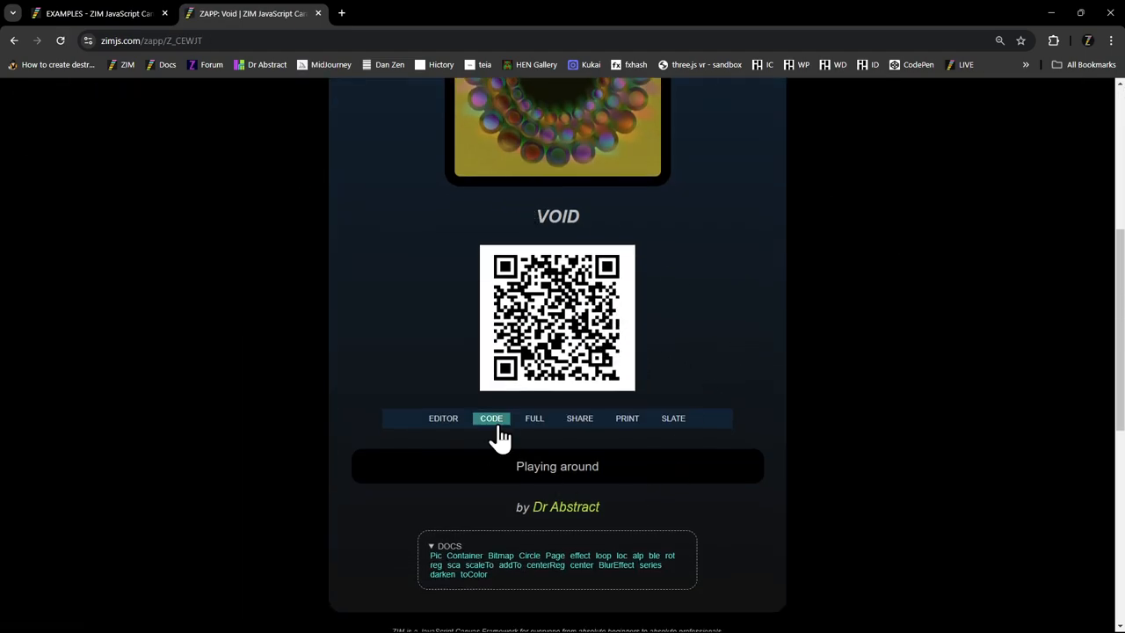
pyautogui.click(493, 419)
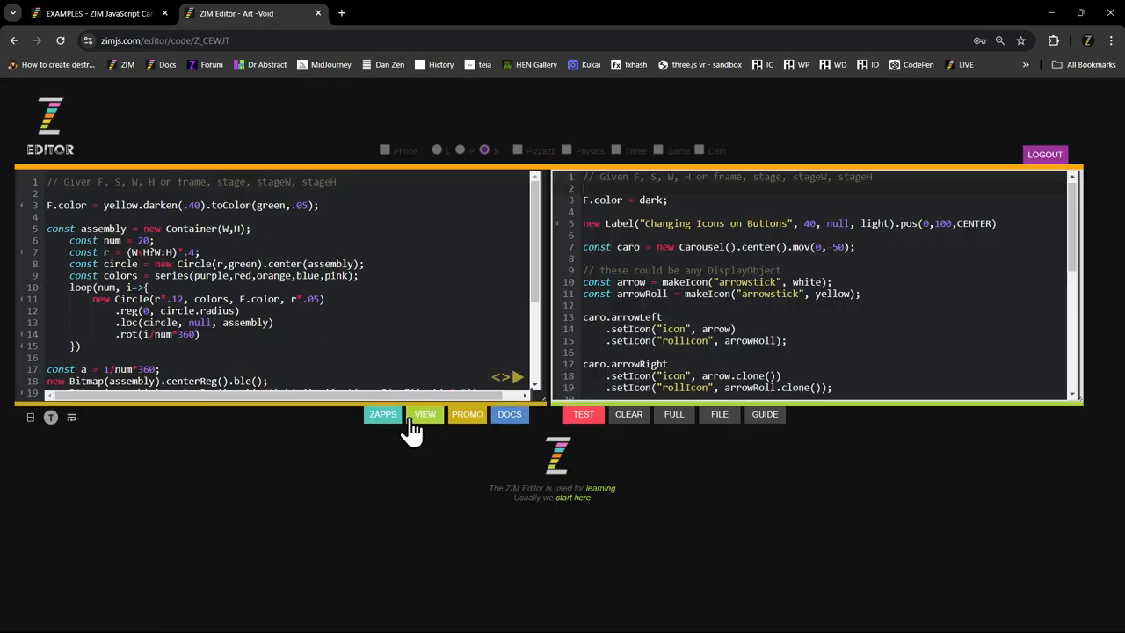
pyautogui.click(425, 415)
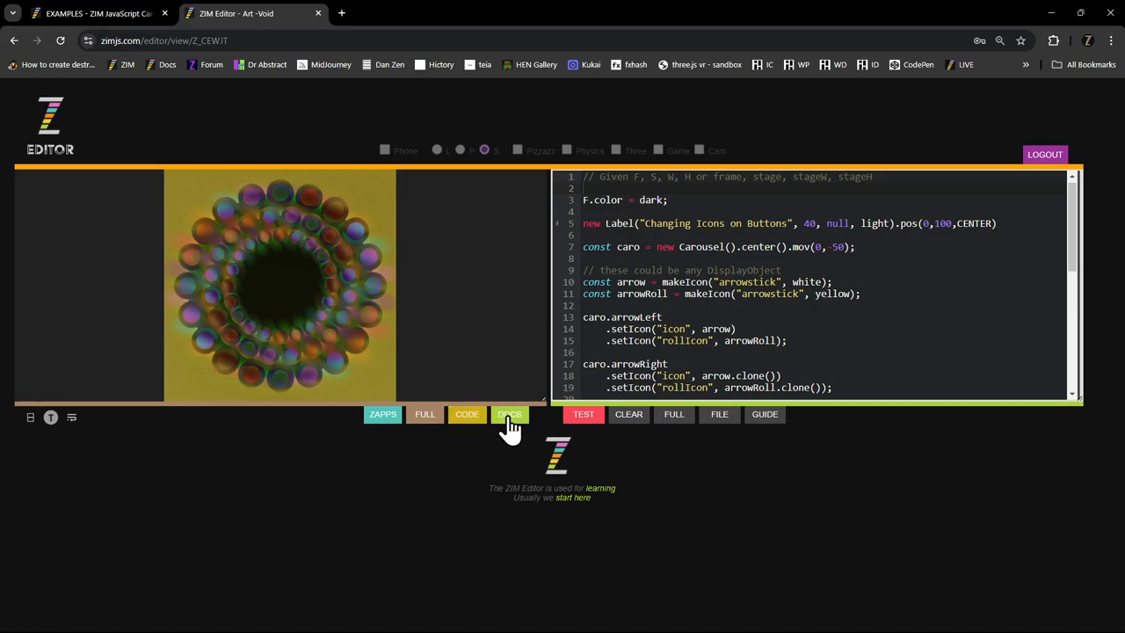
pyautogui.click(510, 415)
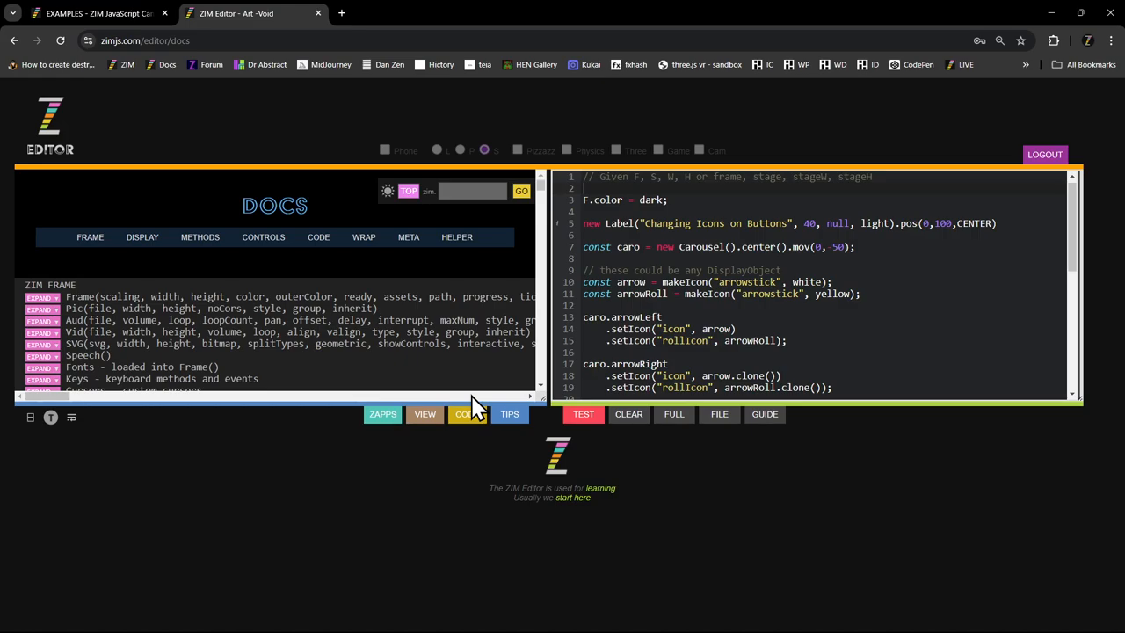
pyautogui.moveTo(383, 415)
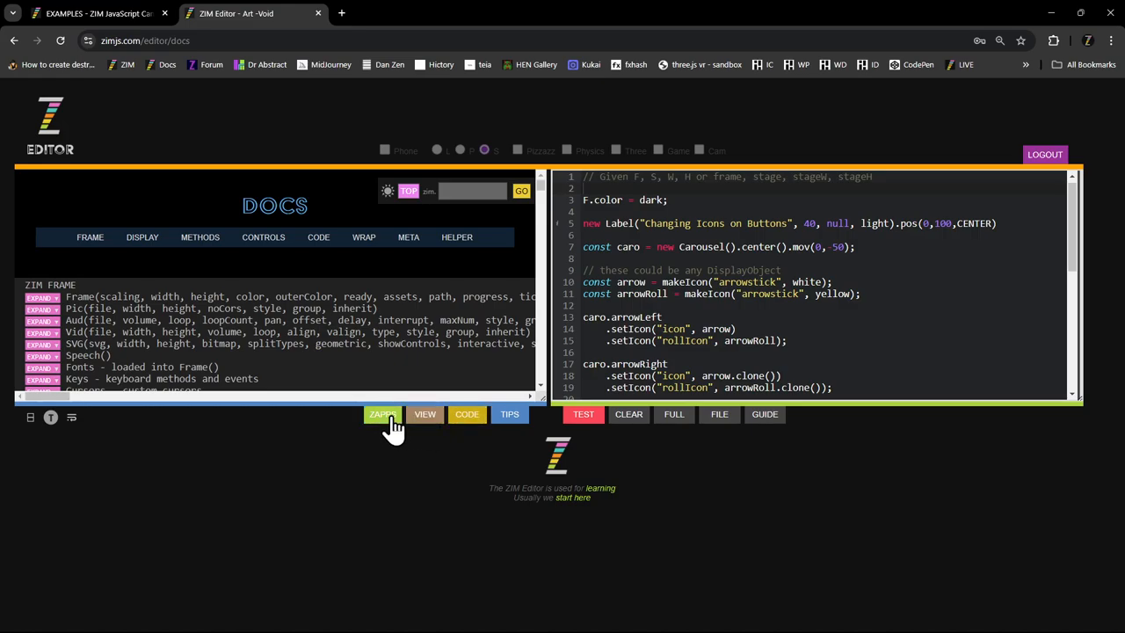
# - Show the Zapps lists, expand the Mid demos and launch the Mid Expo page in a new tab
pyautogui.click(382, 415)
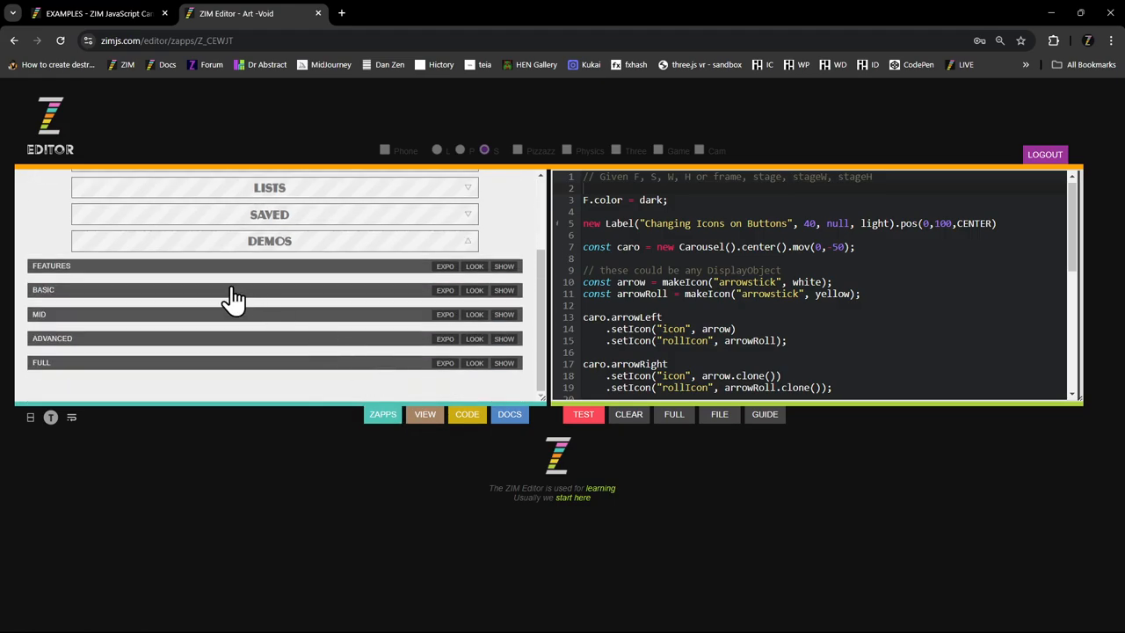
pyautogui.click(503, 313)
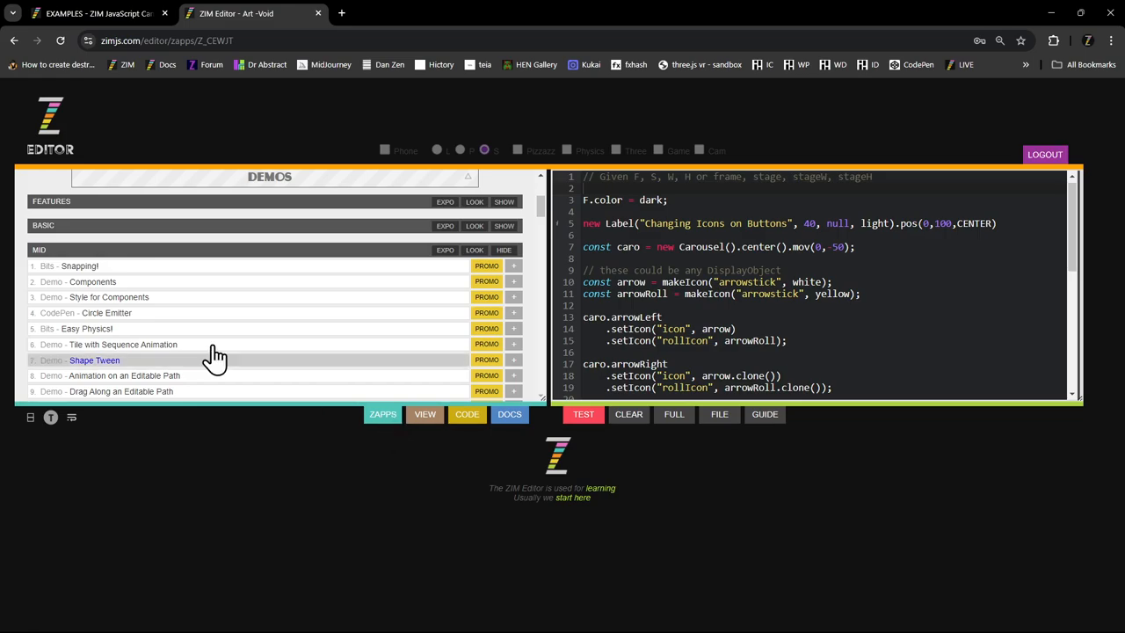
pyautogui.moveTo(57, 265)
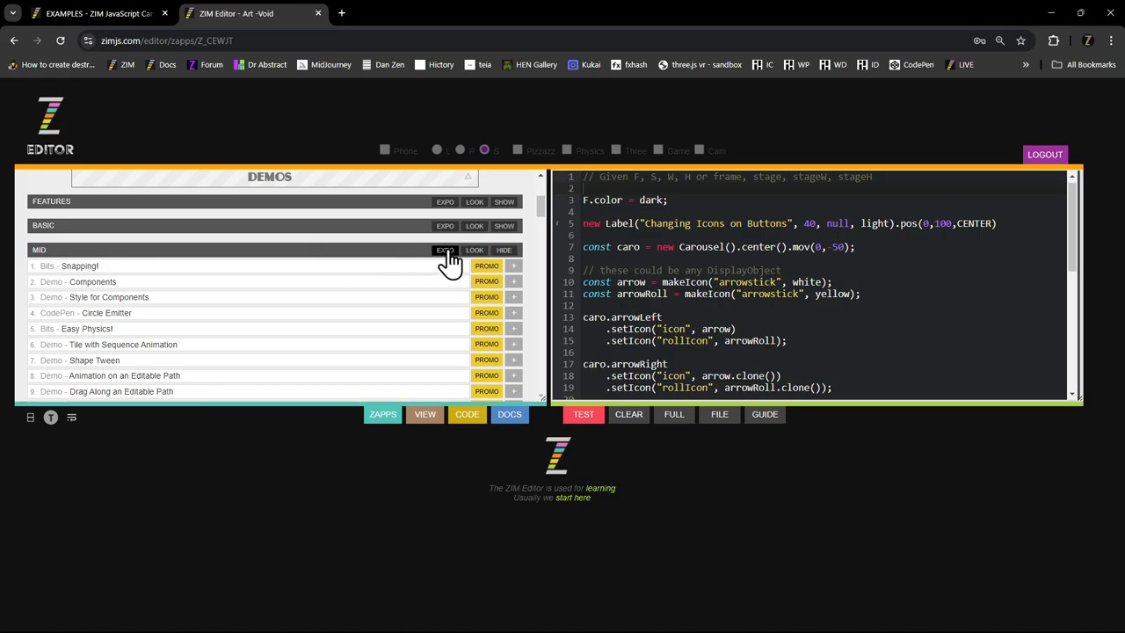
pyautogui.click(445, 250)
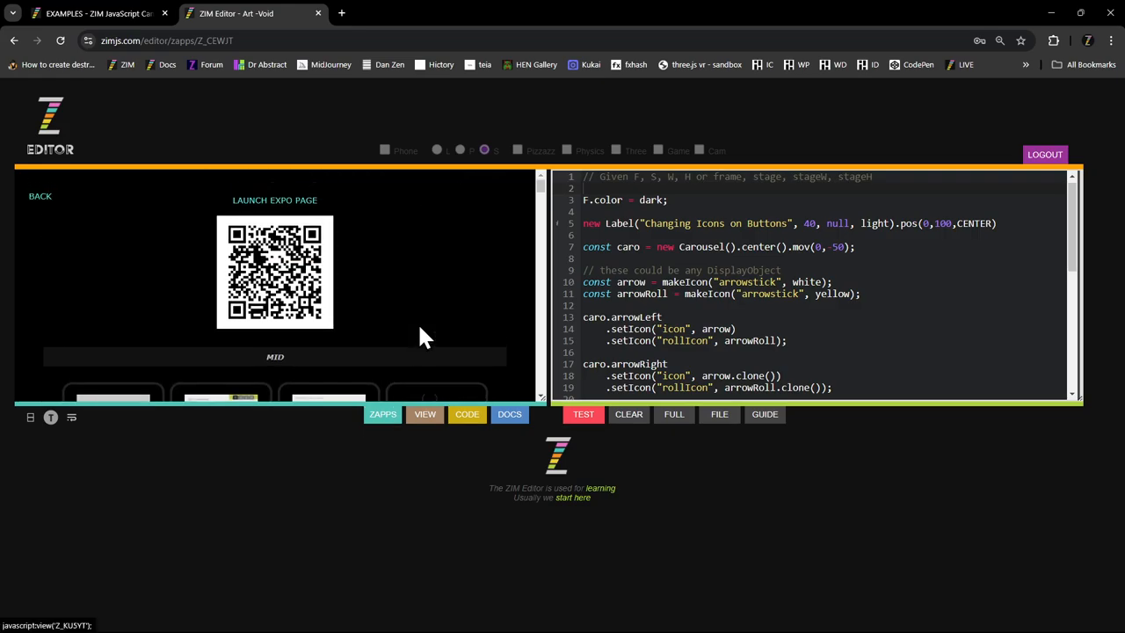
pyautogui.click(274, 201)
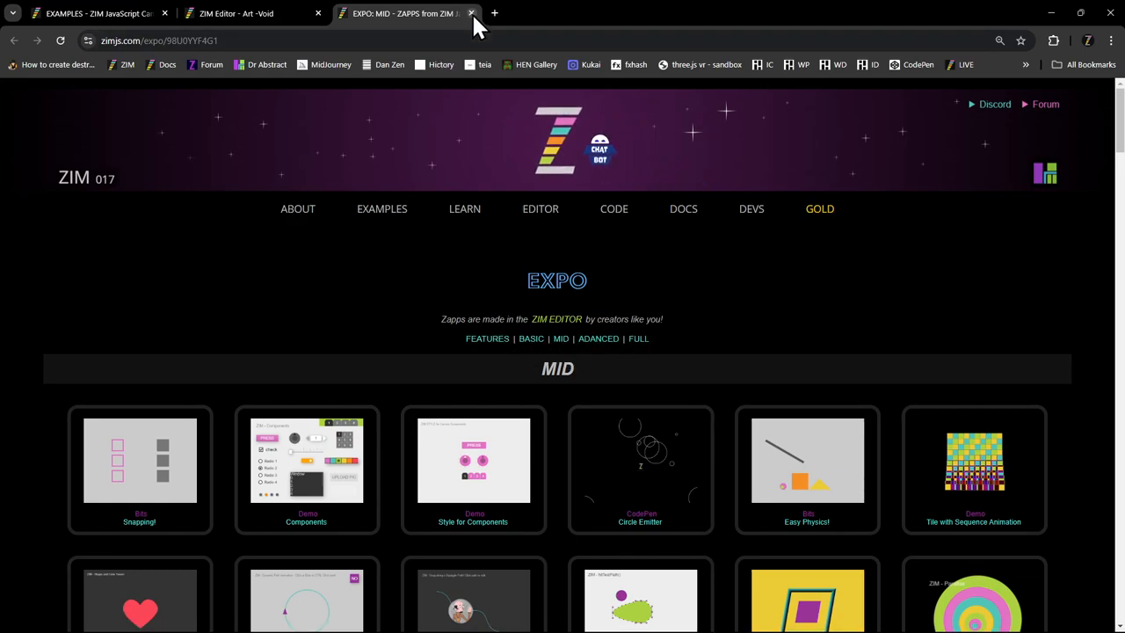
# - Close the Mid Expo tab and scroll the updates page to the 15. SITE UPDATES section
pyautogui.click(471, 14)
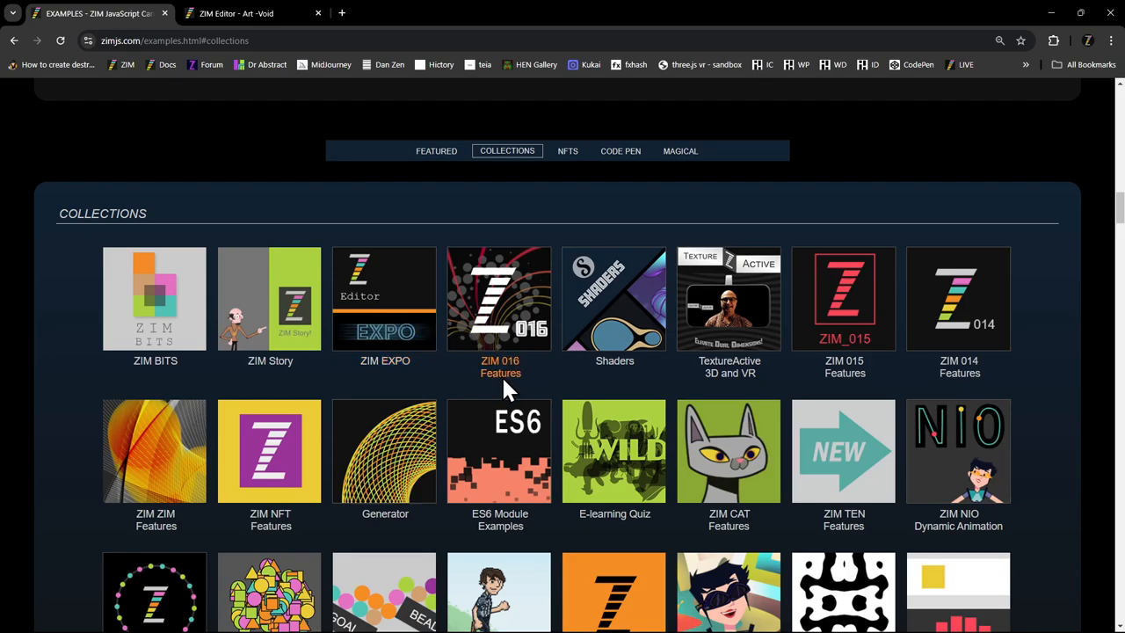
pyautogui.moveTo(385, 297)
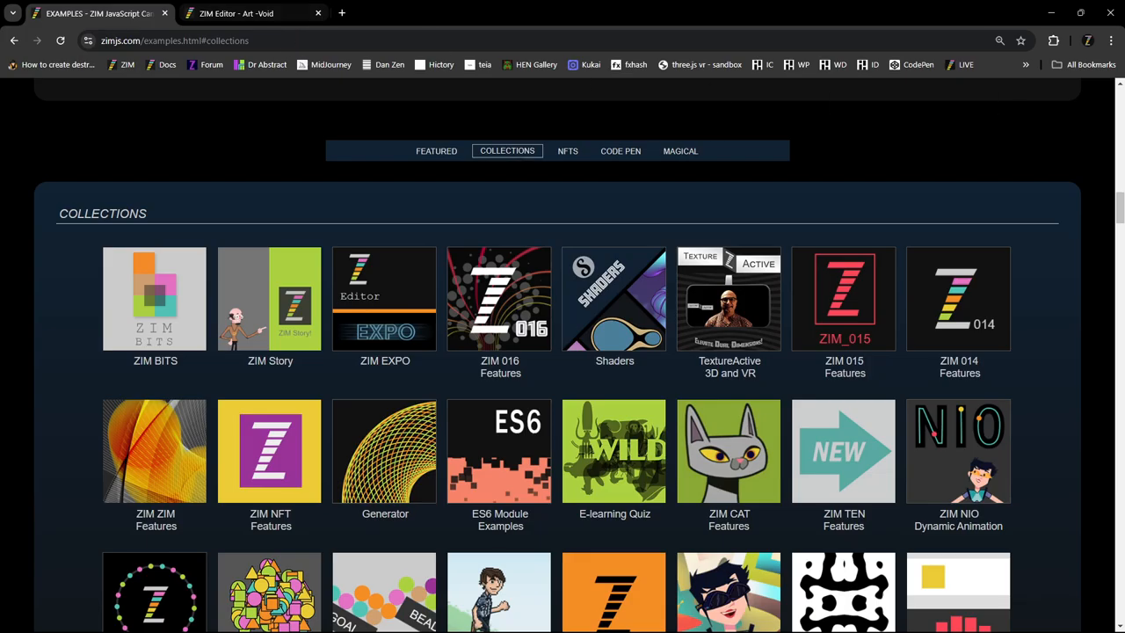
pyautogui.scroll(-3)
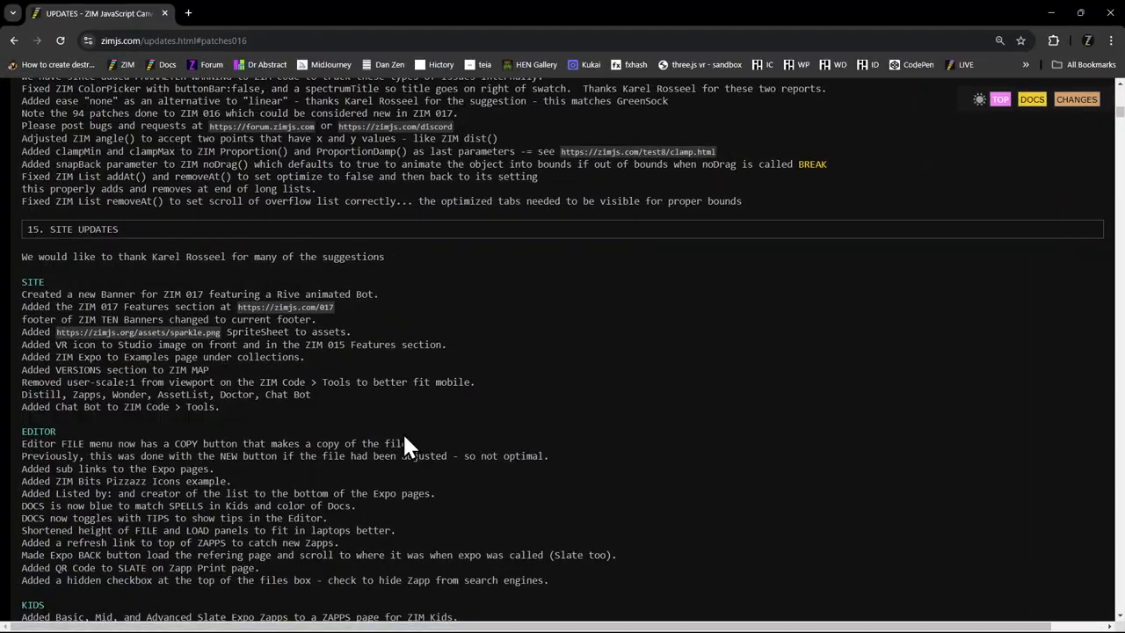
pyautogui.moveTo(109, 144)
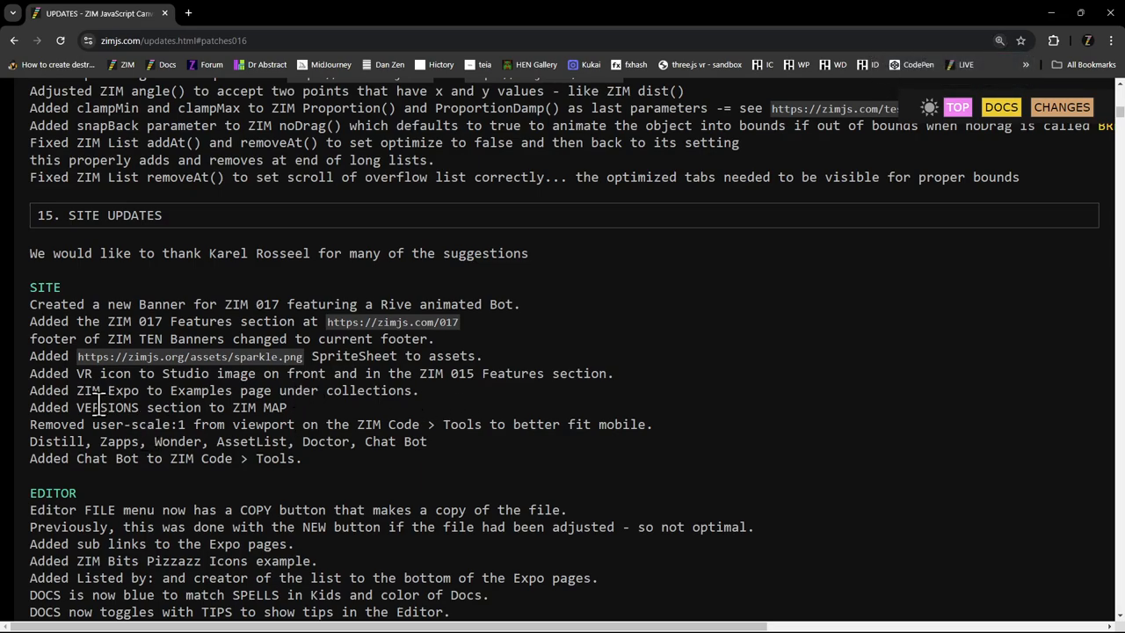
pyautogui.moveTo(189, 408)
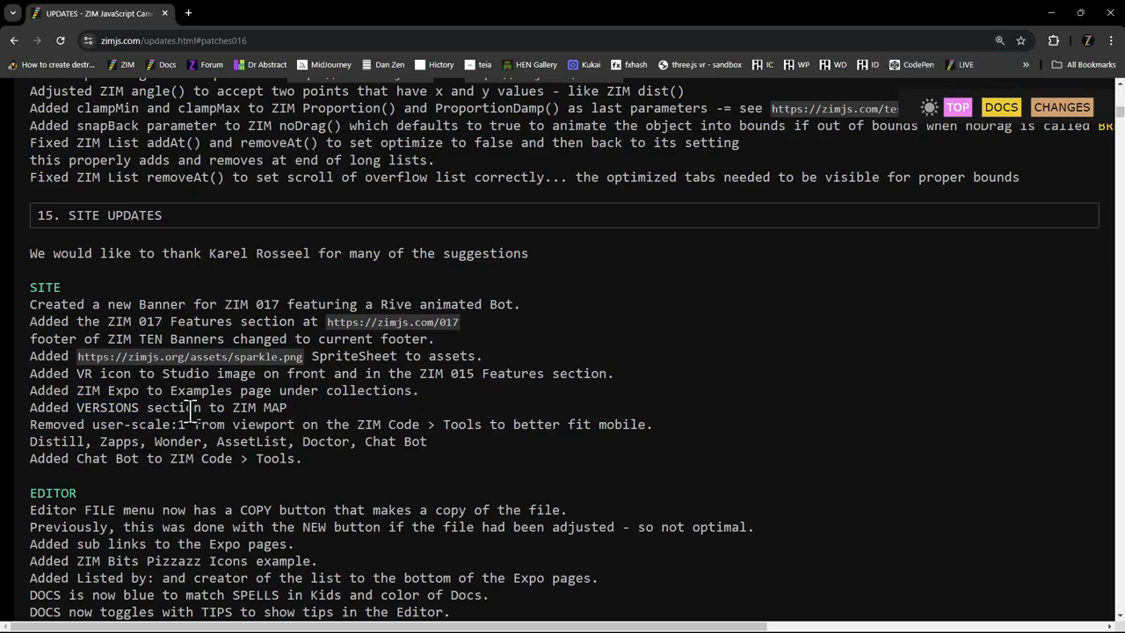
pyautogui.doubleClick(257, 408)
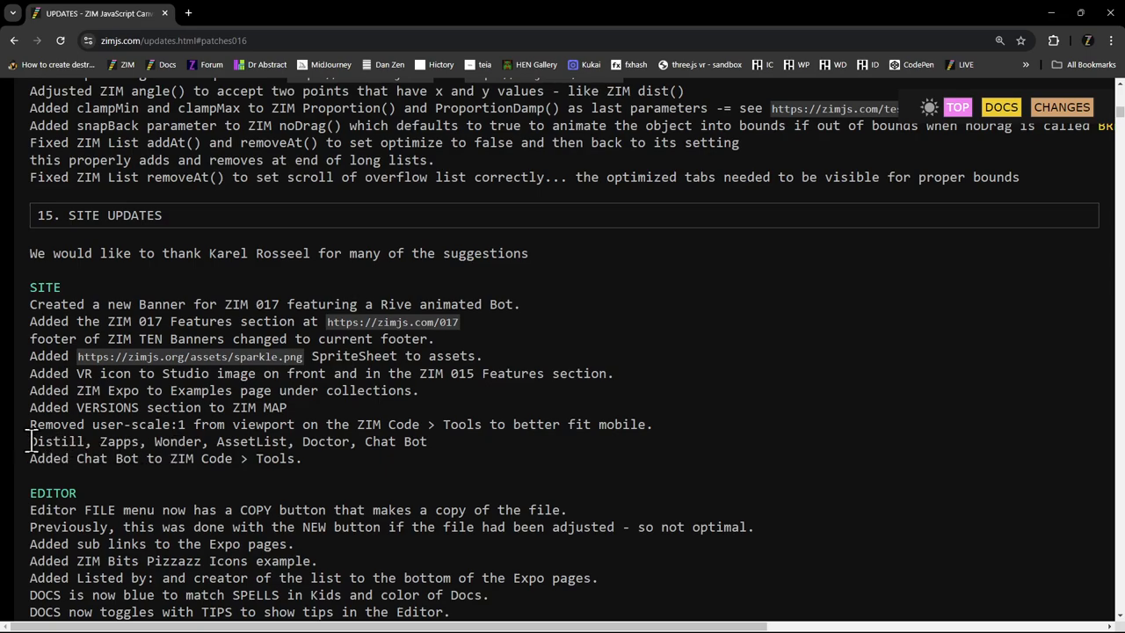
pyautogui.doubleClick(228, 441)
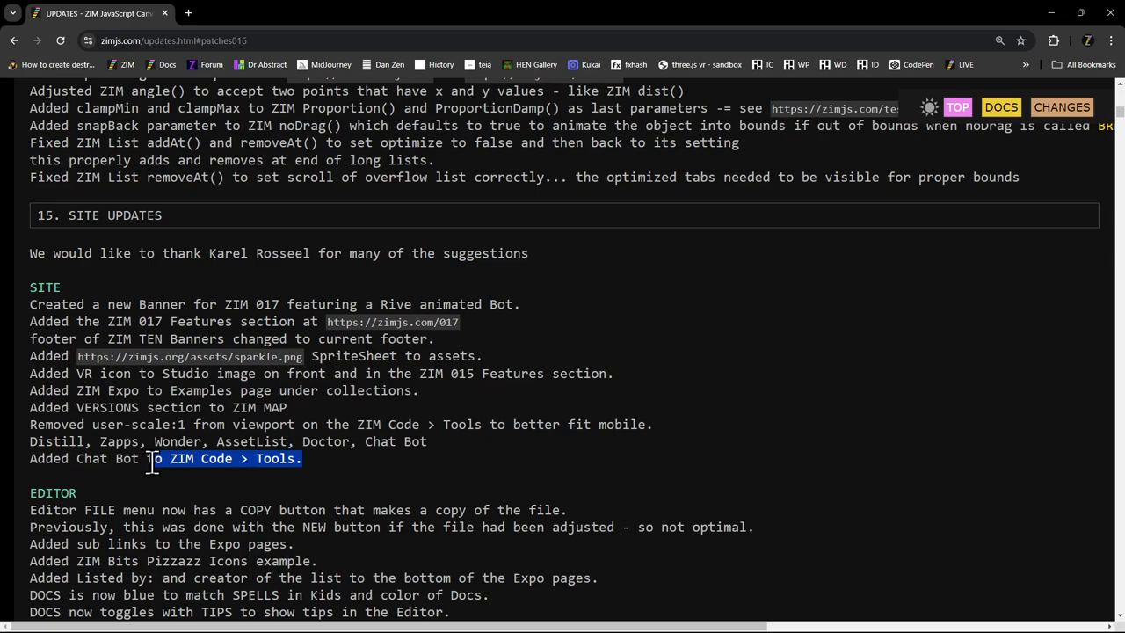
pyautogui.moveTo(210, 457)
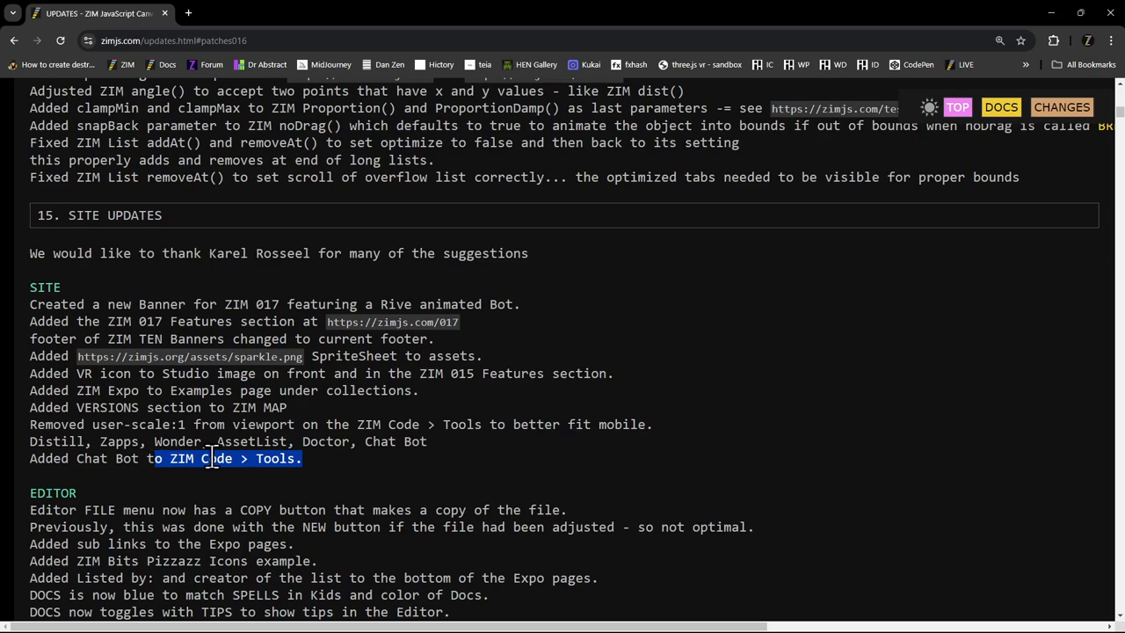
pyautogui.moveTo(475, 464)
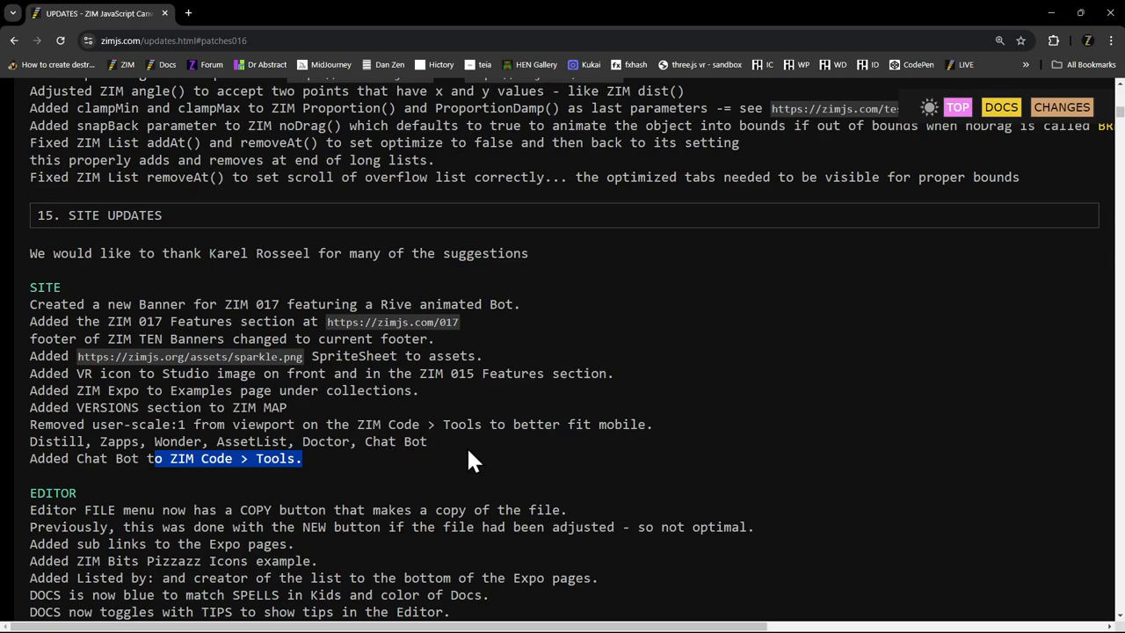
# - Highlight user-scale:1 in the site notes and move to the Editor entries about the new COPY option
pyautogui.doubleClick(137, 424)
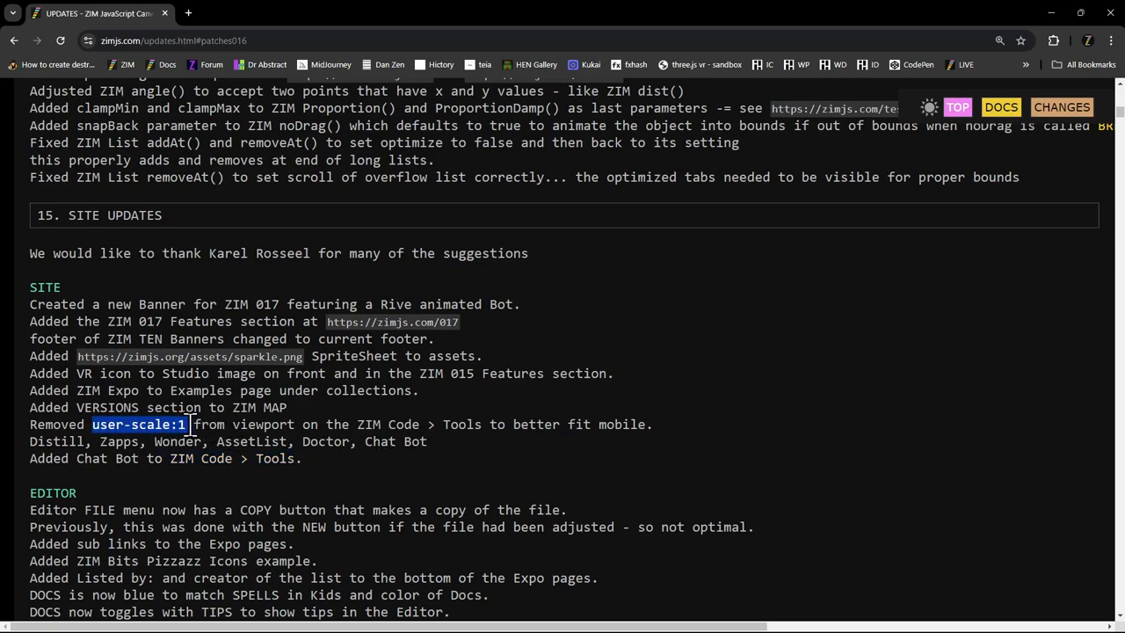
pyautogui.scroll(-3)
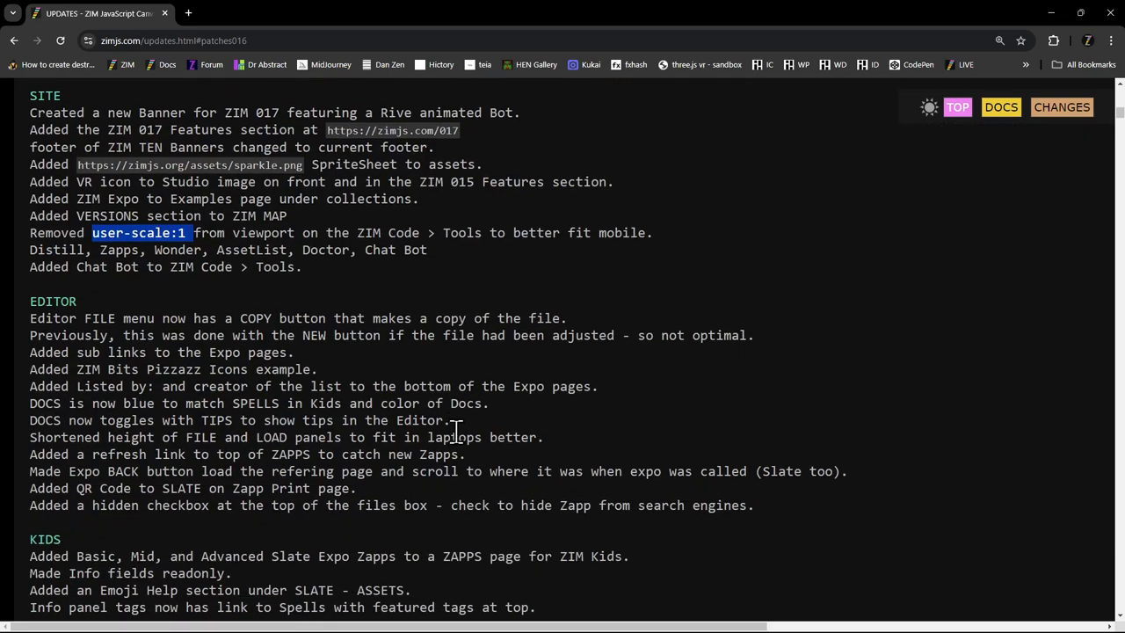
pyautogui.scroll(-3)
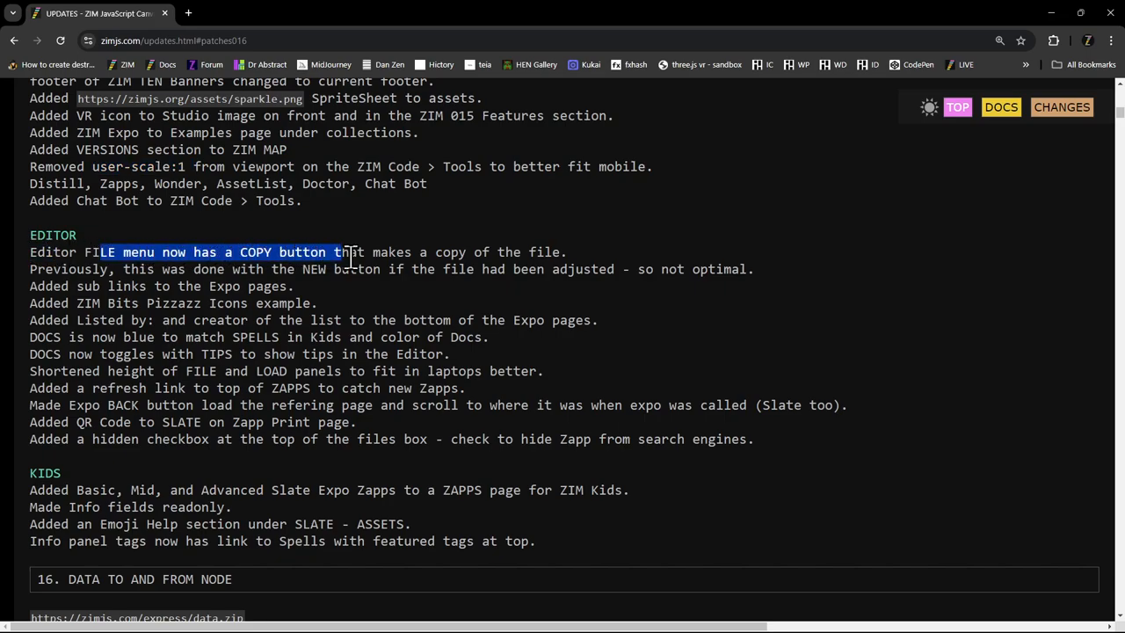
pyautogui.scroll(3)
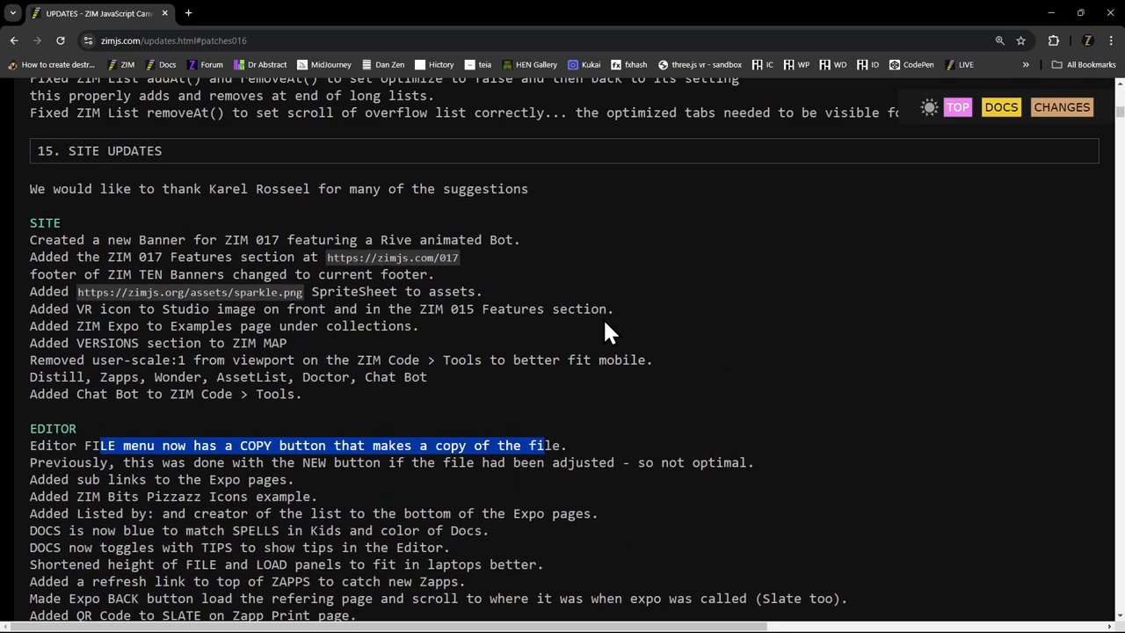
pyautogui.moveTo(278, 26)
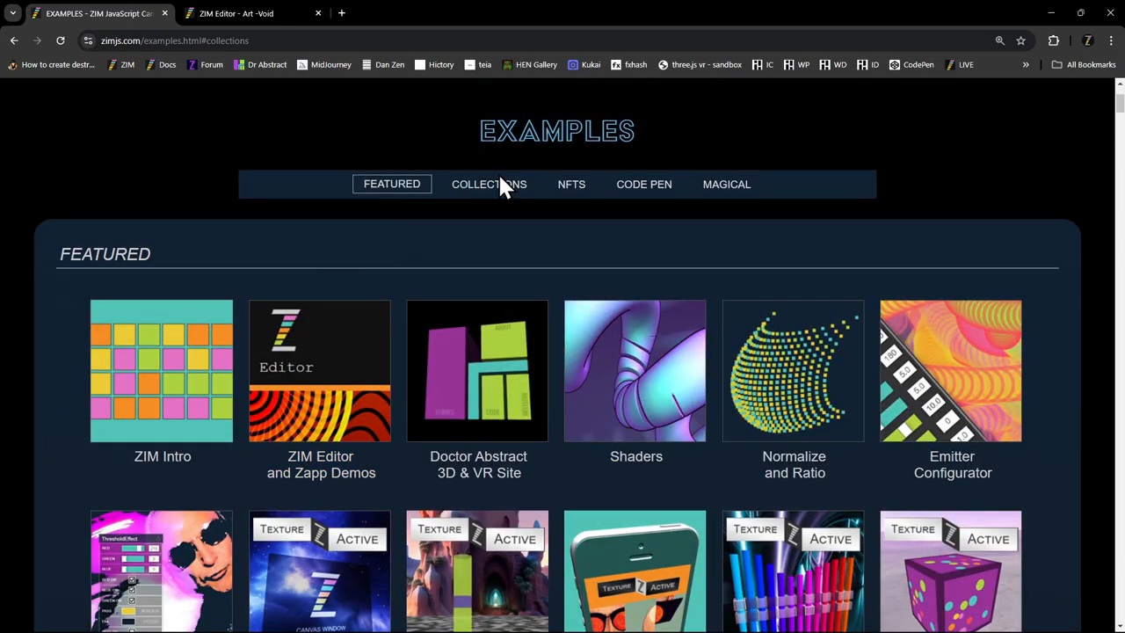
# - From the file details make a copy, giving the title 'Replace Button Icons with Custom Button Icons - Copy'
pyautogui.click(320, 369)
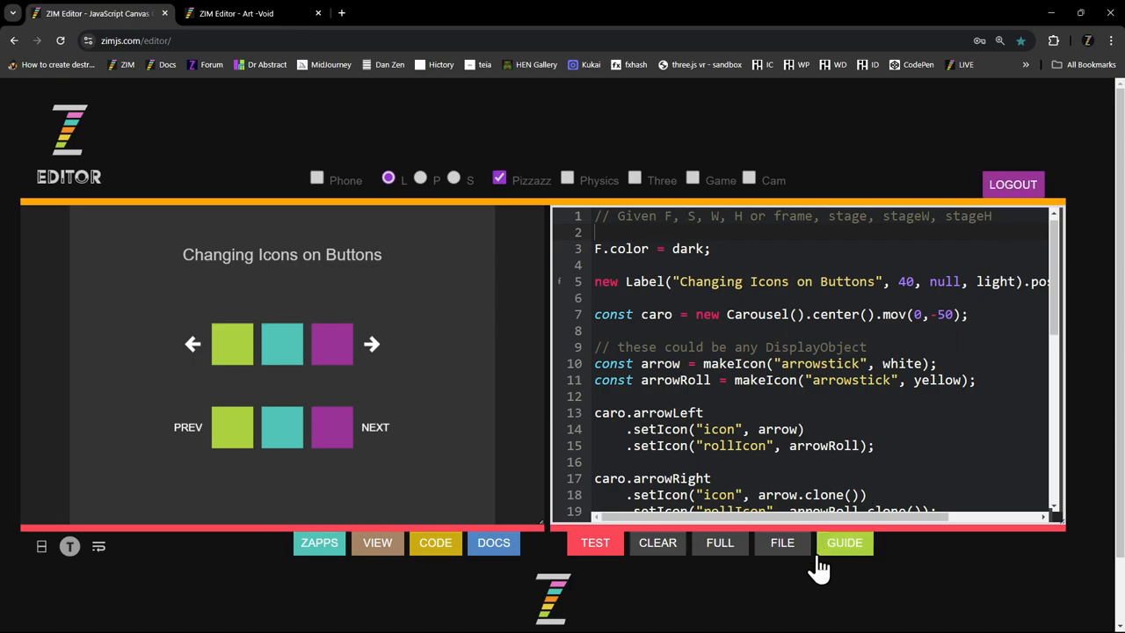
pyautogui.click(780, 541)
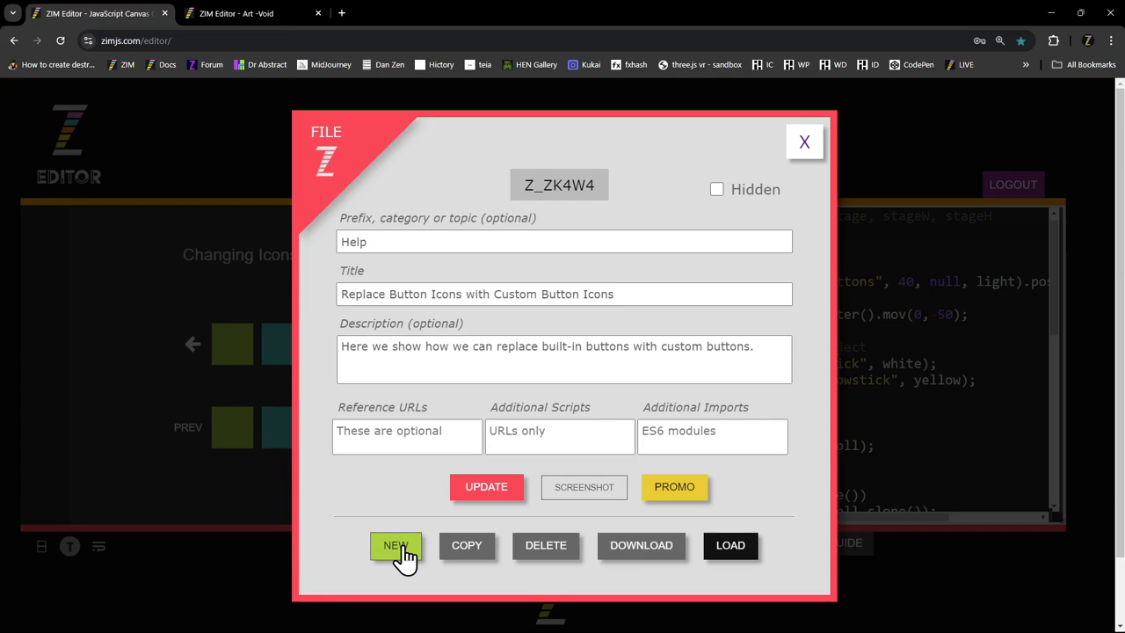
pyautogui.moveTo(467, 544)
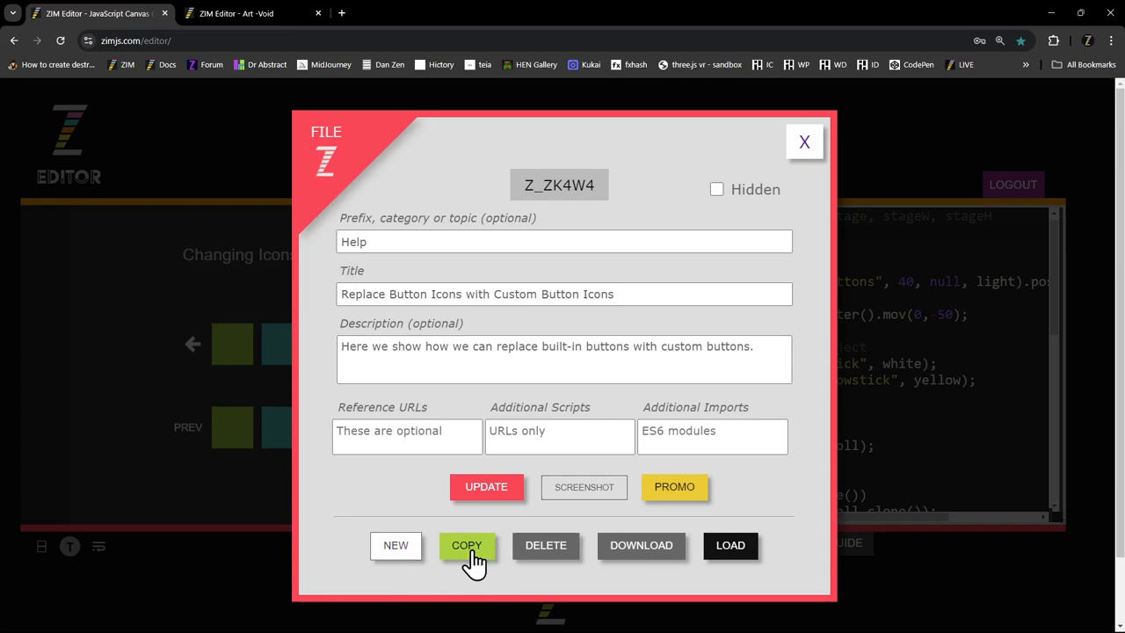
pyautogui.click(468, 544)
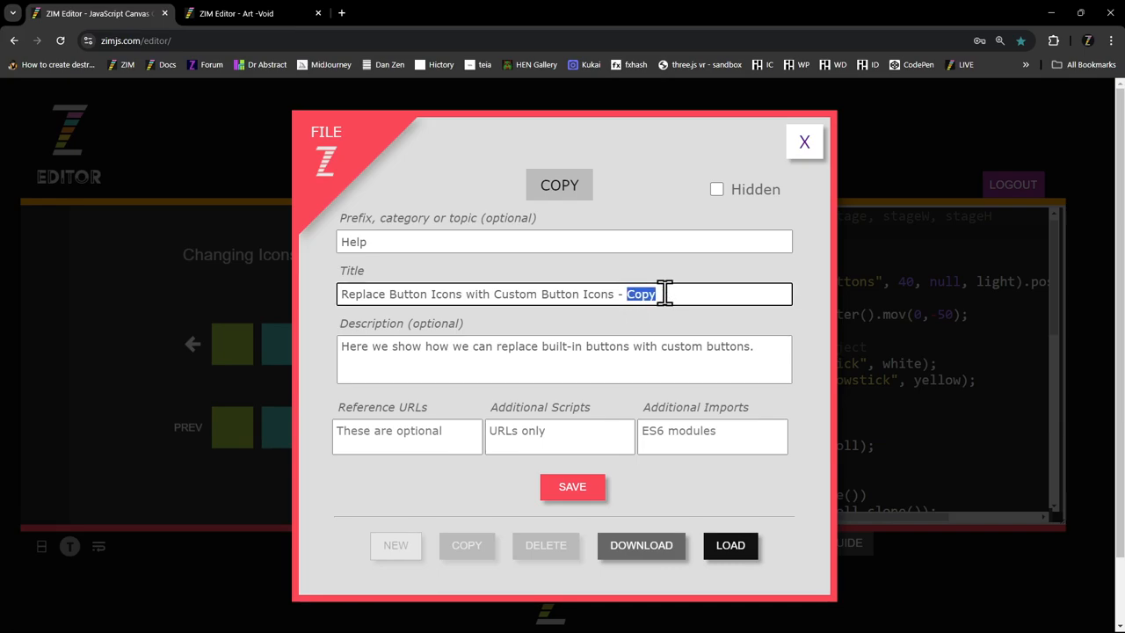
pyautogui.click(668, 293)
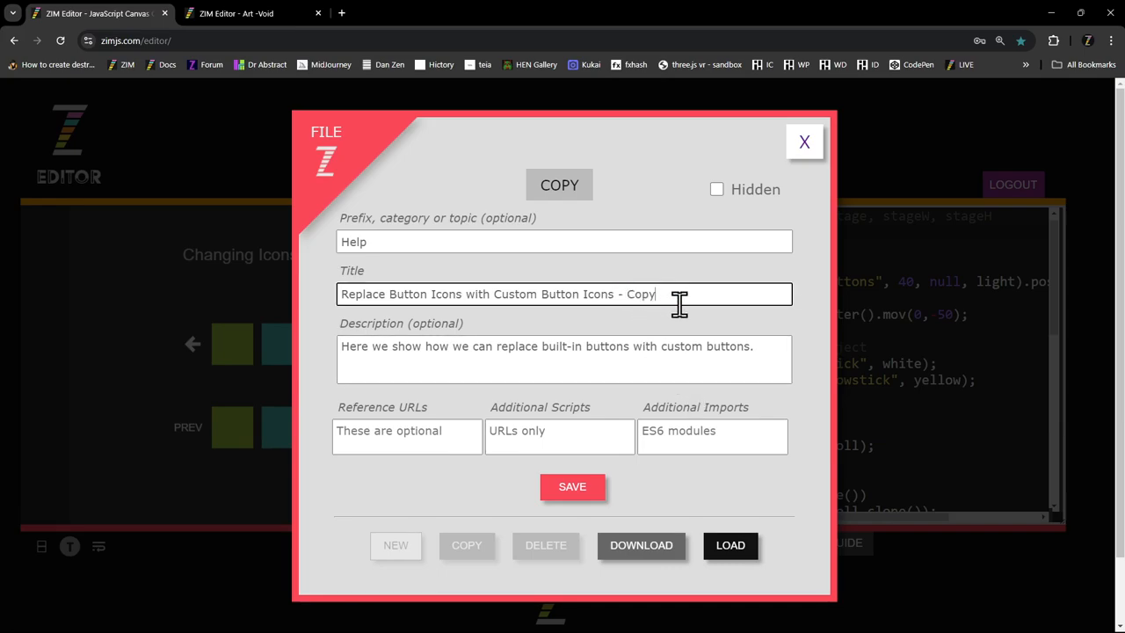
pyautogui.doubleClick(640, 295)
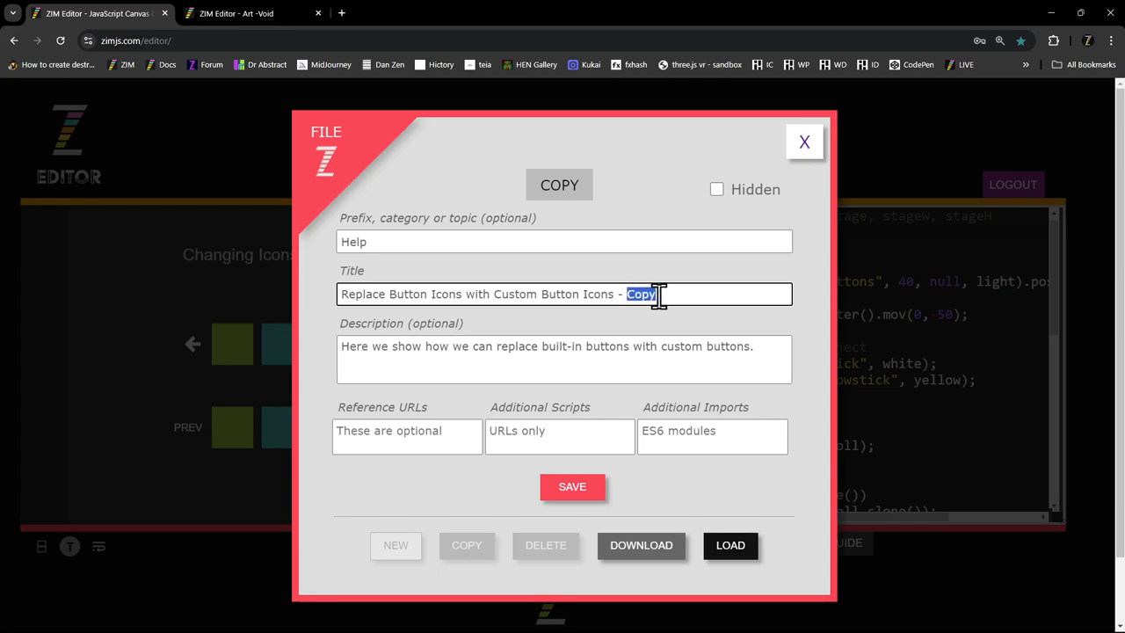
pyautogui.moveTo(573, 485)
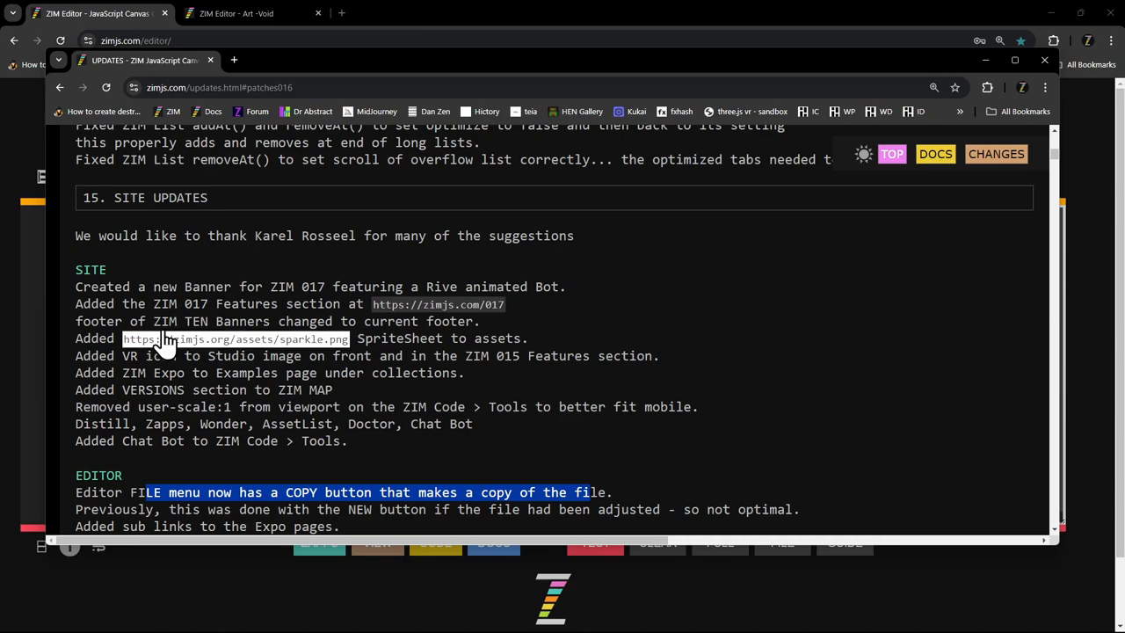
pyautogui.moveTo(235, 343)
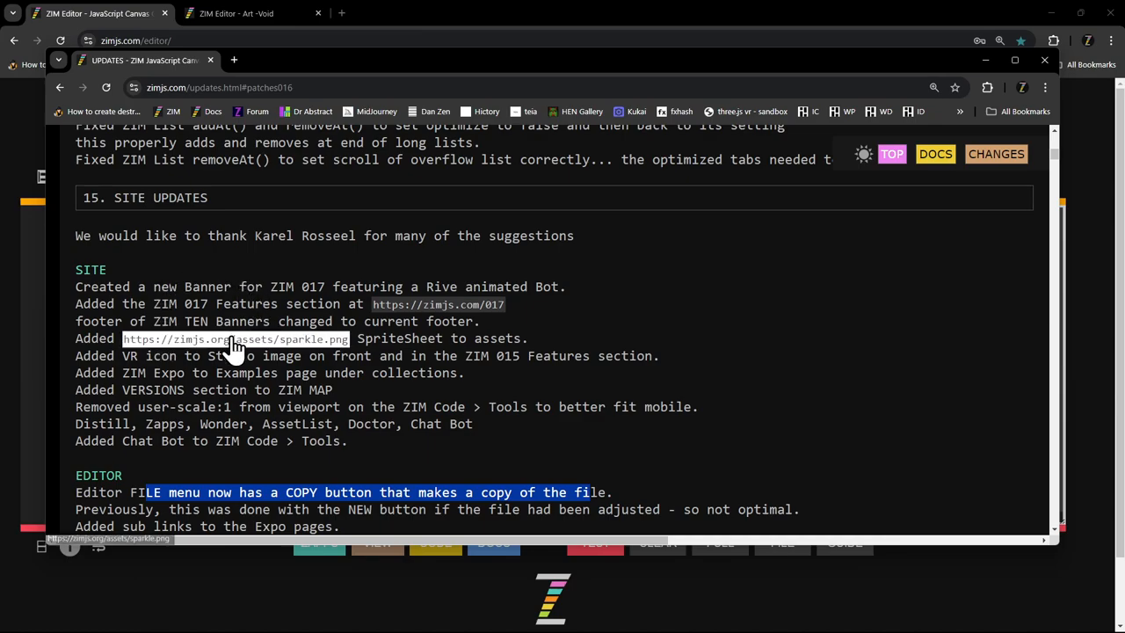
# - Scroll to the EDITOR entries and select the note about DOCS now being blue
pyautogui.scroll(-3)
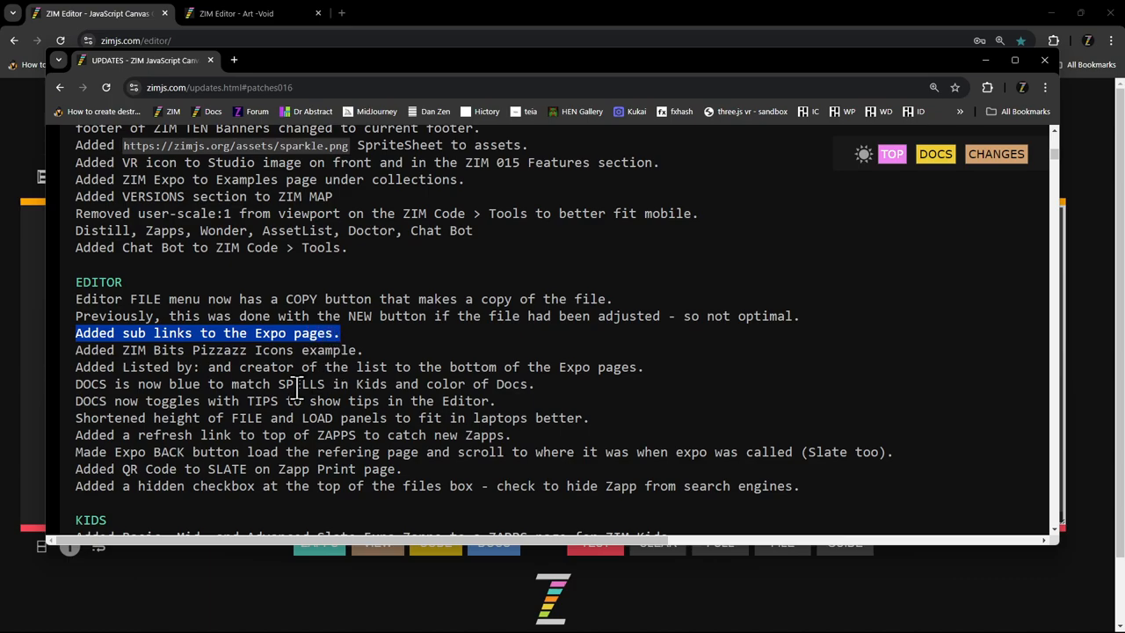
pyautogui.moveTo(91, 355)
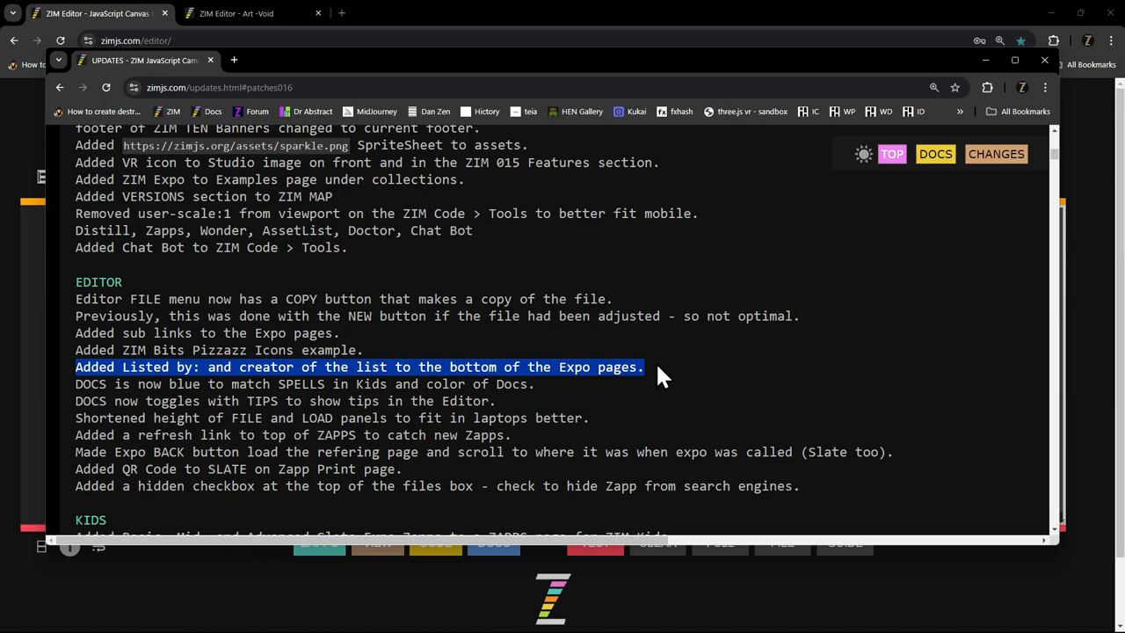
pyautogui.click(88, 384)
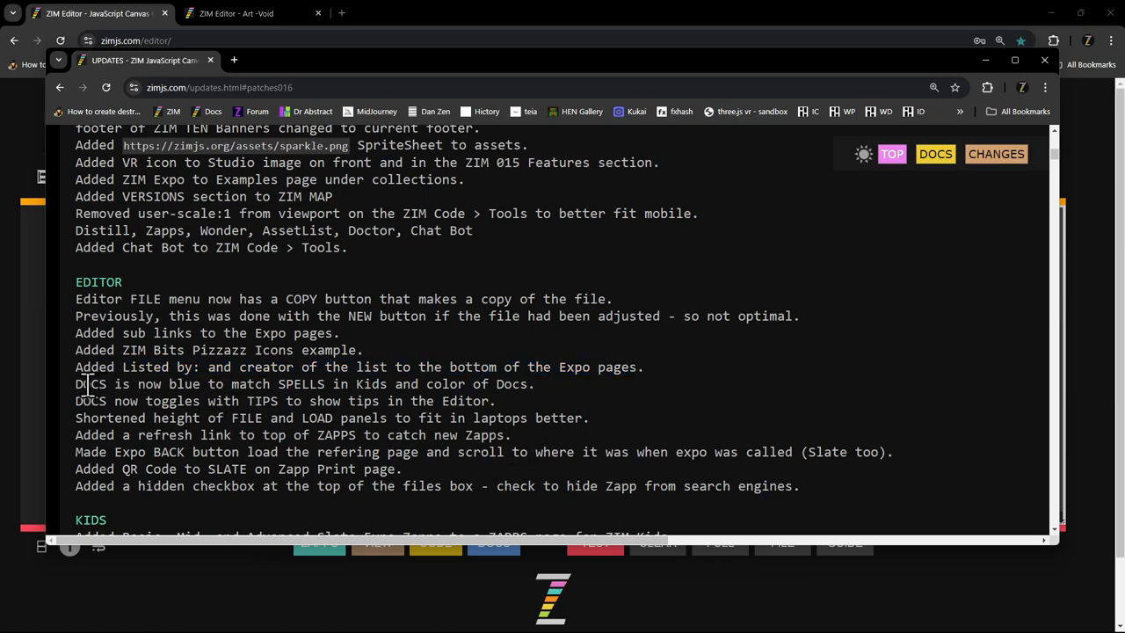
pyautogui.tripleClick(302, 384)
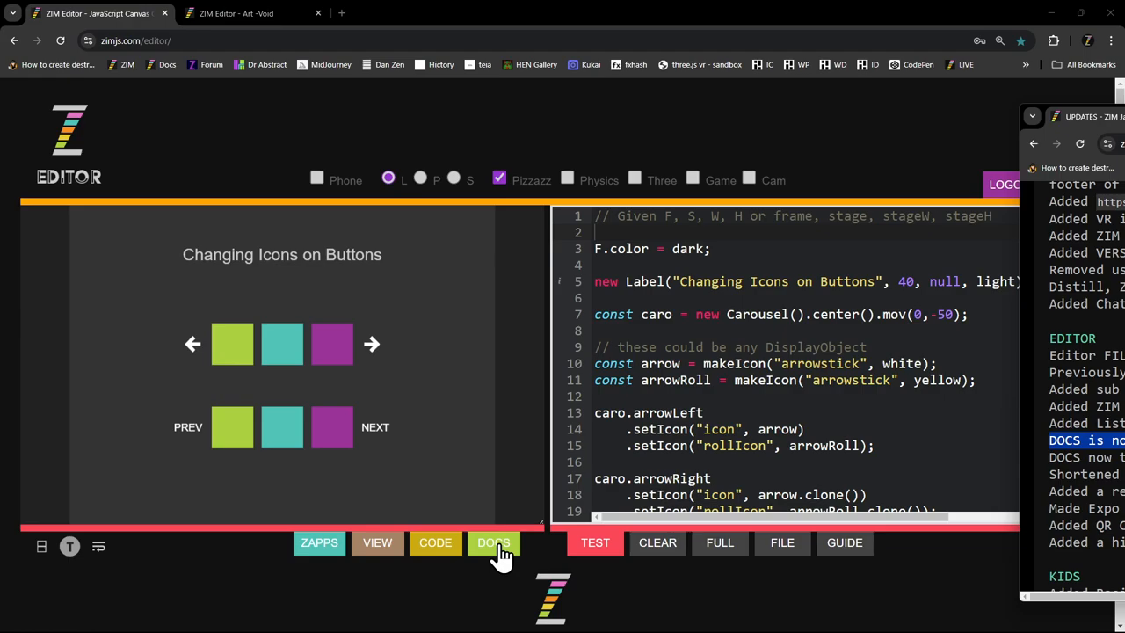
# - Go through the docs, GOLD and SKOOL links to the ZIM Kids page and open Slate
pyautogui.click(493, 542)
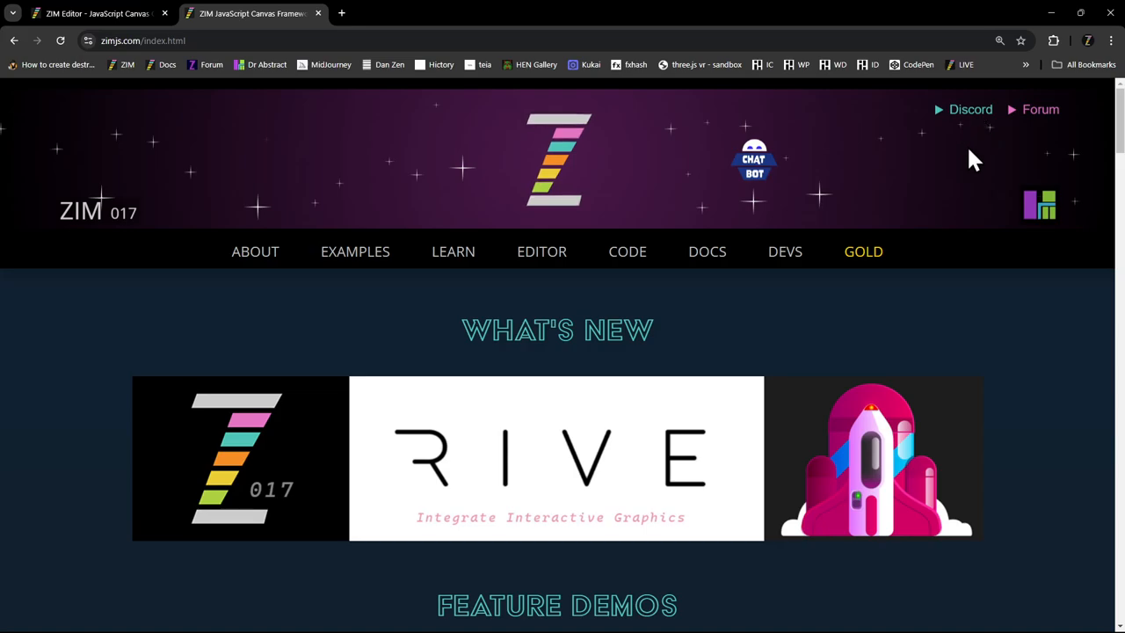
pyautogui.click(863, 252)
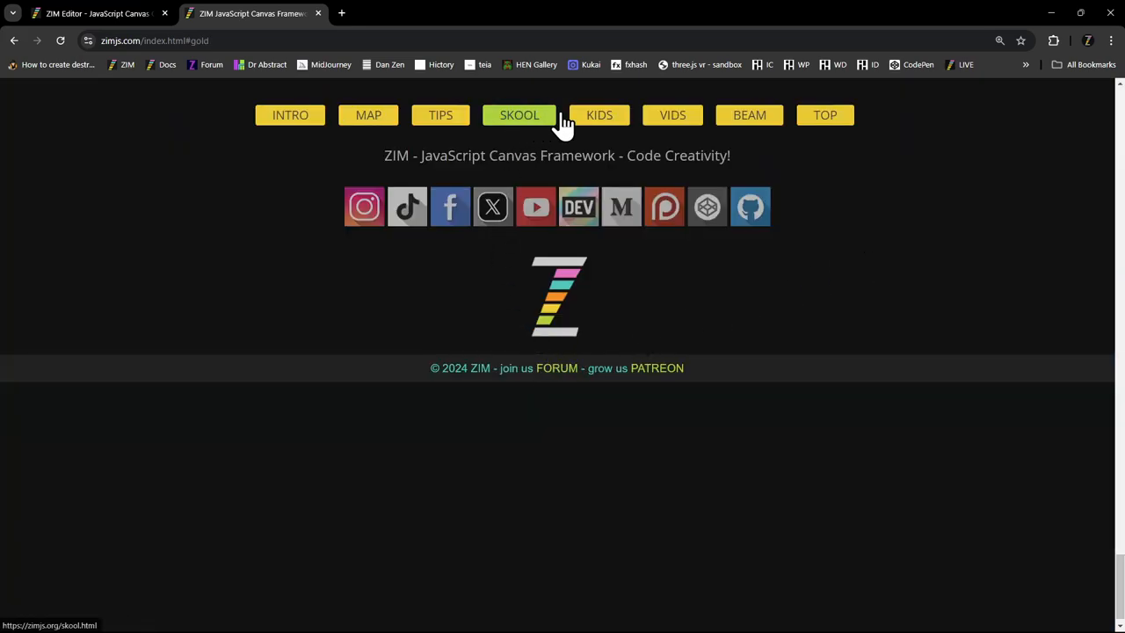
pyautogui.click(598, 115)
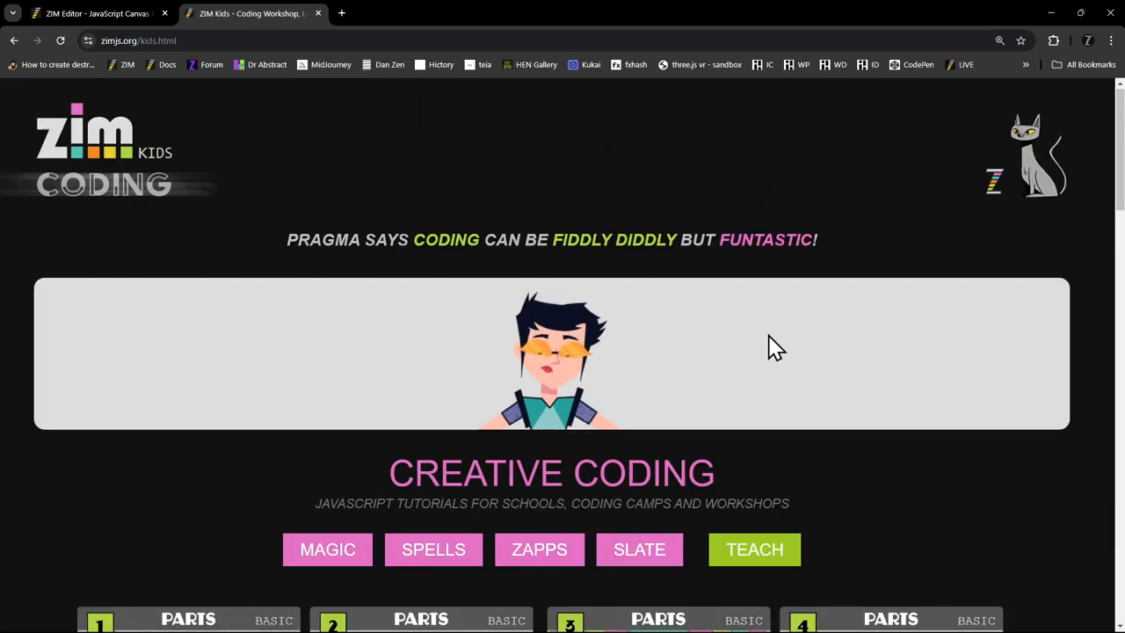
pyautogui.scroll(-3)
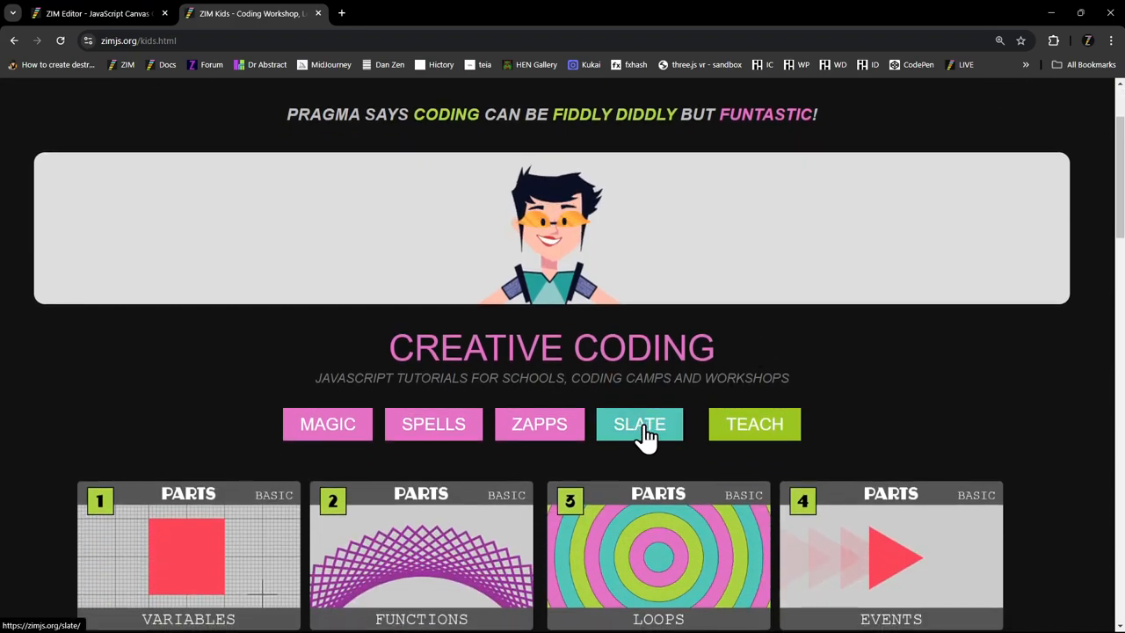
pyautogui.click(640, 424)
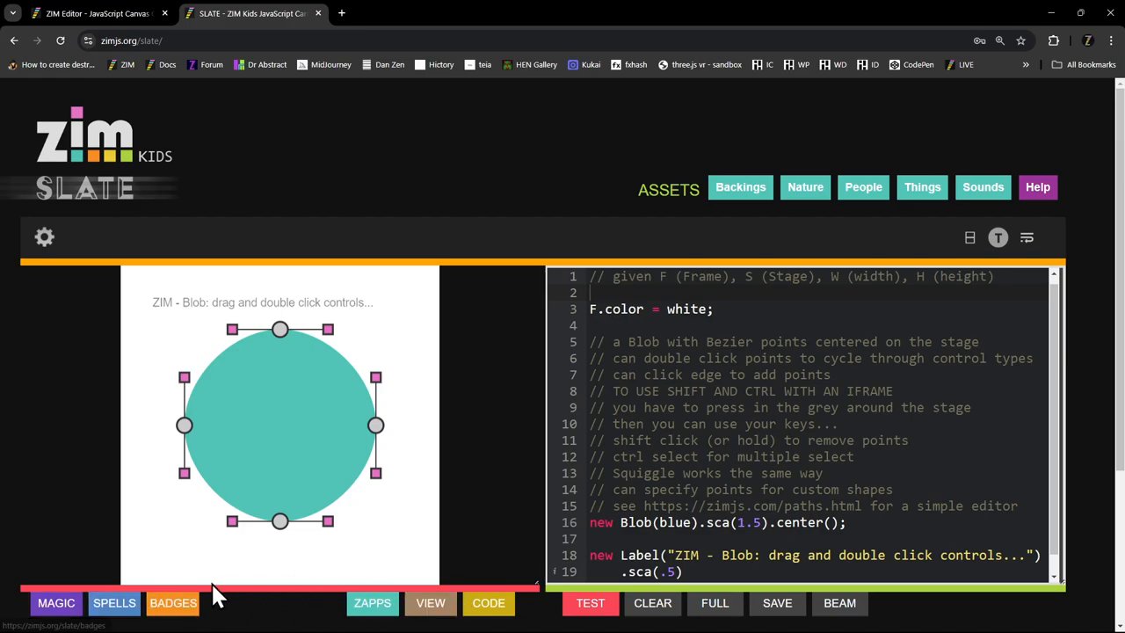
# - Show Slate's Spells list and jump to its top featured items like Blob and Squiggle
pyautogui.click(112, 601)
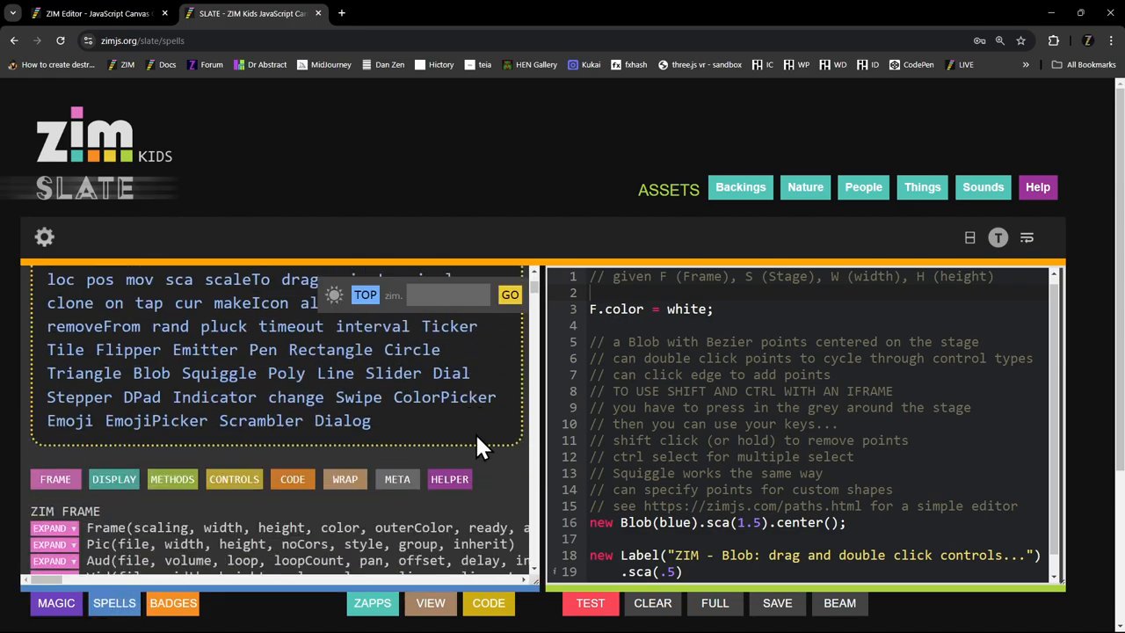
pyautogui.scroll(3)
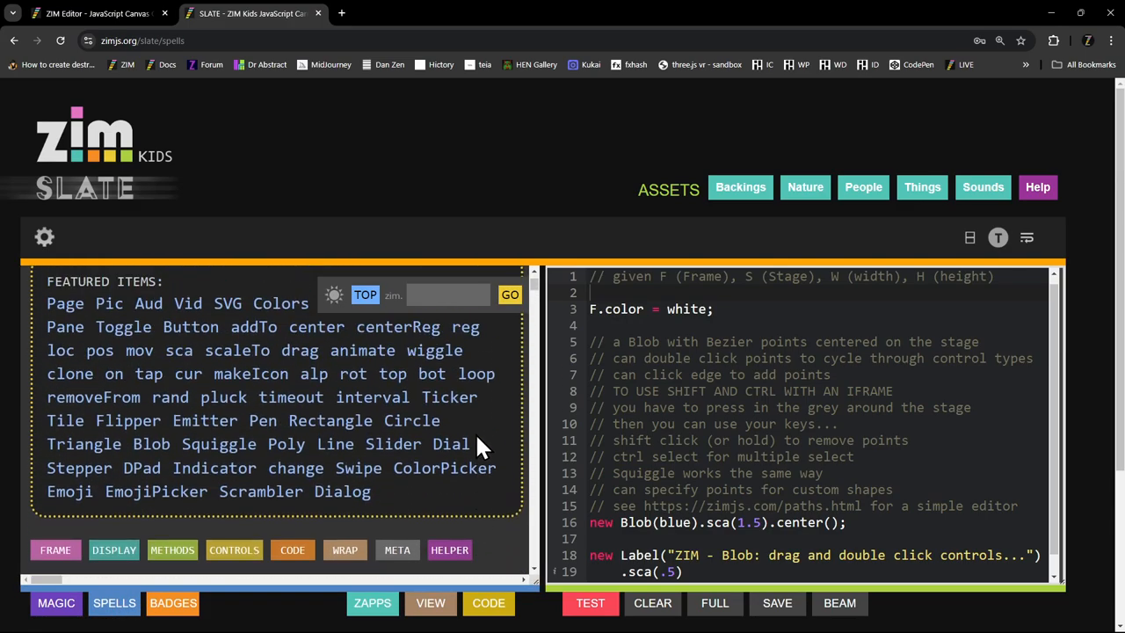
pyautogui.click(54, 334)
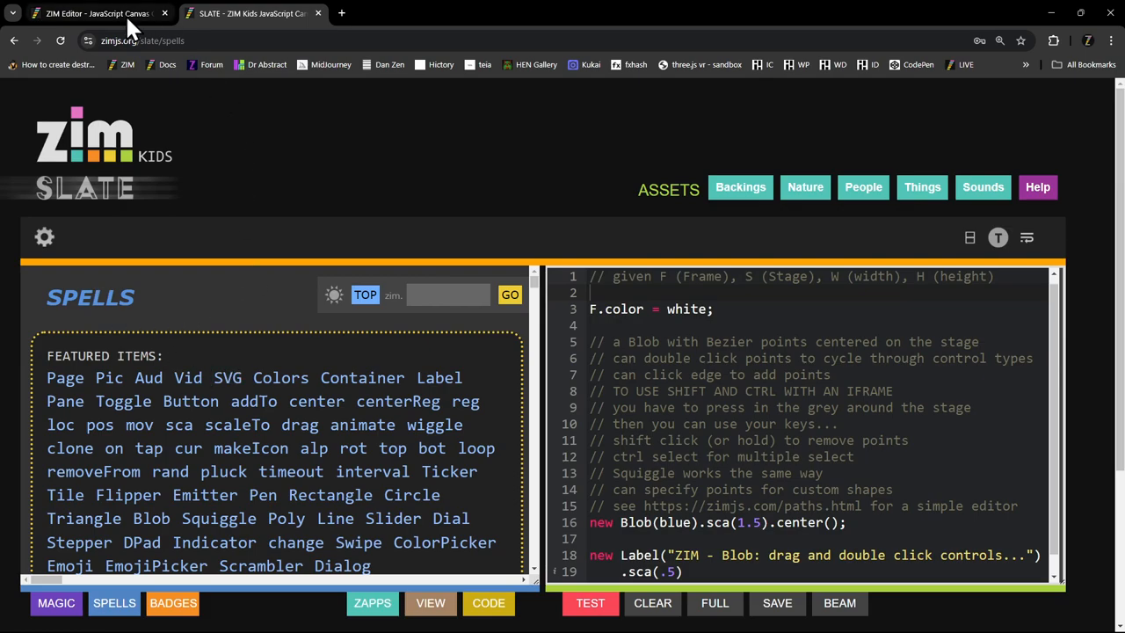
# - Return to the ZIM Editor and toggle the help area between the docs list and tips topics
pyautogui.click(88, 12)
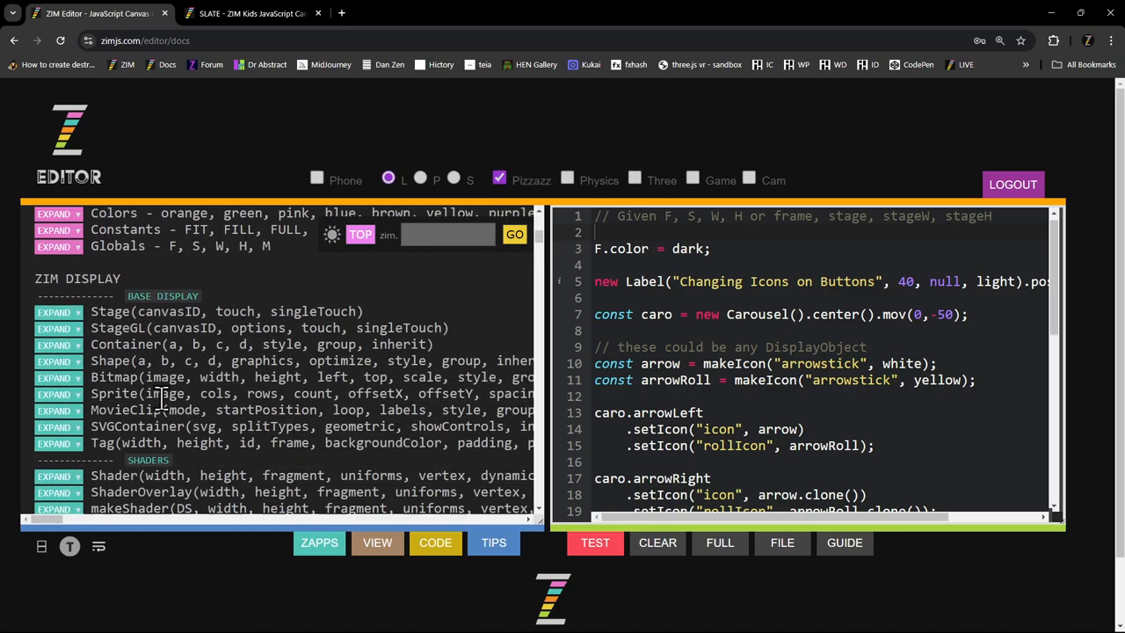
pyautogui.scroll(-3)
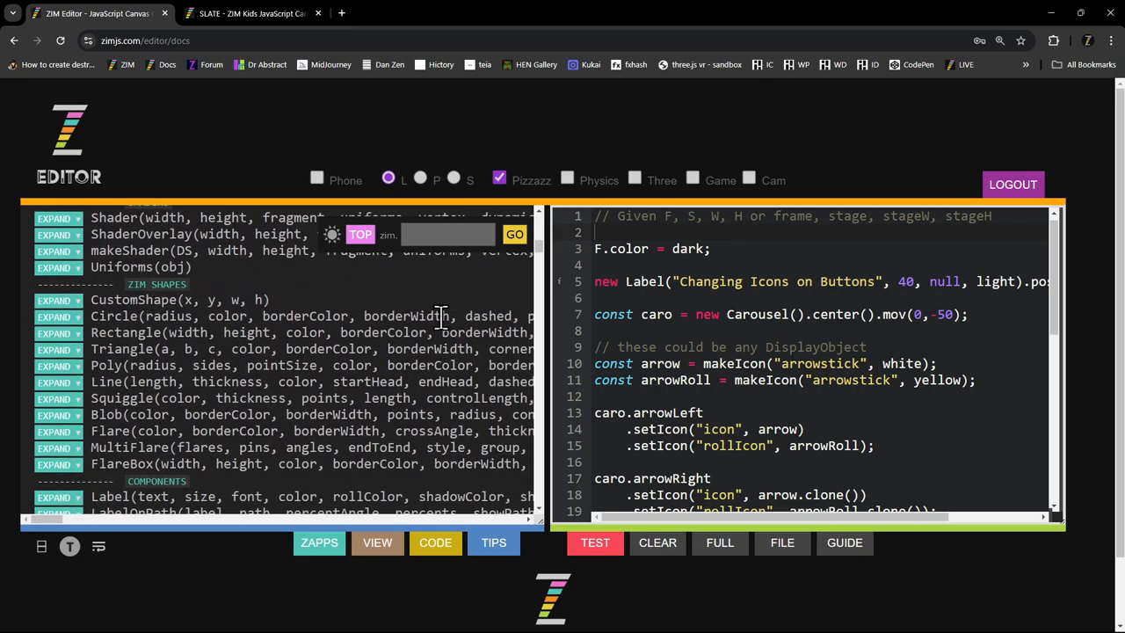
pyautogui.moveTo(454, 395)
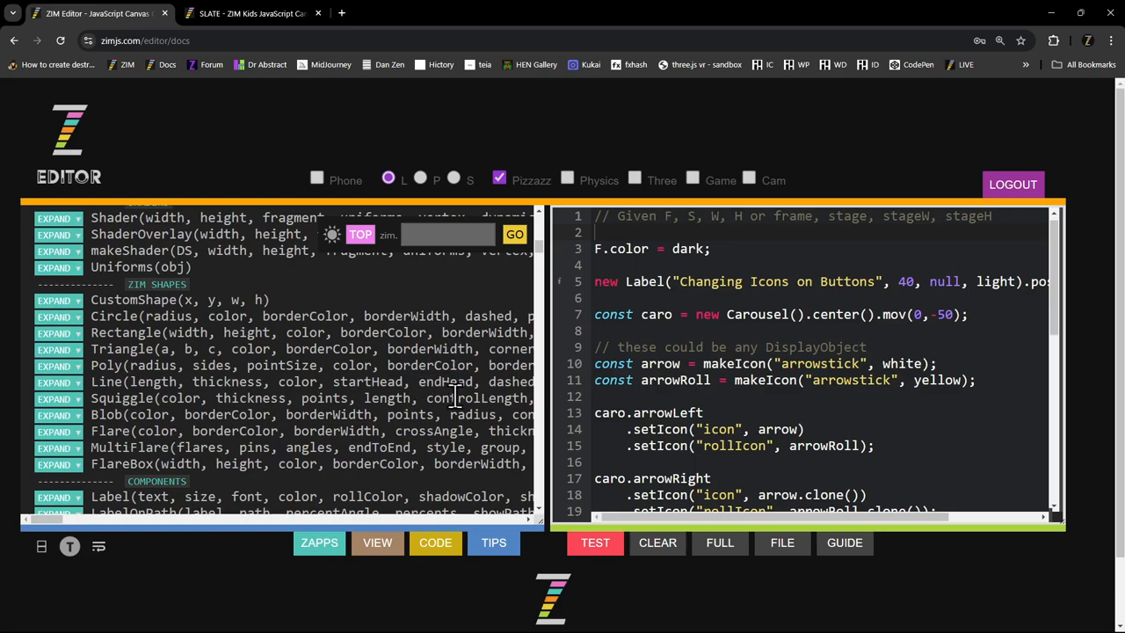
pyautogui.moveTo(455, 395)
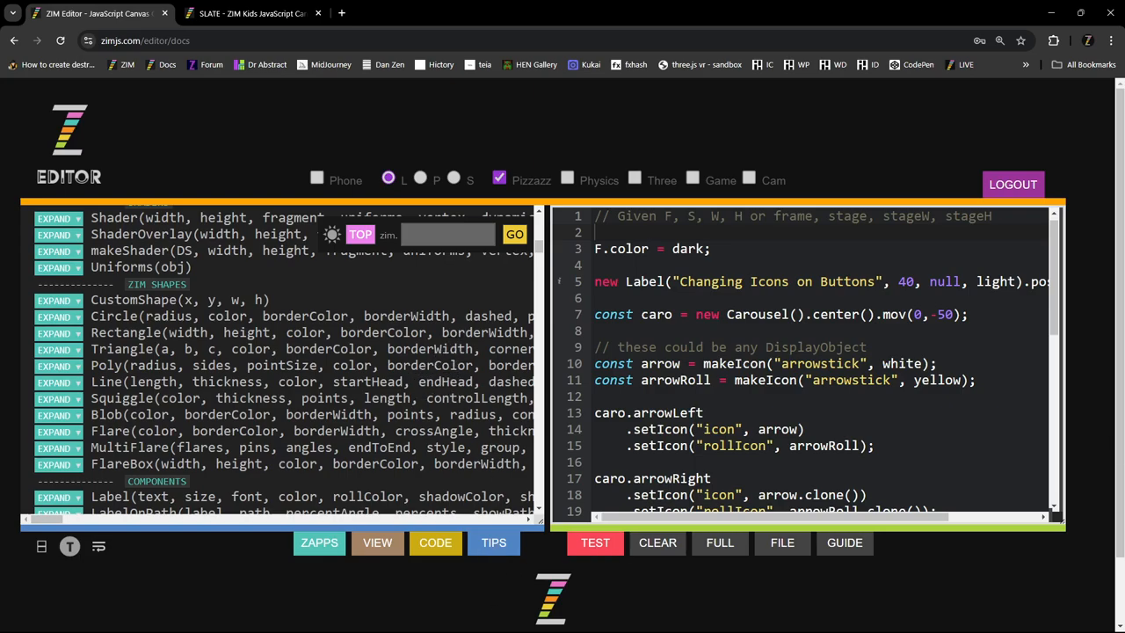
pyautogui.moveTo(499, 606)
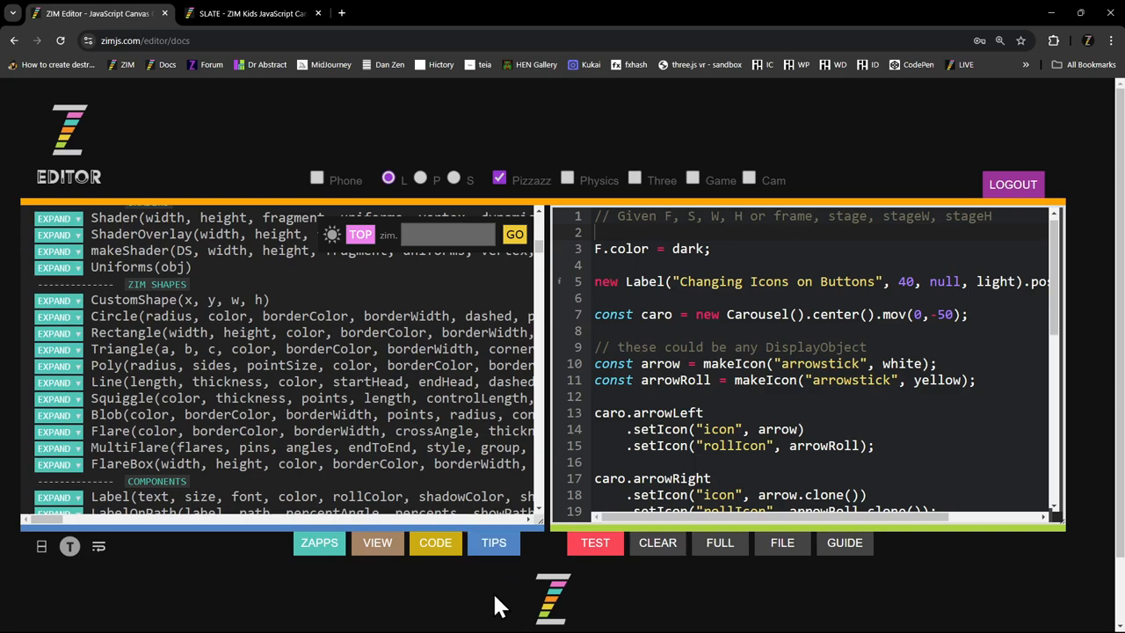
pyautogui.moveTo(492, 584)
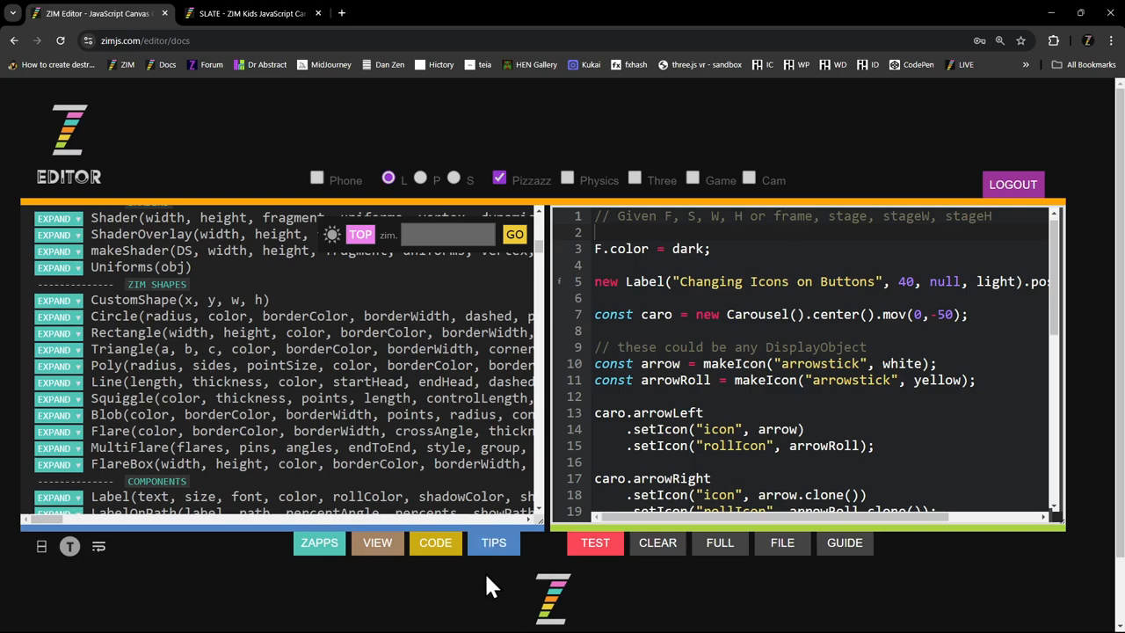
pyautogui.click(493, 542)
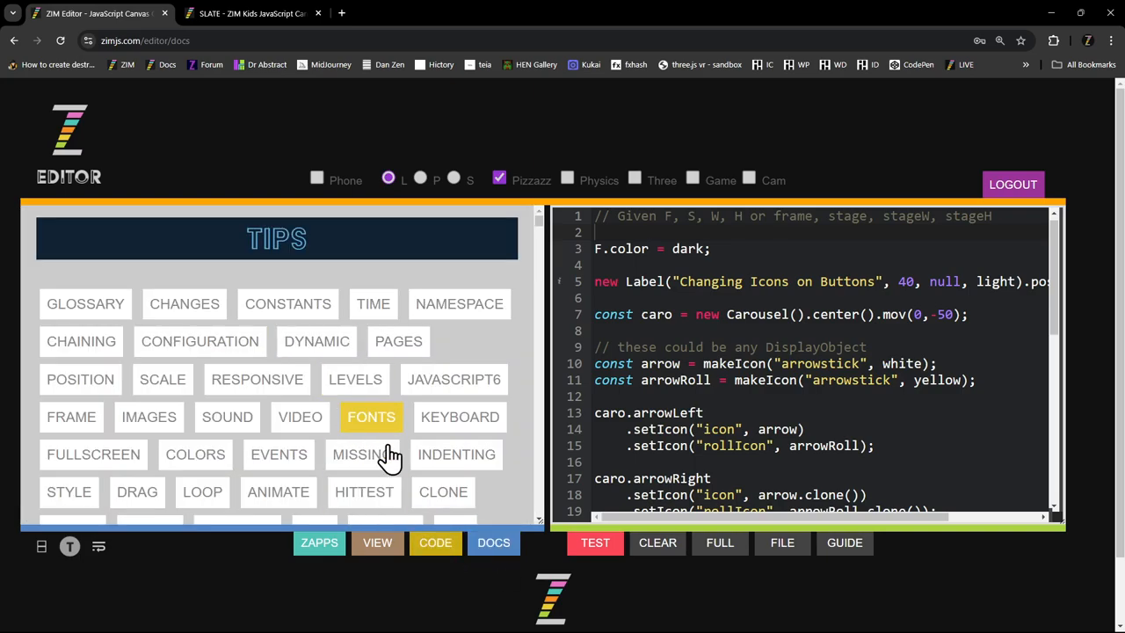
pyautogui.click(492, 541)
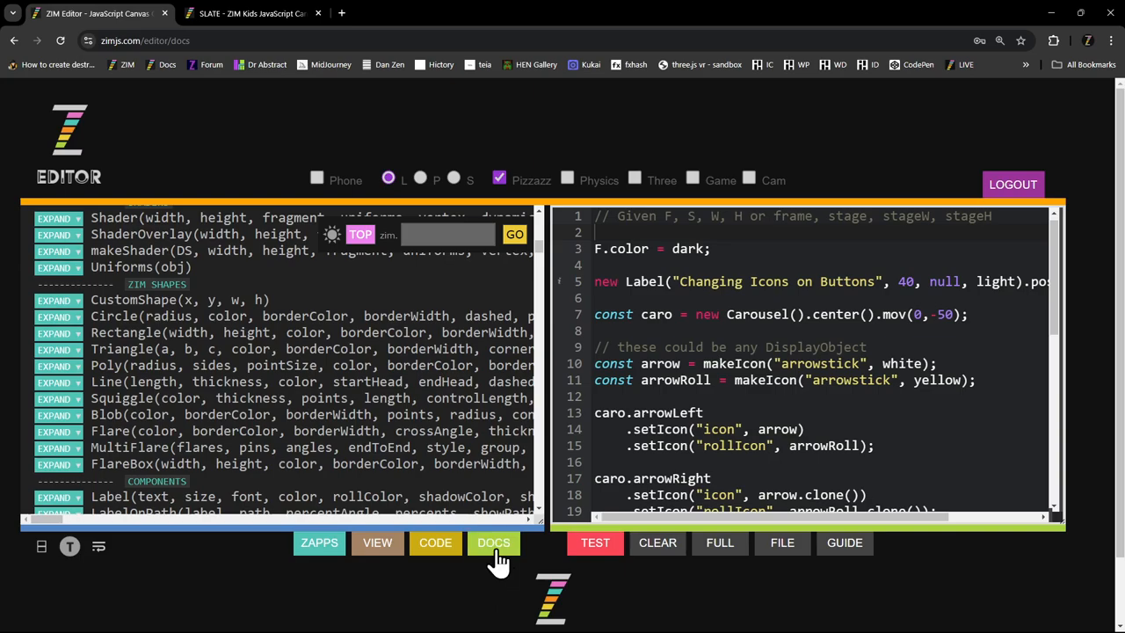
pyautogui.click(492, 541)
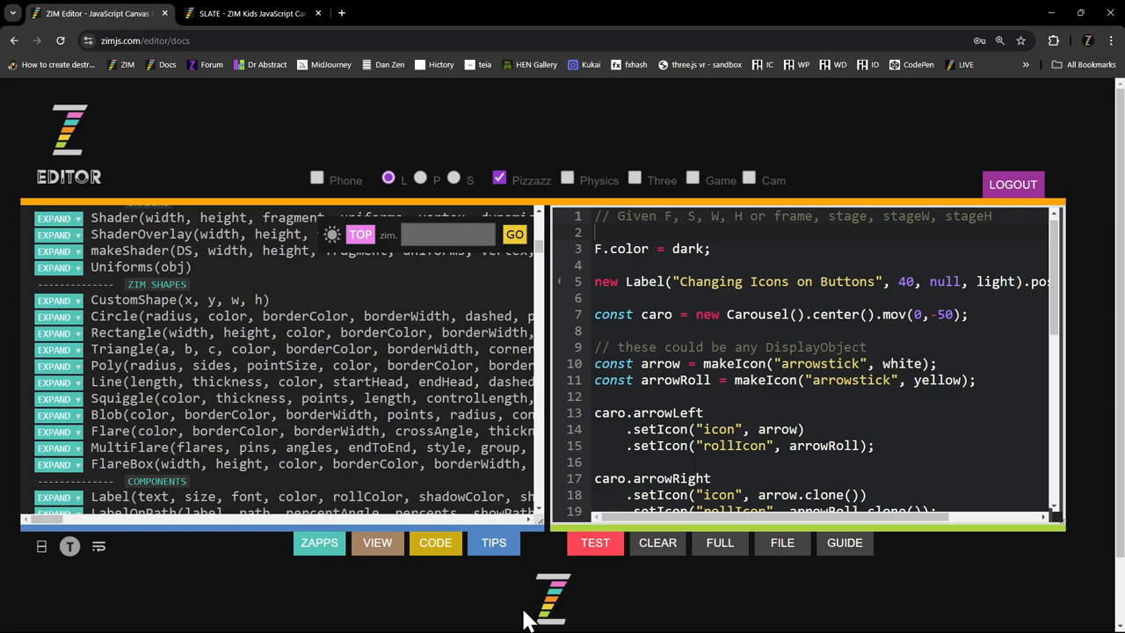
pyautogui.click(492, 541)
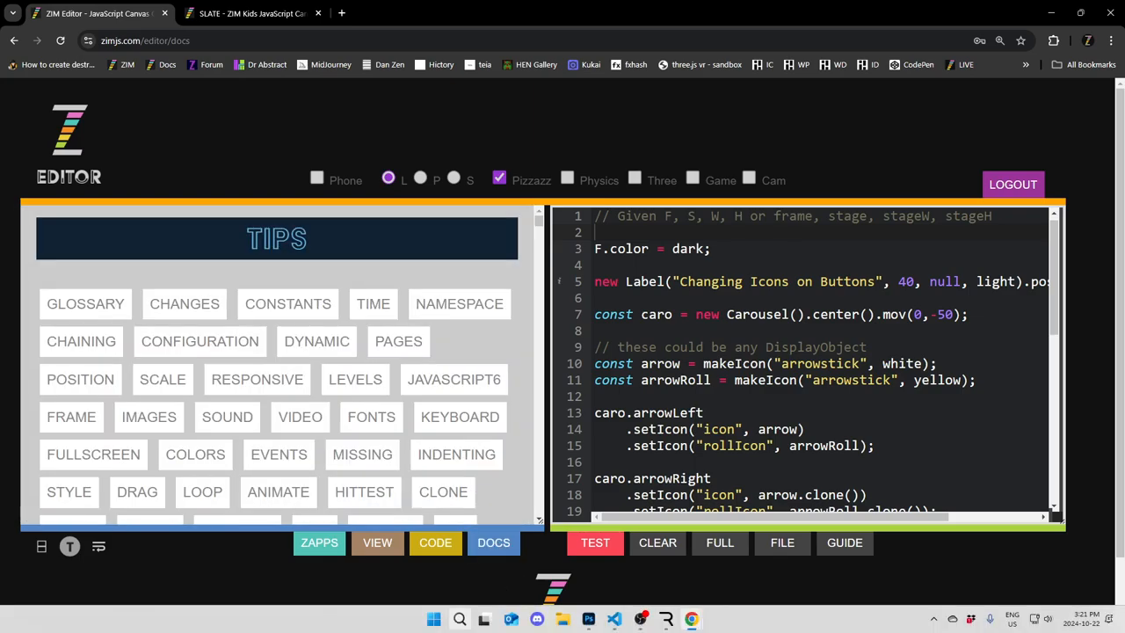
pyautogui.click(492, 542)
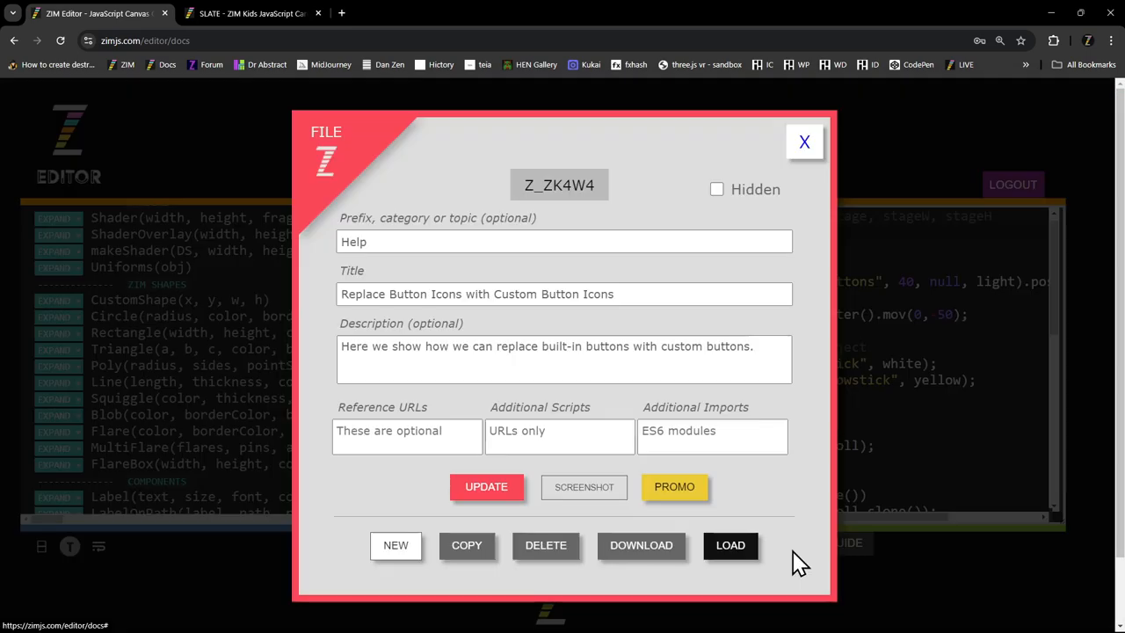
pyautogui.moveTo(350, 427)
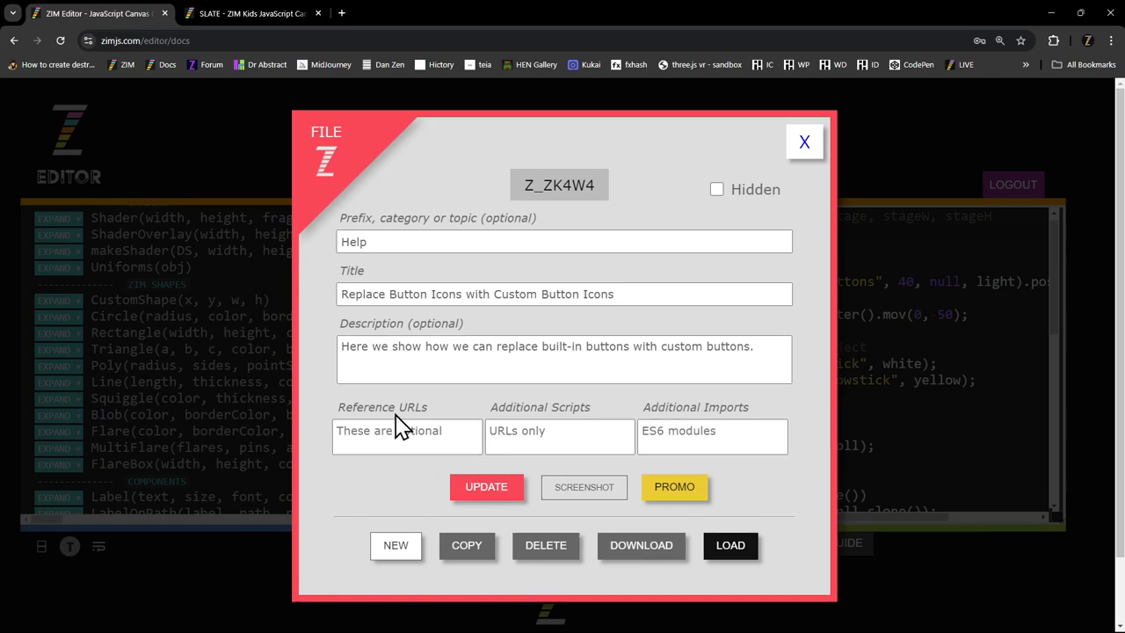
pyautogui.moveTo(369, 413)
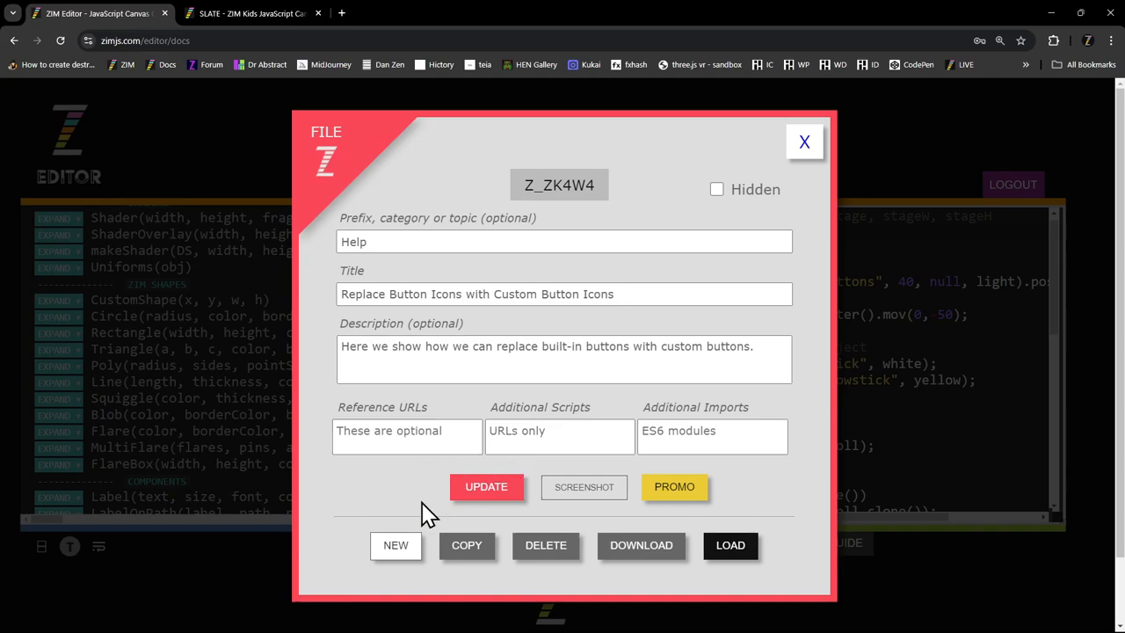
pyautogui.moveTo(640, 545)
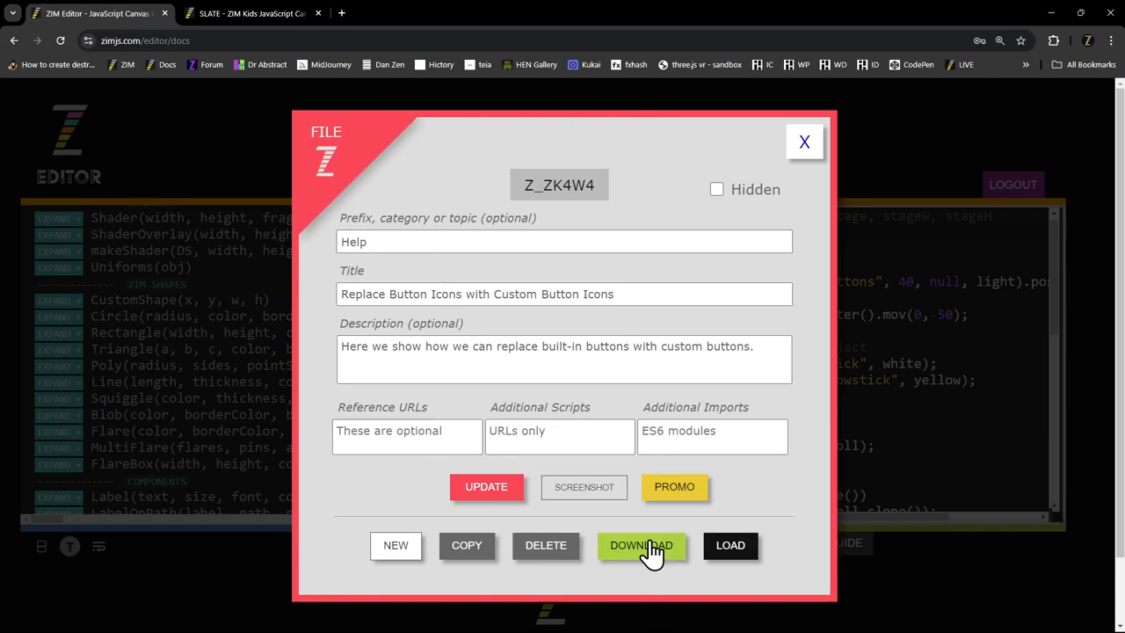
pyautogui.moveTo(341, 408)
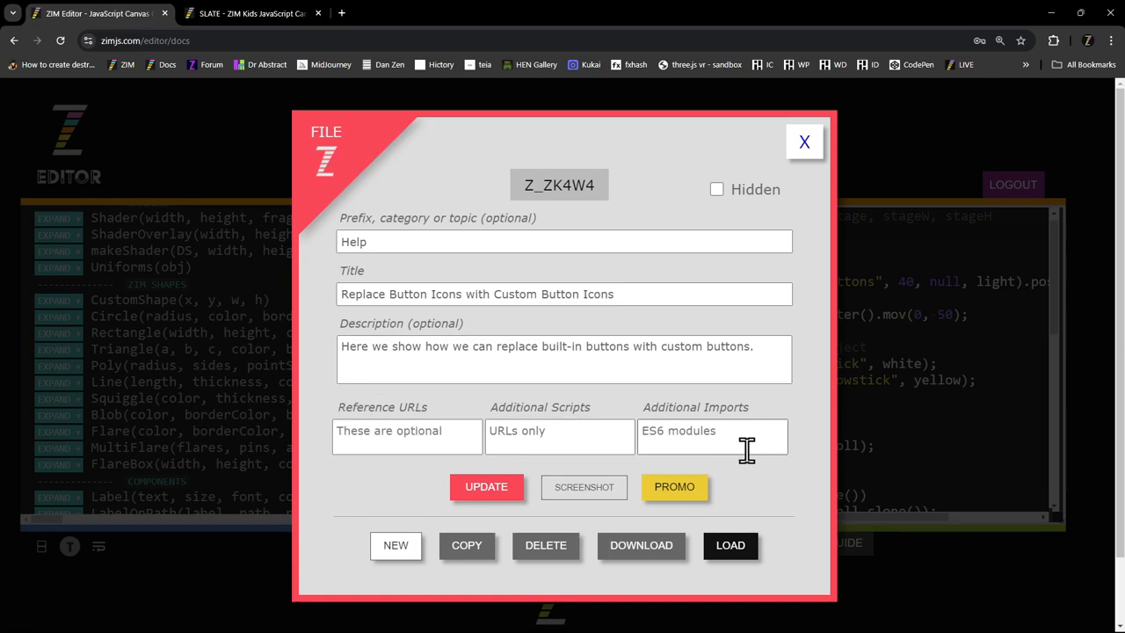
pyautogui.moveTo(368, 471)
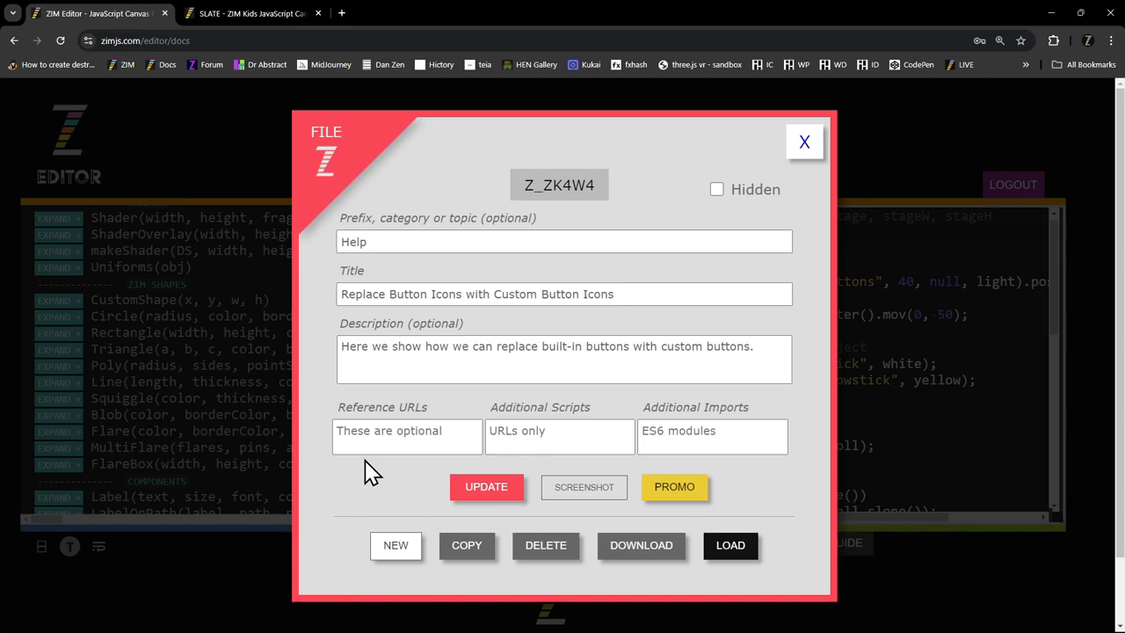
pyautogui.moveTo(1053, 147)
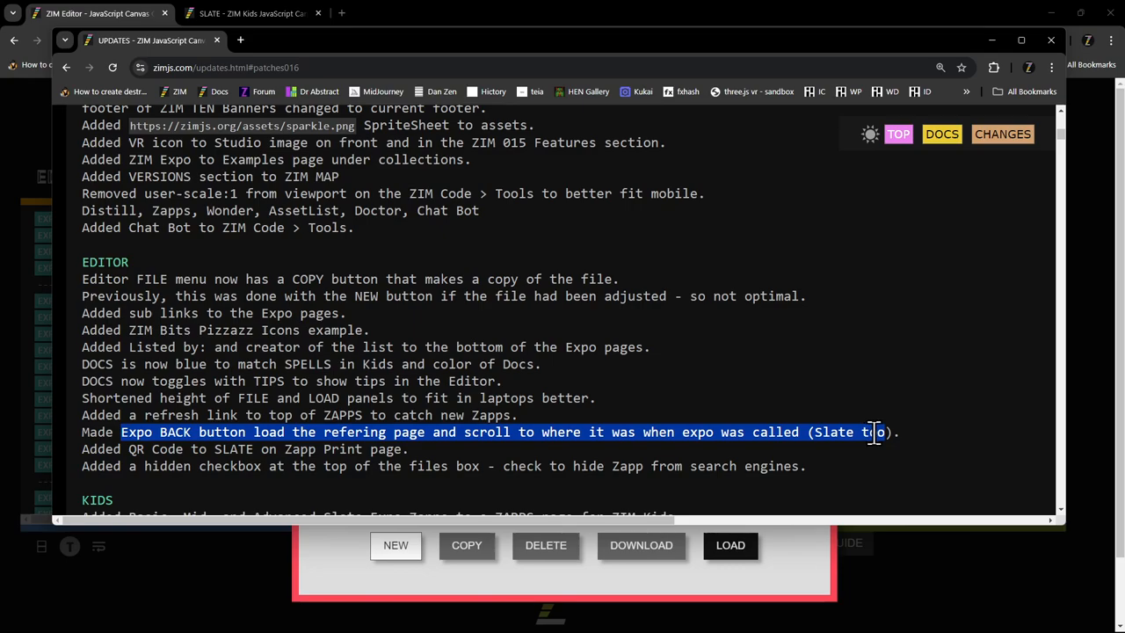
pyautogui.moveTo(492, 120)
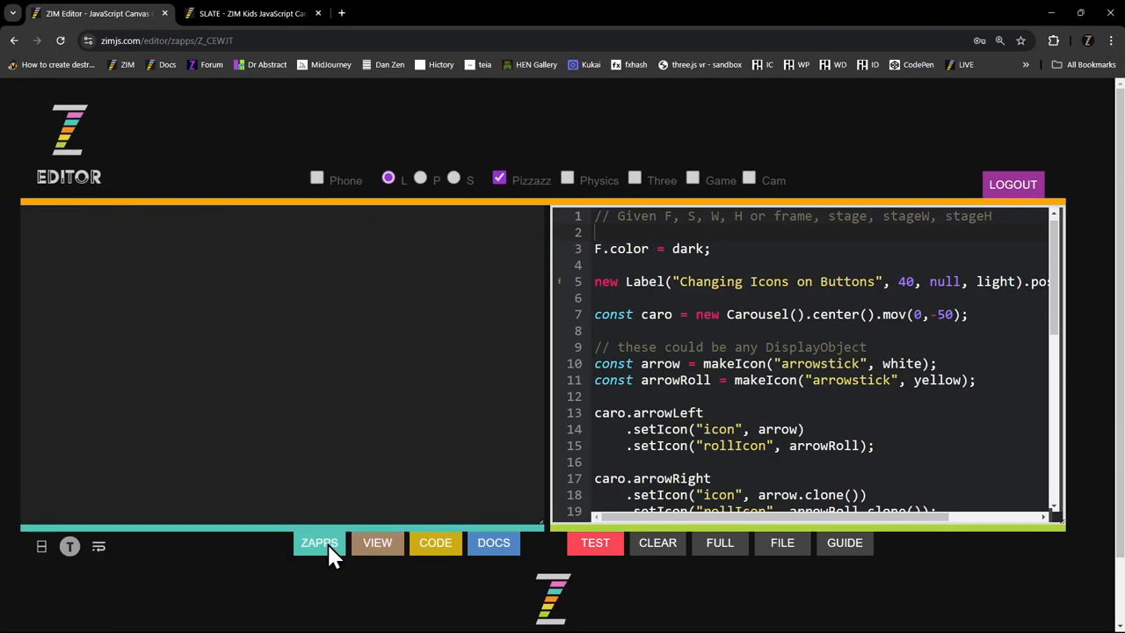
# - Show the zapps list in ZIM Editor and browse down through it
pyautogui.click(320, 541)
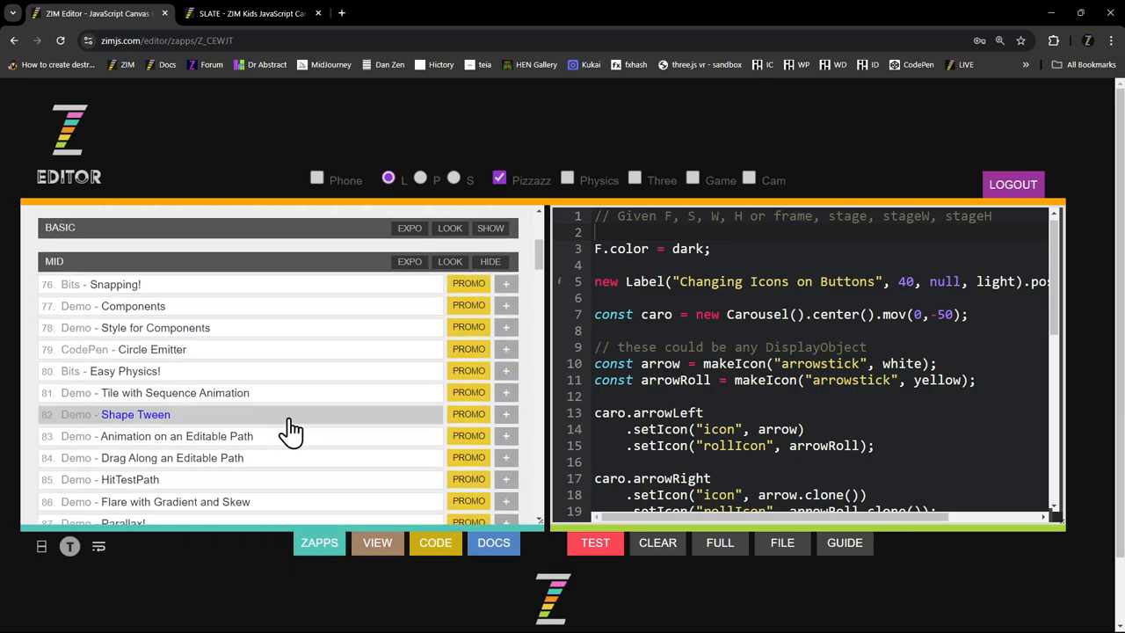
pyautogui.scroll(-3)
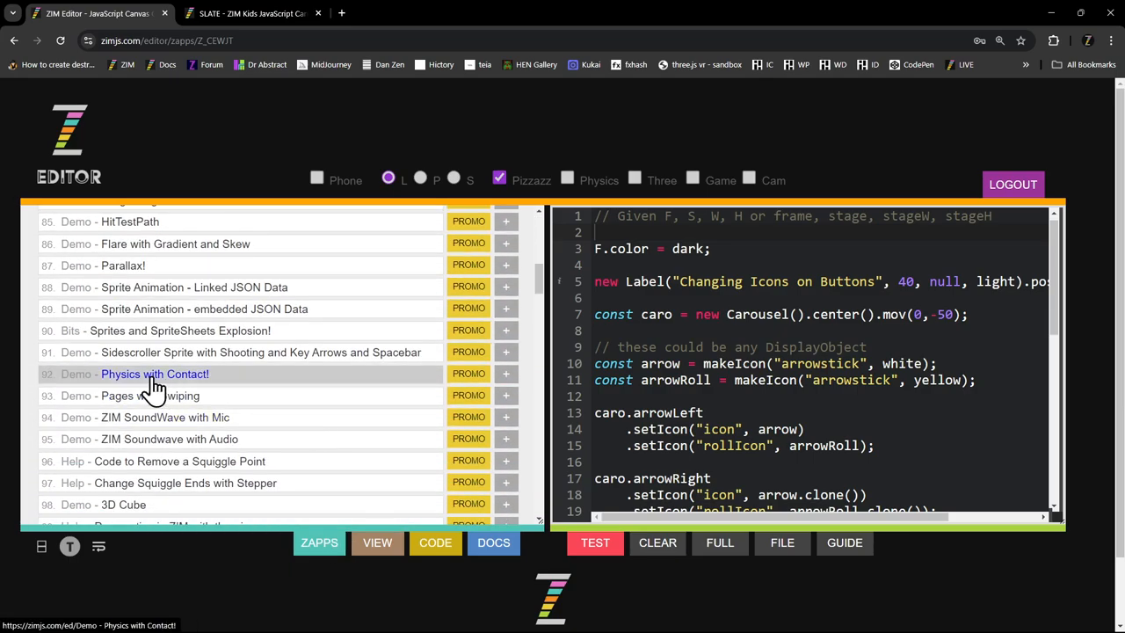
pyautogui.moveTo(482, 383)
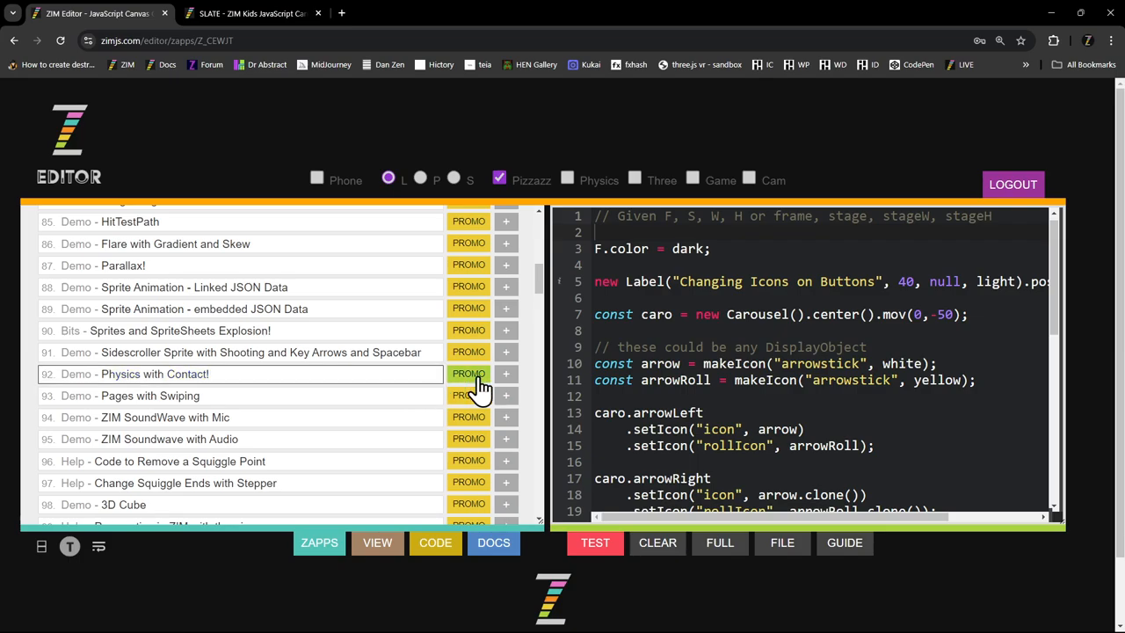
pyautogui.scroll(-3)
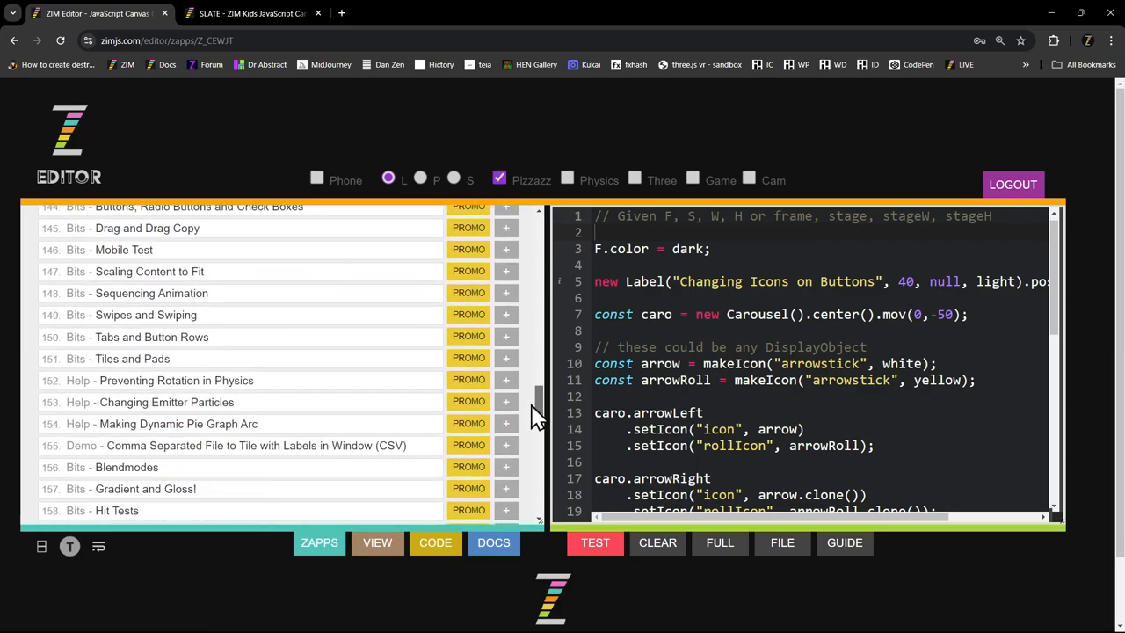
pyautogui.scroll(-3)
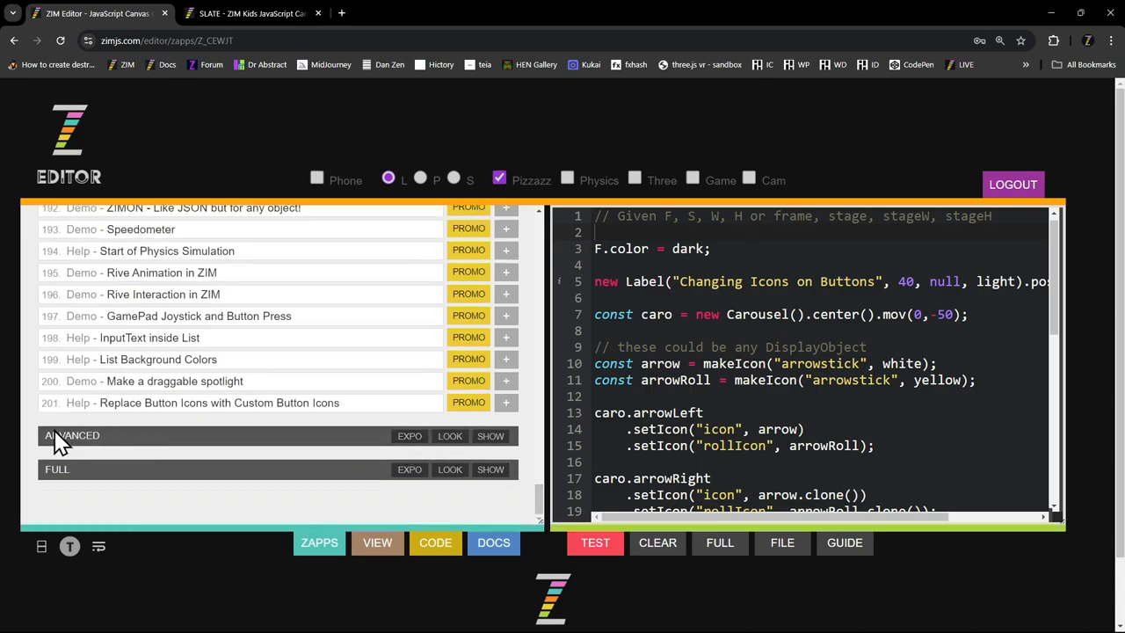
# - Expand the Advanced group, view its Expo page with QR code, and return to the list
pyautogui.click(491, 436)
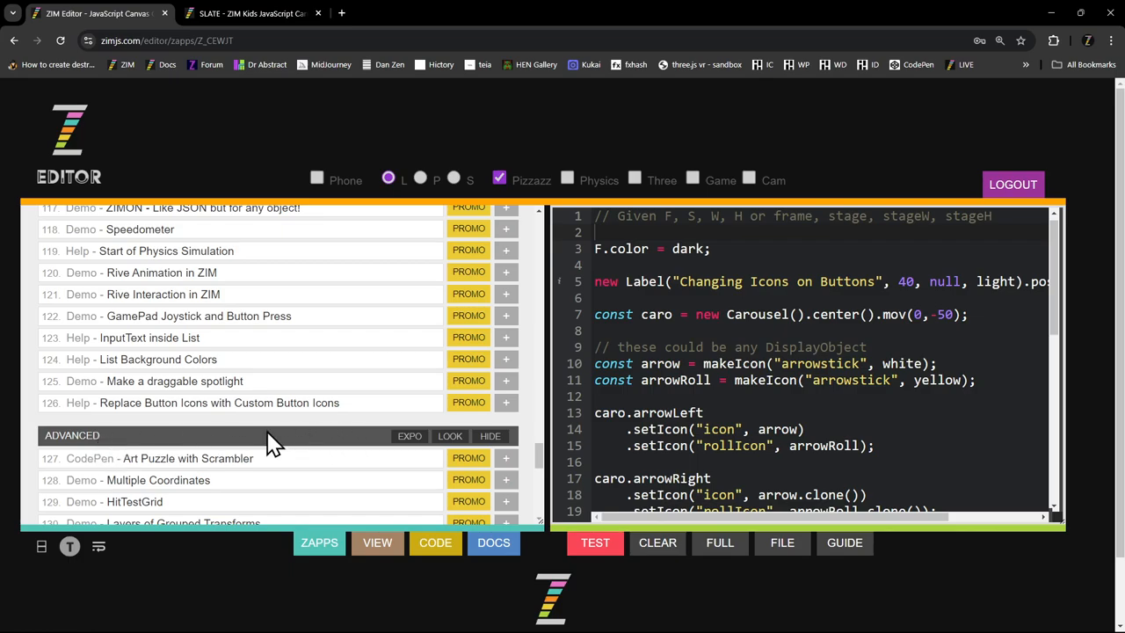
pyautogui.moveTo(410, 436)
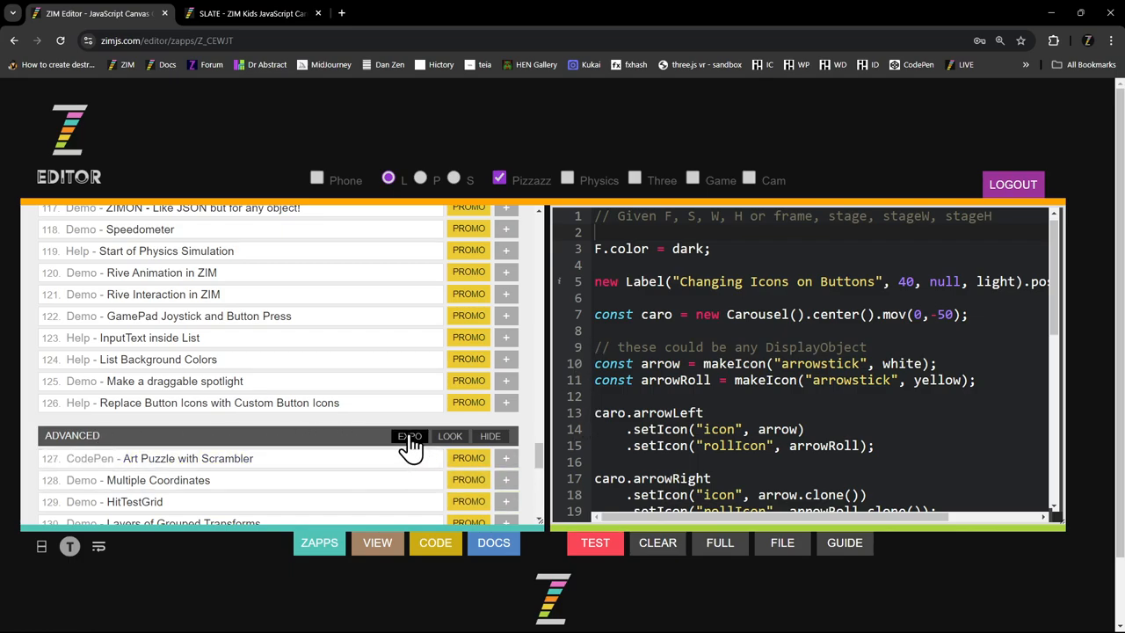
pyautogui.click(408, 435)
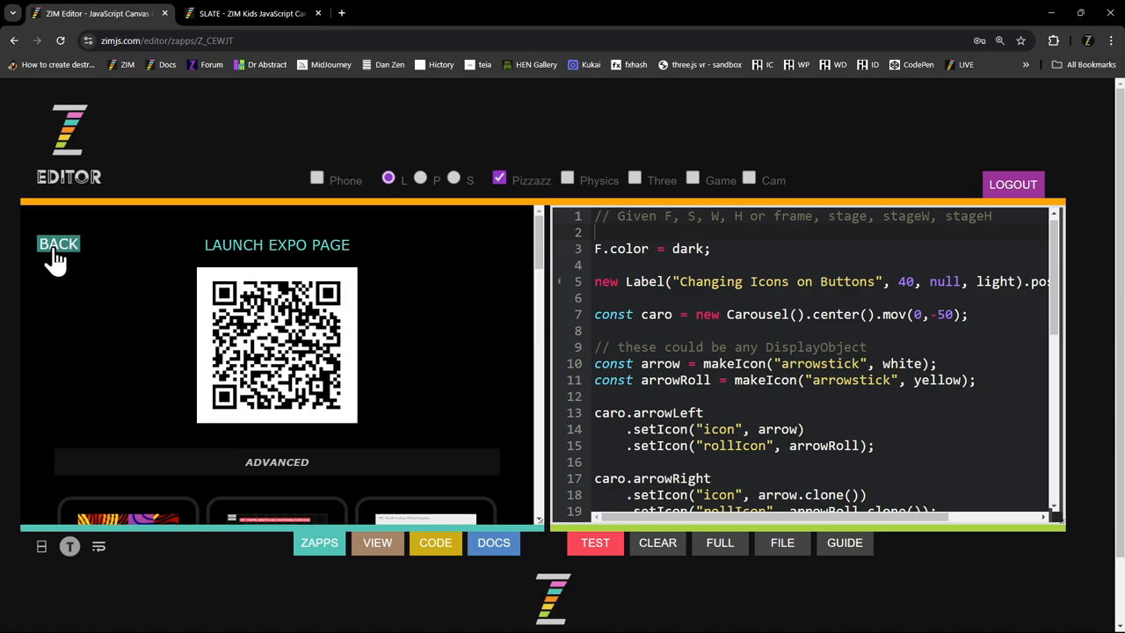
pyautogui.click(58, 242)
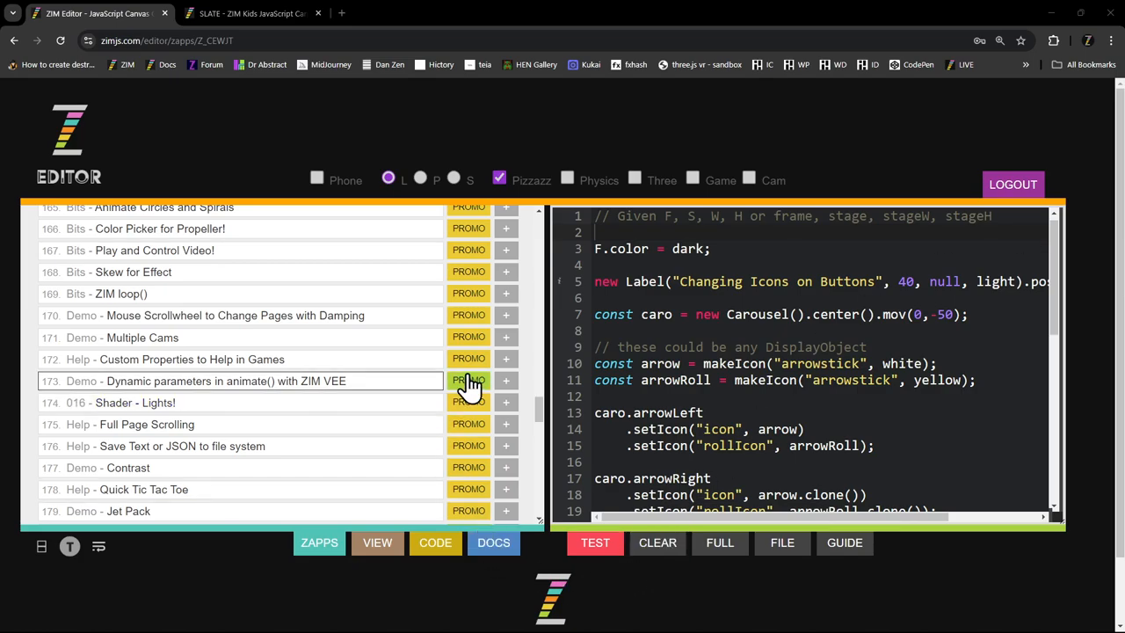
# - Open the Custom Properties to Help in Games promo and its print page with four QR codes
pyautogui.click(467, 380)
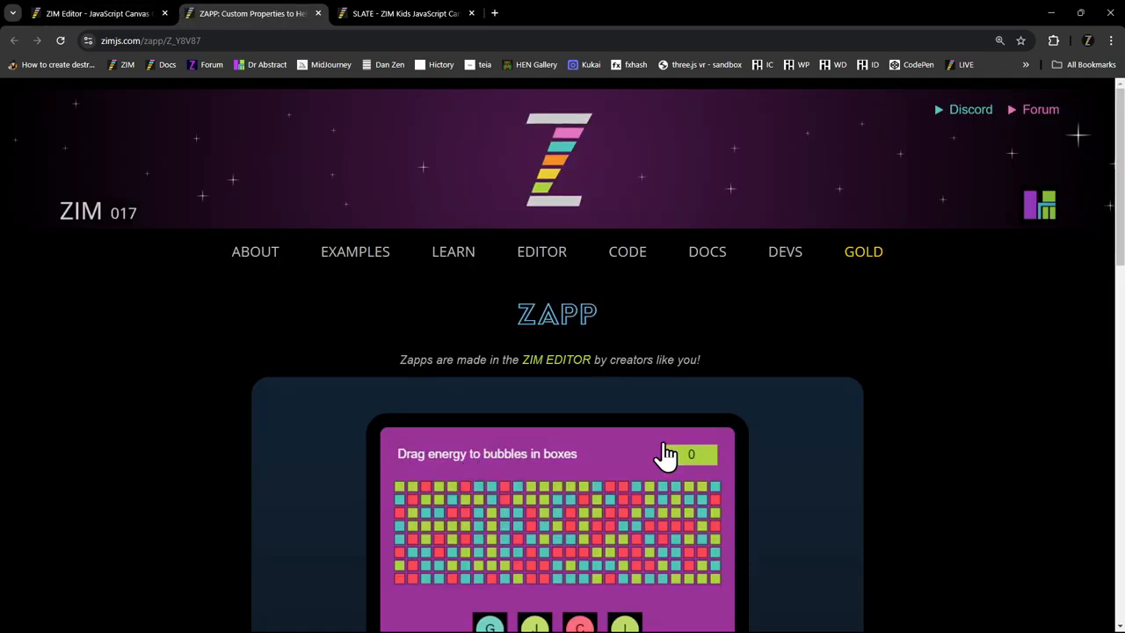
pyautogui.scroll(-3)
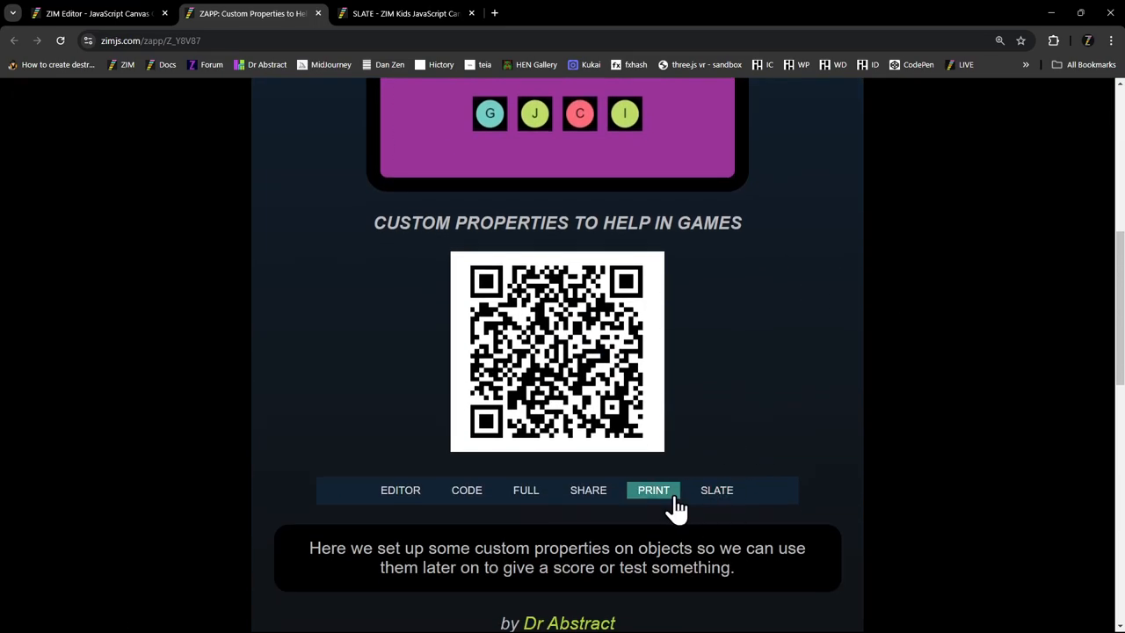
pyautogui.click(654, 489)
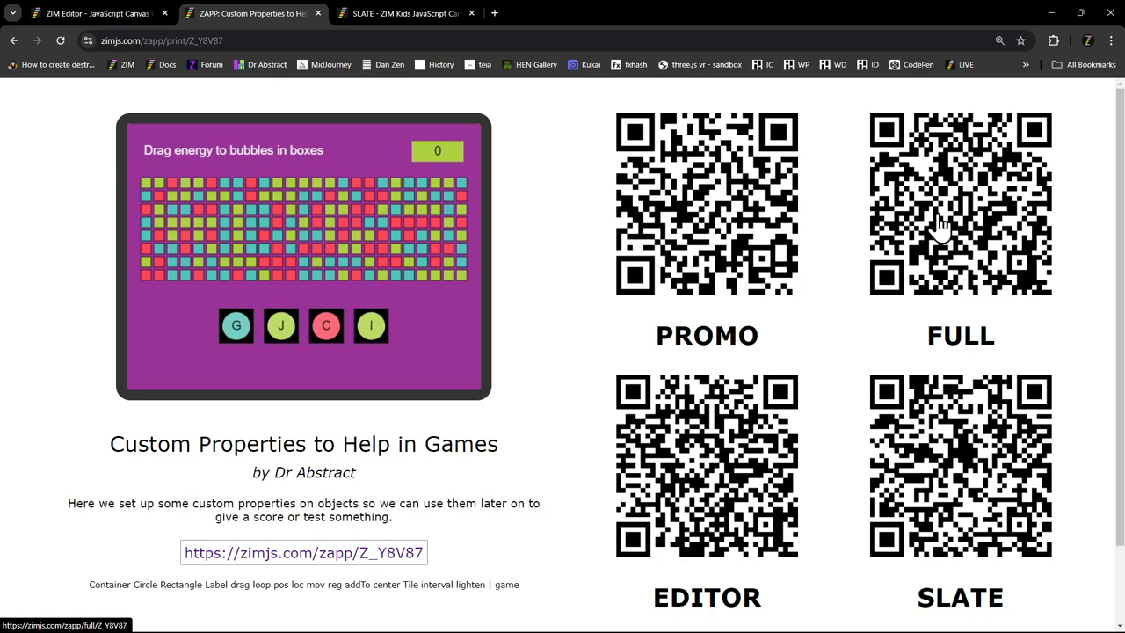
pyautogui.moveTo(665, 471)
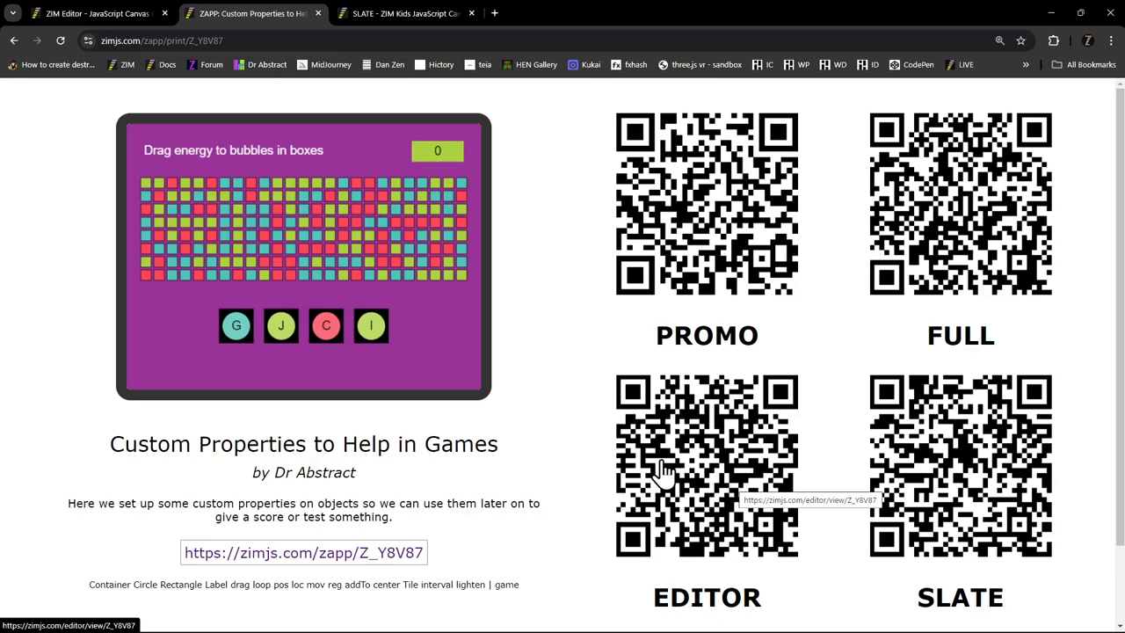
pyautogui.moveTo(1002, 439)
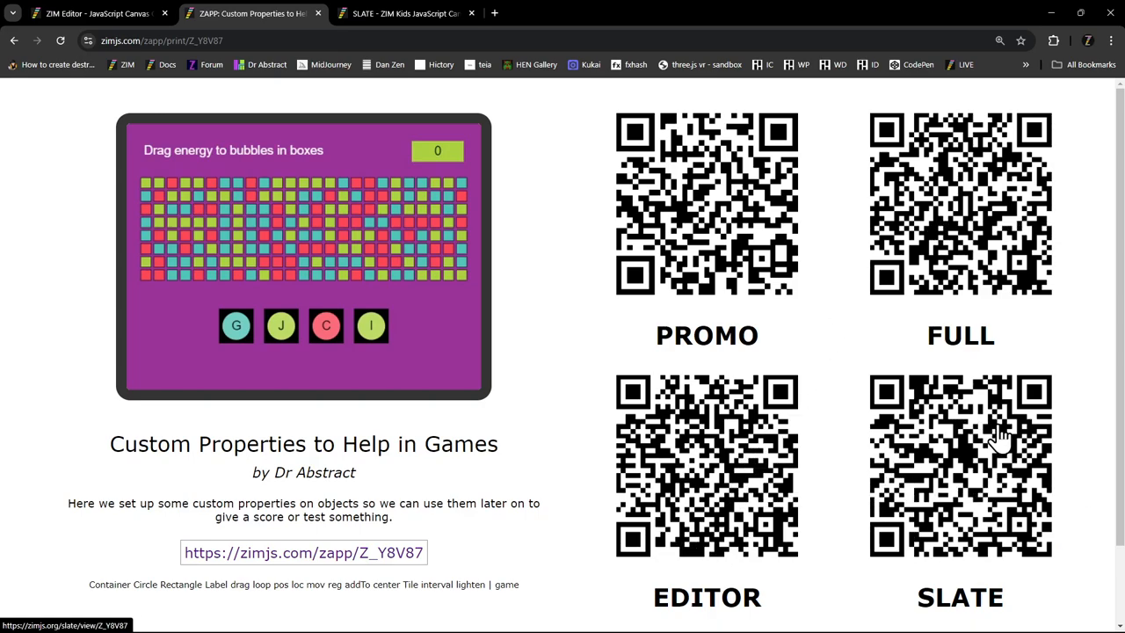
pyautogui.moveTo(963, 475)
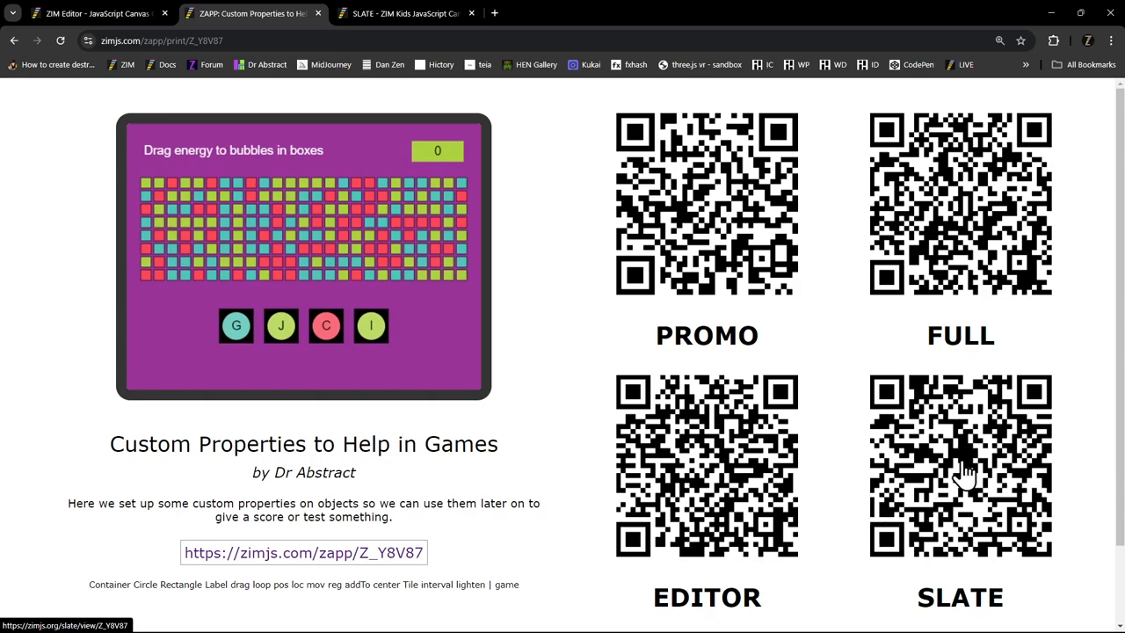
pyautogui.moveTo(724, 518)
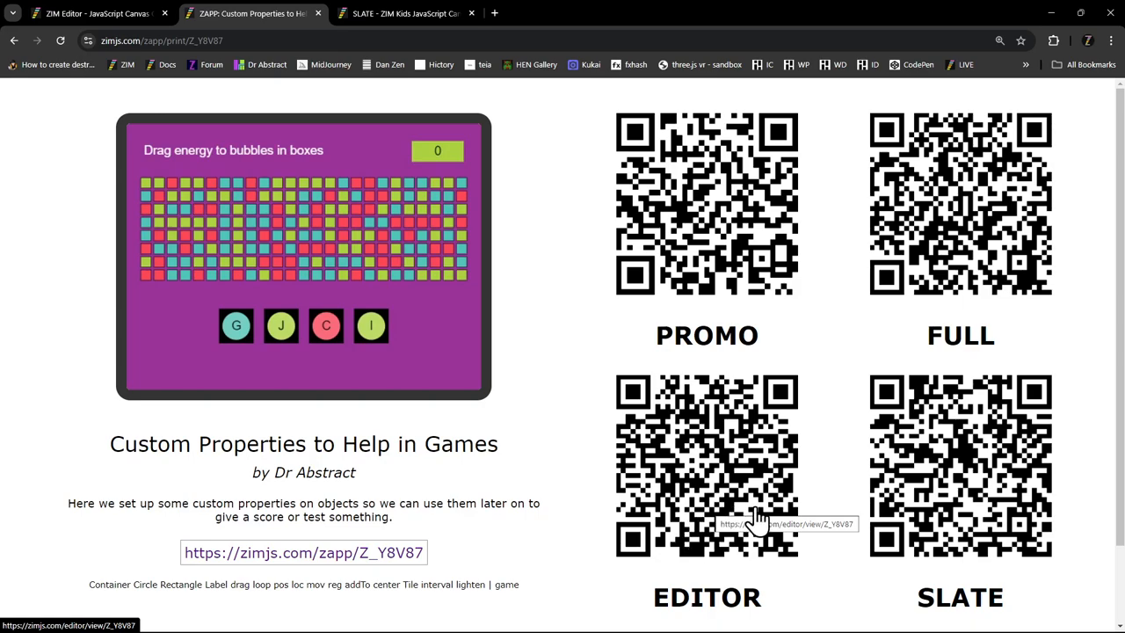
pyautogui.moveTo(914, 448)
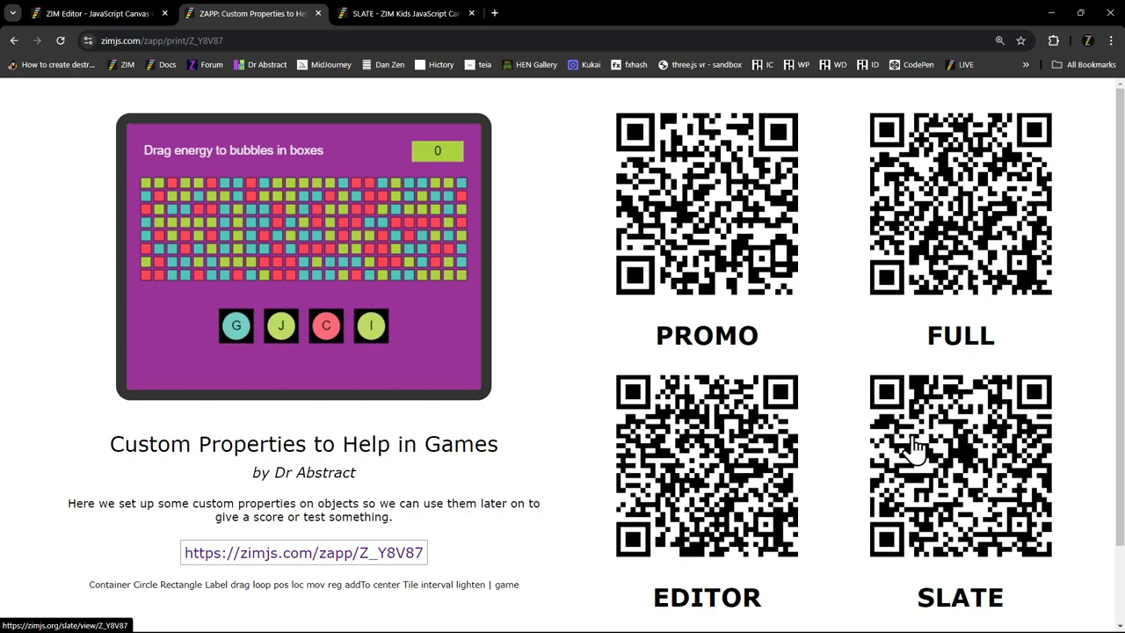
pyautogui.moveTo(871, 439)
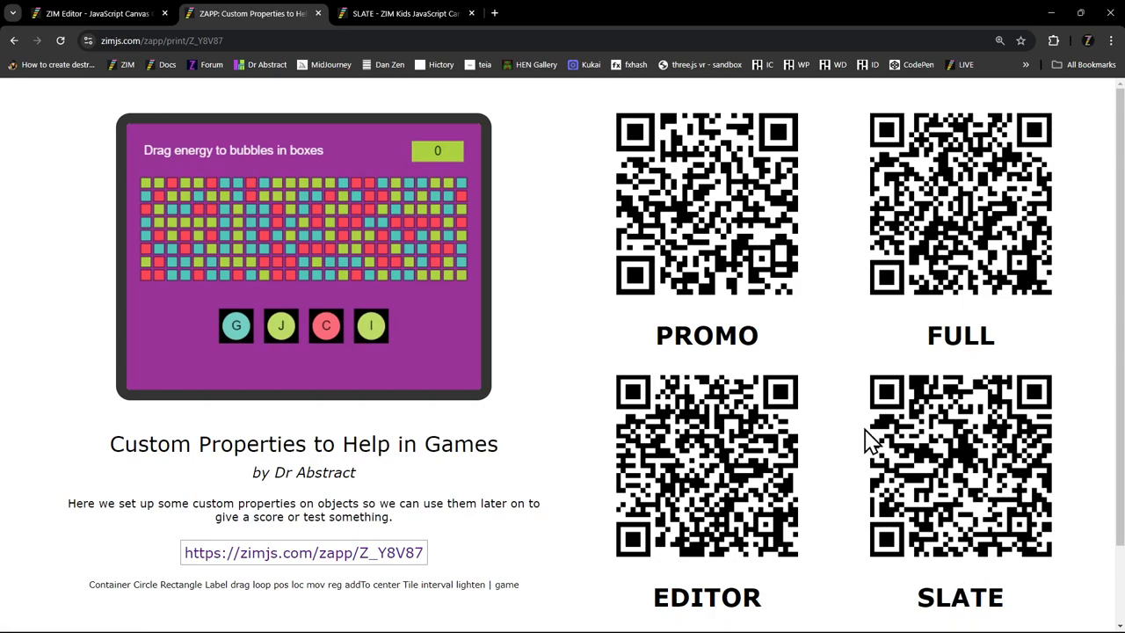
pyautogui.moveTo(1020, 232)
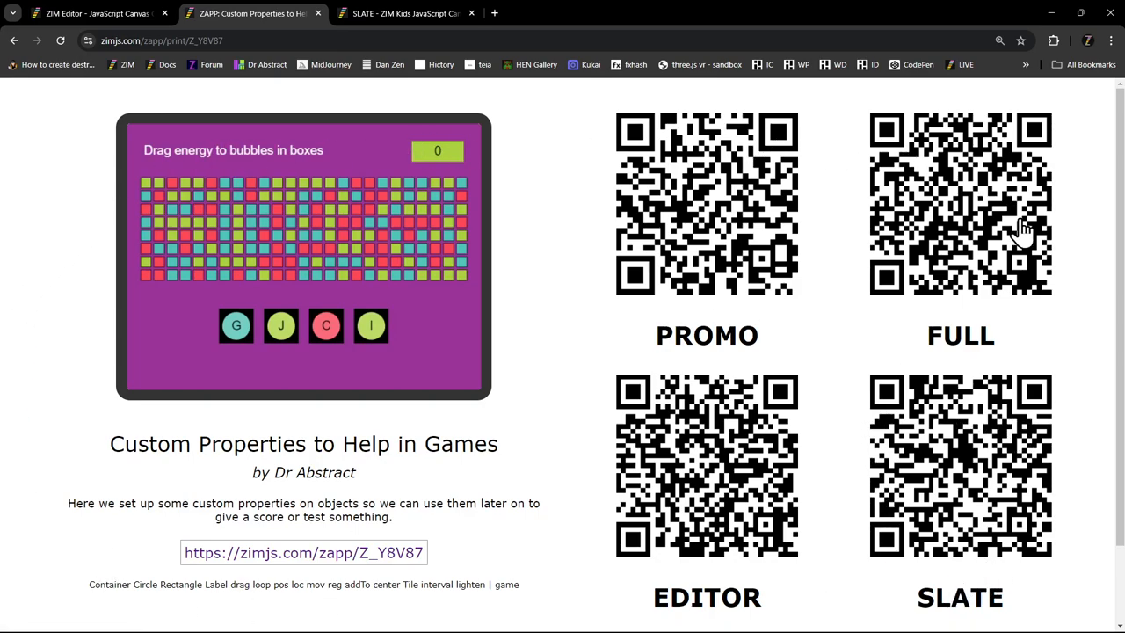
pyautogui.moveTo(875, 342)
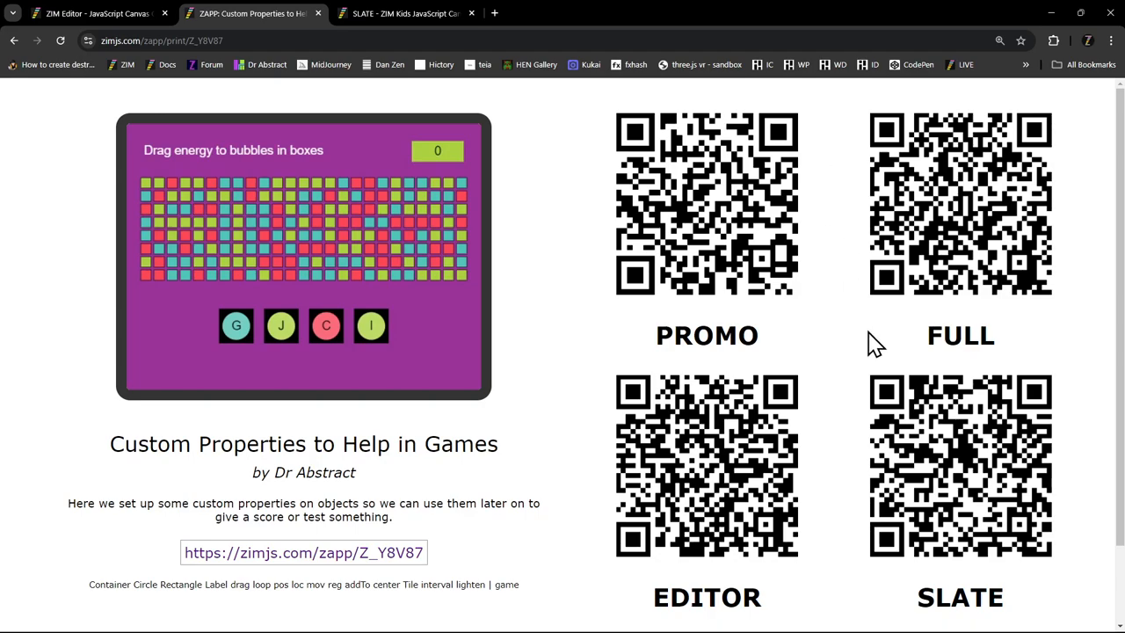
pyautogui.moveTo(721, 457)
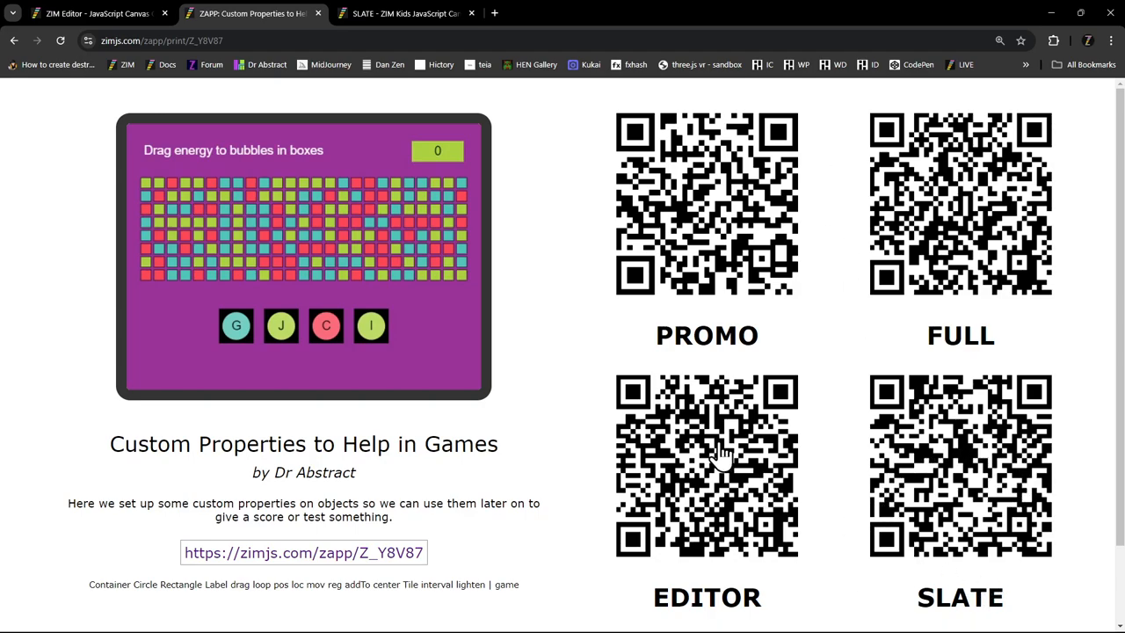
pyautogui.moveTo(930, 555)
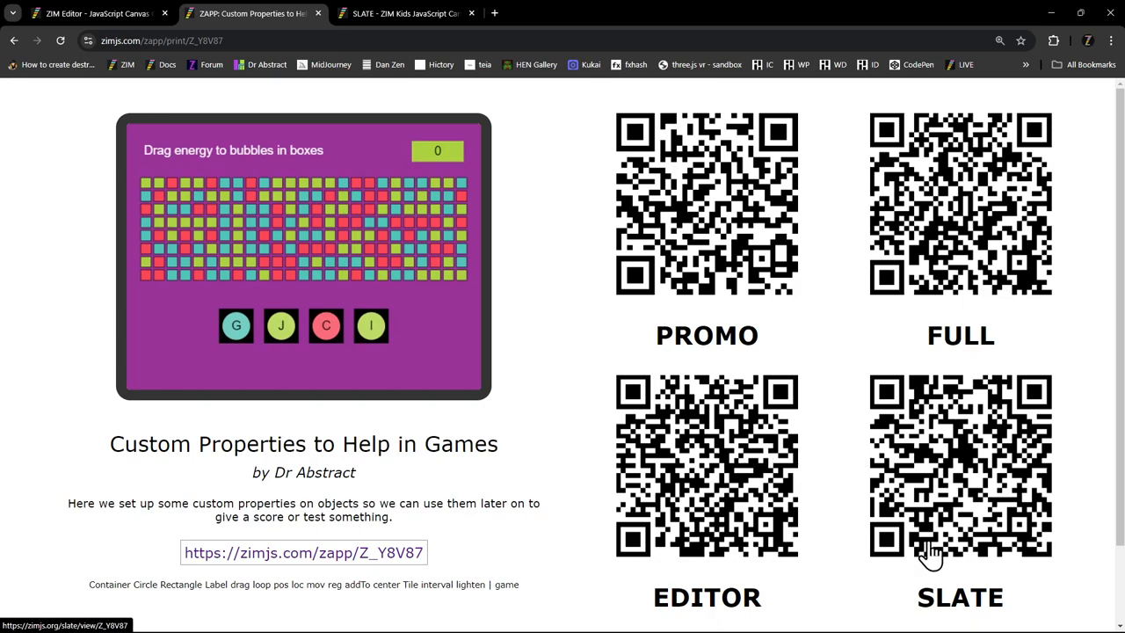
pyautogui.moveTo(993, 512)
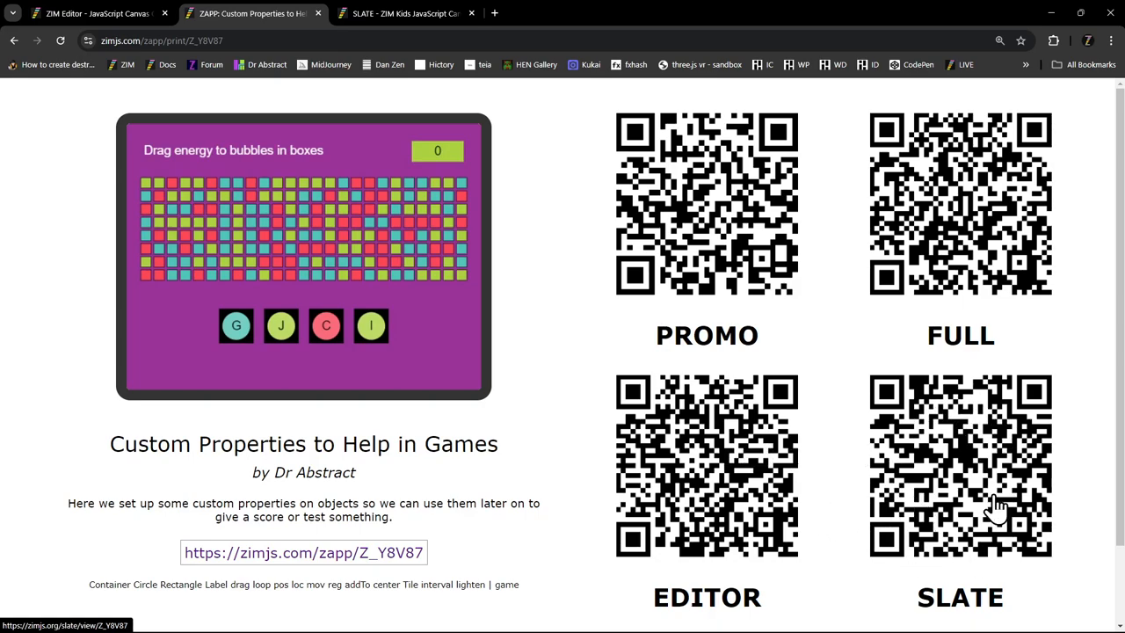
pyautogui.moveTo(430, 273)
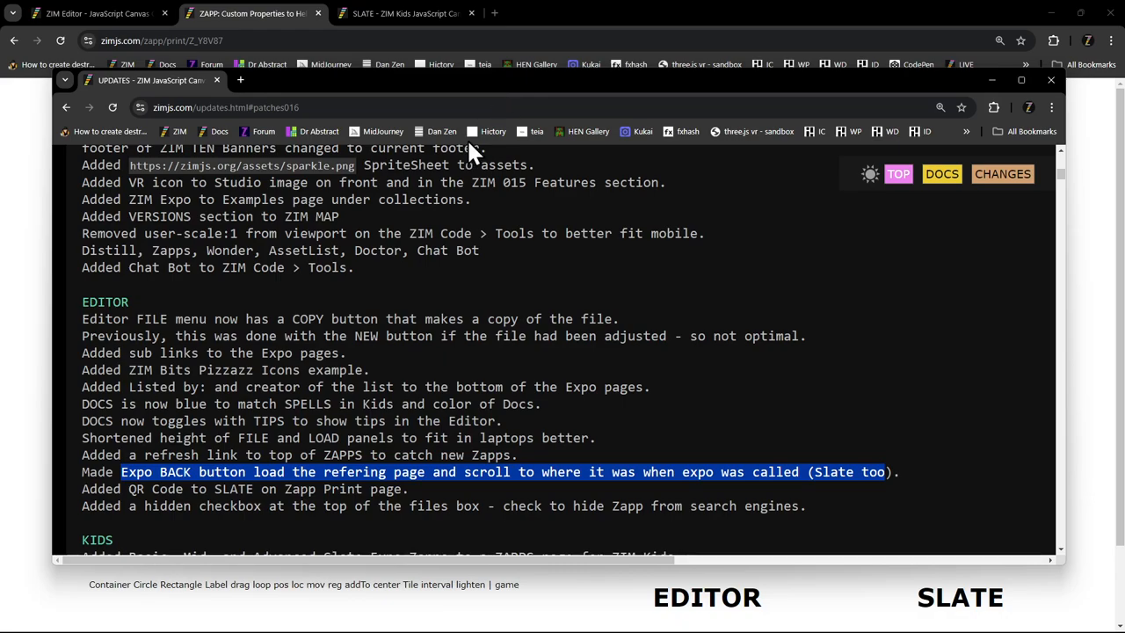
# - View the EDITOR entries in the updates notes and highlight the hidden checkbox note
pyautogui.click(227, 506)
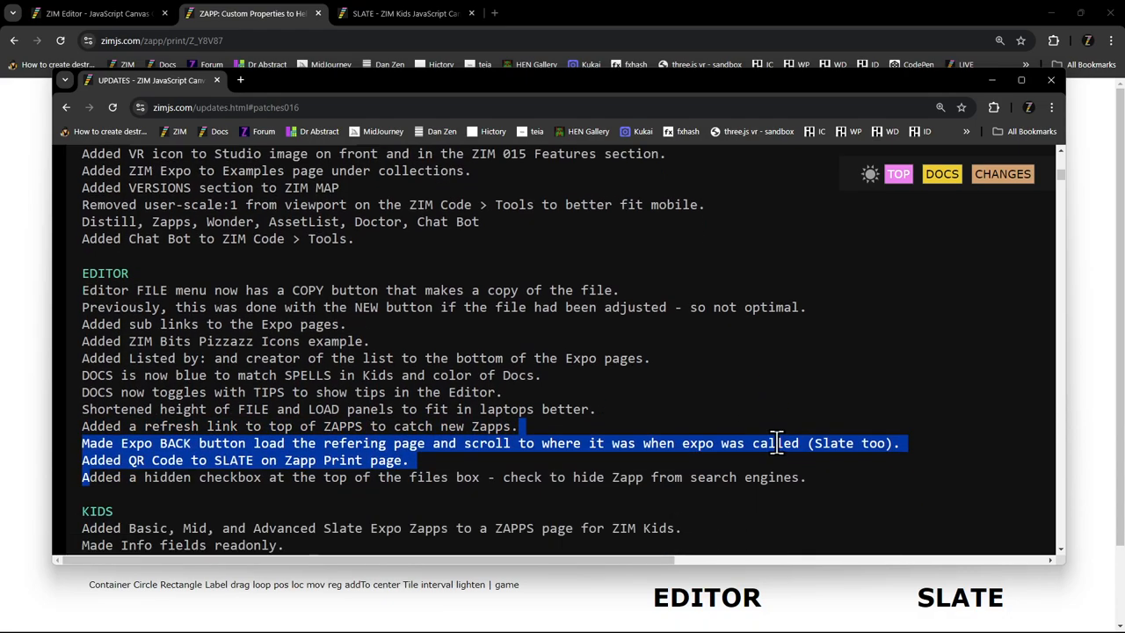
pyautogui.scroll(-3)
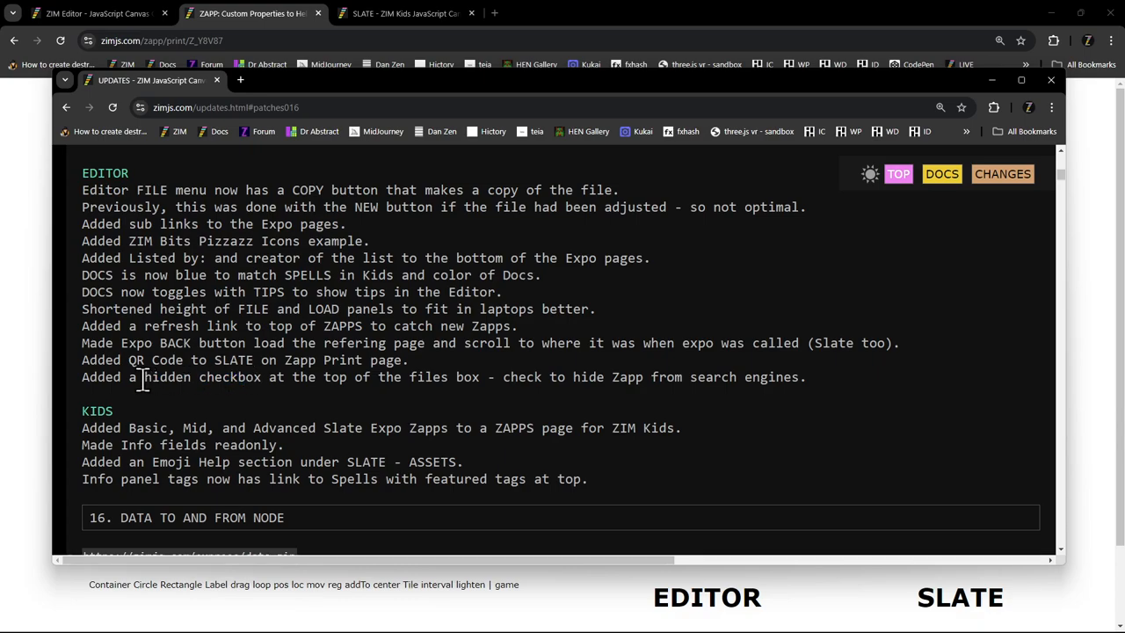
pyautogui.doubleClick(165, 376)
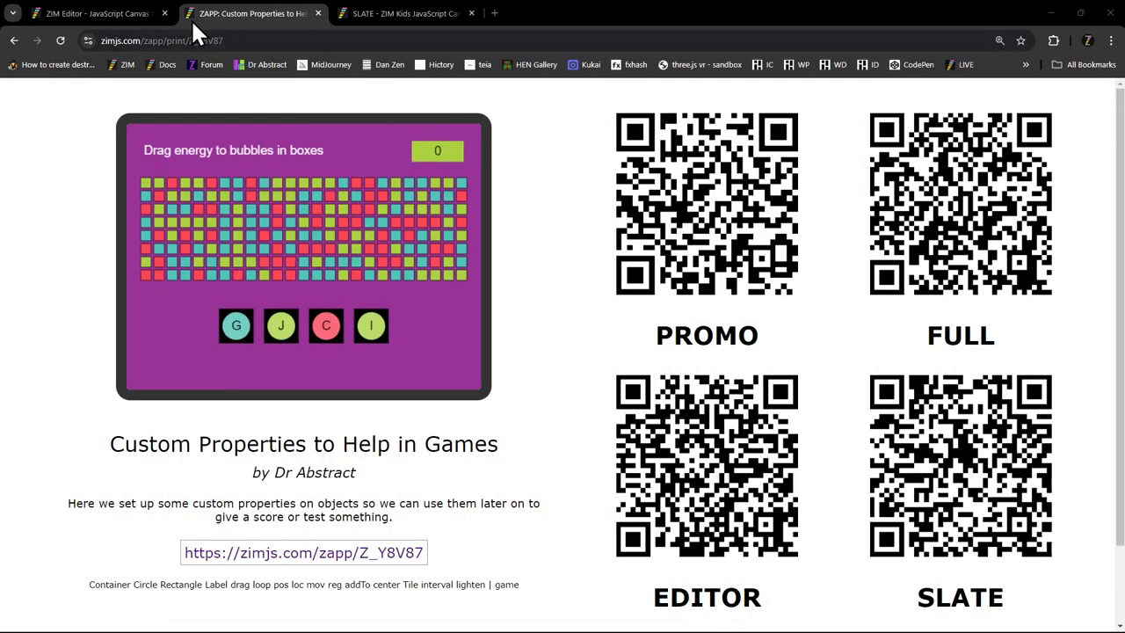
# - Return to ZIM Editor and open the file details dialog showing the Hidden checkbox
pyautogui.click(88, 14)
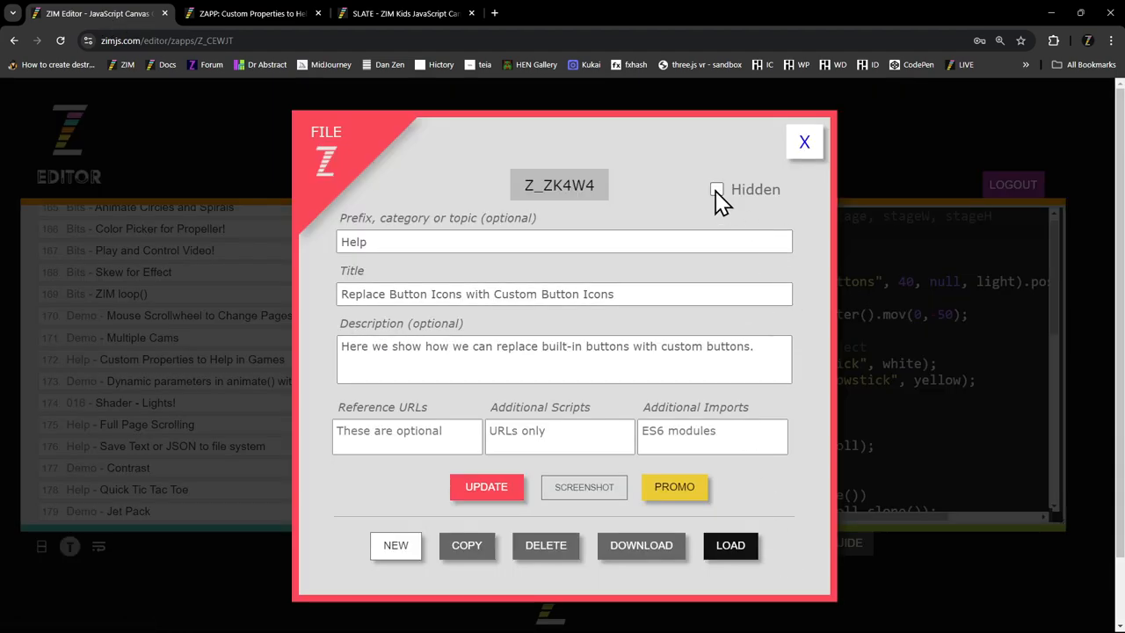
pyautogui.moveTo(622, 290)
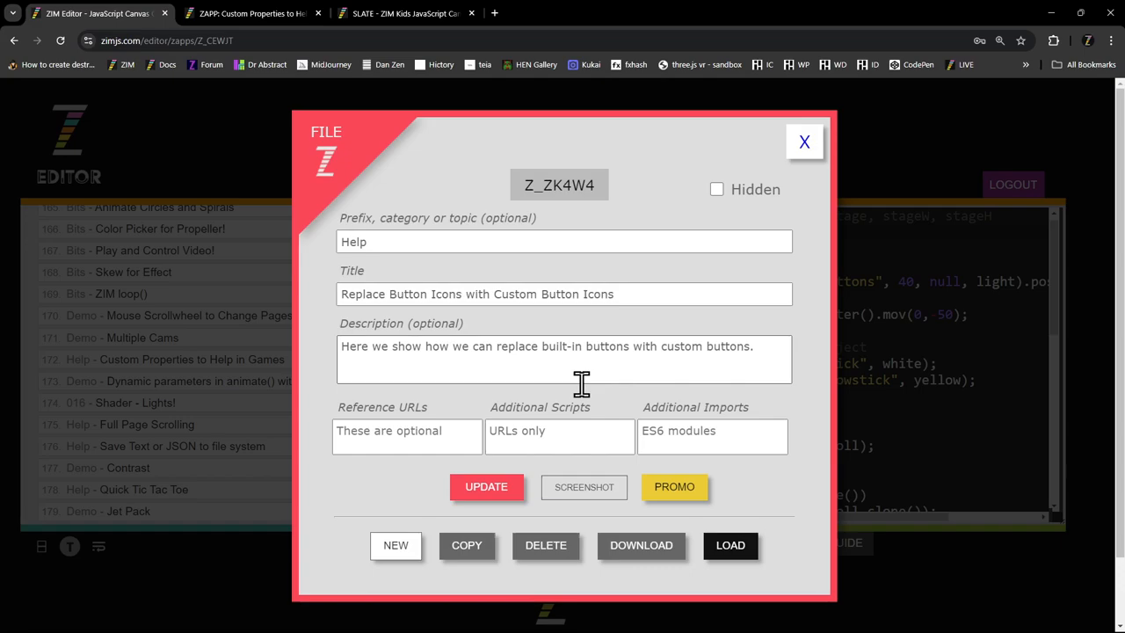
pyautogui.moveTo(731, 195)
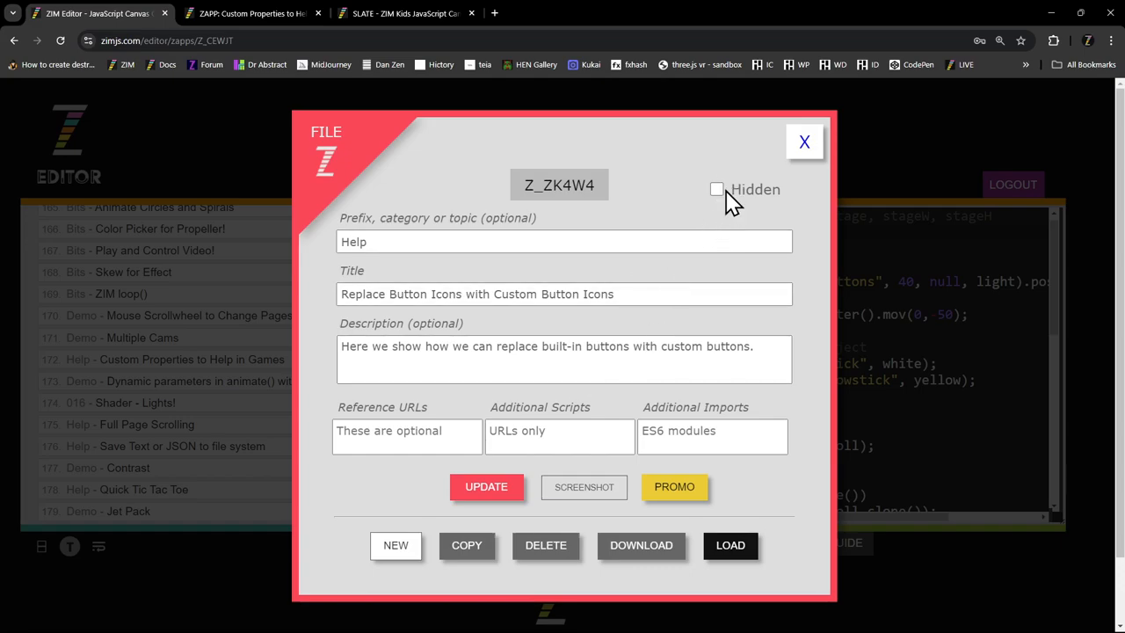
pyautogui.moveTo(749, 278)
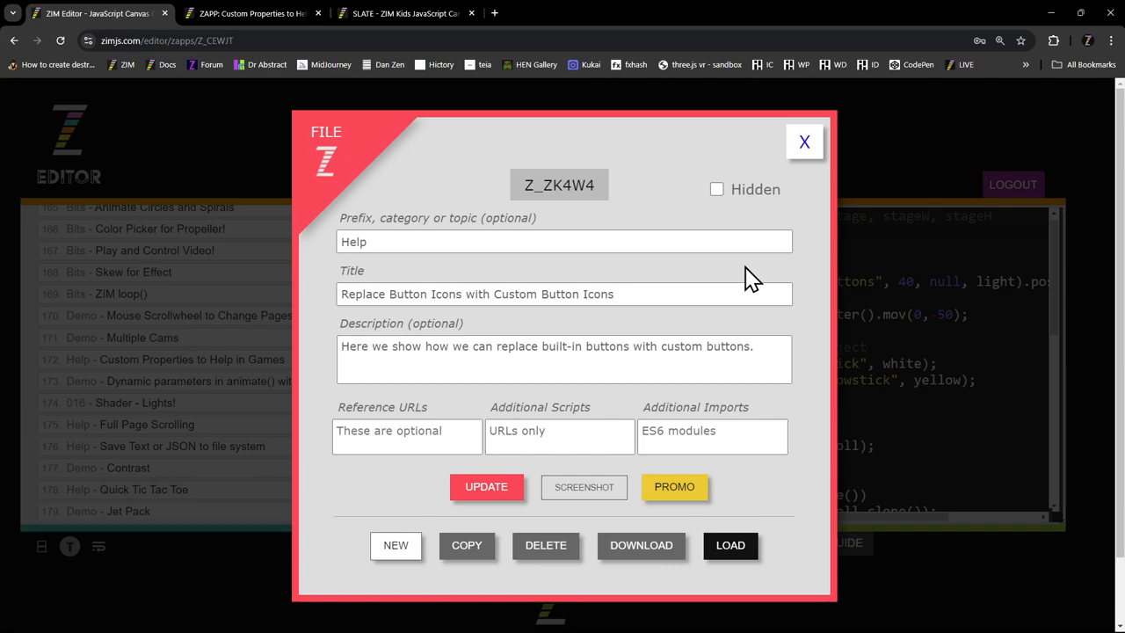
pyautogui.doubleClick(559, 184)
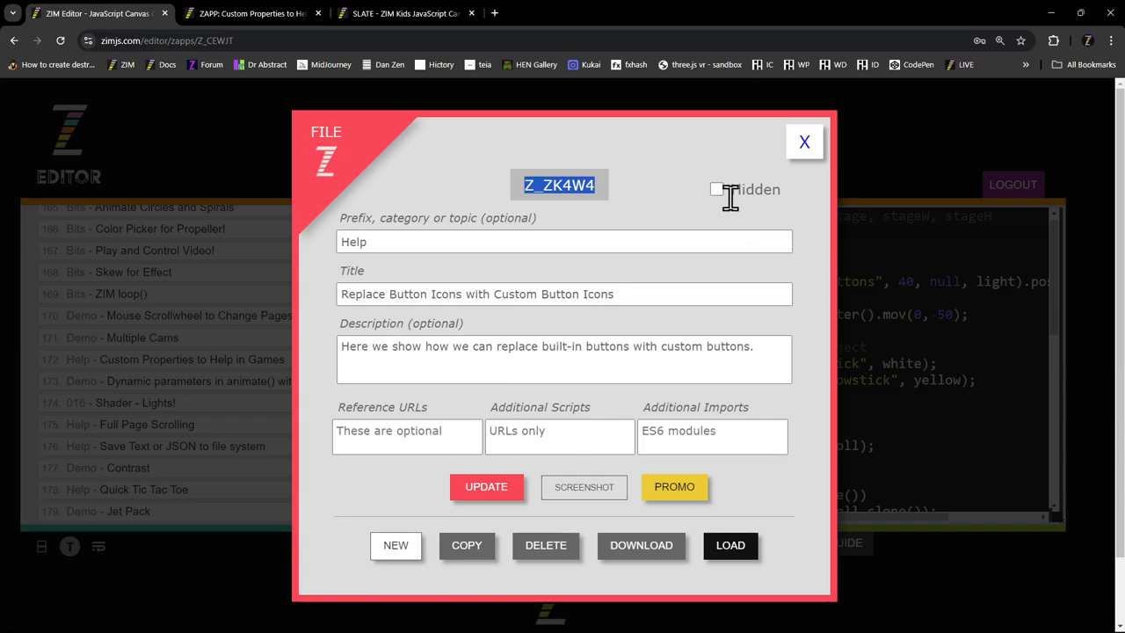
pyautogui.click(559, 184)
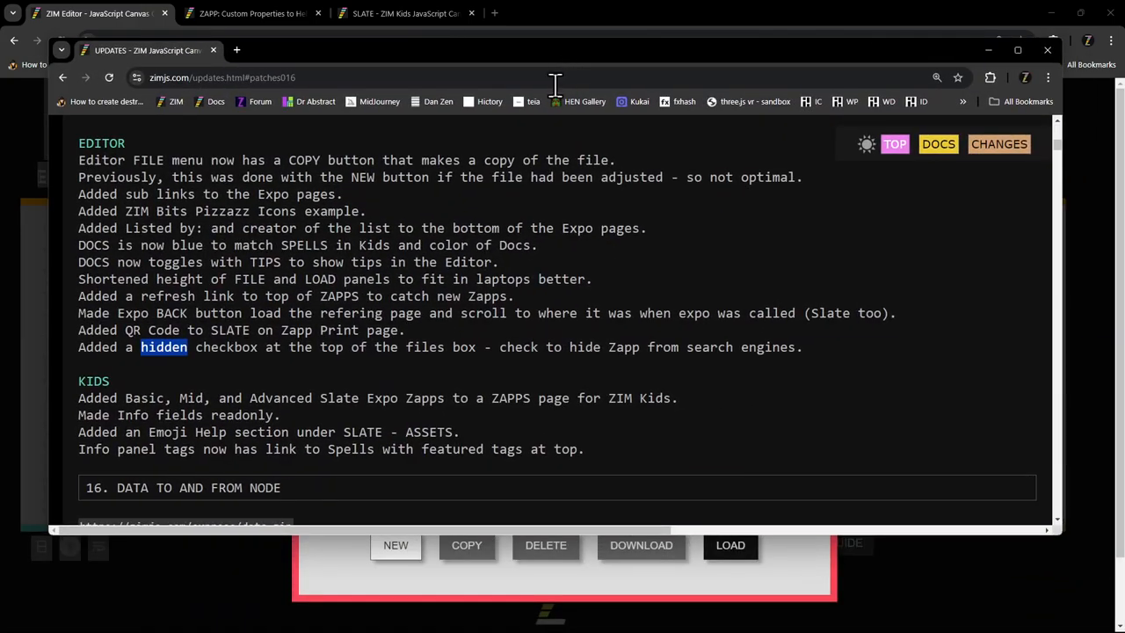
# - Scroll the updates notes to the KIDS entries and highlight the first KIDS note
pyautogui.scroll(-3)
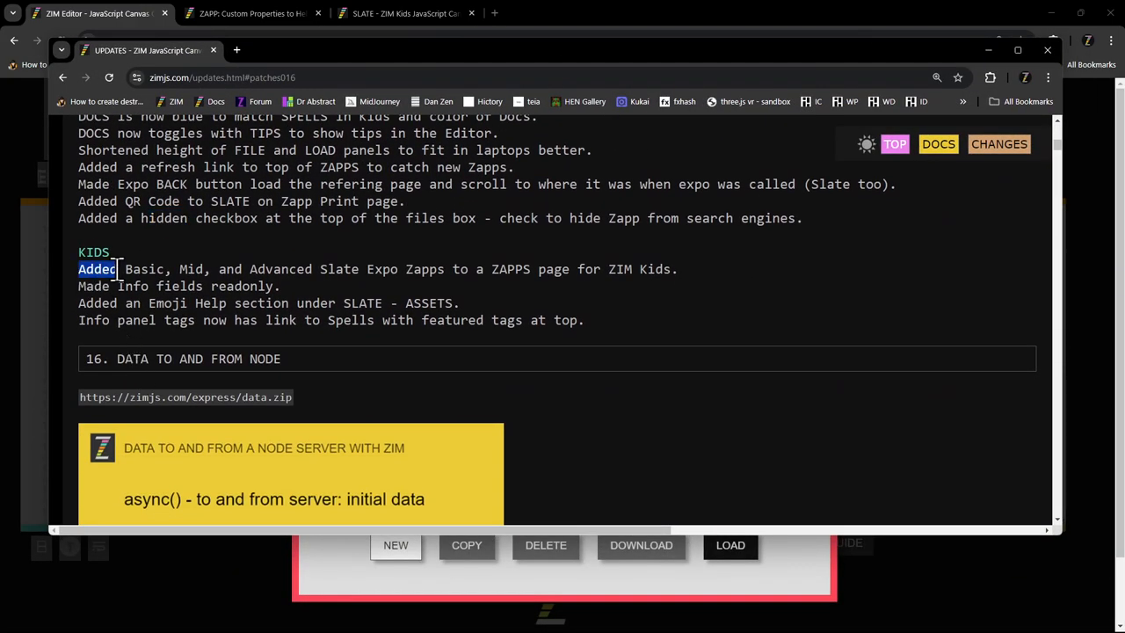
pyautogui.moveTo(96, 269); pyautogui.dragTo(320, 269)
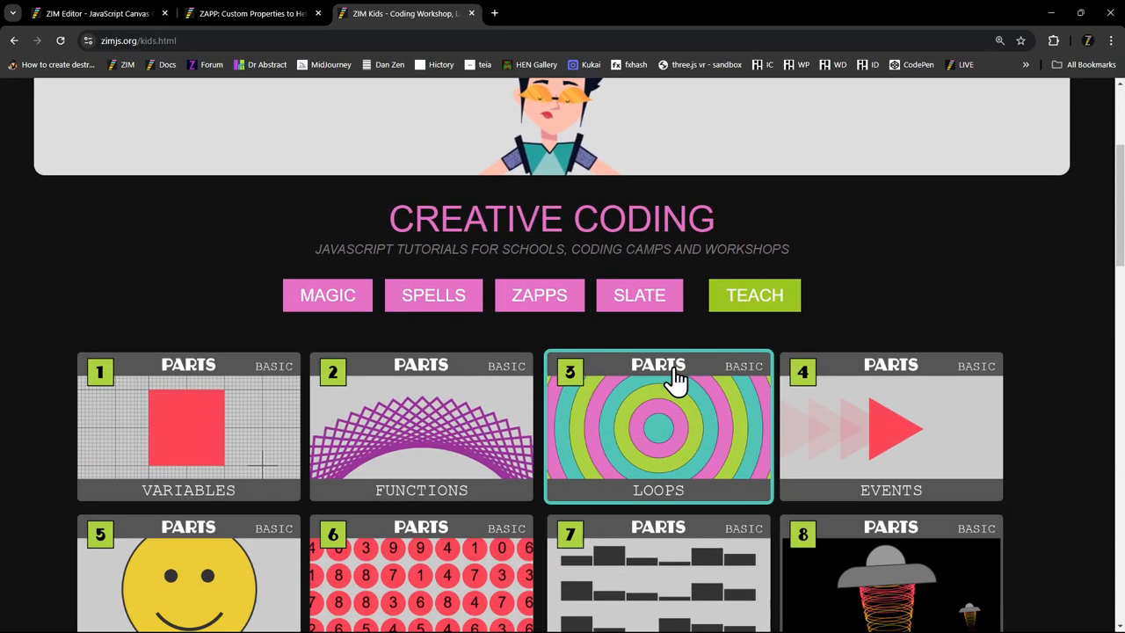
pyautogui.moveTo(613, 332)
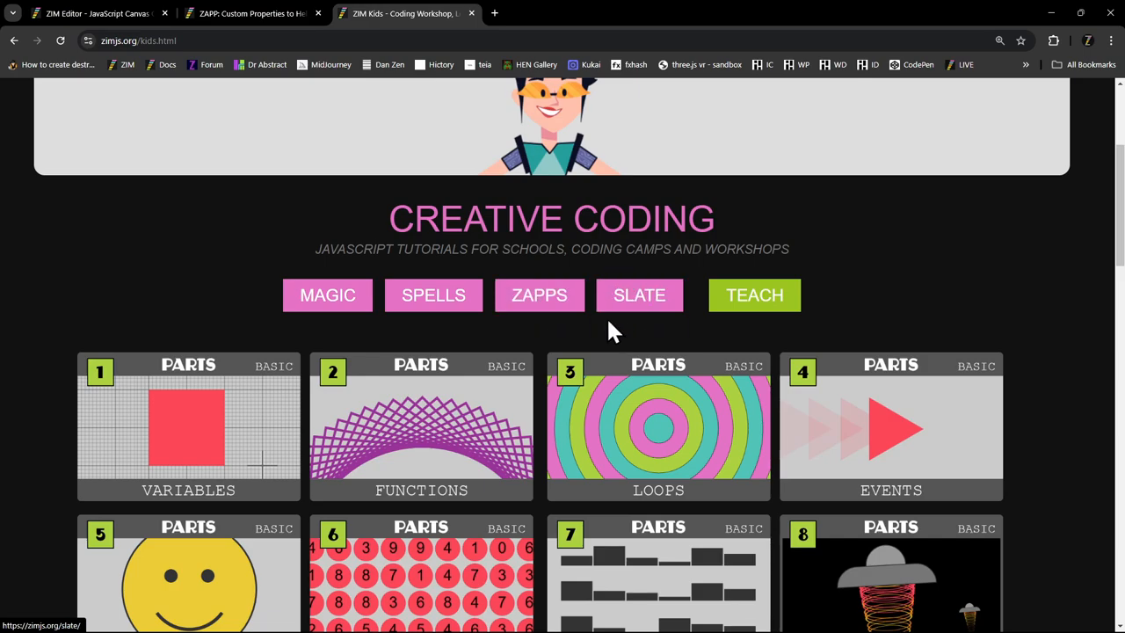
# - Scroll the ZIM Kids page down past the Things workshops to the Zapps banner and footer
pyautogui.scroll(-3)
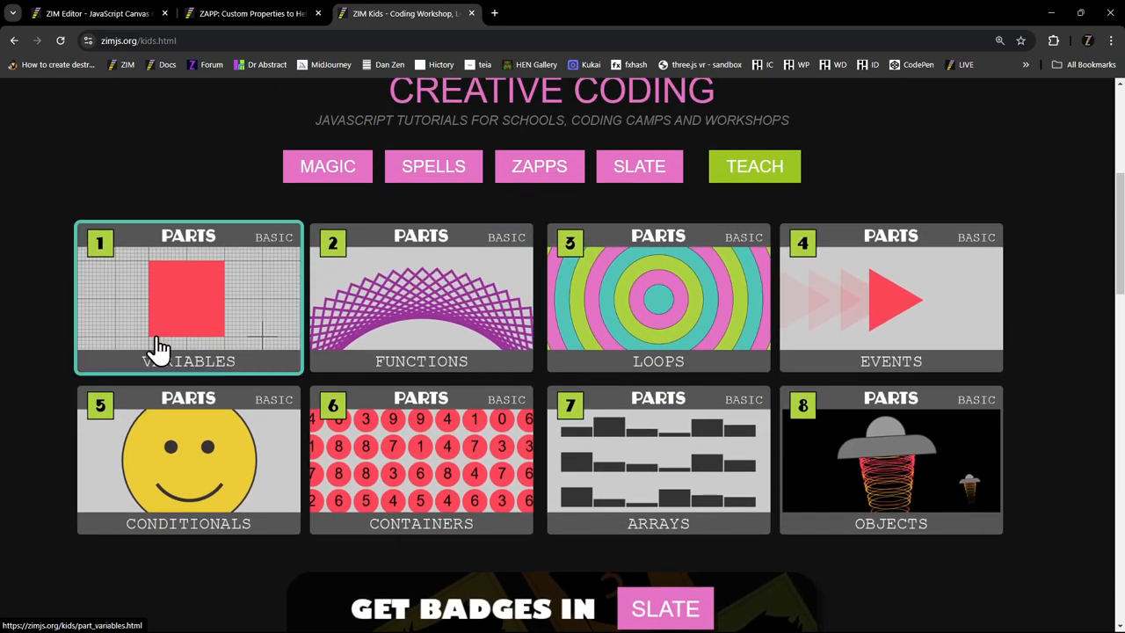
pyautogui.moveTo(891, 361)
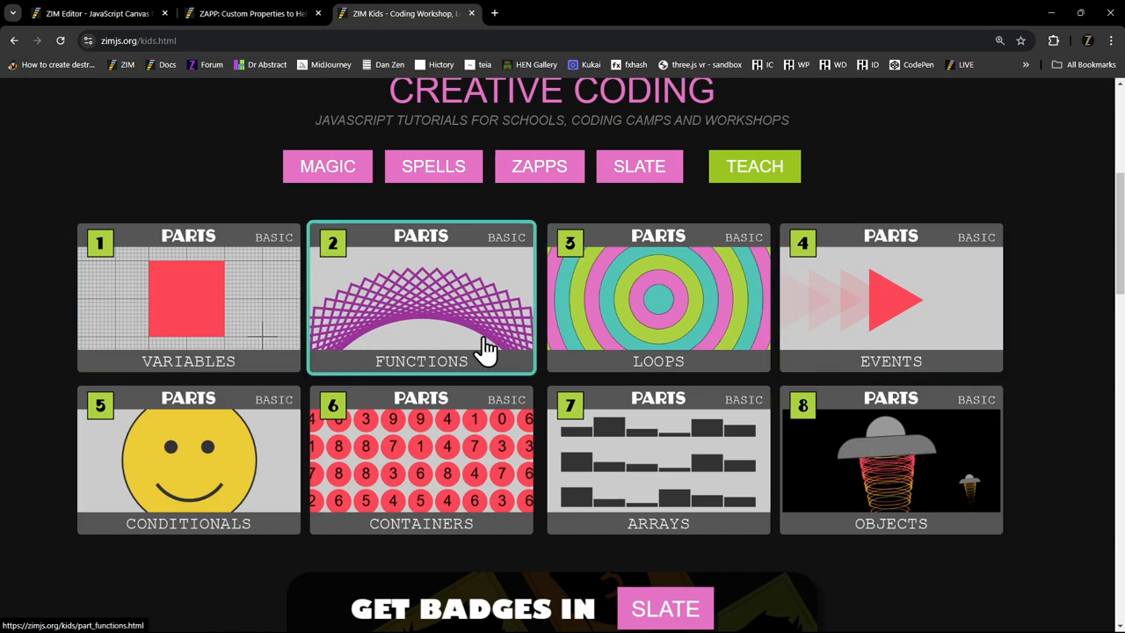
pyautogui.scroll(-3)
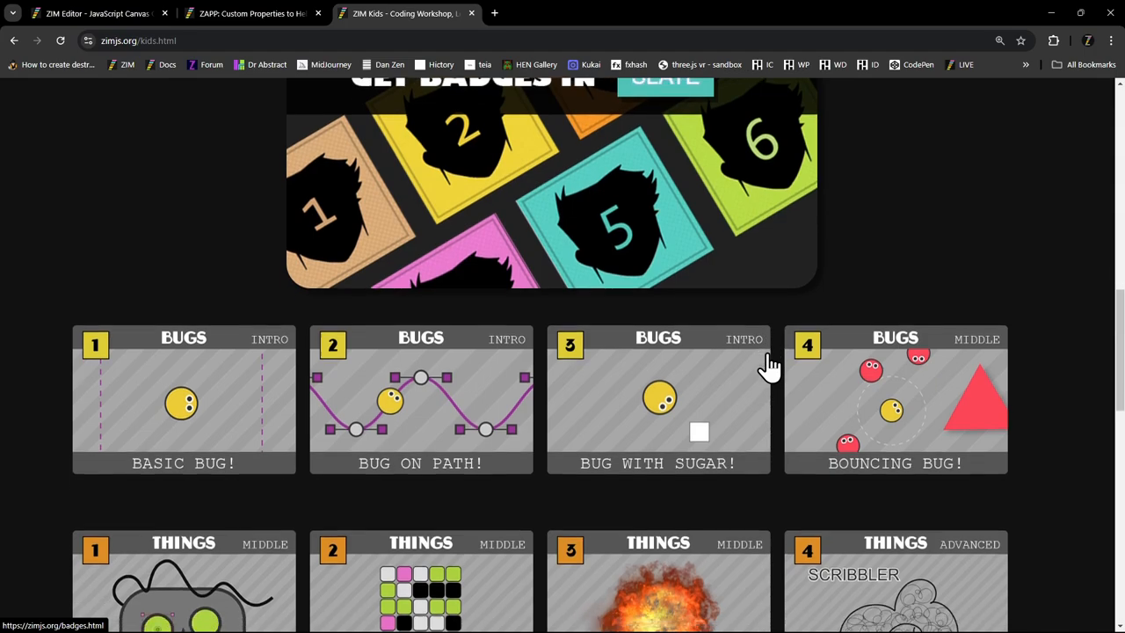
pyautogui.scroll(-3)
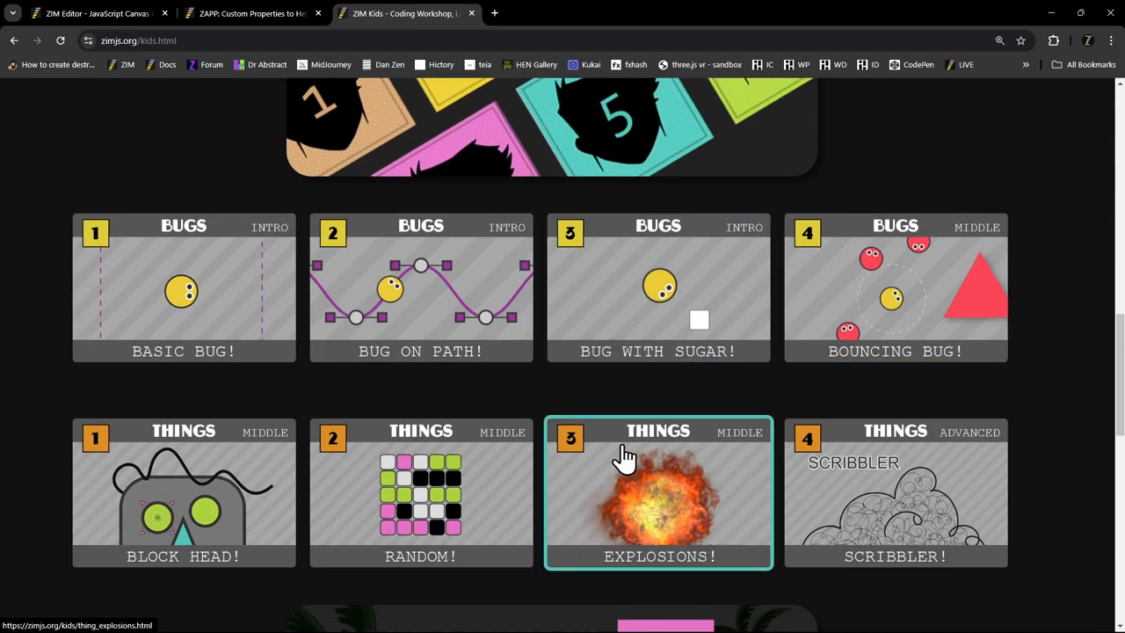
pyautogui.scroll(-3)
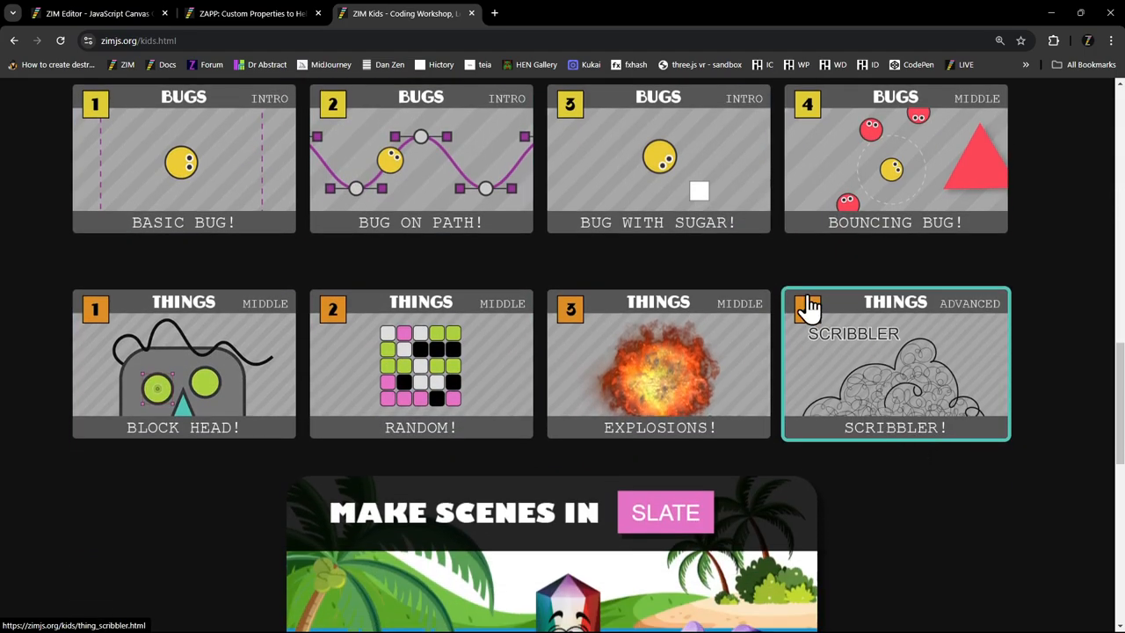
pyautogui.scroll(3)
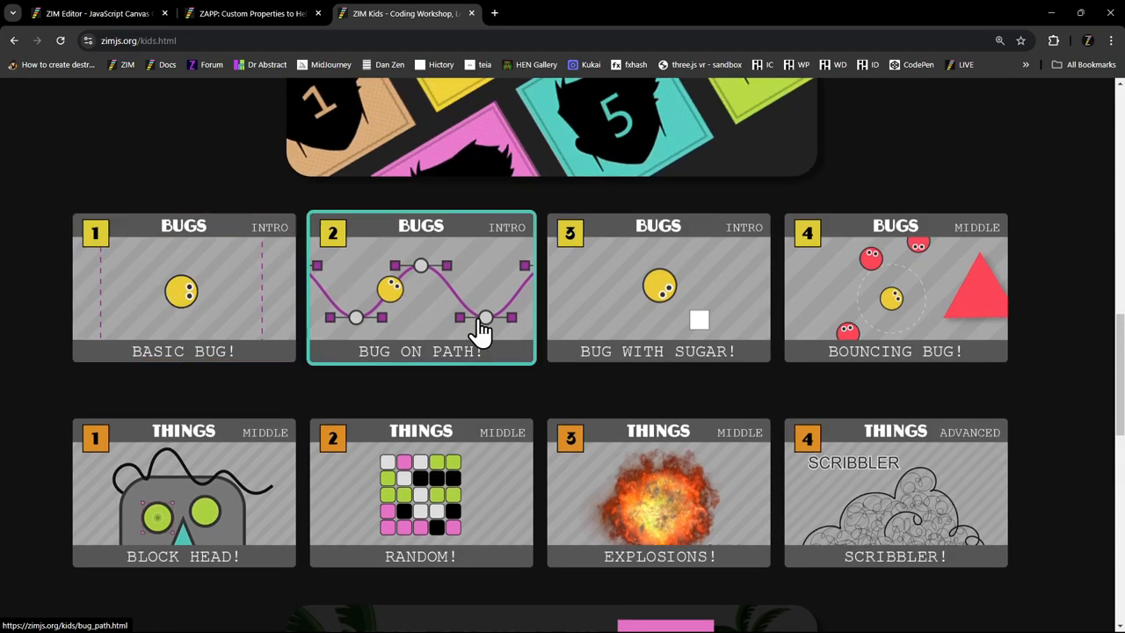
pyautogui.scroll(-3)
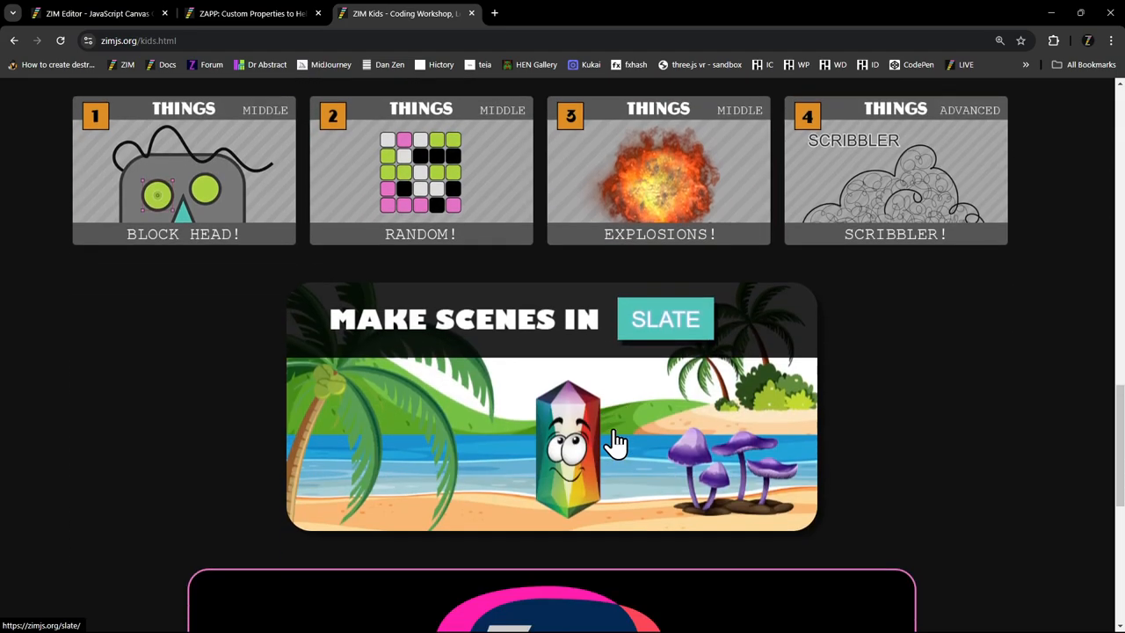
pyautogui.moveTo(693, 369)
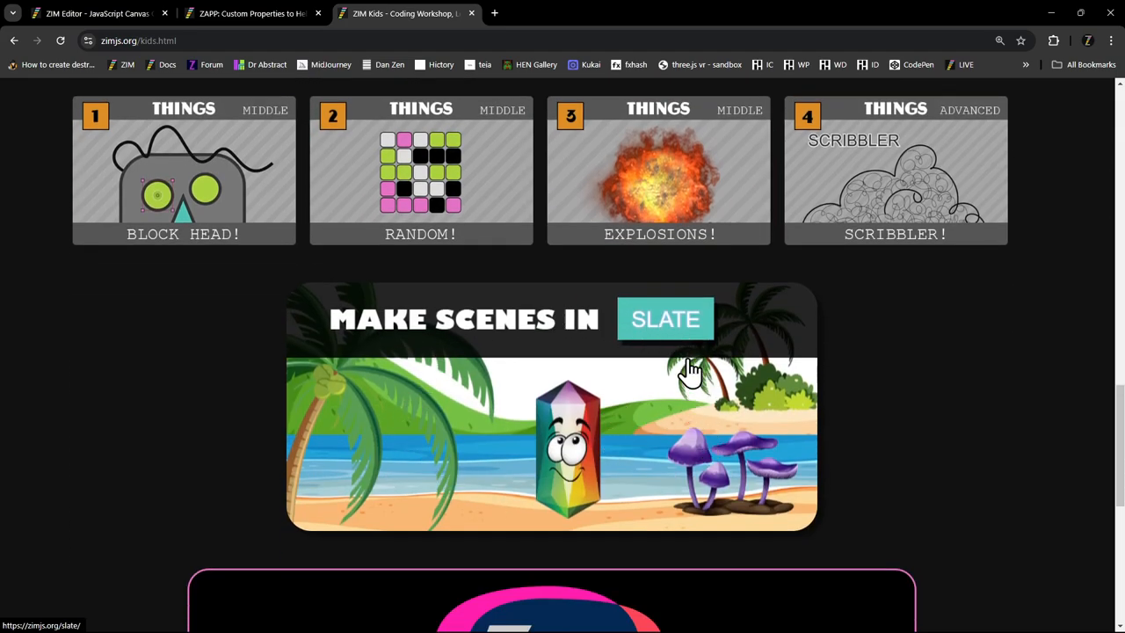
pyautogui.scroll(-3)
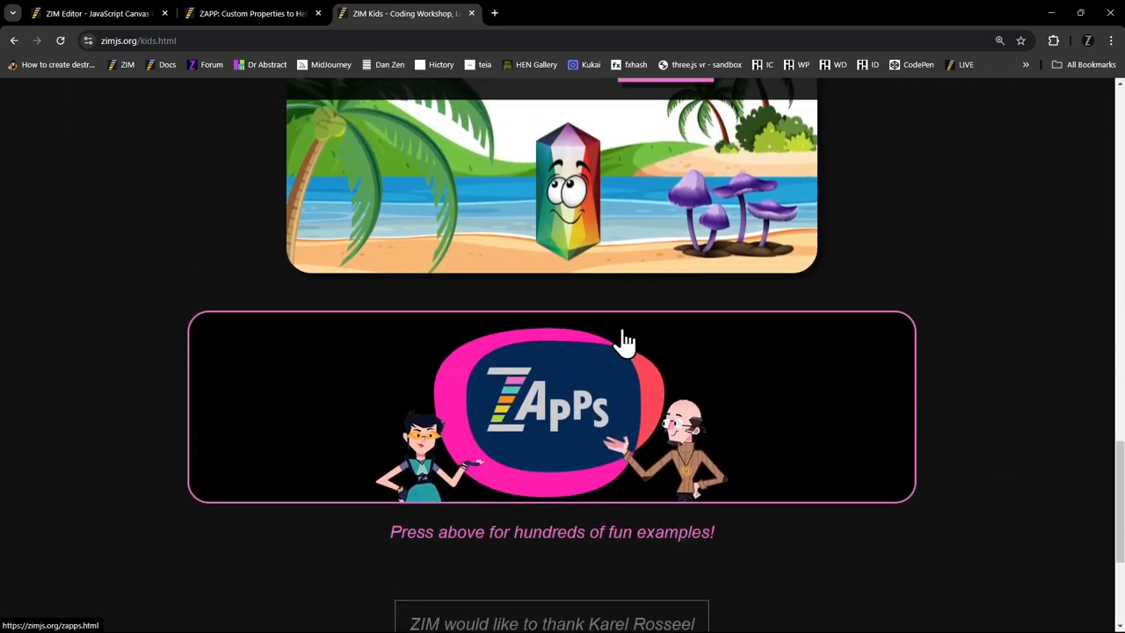
pyautogui.scroll(-3)
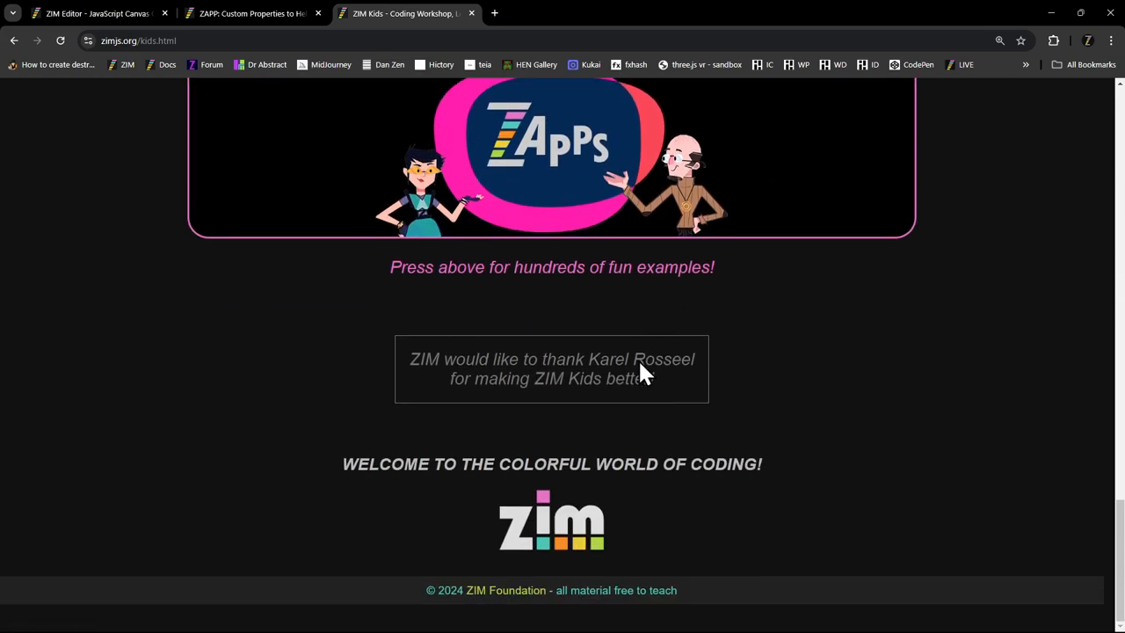
pyautogui.moveTo(747, 429)
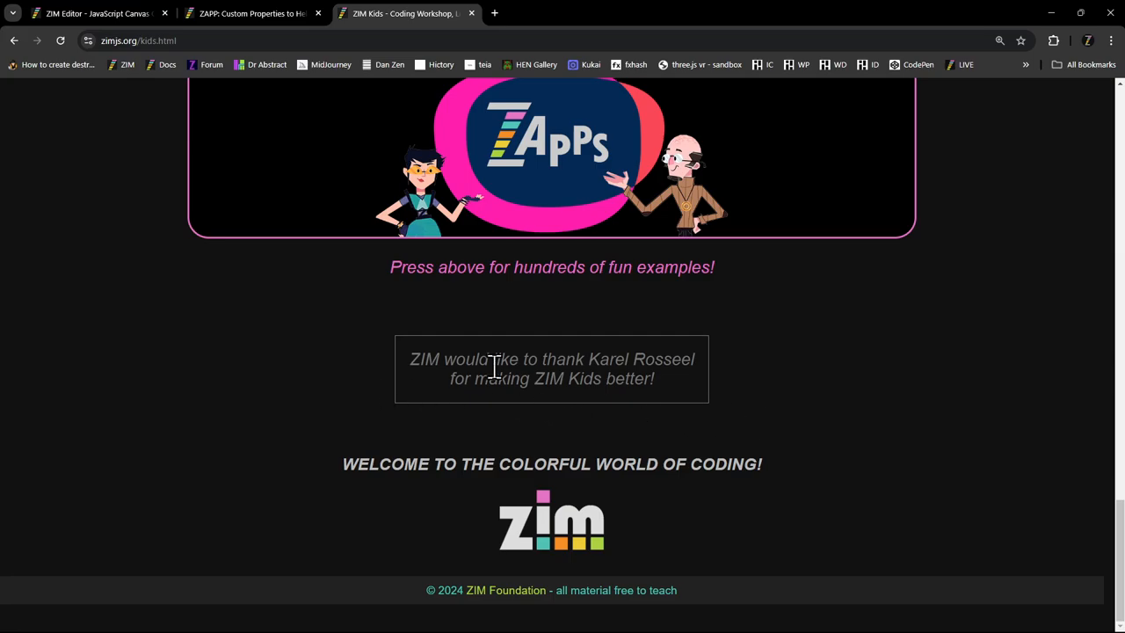
pyautogui.moveTo(868, 418)
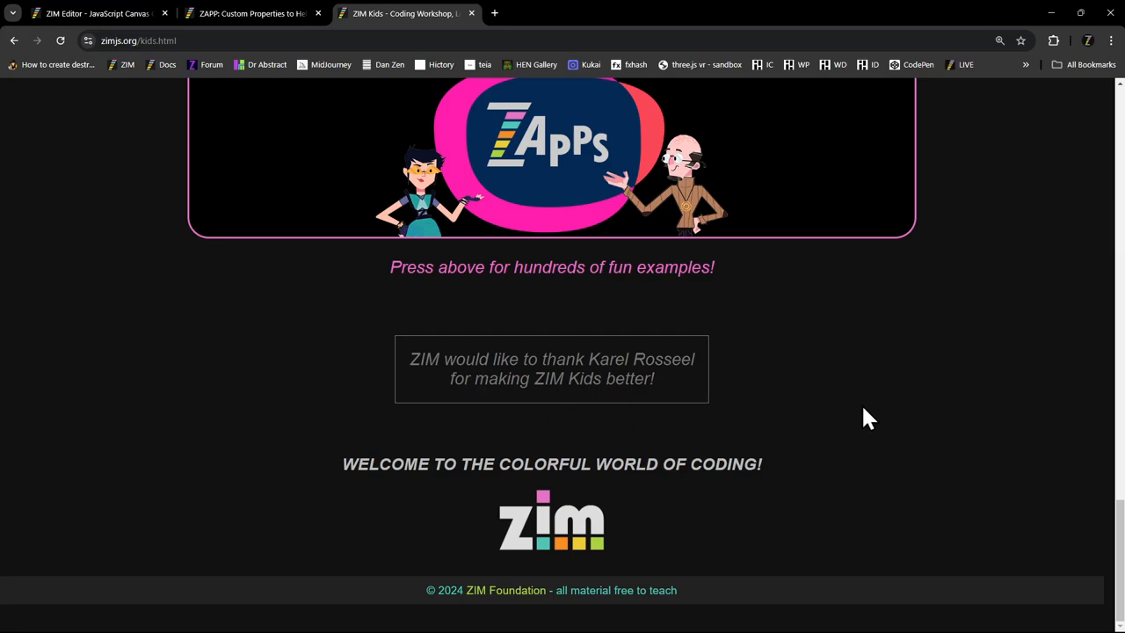
pyautogui.scroll(3)
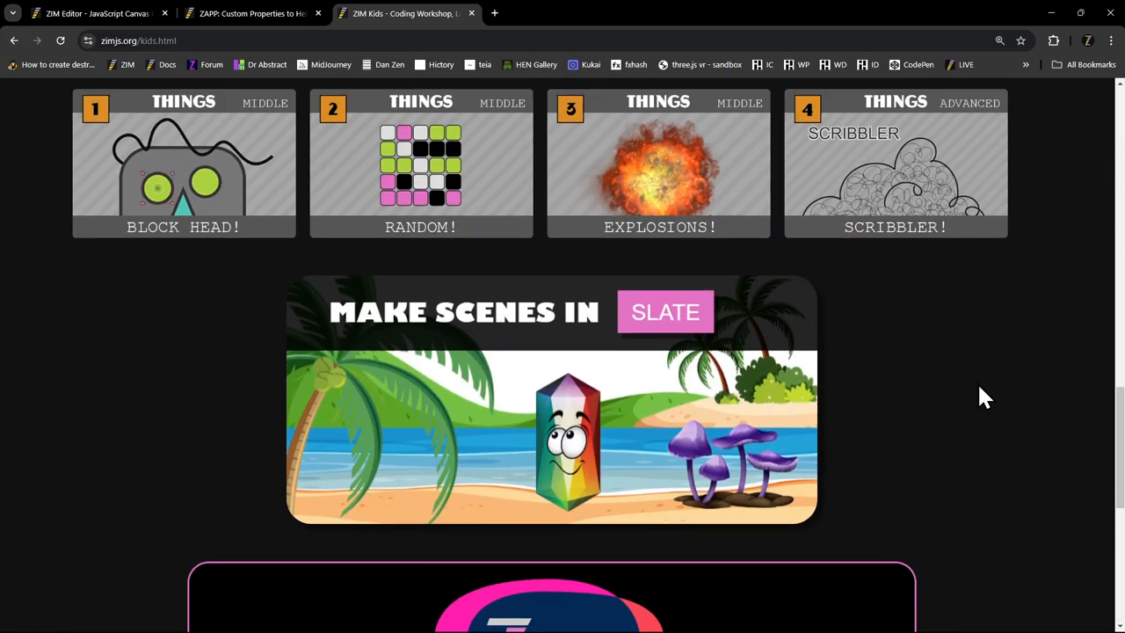
pyautogui.scroll(-3)
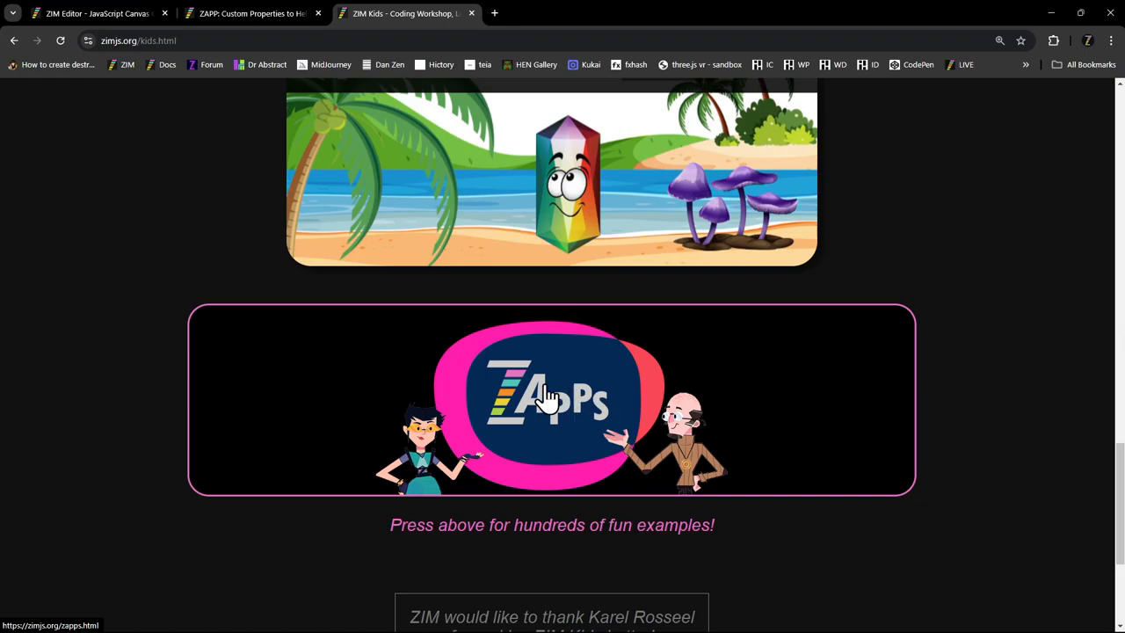
# - Open the Zapps examples gallery (zapps.html) from the ZIM Kids page
pyautogui.click(552, 400)
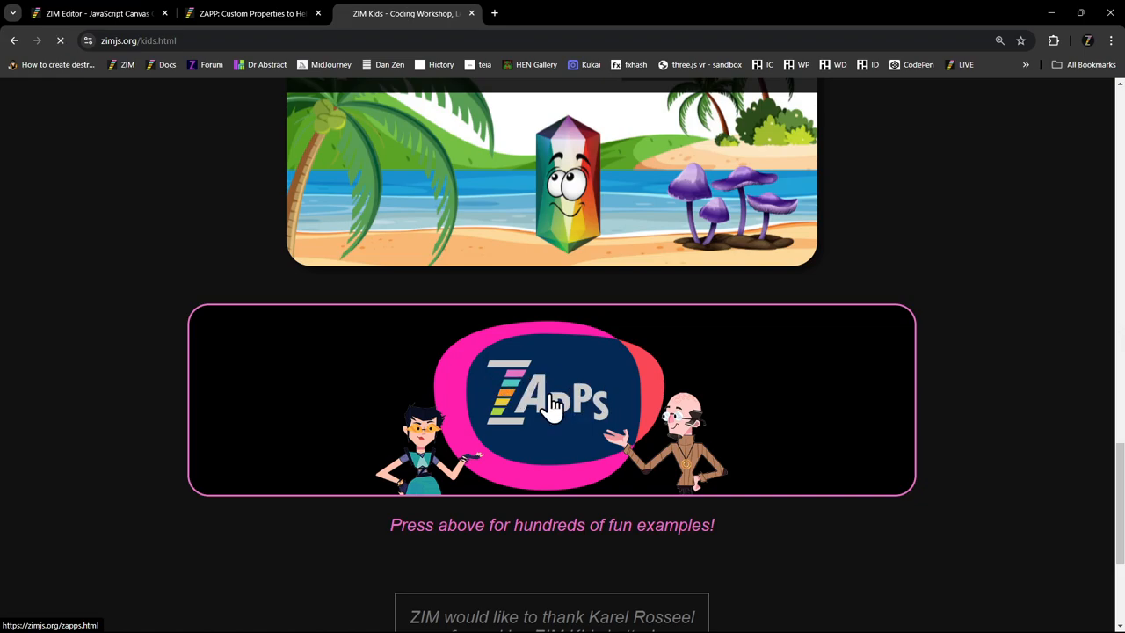
pyautogui.click(552, 401)
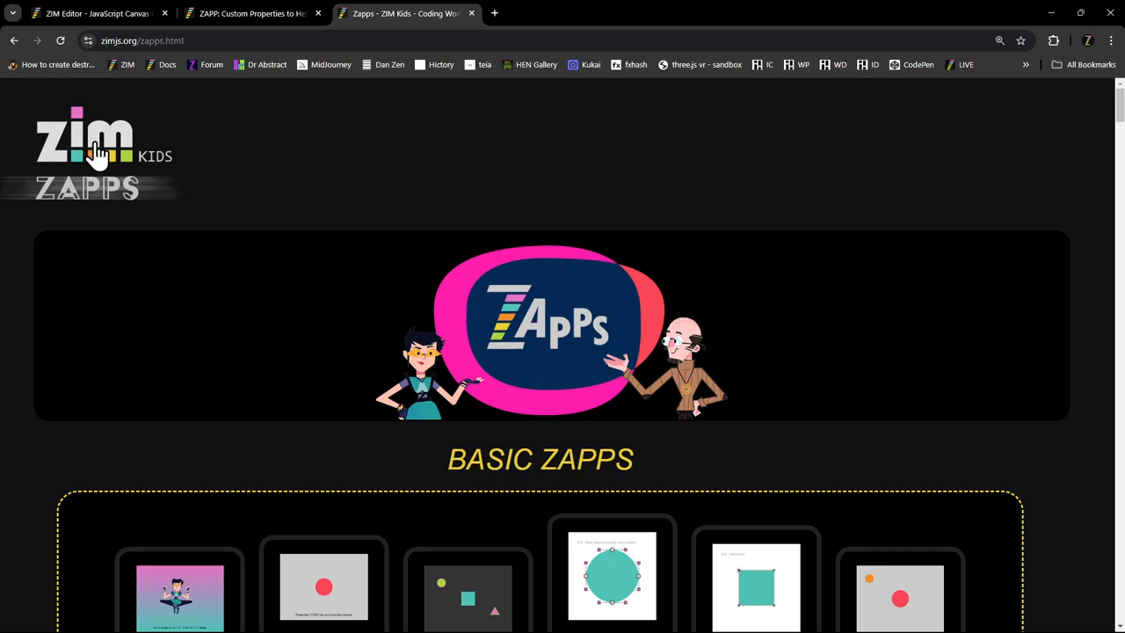
pyautogui.click(84, 141)
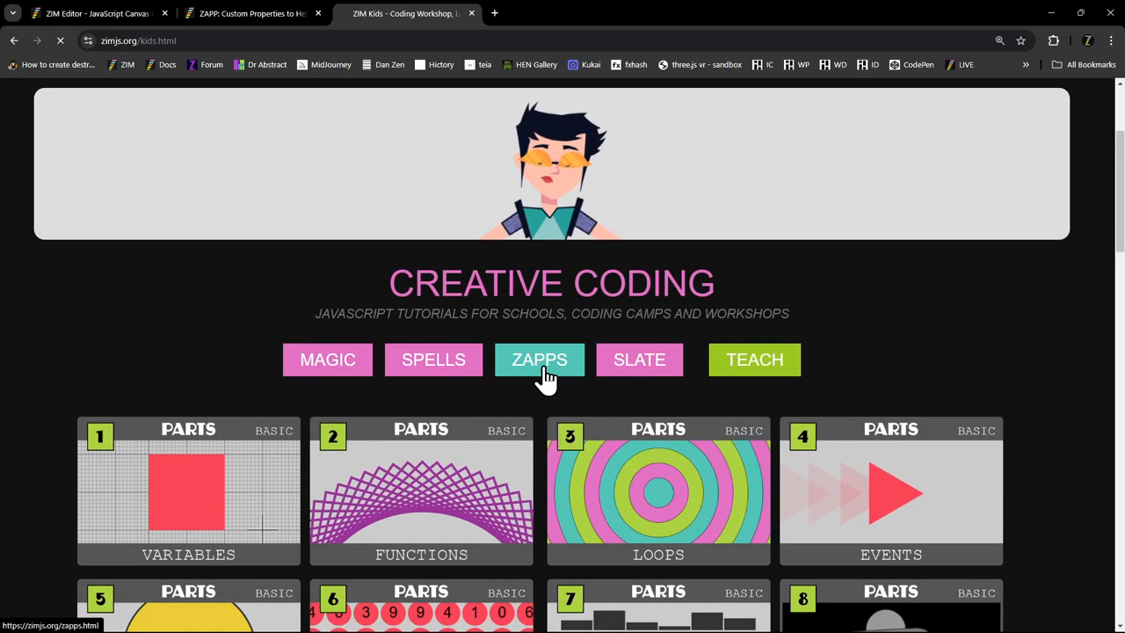
pyautogui.click(537, 359)
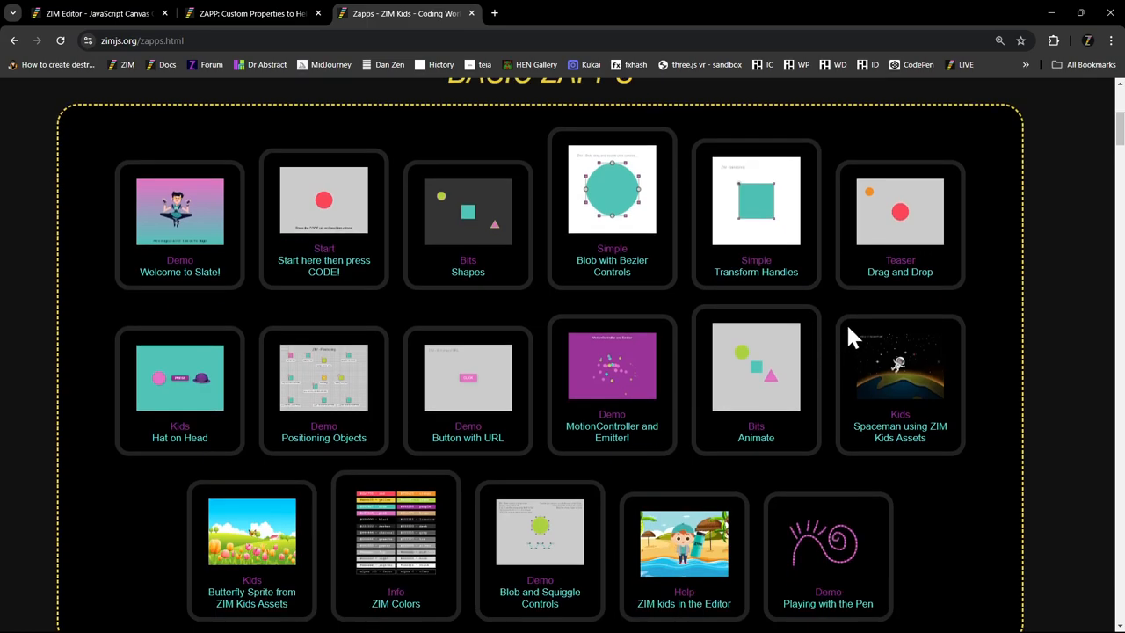
# - Browse the gallery through the Basic, Mid, Advanced Zapps and ZIM Bits sections
pyautogui.scroll(-3)
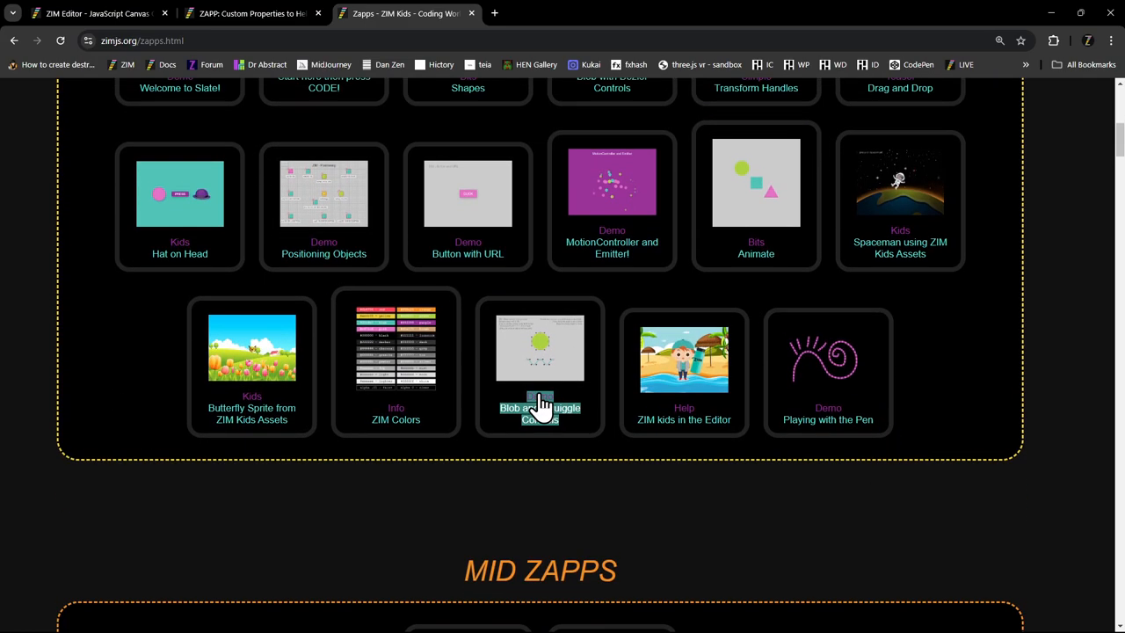
pyautogui.scroll(-3)
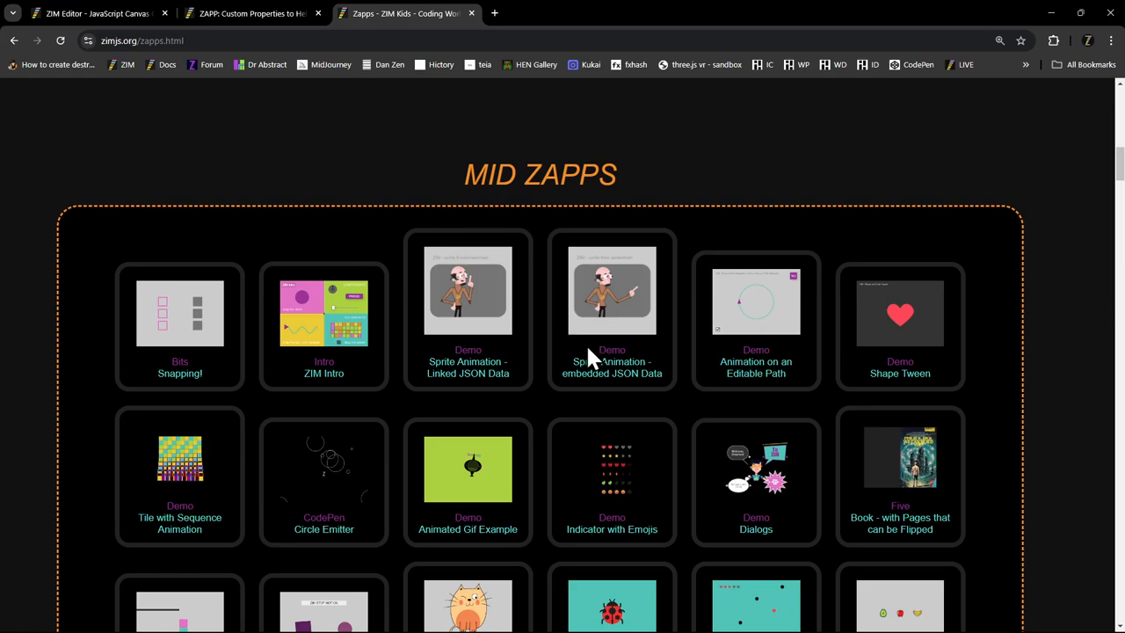
pyautogui.scroll(-3)
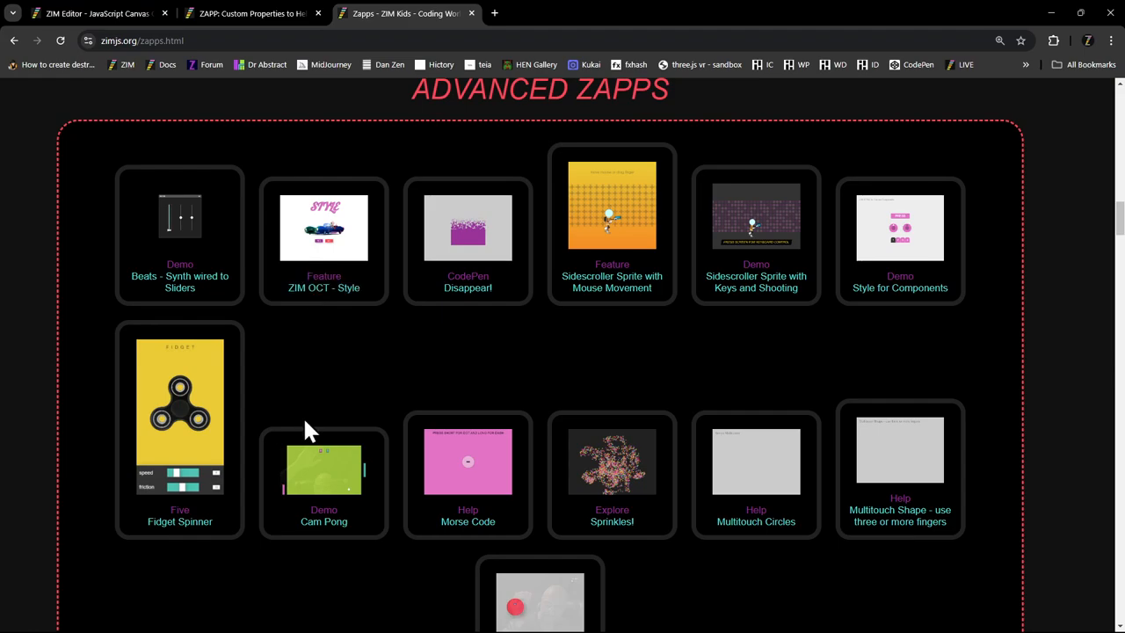
pyautogui.scroll(-3)
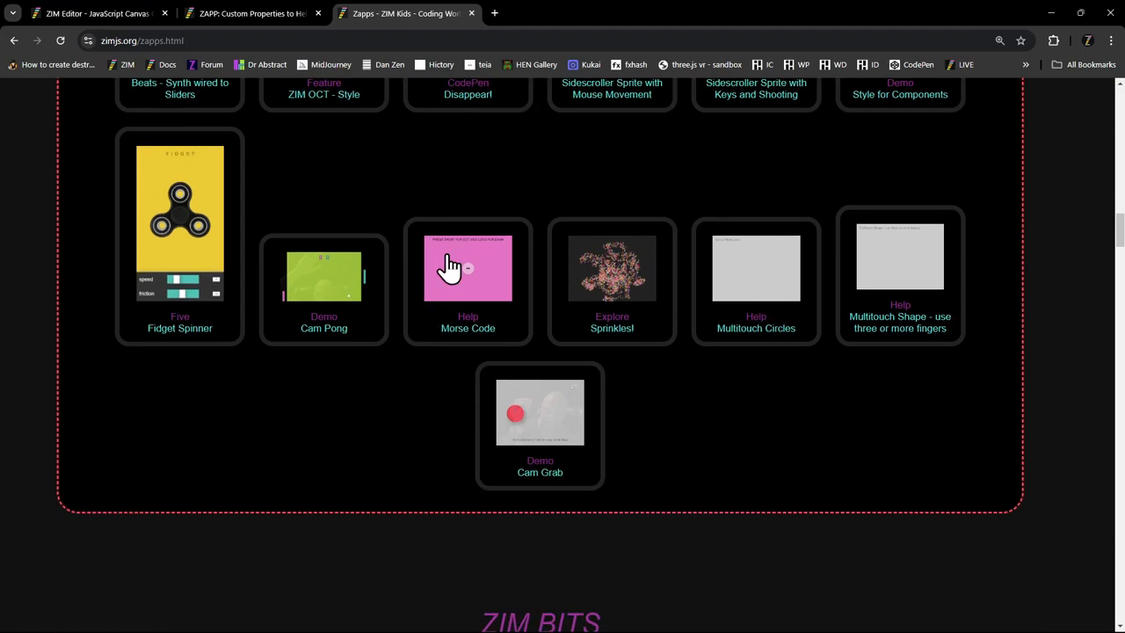
pyautogui.scroll(-3)
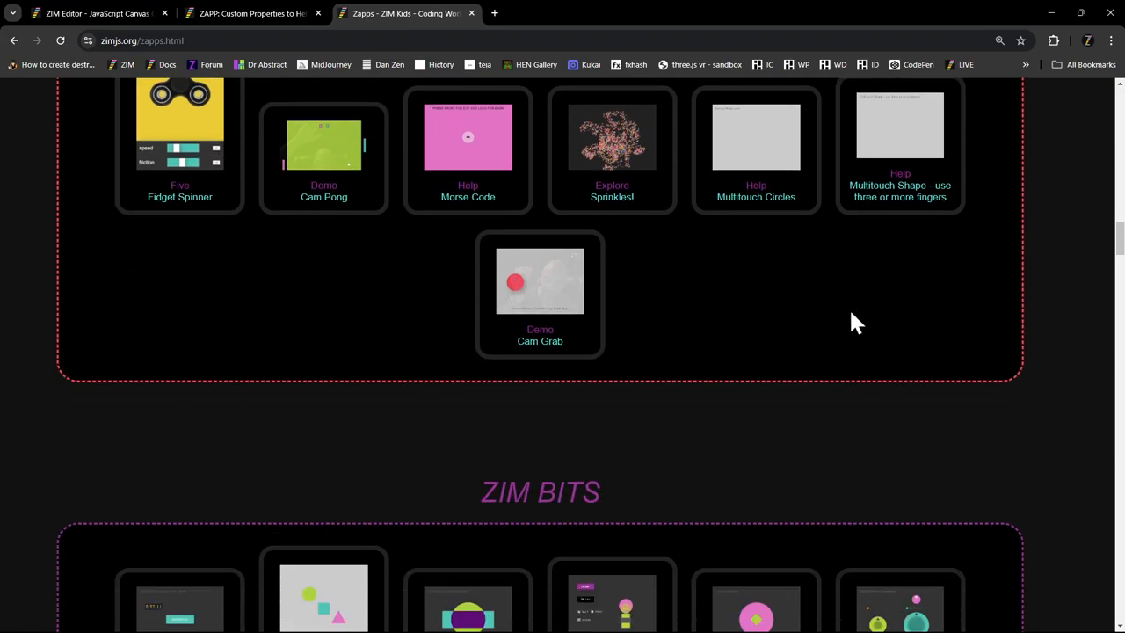
pyautogui.scroll(-3)
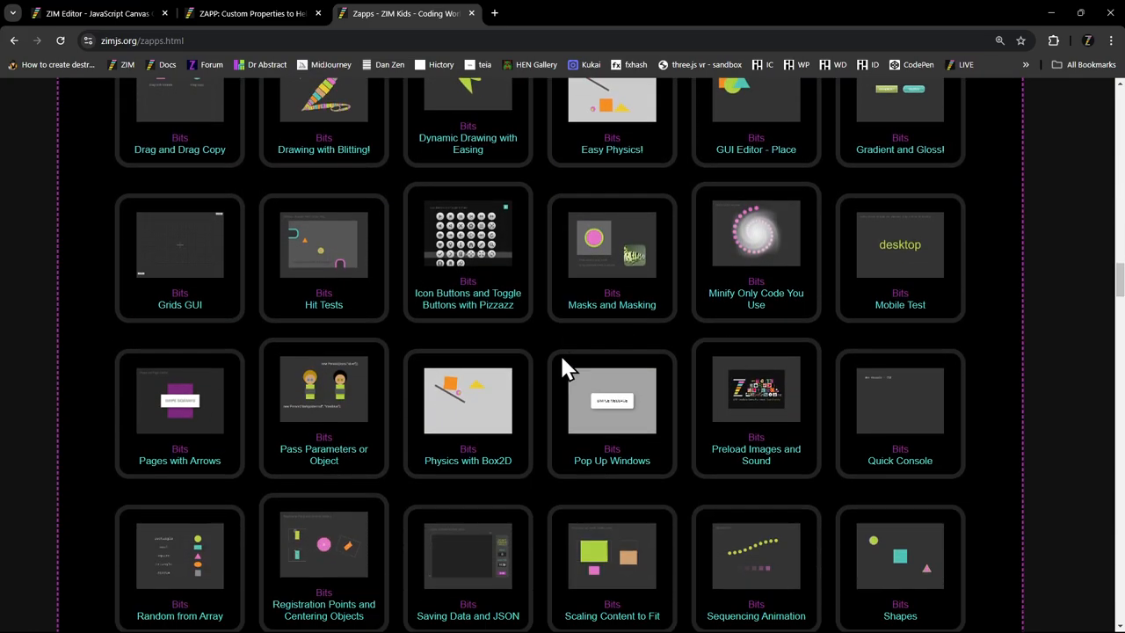
pyautogui.scroll(-3)
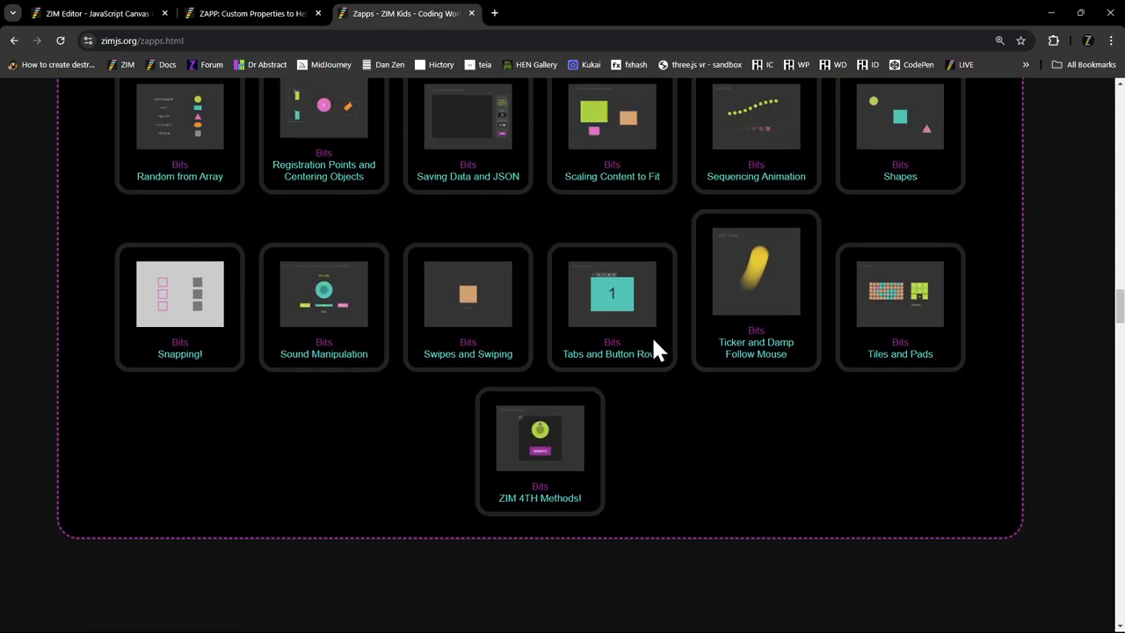
pyautogui.scroll(3)
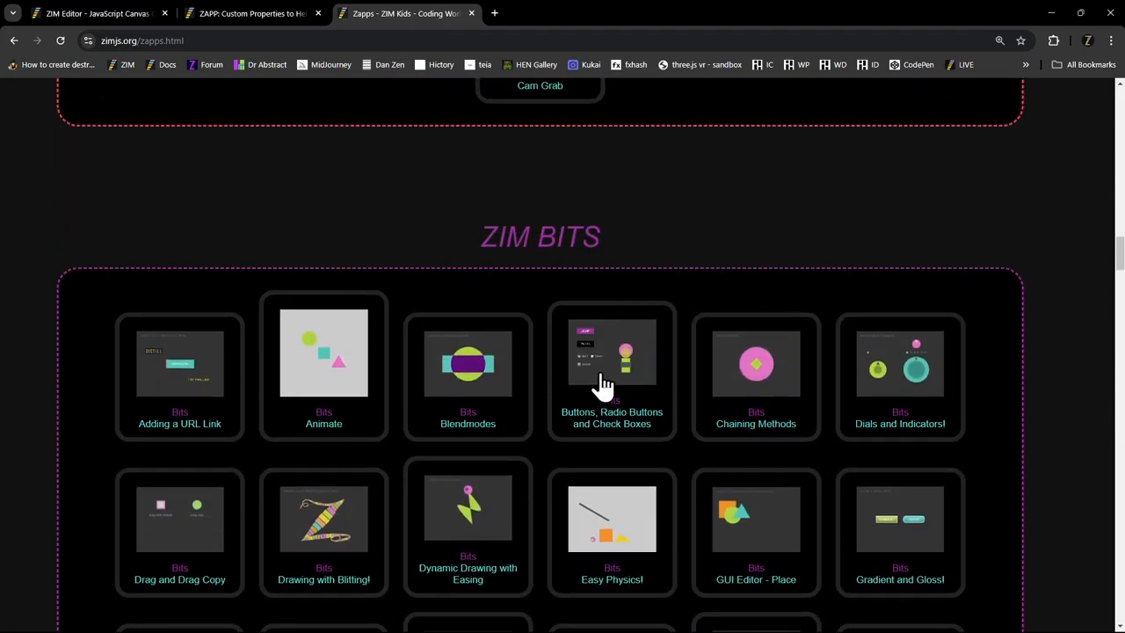
# - Run the Animate bit in Slate showing its circle and triangle, then return to kids.html
pyautogui.click(323, 351)
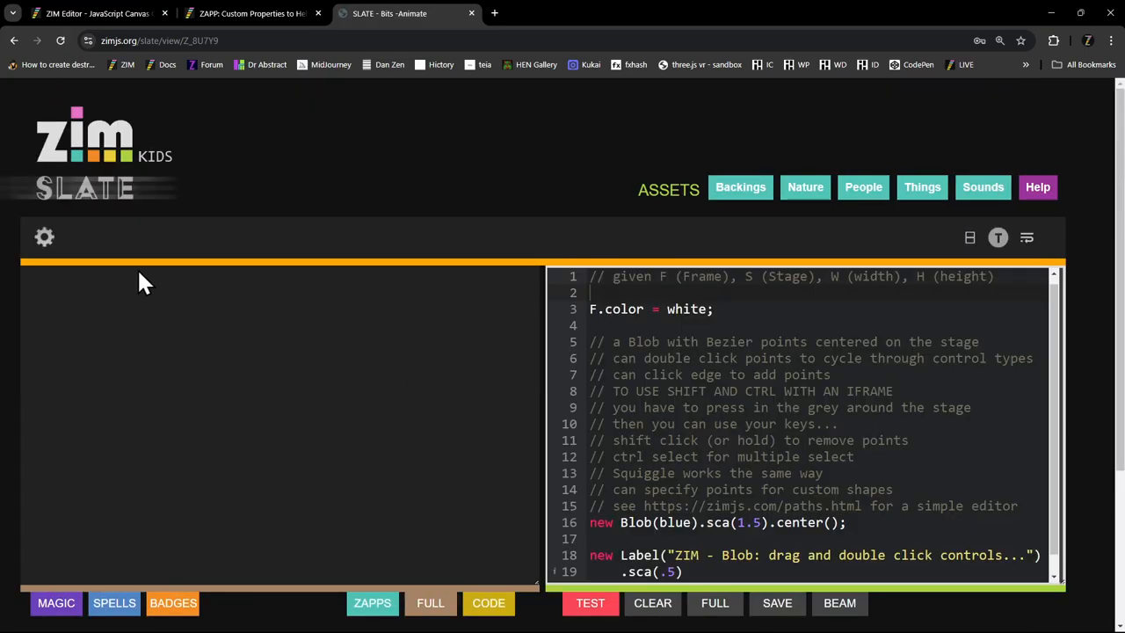
pyautogui.click(591, 601)
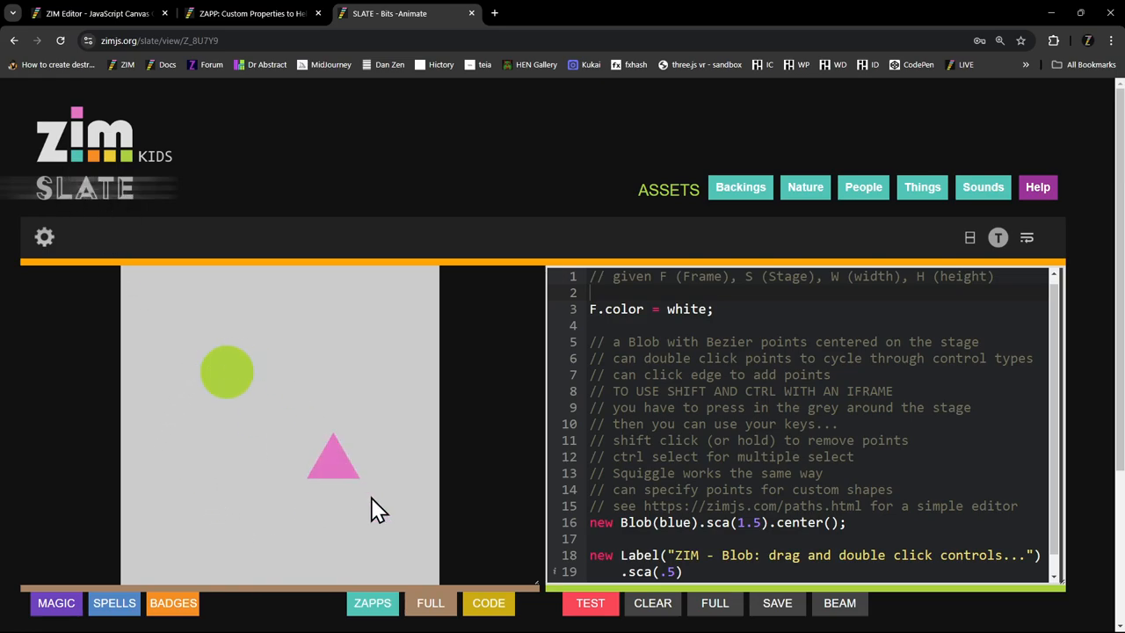
pyautogui.click(372, 603)
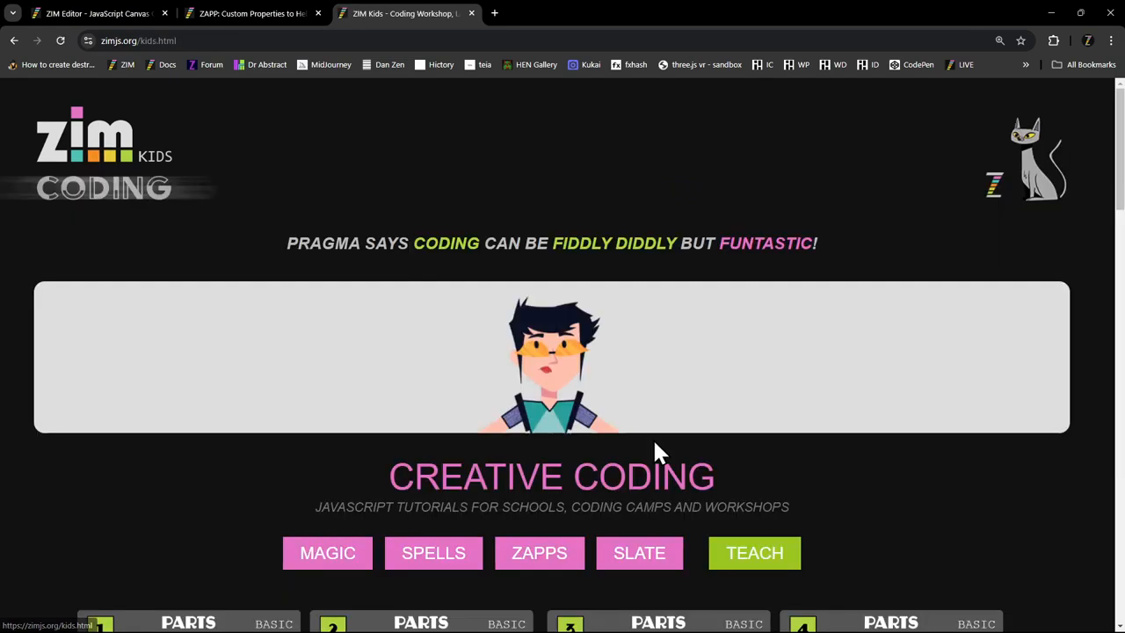
pyautogui.scroll(-3)
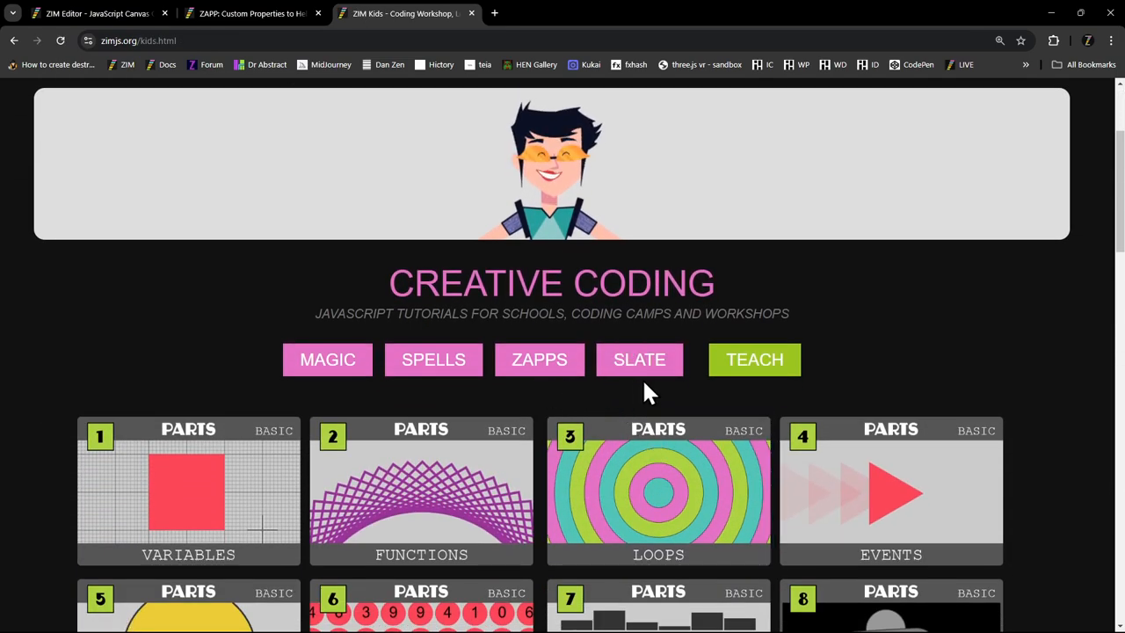
pyautogui.moveTo(540, 359)
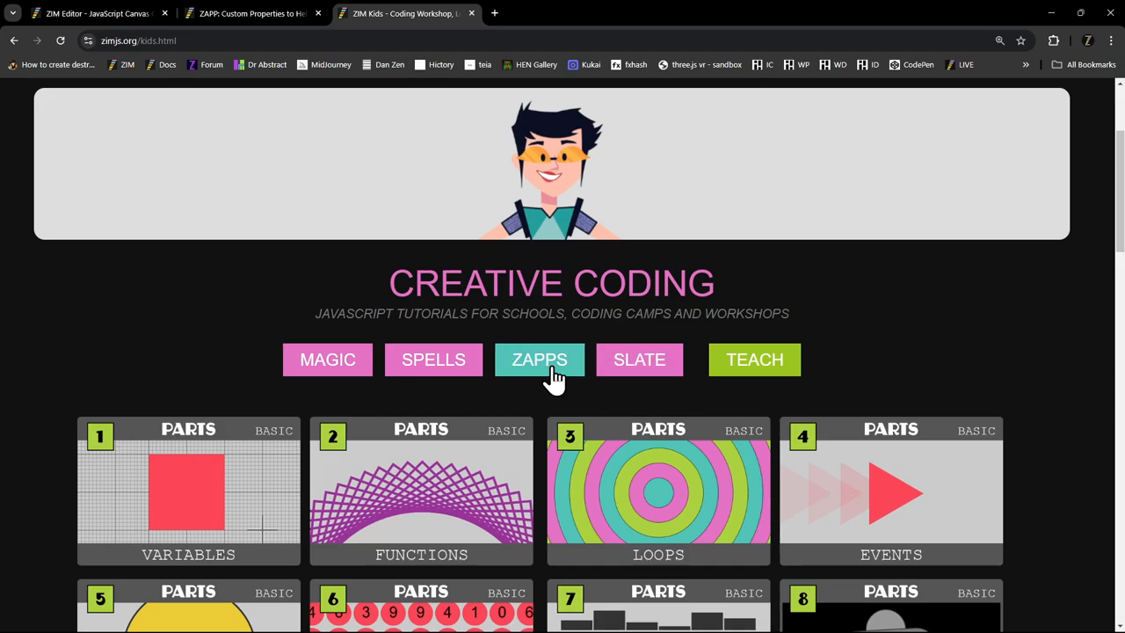
# - Reopen the Zapps gallery, browse down to the CodePen Zapps, and return to Basic Zapps
pyautogui.click(640, 359)
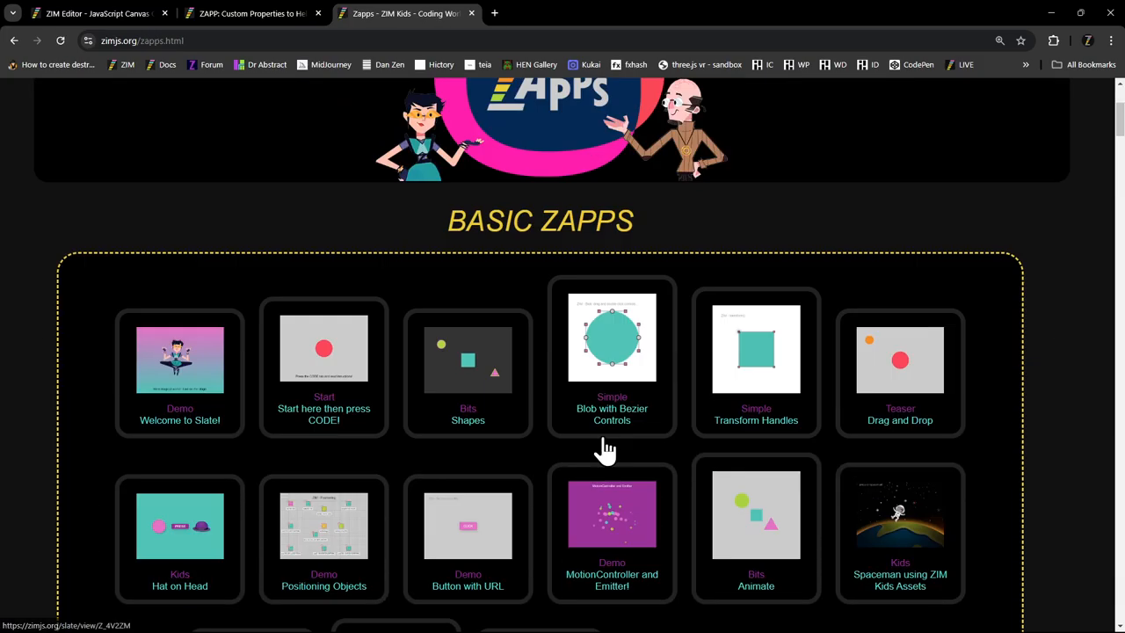
pyautogui.scroll(-3)
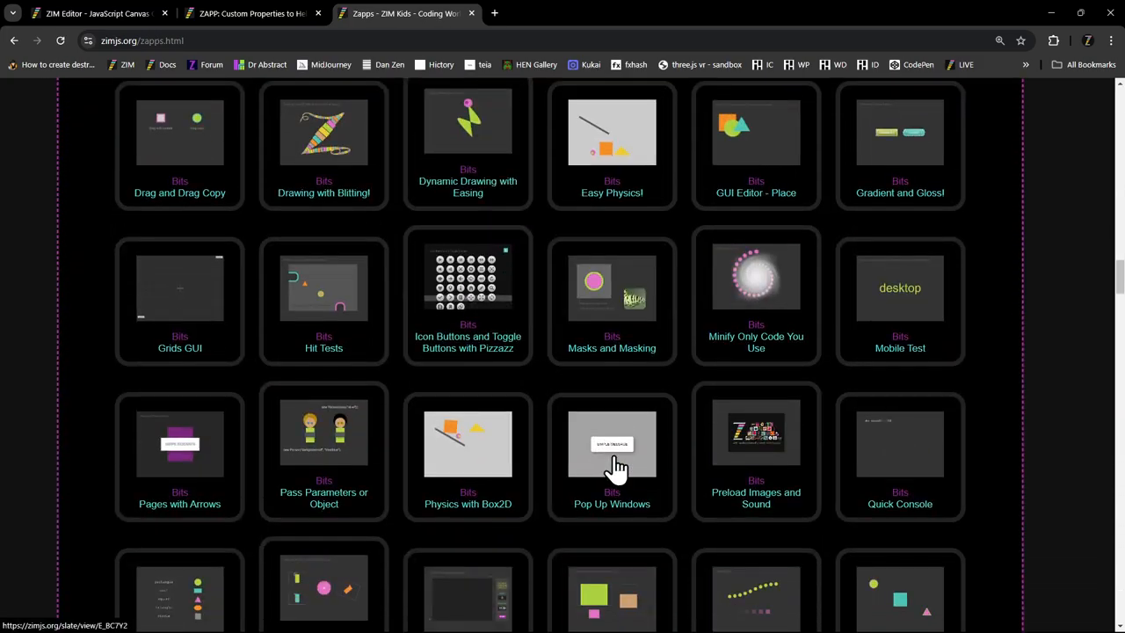
pyautogui.scroll(-3)
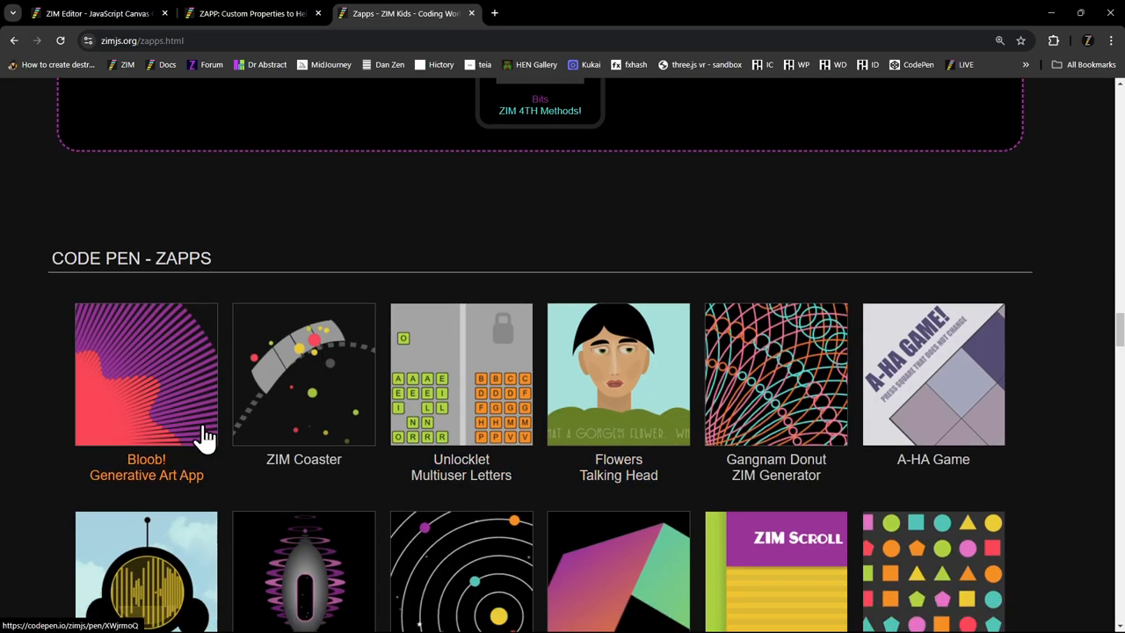
pyautogui.scroll(-3)
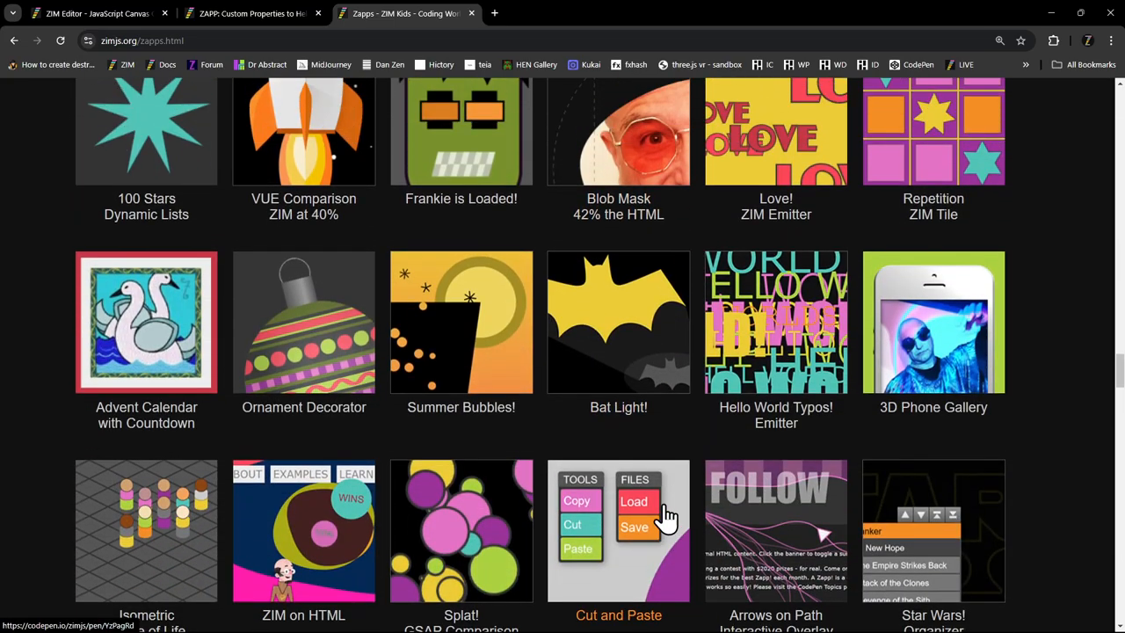
pyautogui.scroll(-3)
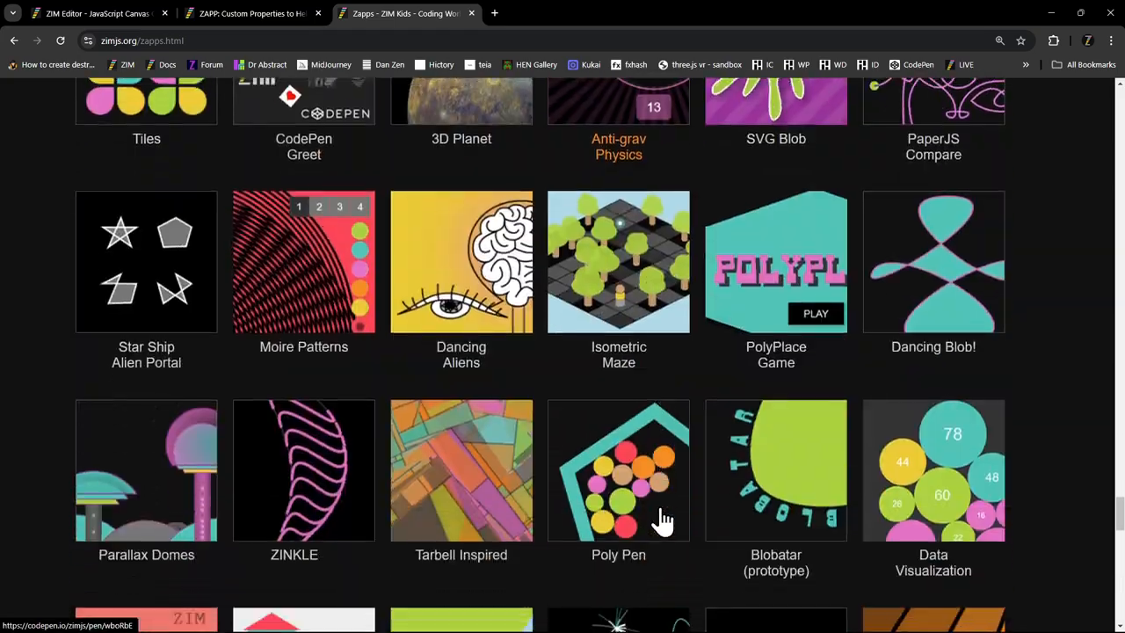
pyautogui.scroll(3)
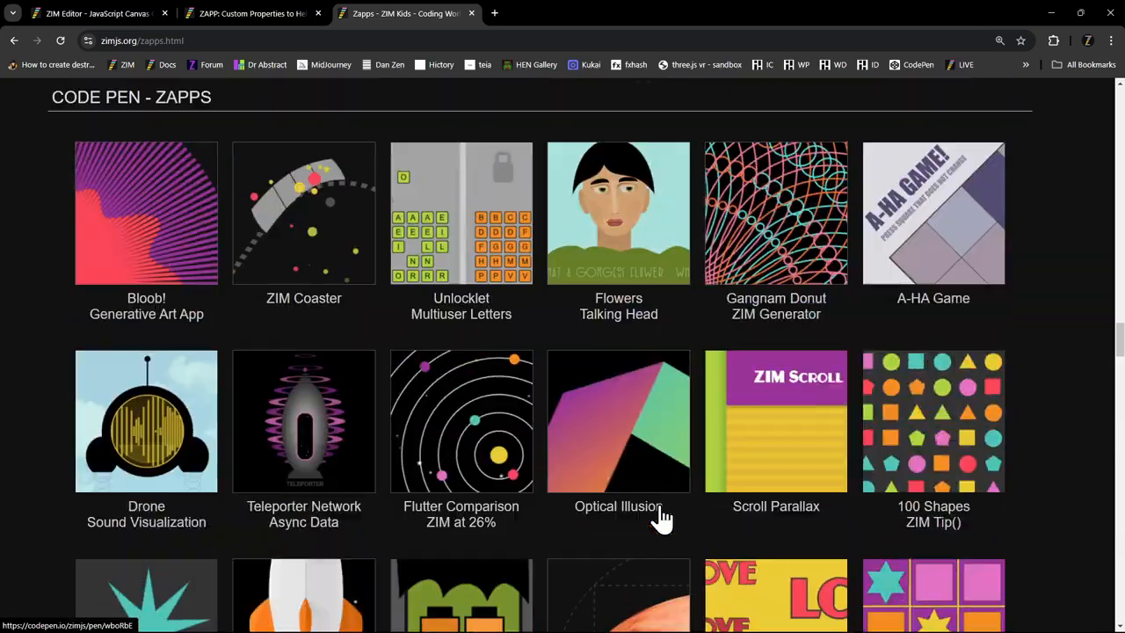
pyautogui.scroll(3)
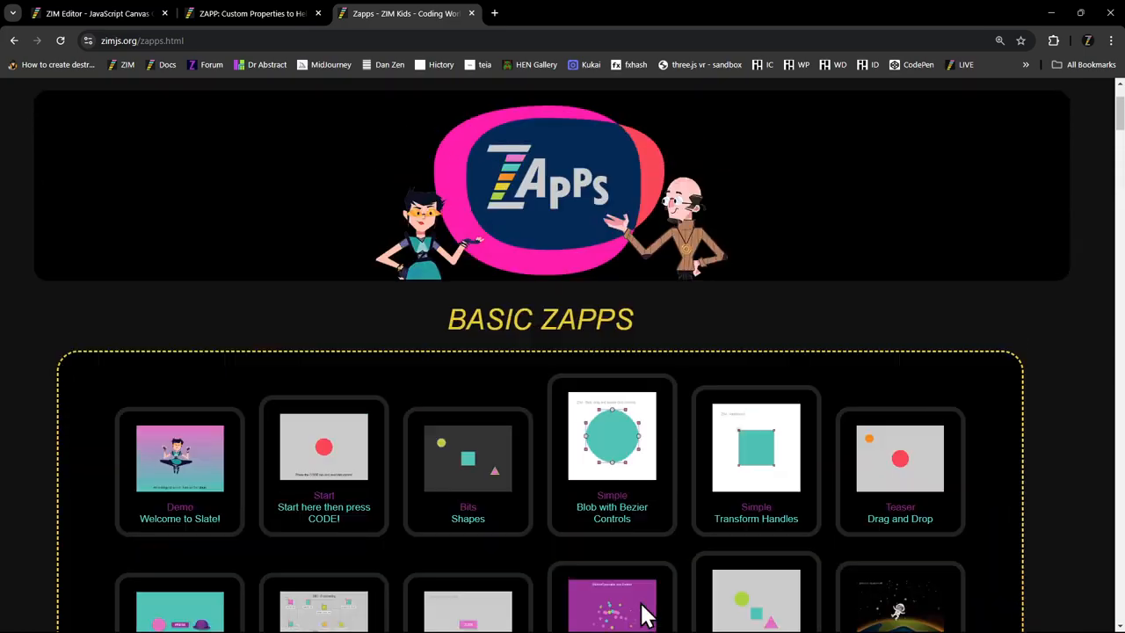
pyautogui.scroll(3)
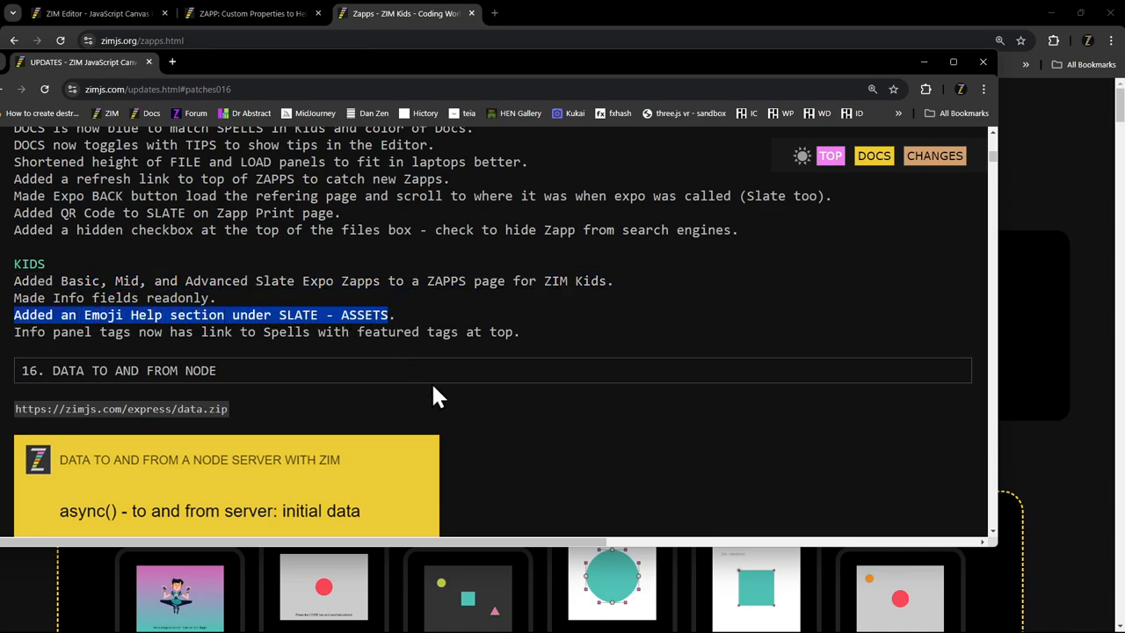
pyautogui.moveTo(218, 380)
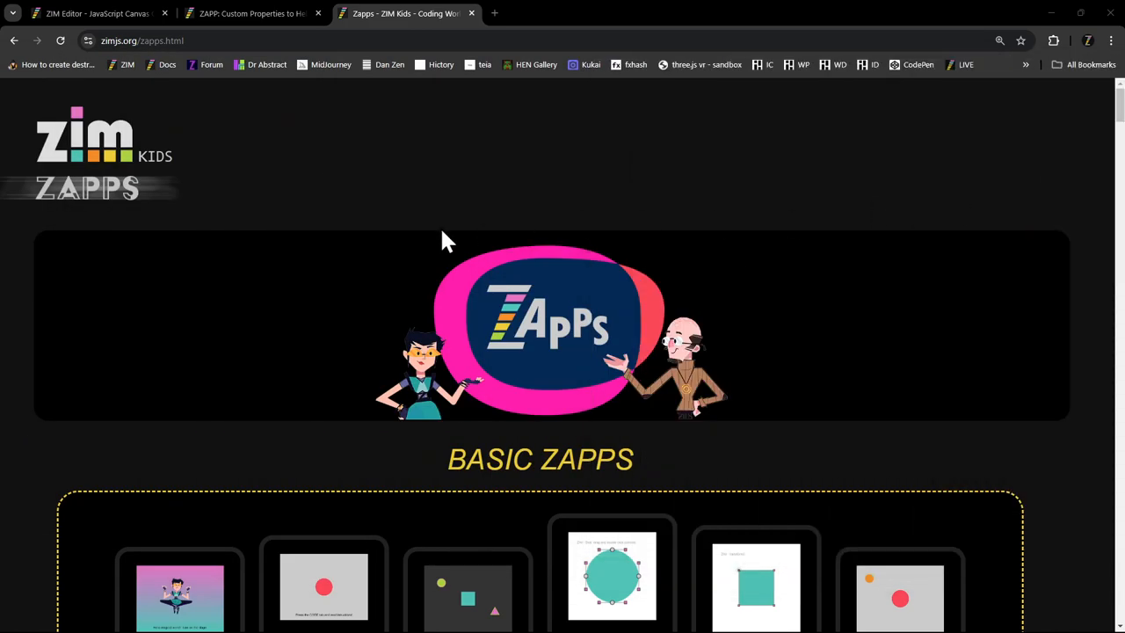
pyautogui.moveTo(84, 155)
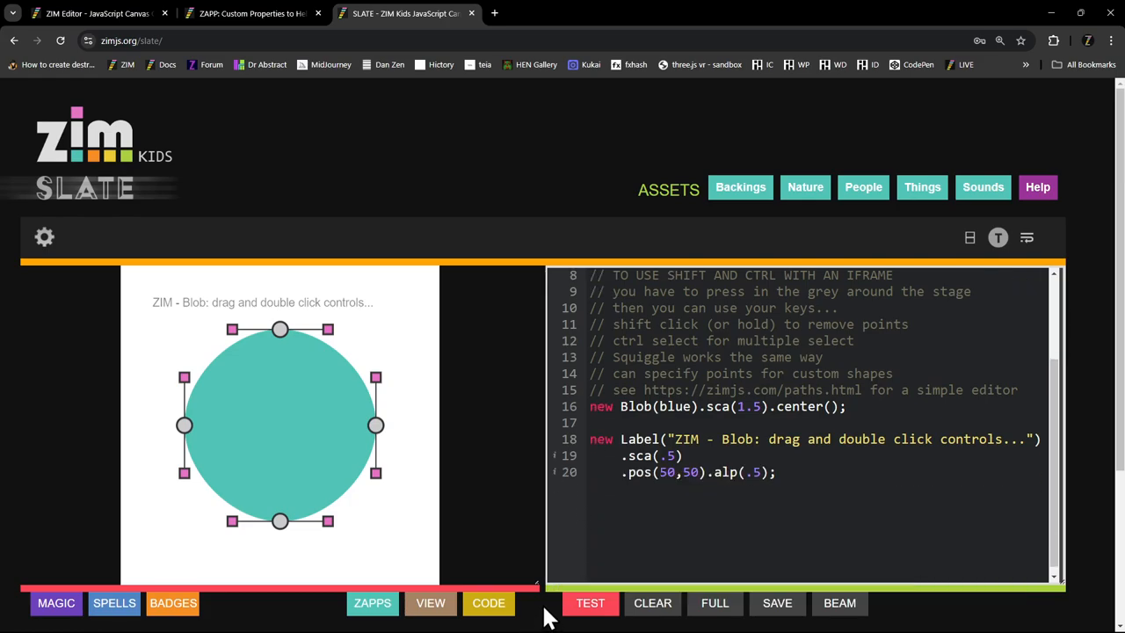
# - Run the Bits Shapes demo on the stage and open its info leading to the Spells reference
pyautogui.click(372, 602)
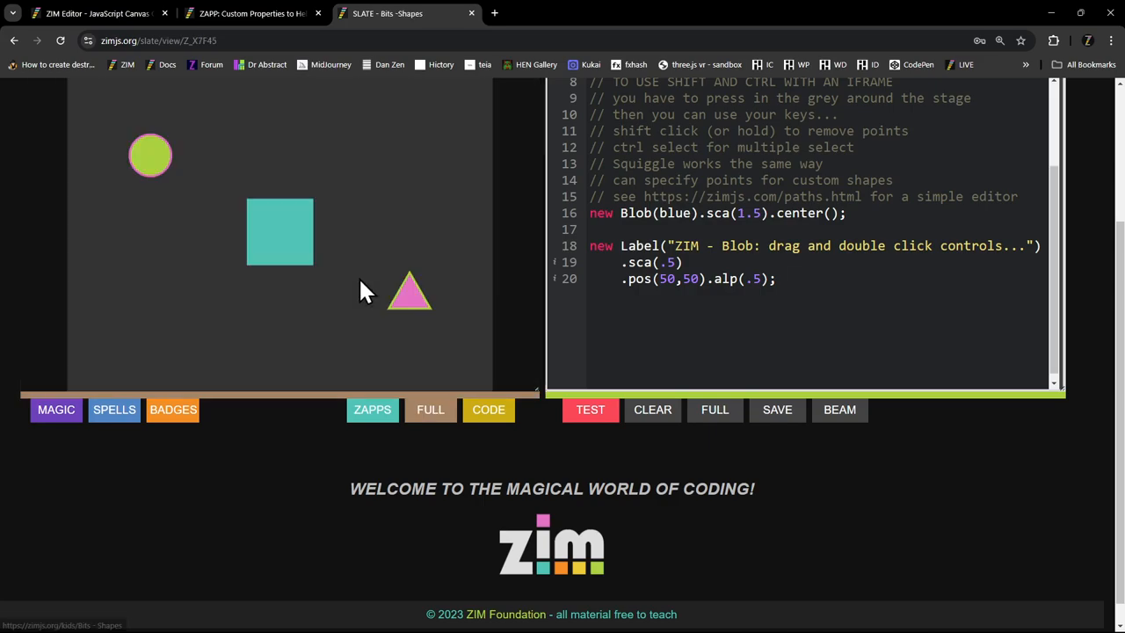
pyautogui.click(489, 409)
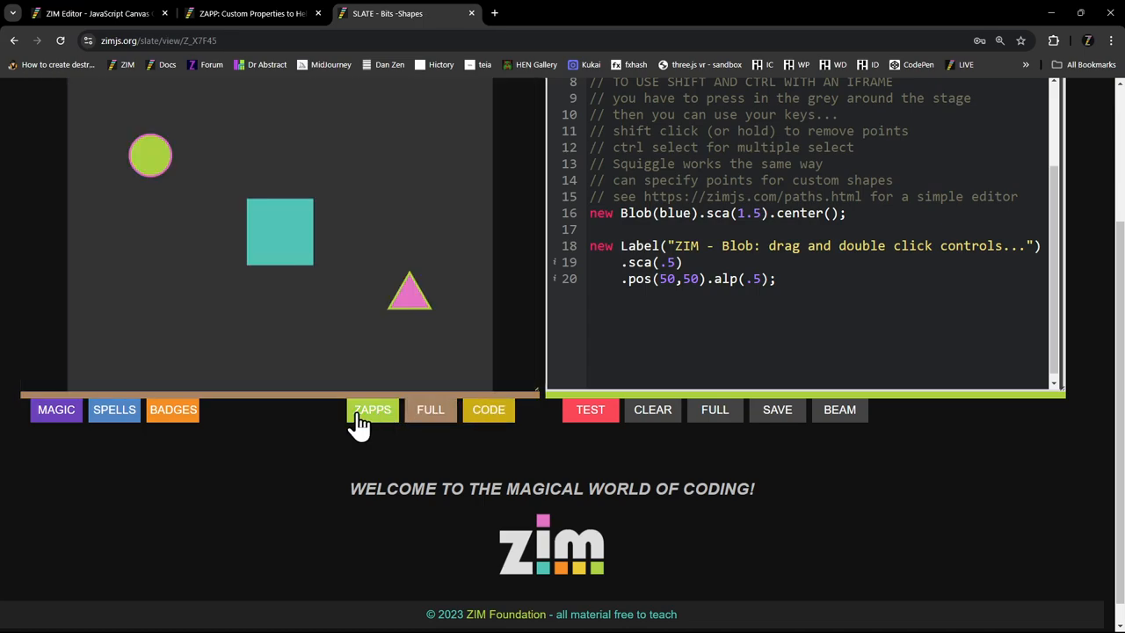
pyautogui.click(373, 409)
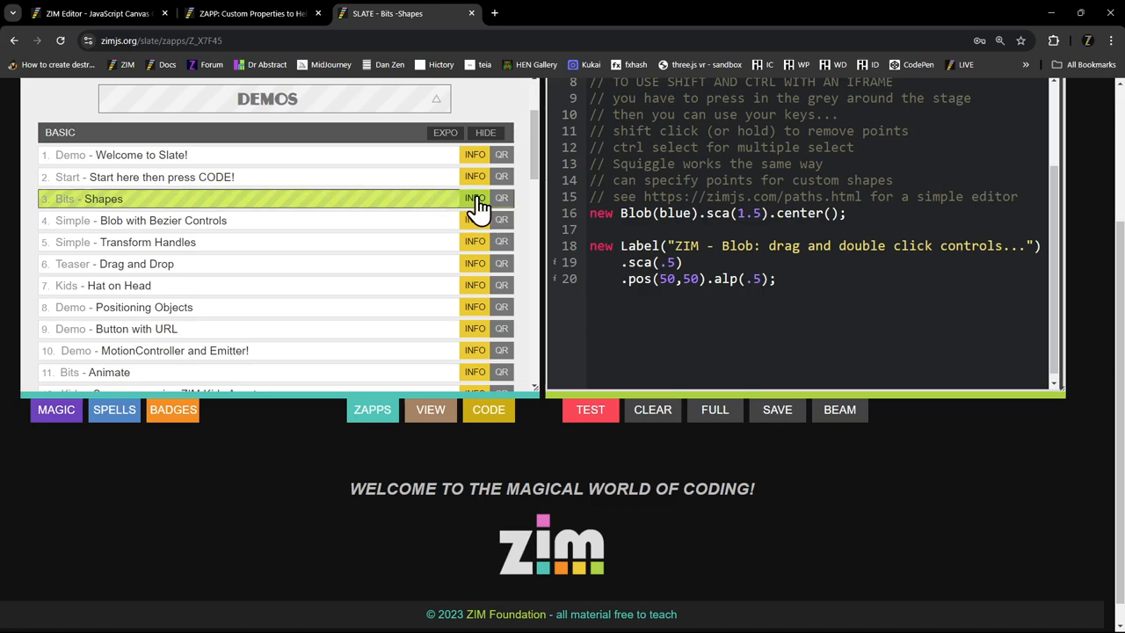
pyautogui.click(475, 197)
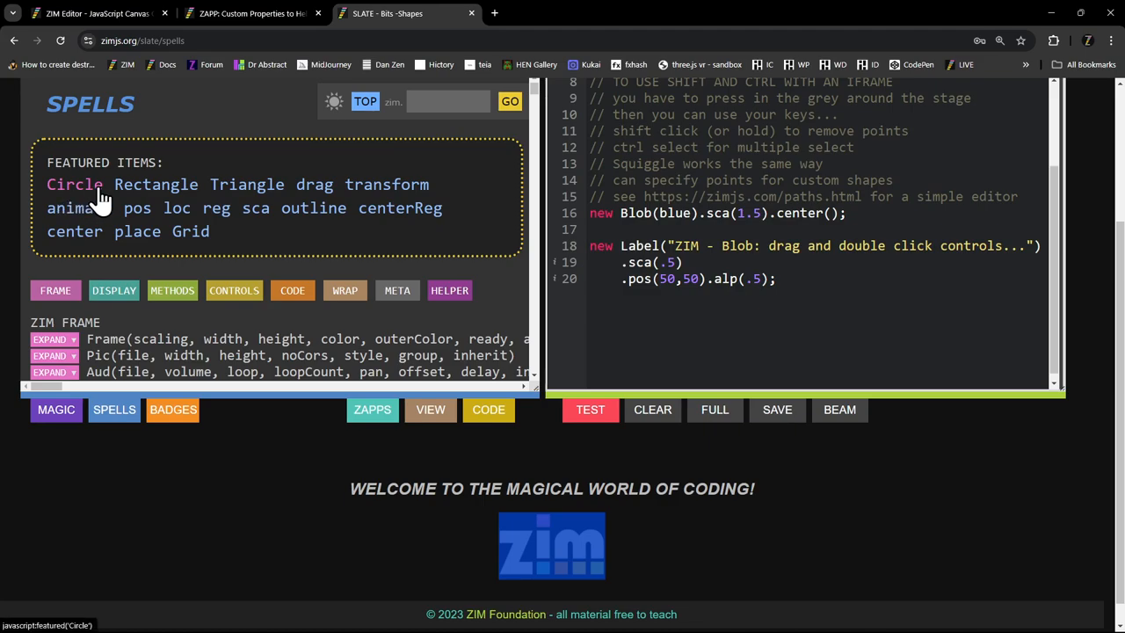
pyautogui.moveTo(176, 208)
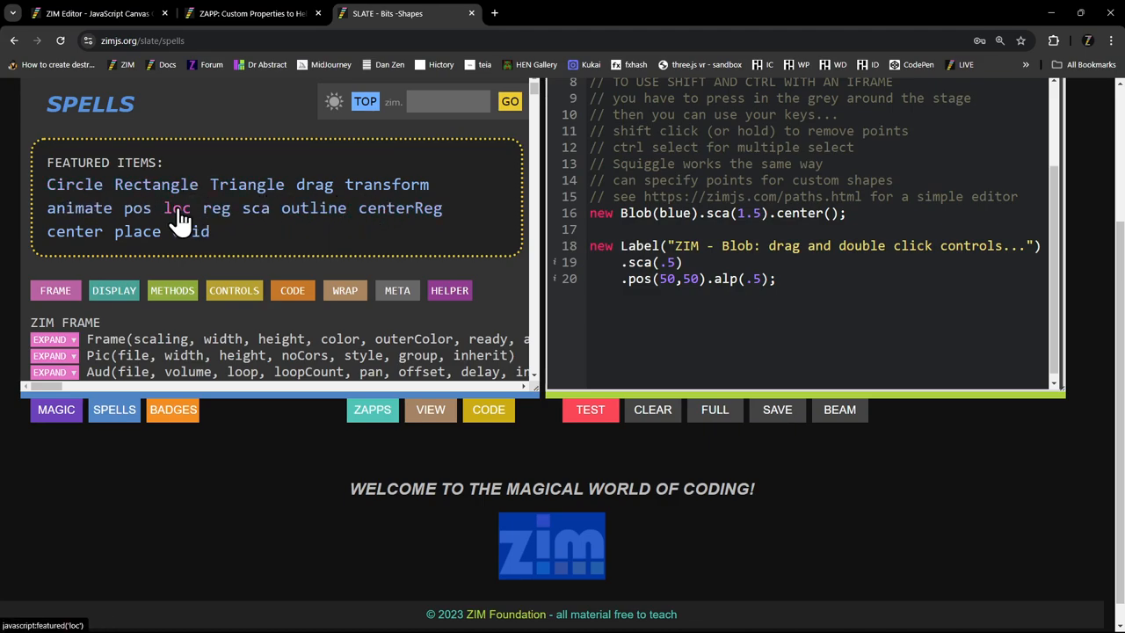
# - Look up featured spells such as Rectangle in ZIM Kids Slate and close their details
pyautogui.click(177, 207)
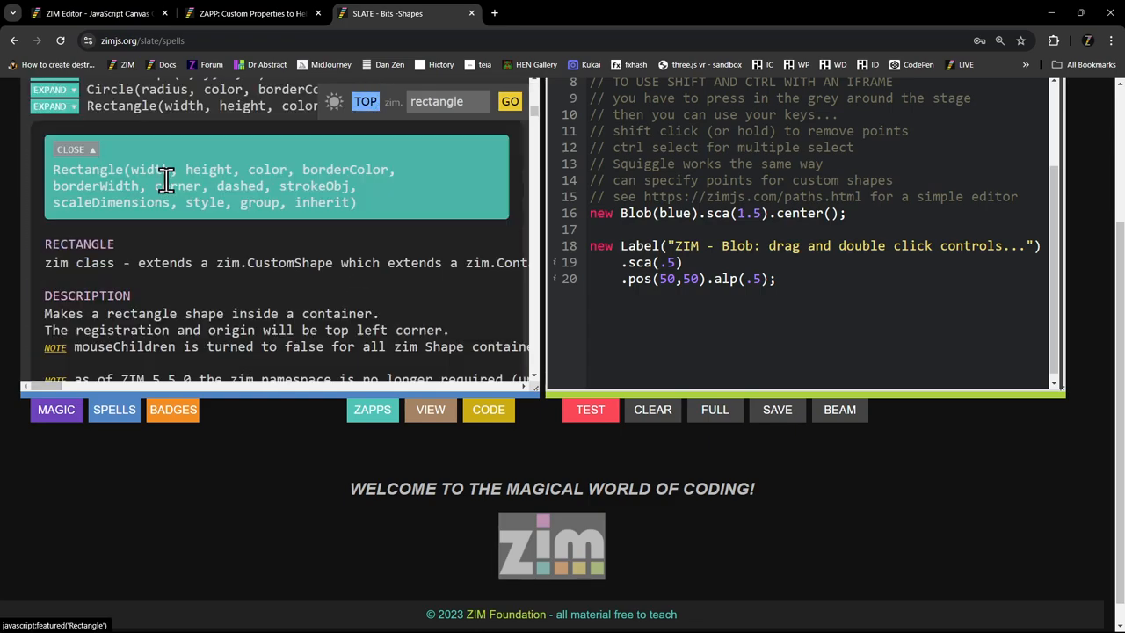
pyautogui.click(70, 147)
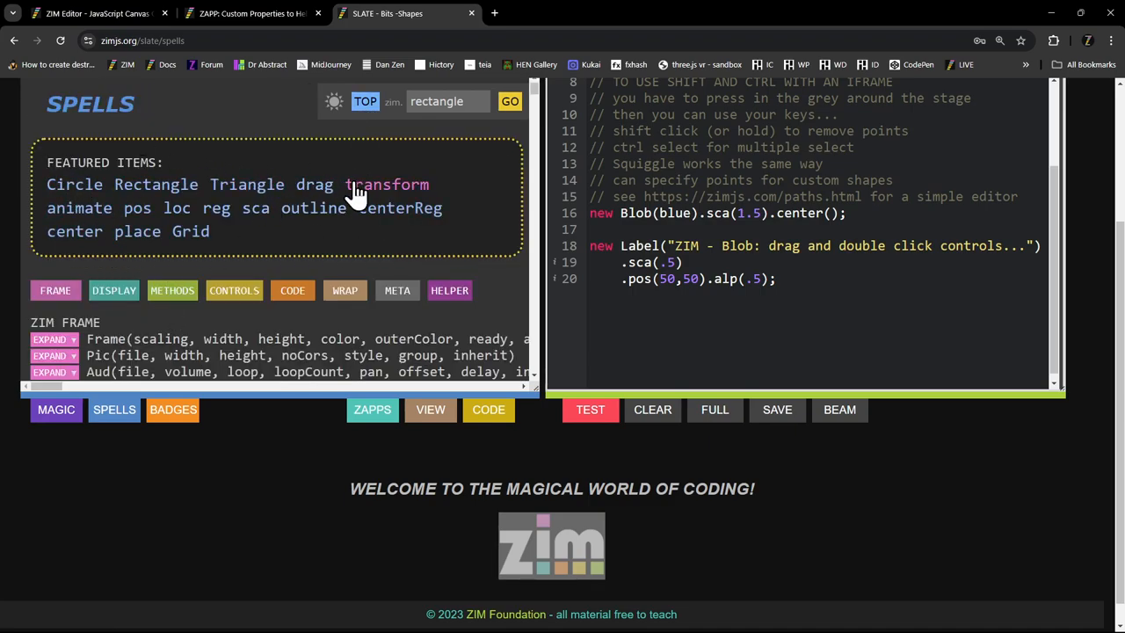
pyautogui.moveTo(369, 185)
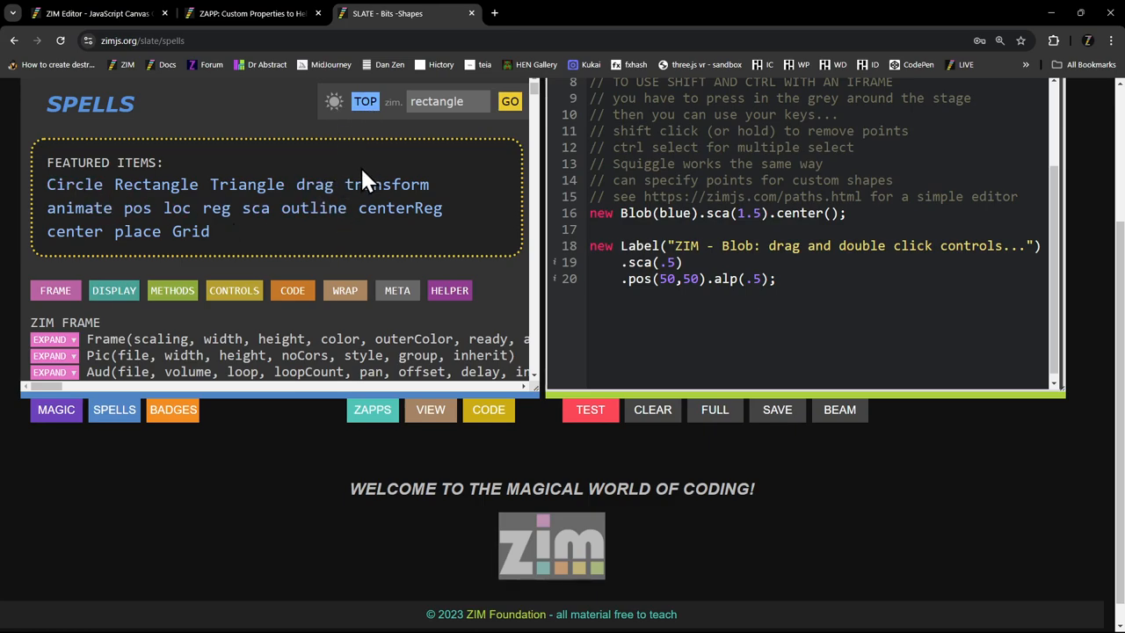
pyautogui.click(190, 232)
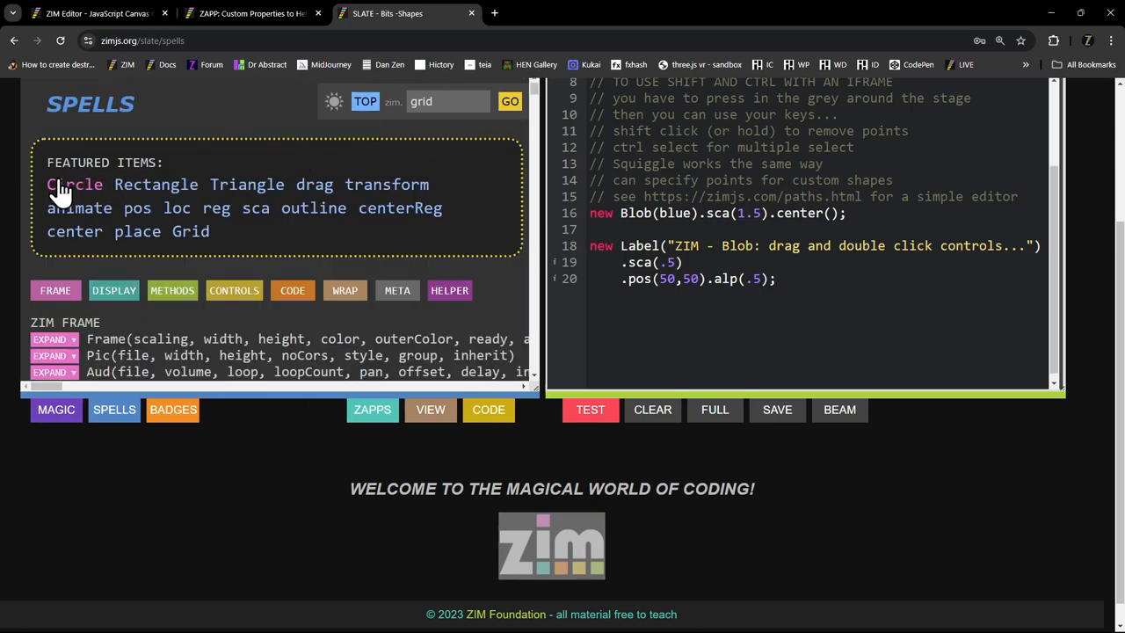
pyautogui.moveTo(295, 246)
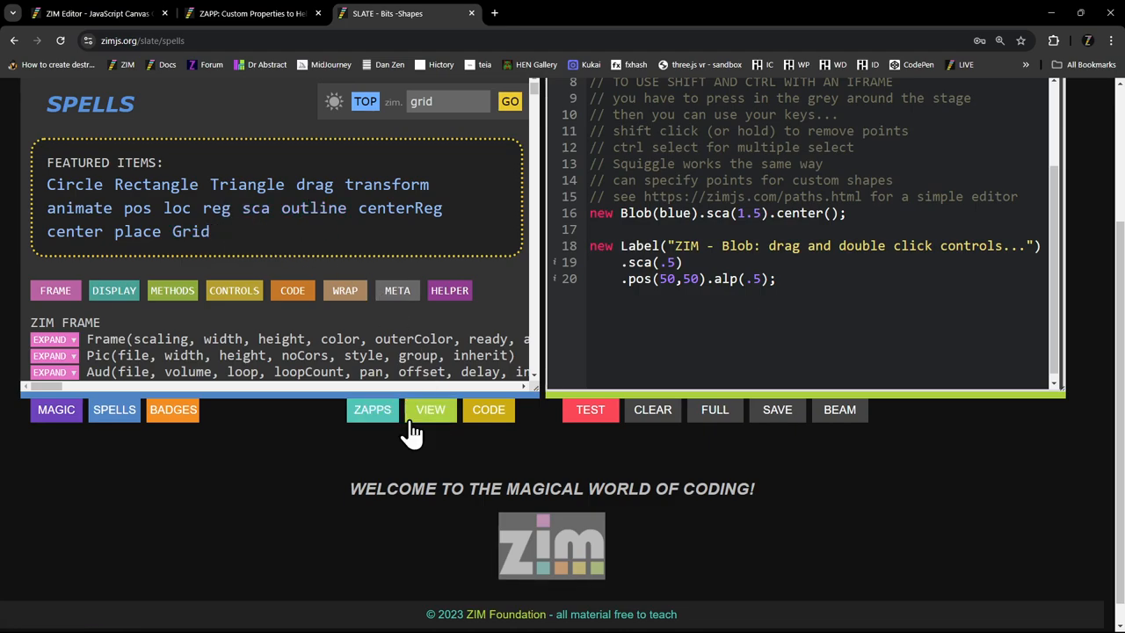
# - Return to viewing the running zapp and browse it up and down
pyautogui.click(431, 410)
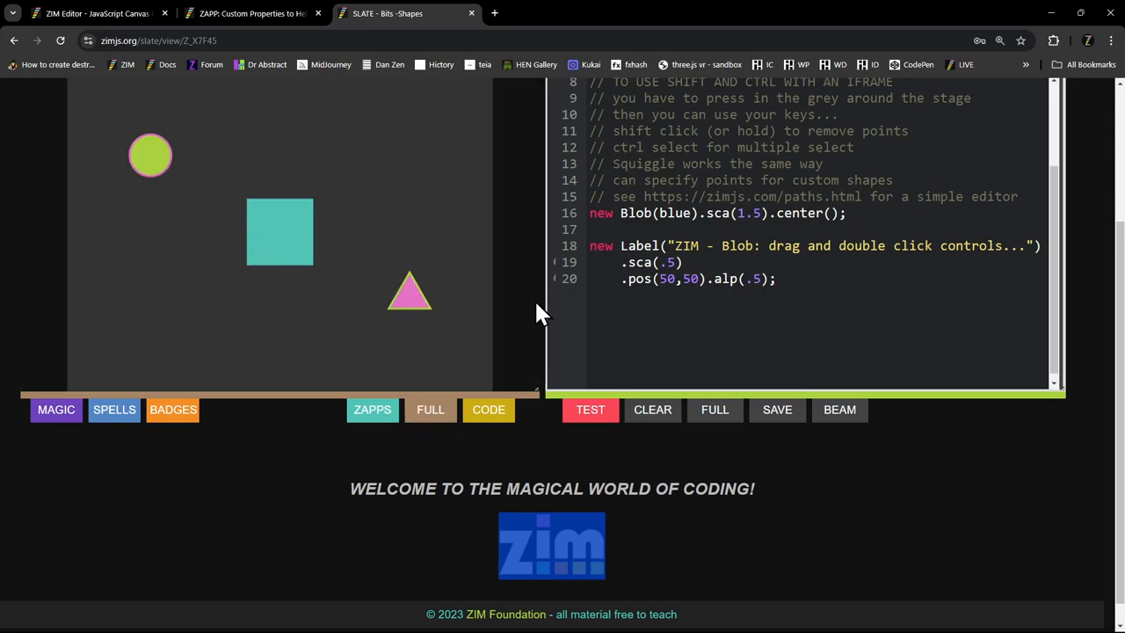
pyautogui.moveTo(517, 275)
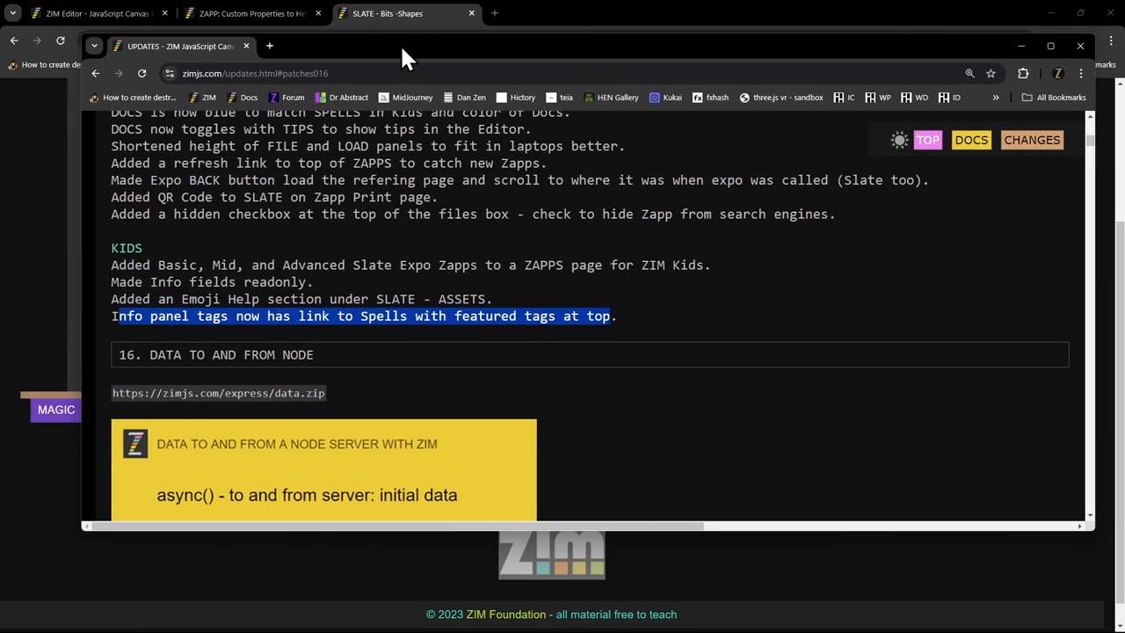
pyautogui.scroll(3)
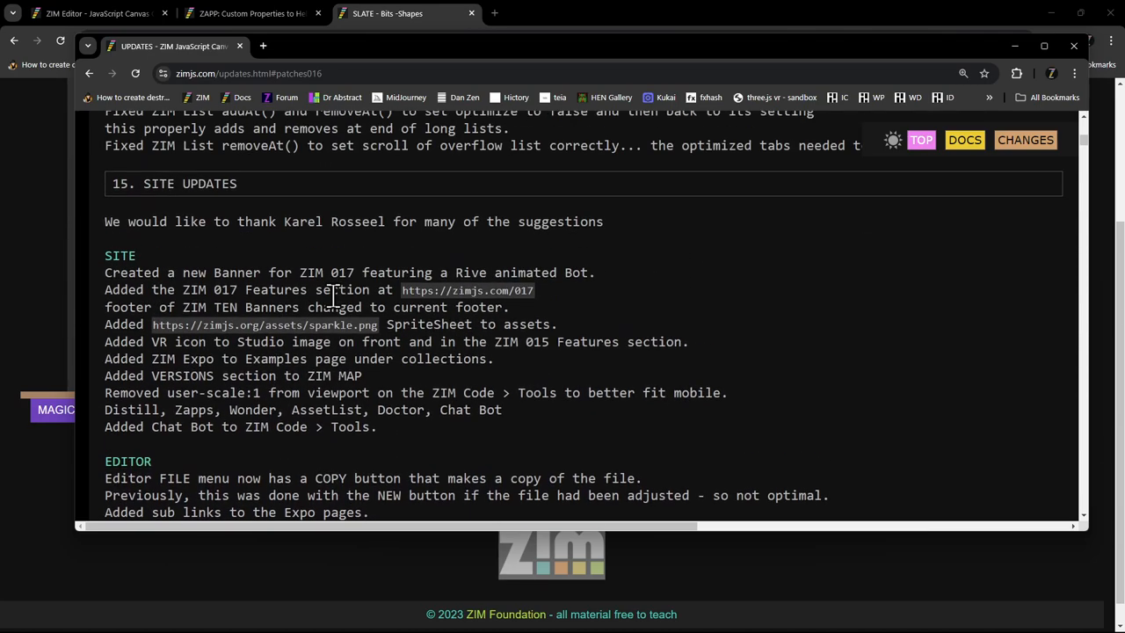
pyautogui.scroll(-3)
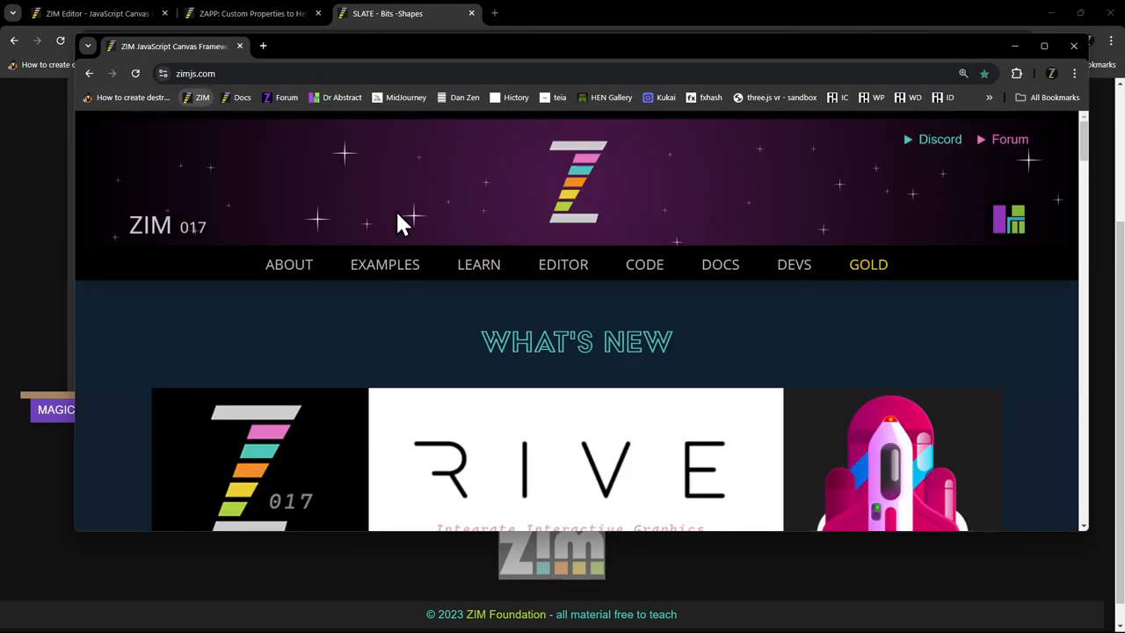
pyautogui.moveTo(646, 264)
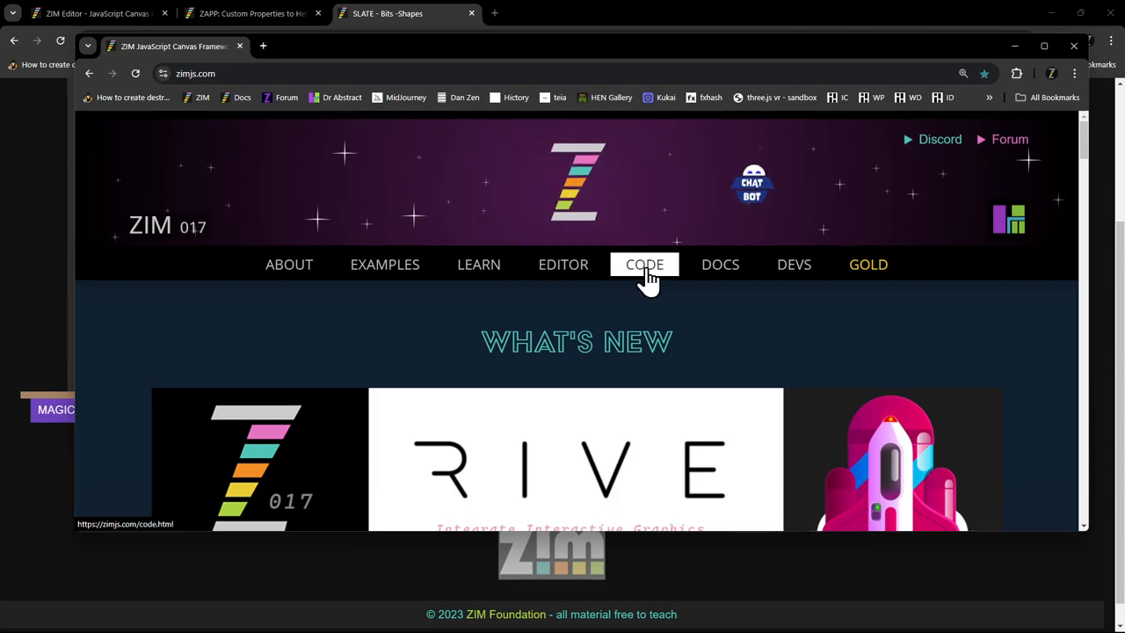
pyautogui.moveTo(721, 263)
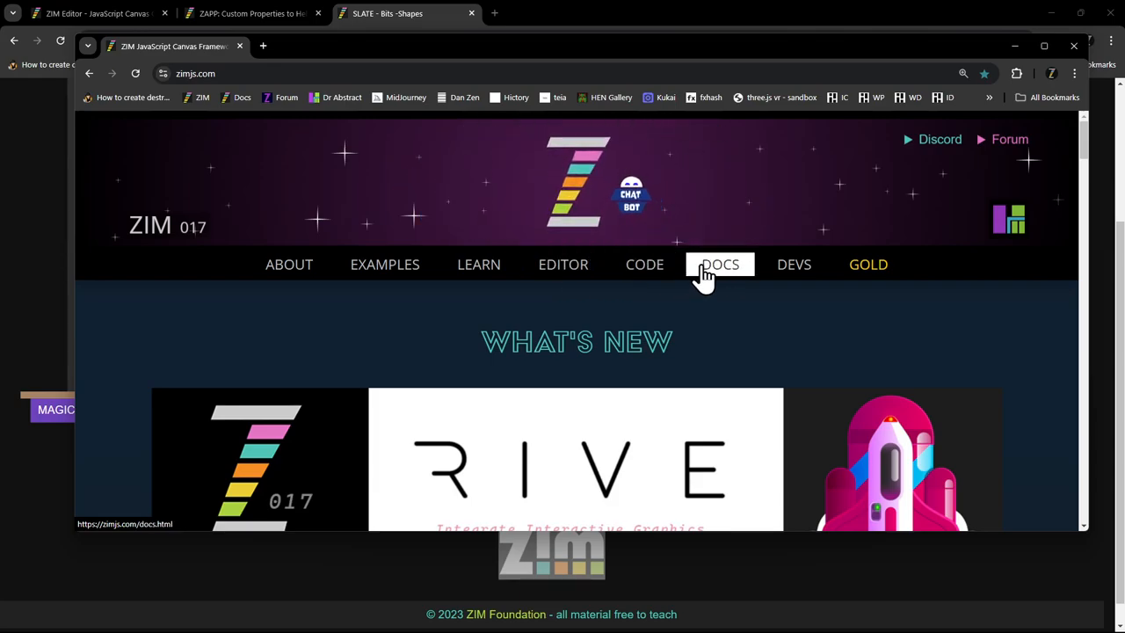
# - Bring up the ZIM Docs code section and scroll down to the ZIM WRAP functions
pyautogui.click(721, 264)
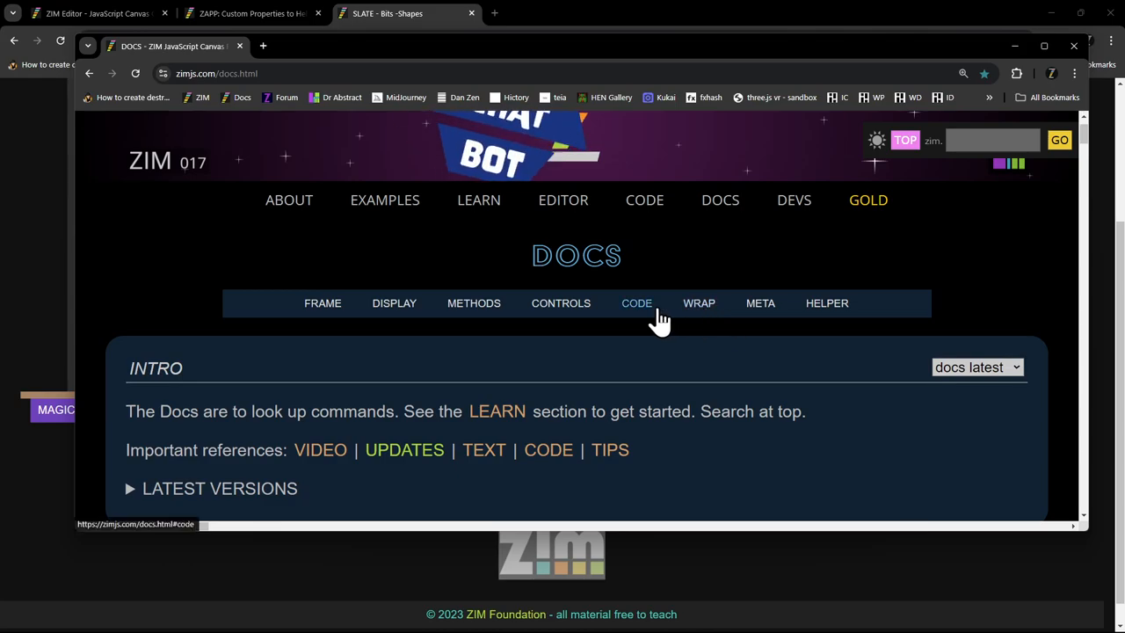
pyautogui.click(636, 302)
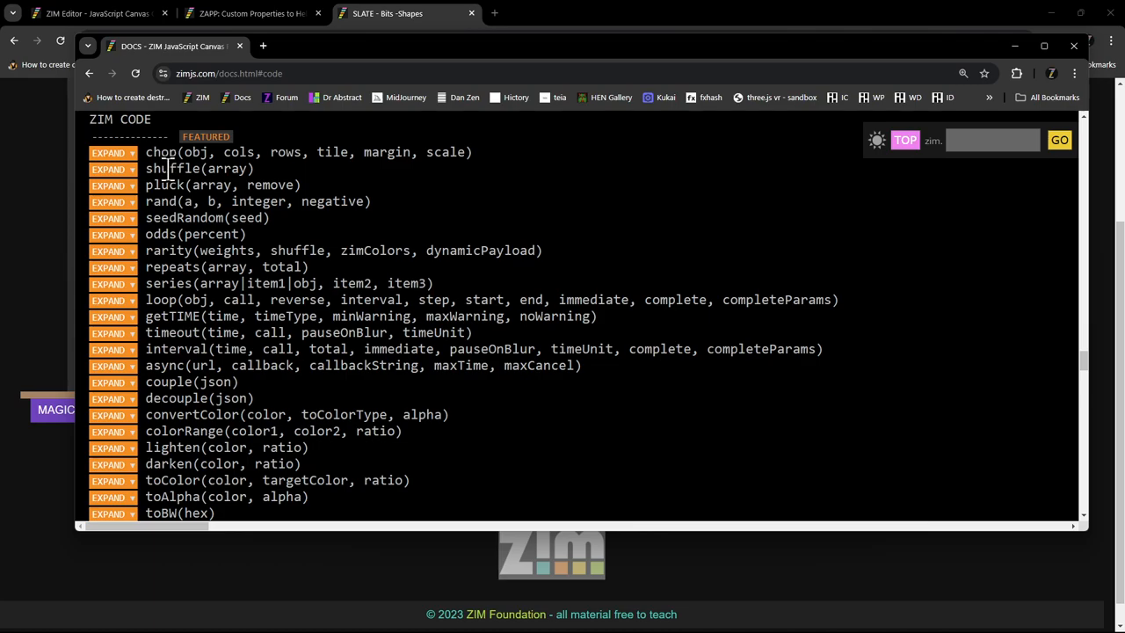
pyautogui.scroll(-3)
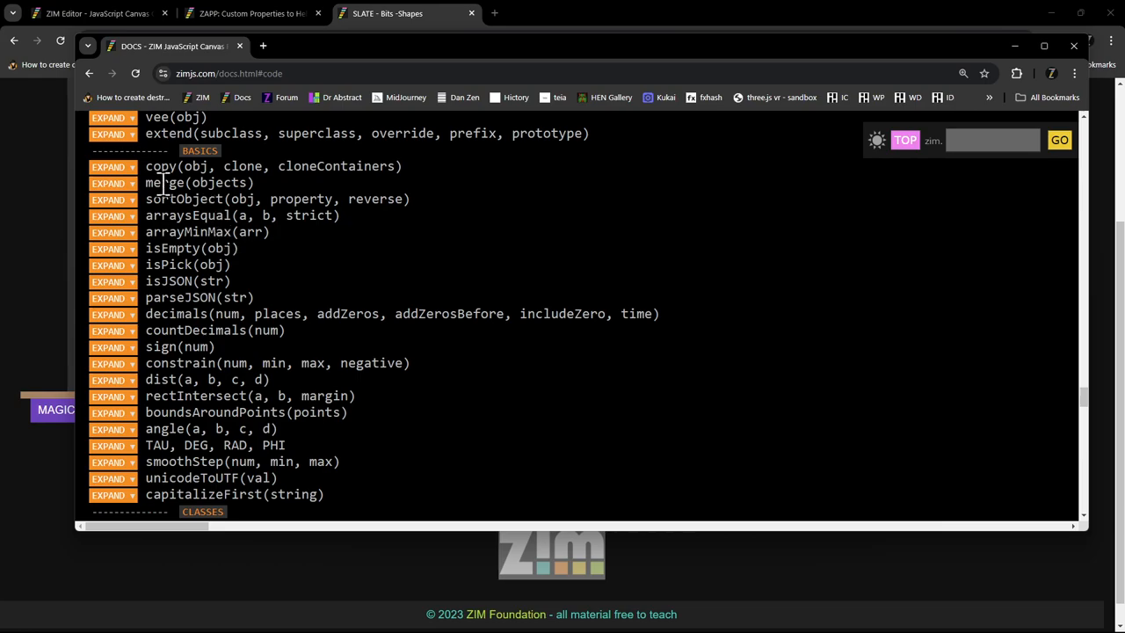
pyautogui.moveTo(233, 214)
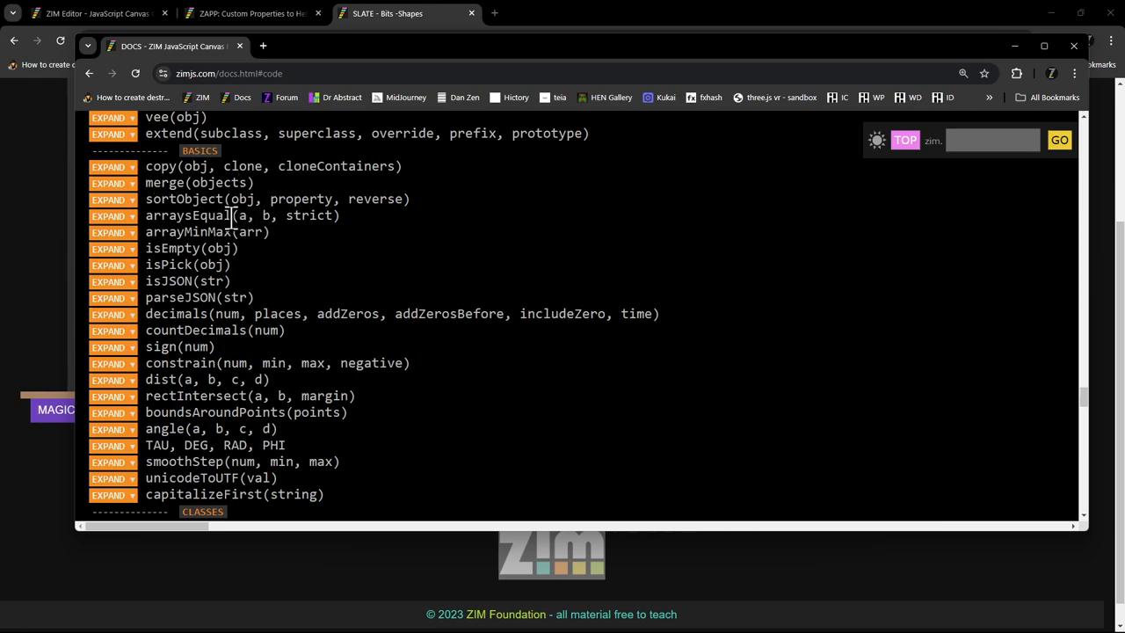
pyautogui.scroll(-3)
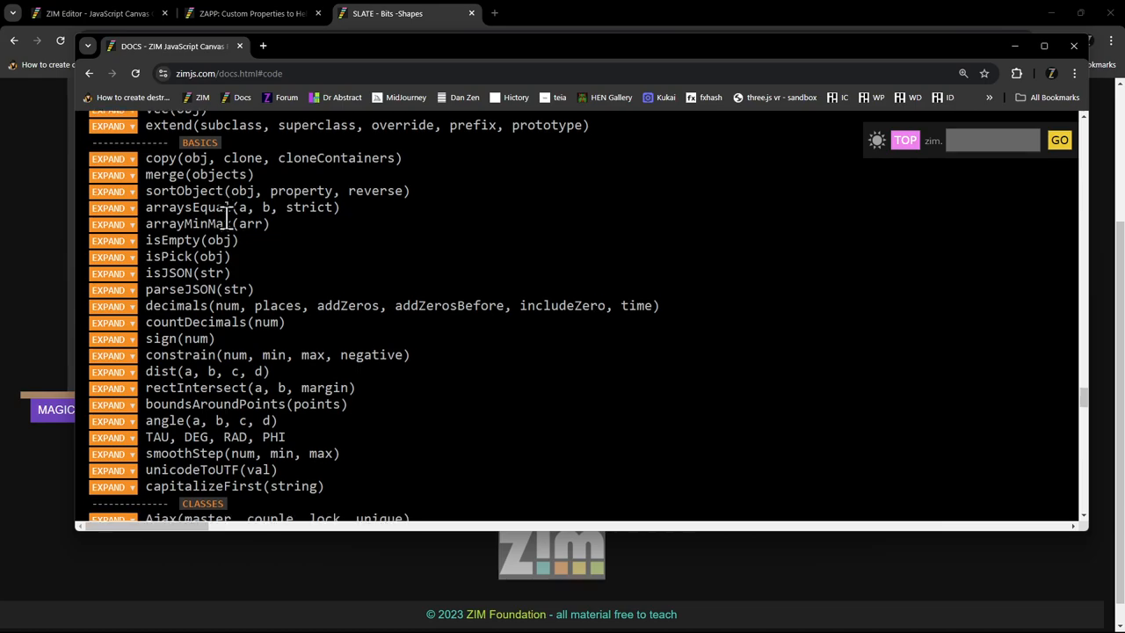
pyautogui.scroll(-3)
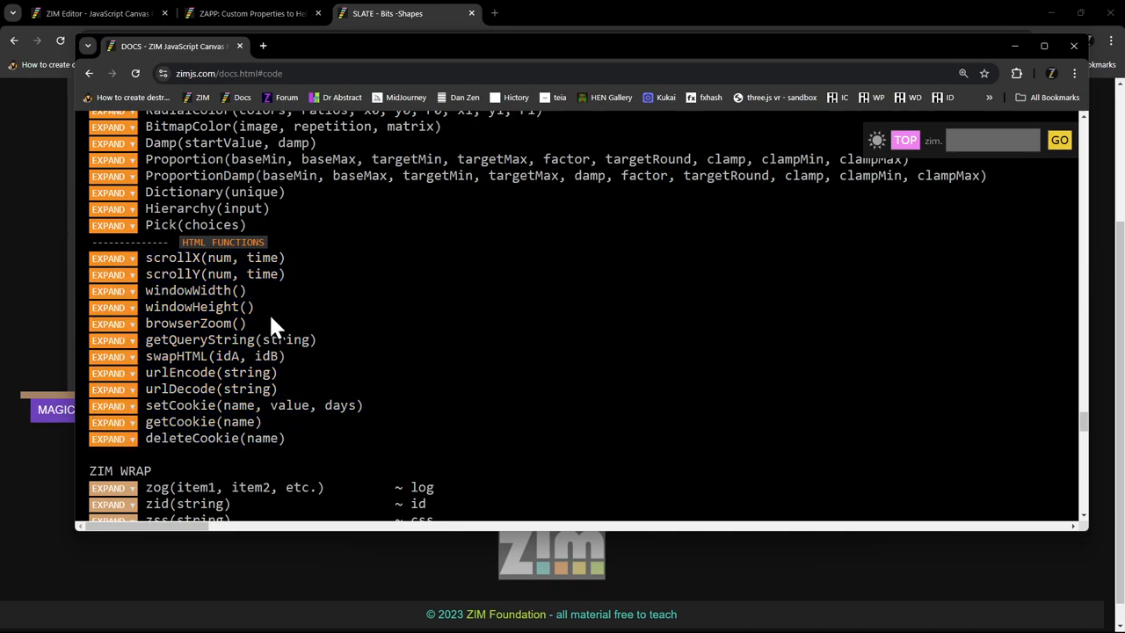
pyautogui.scroll(-3)
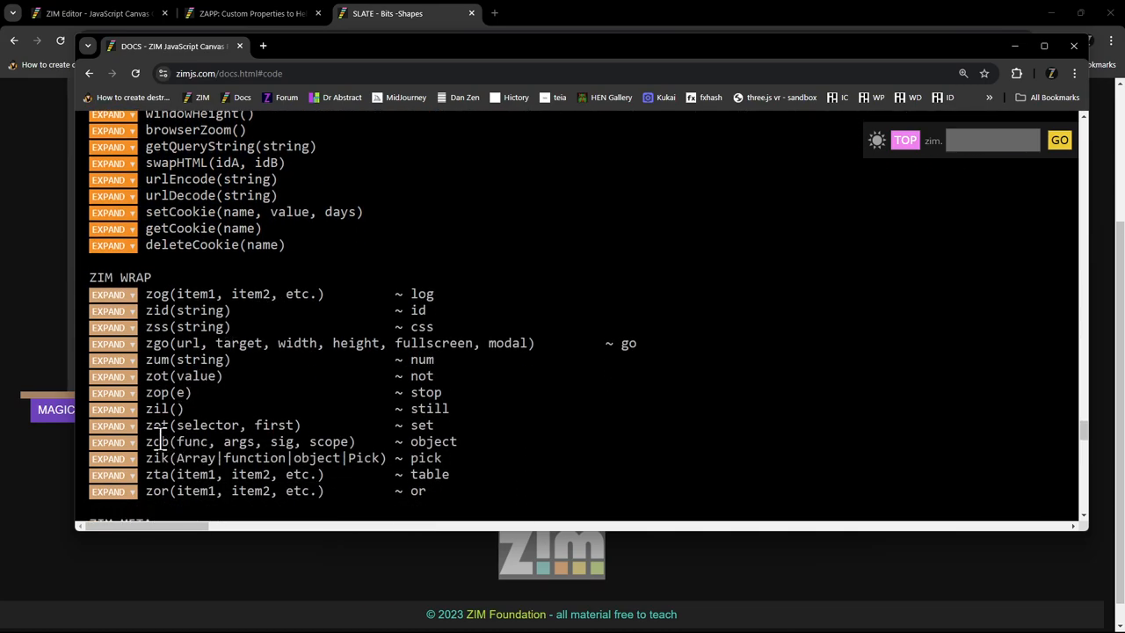
# - Highlight the zet and zid wrap function names and the zet entry with its parameters
pyautogui.doubleClick(156, 423)
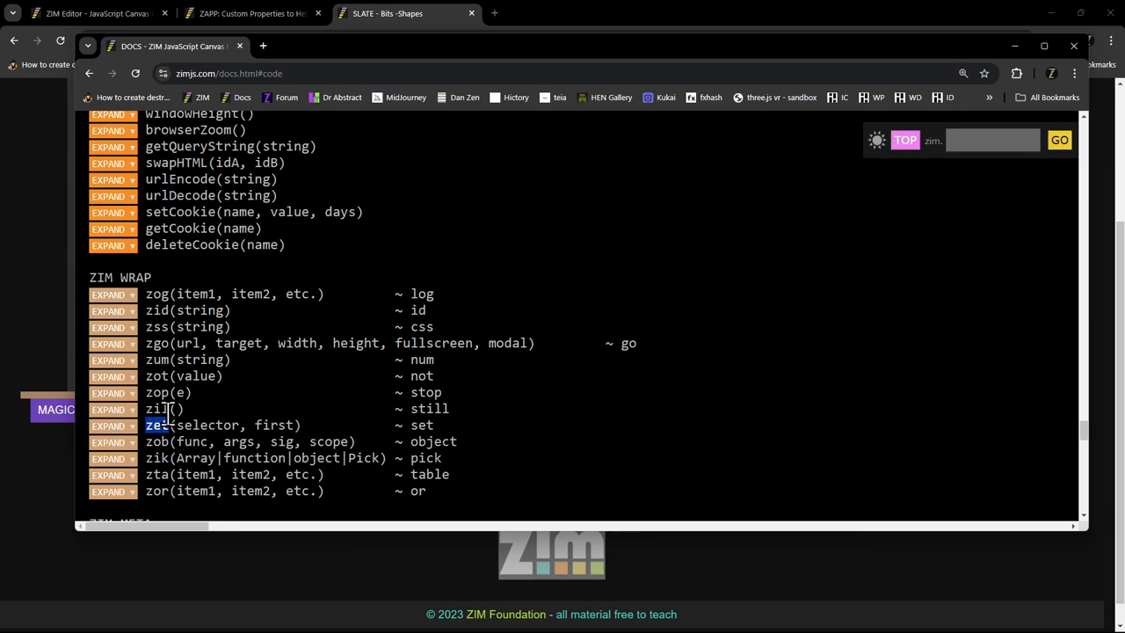
pyautogui.doubleClick(188, 325)
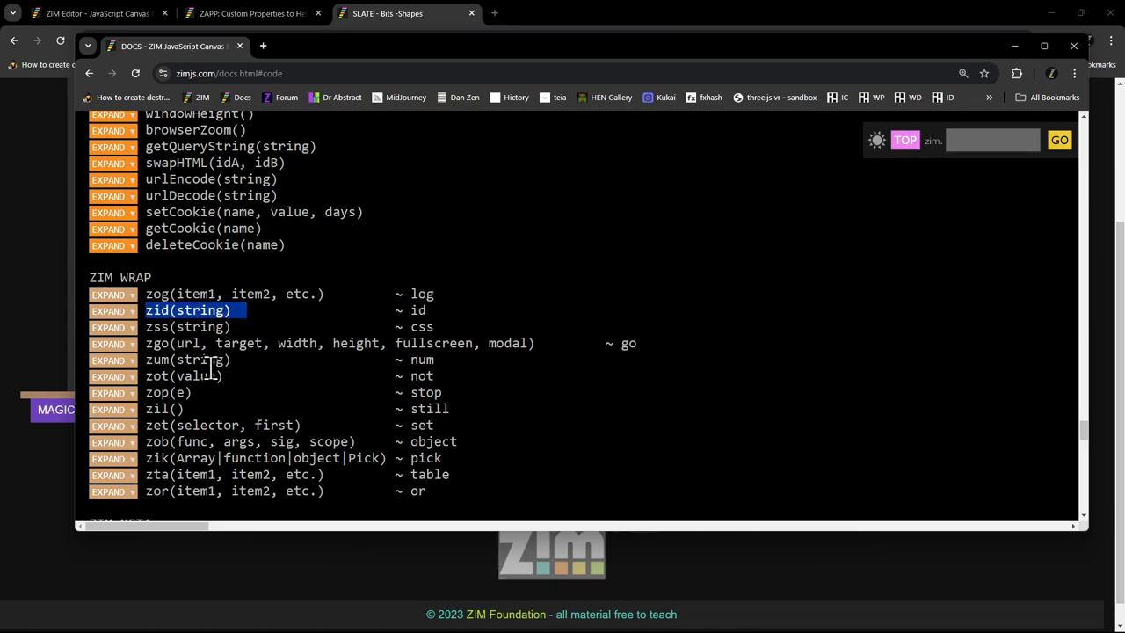
pyautogui.doubleClick(221, 424)
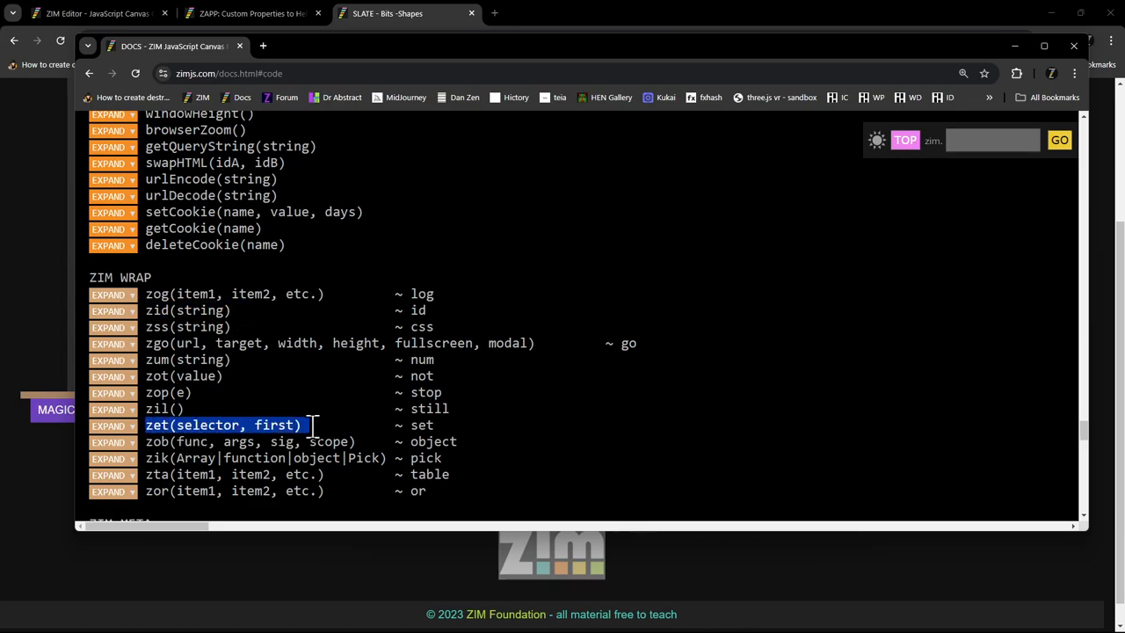
pyautogui.moveTo(425, 397)
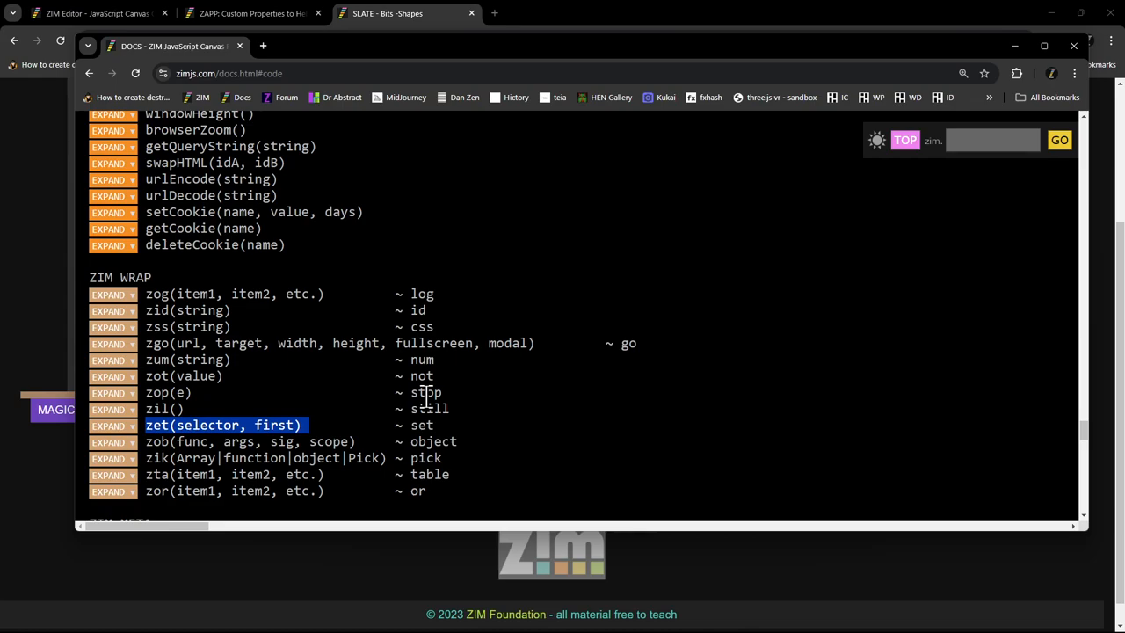
pyautogui.moveTo(299, 398)
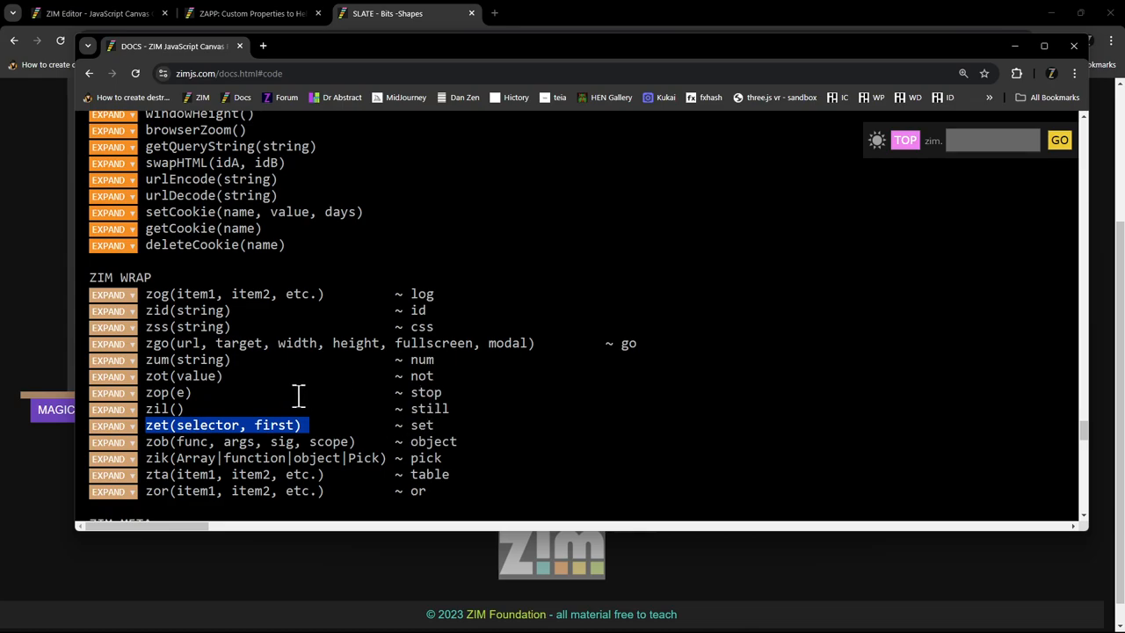
# - Scroll back up to the HTML FUNCTIONS list with scrollX, browserZoom, getQueryString, setCookie and deleteCookie
pyautogui.scroll(3)
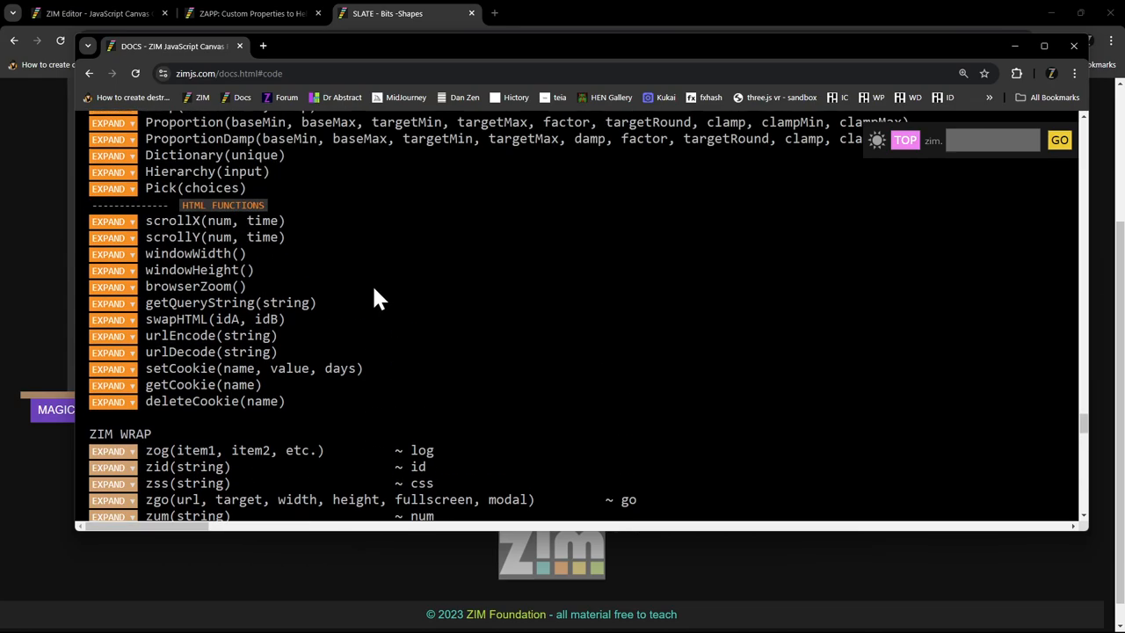
pyautogui.scroll(3)
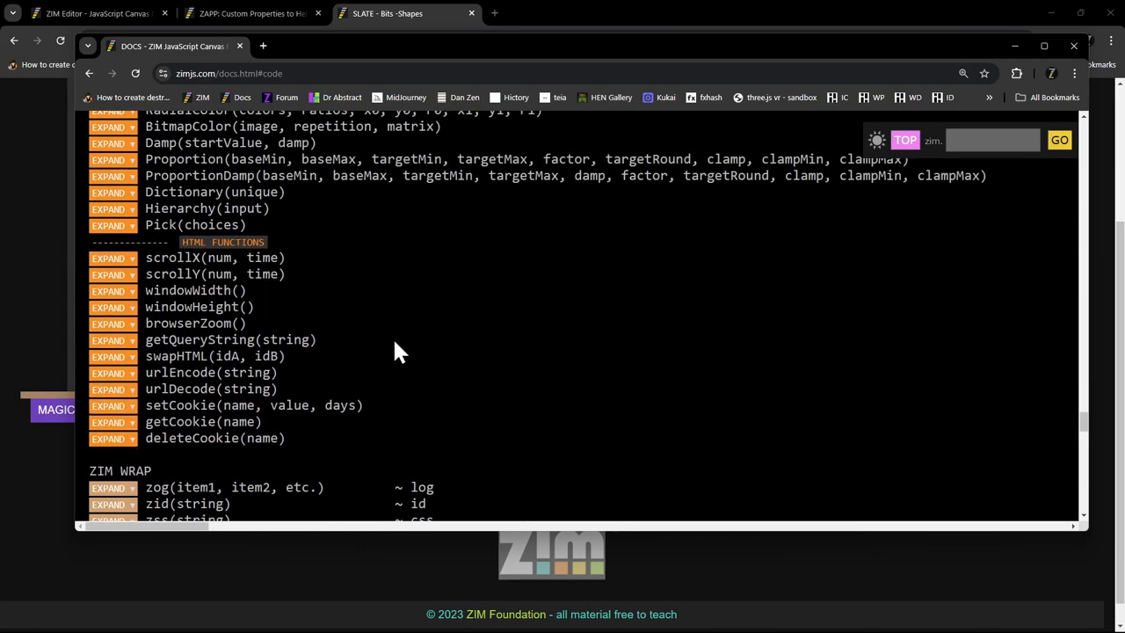
pyautogui.moveTo(429, 353)
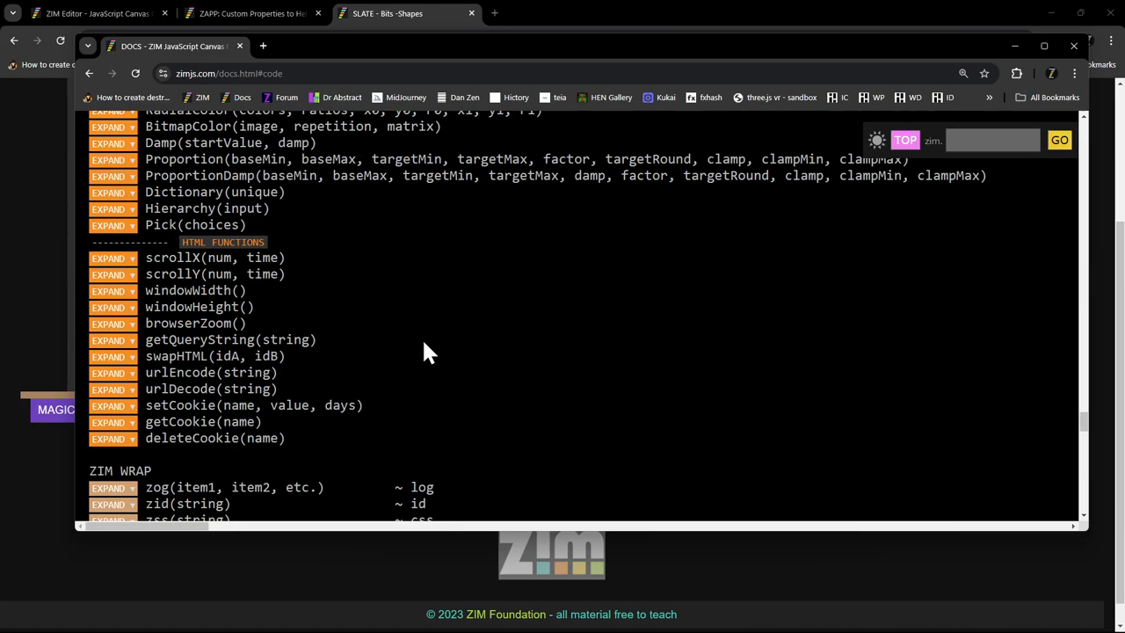
pyautogui.scroll(3)
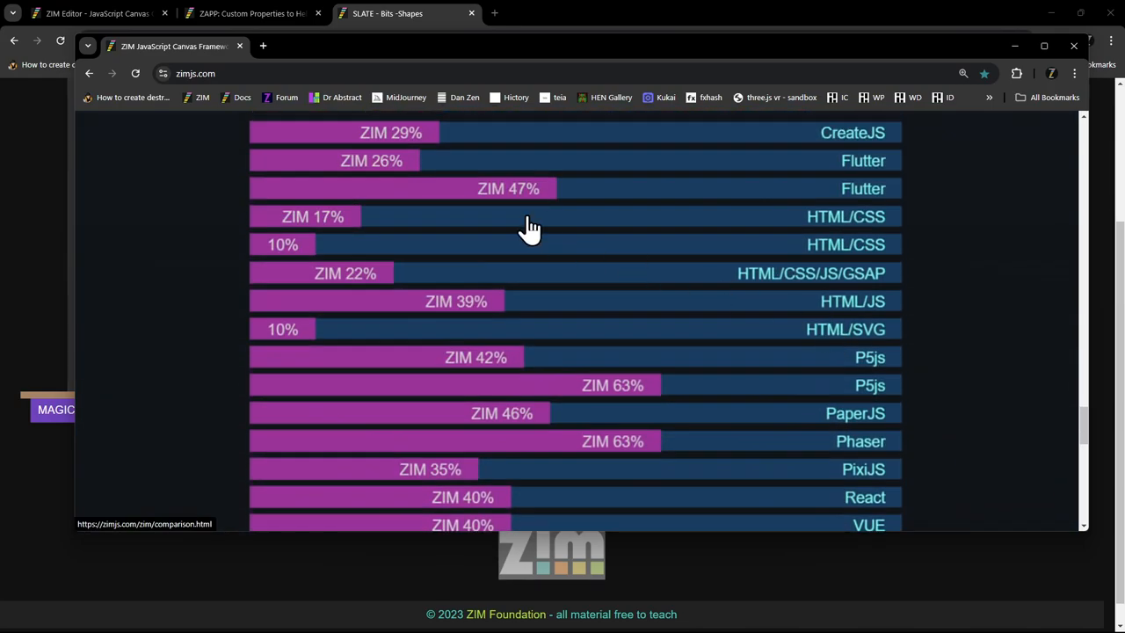
# - Browse the comparison chart down to its Average row and back to the CreateJS and Flutter entries
pyautogui.scroll(-3)
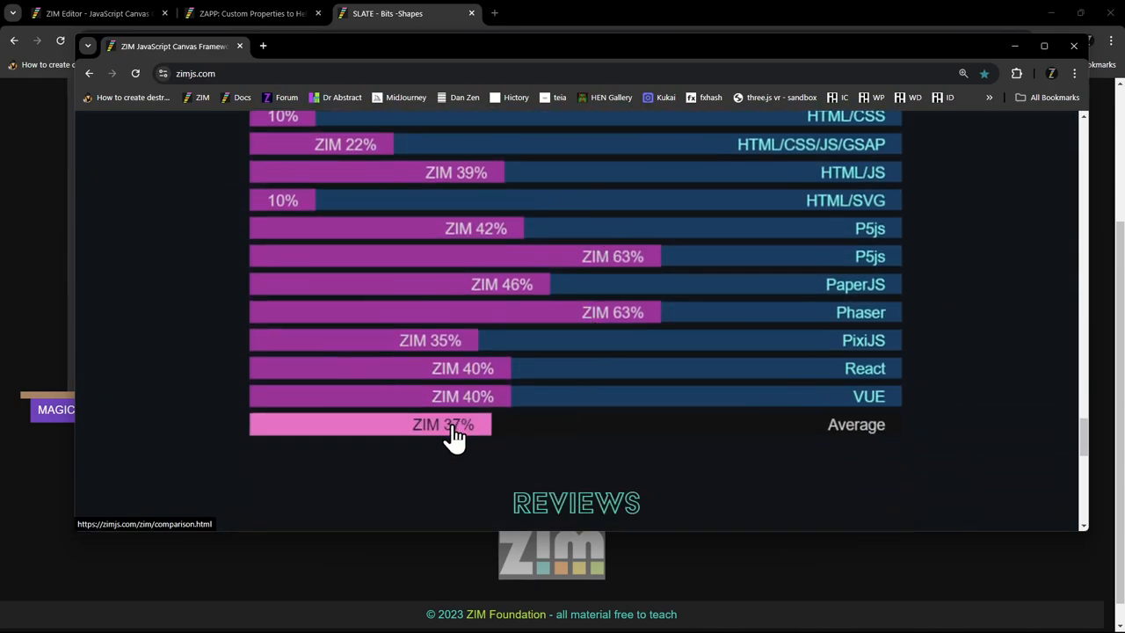
pyautogui.scroll(3)
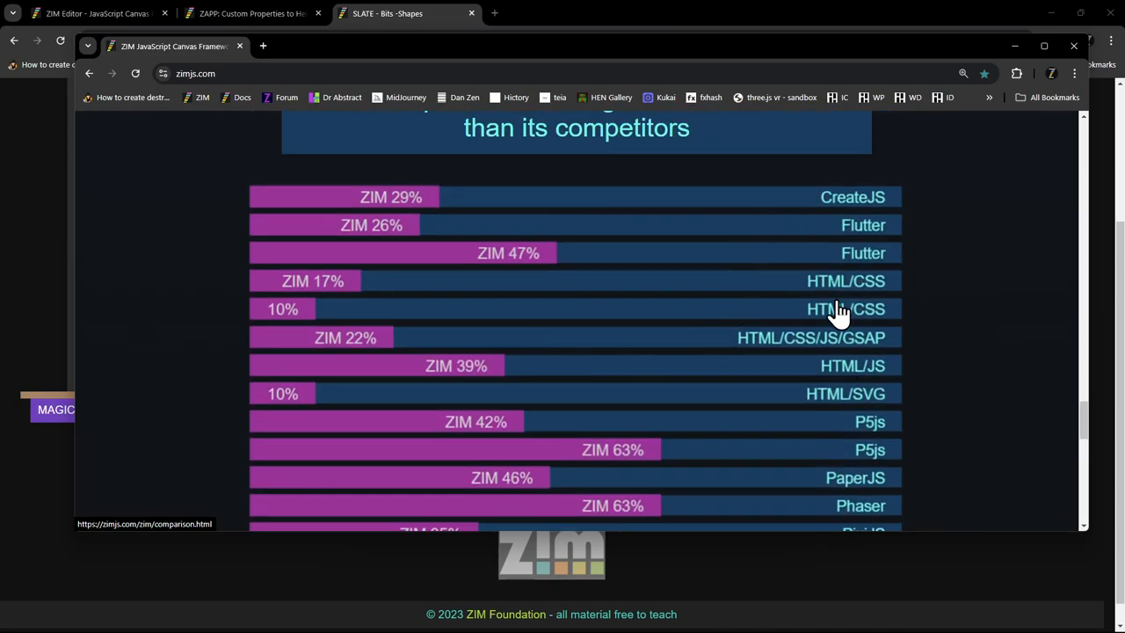
pyautogui.scroll(-3)
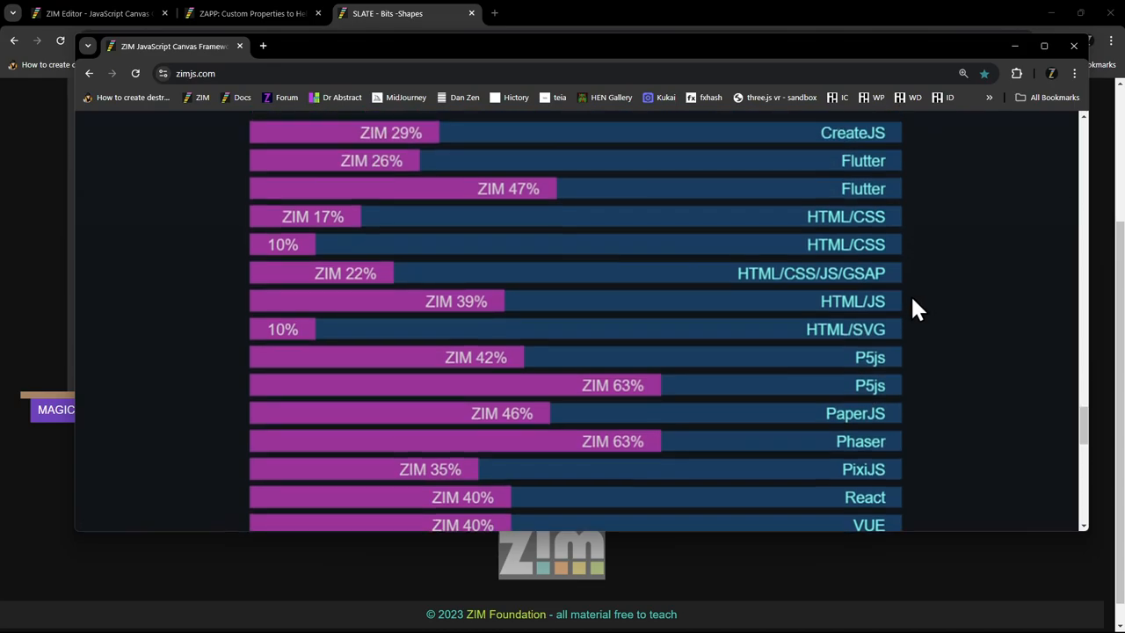
pyautogui.moveTo(852, 316)
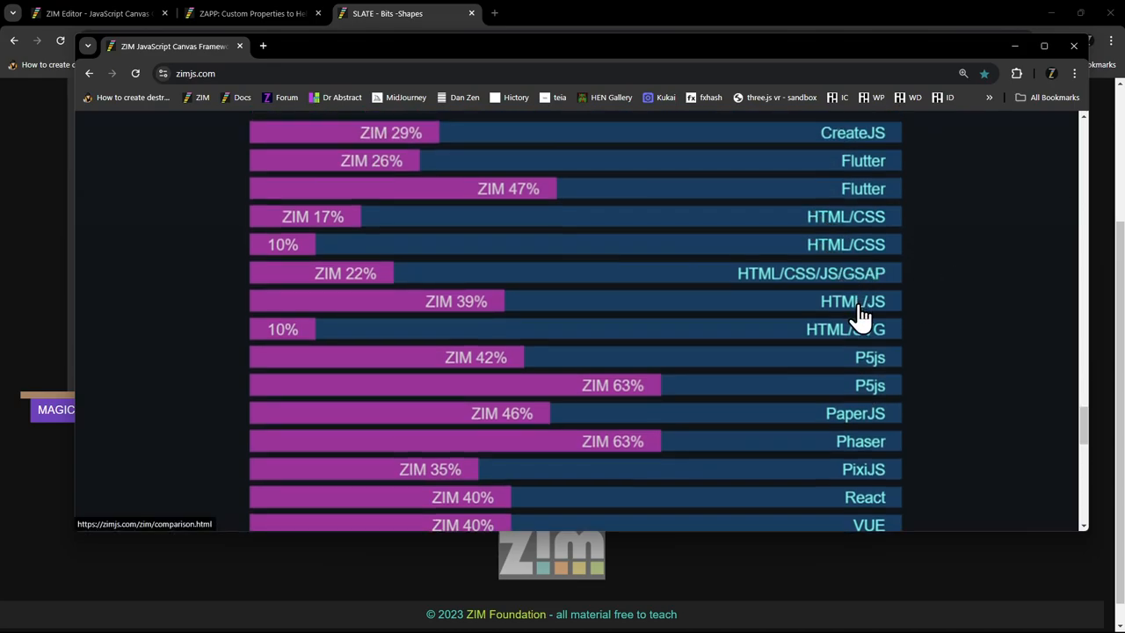
pyautogui.moveTo(826, 243)
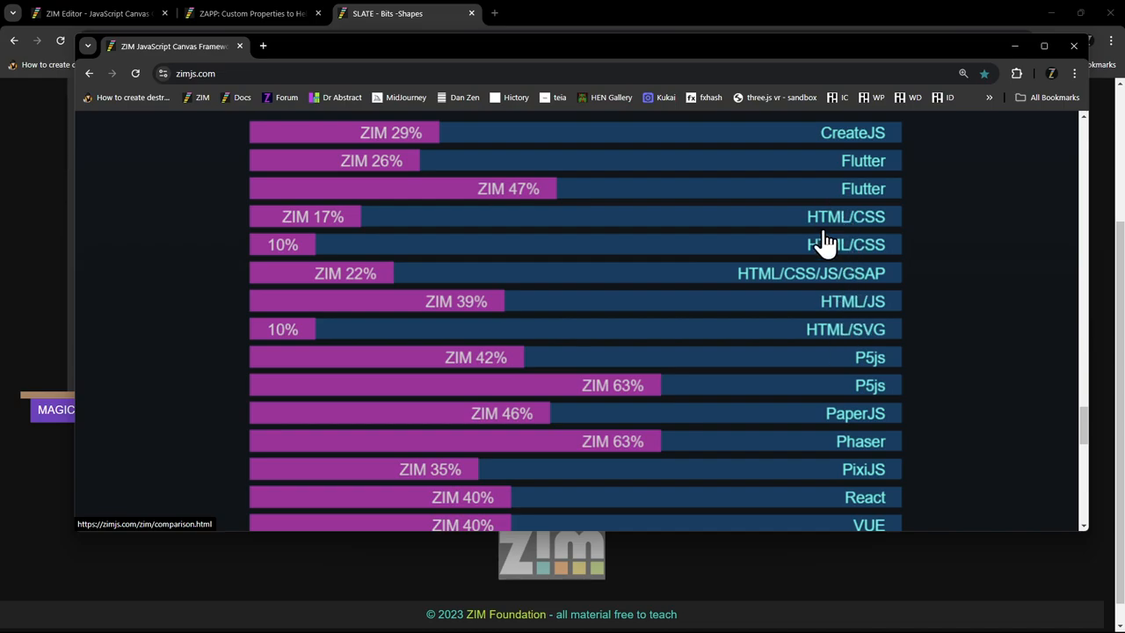
pyautogui.moveTo(348, 218)
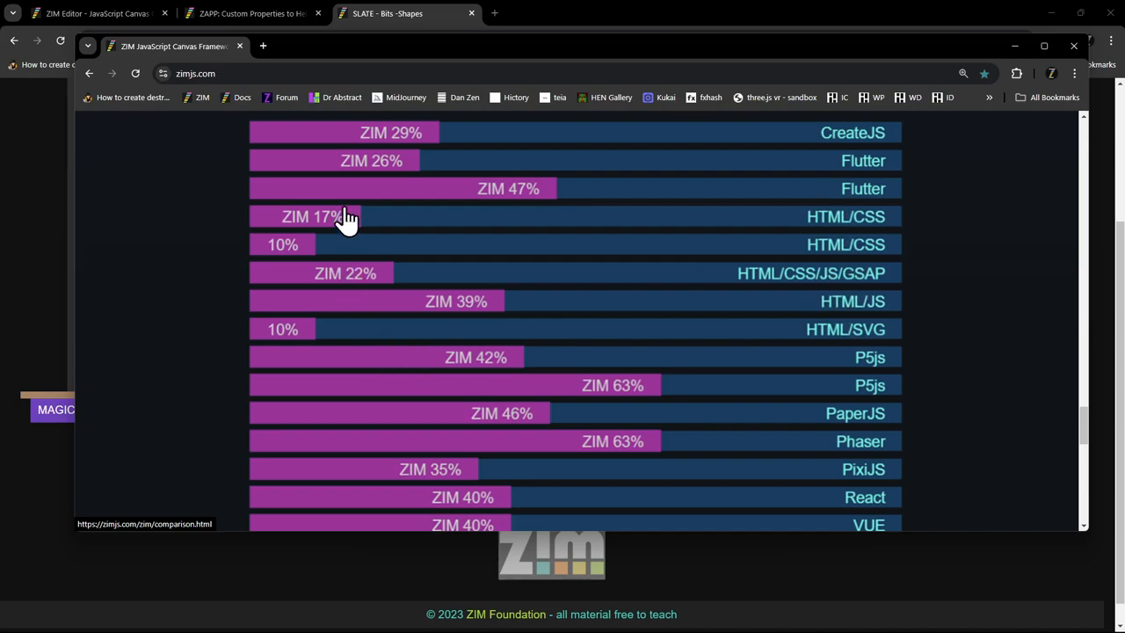
pyautogui.moveTo(299, 238)
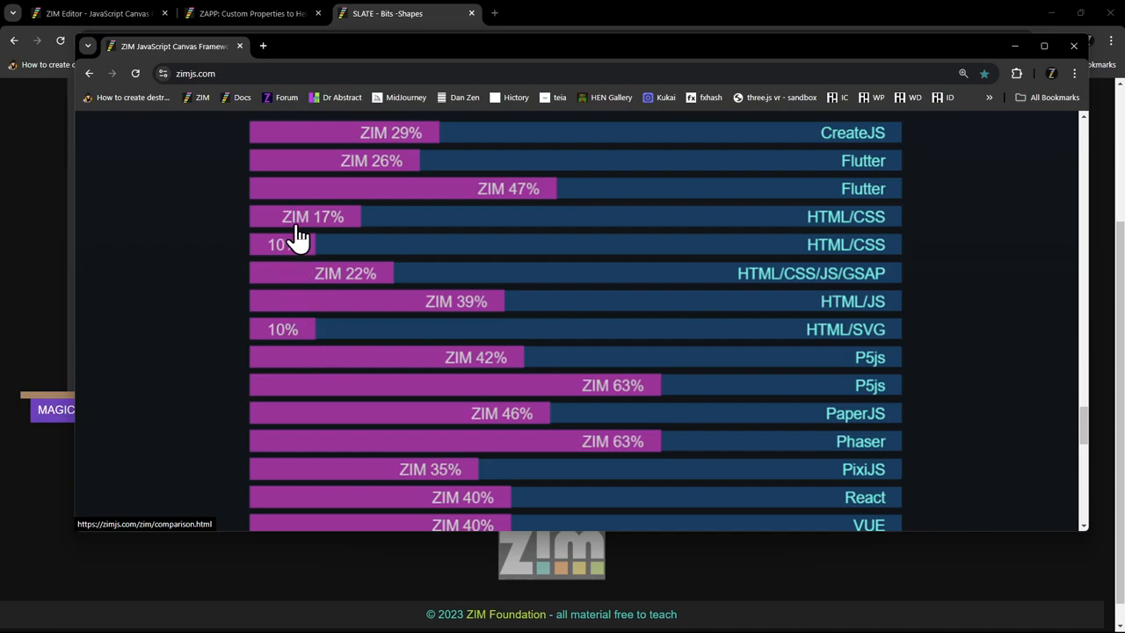
pyautogui.moveTo(351, 320)
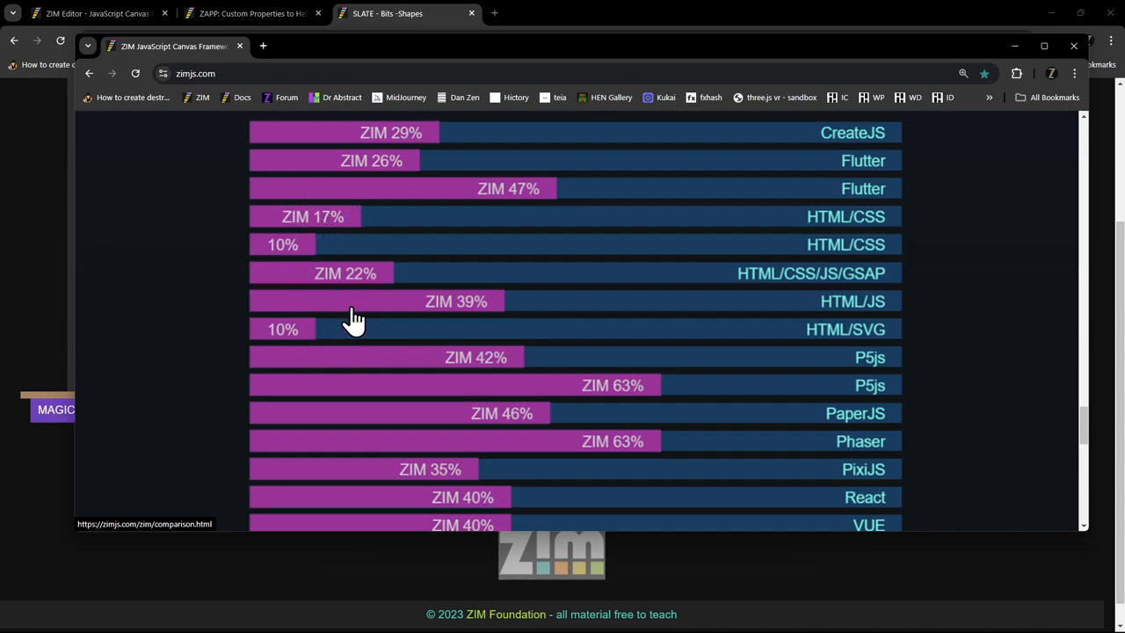
pyautogui.moveTo(882, 414)
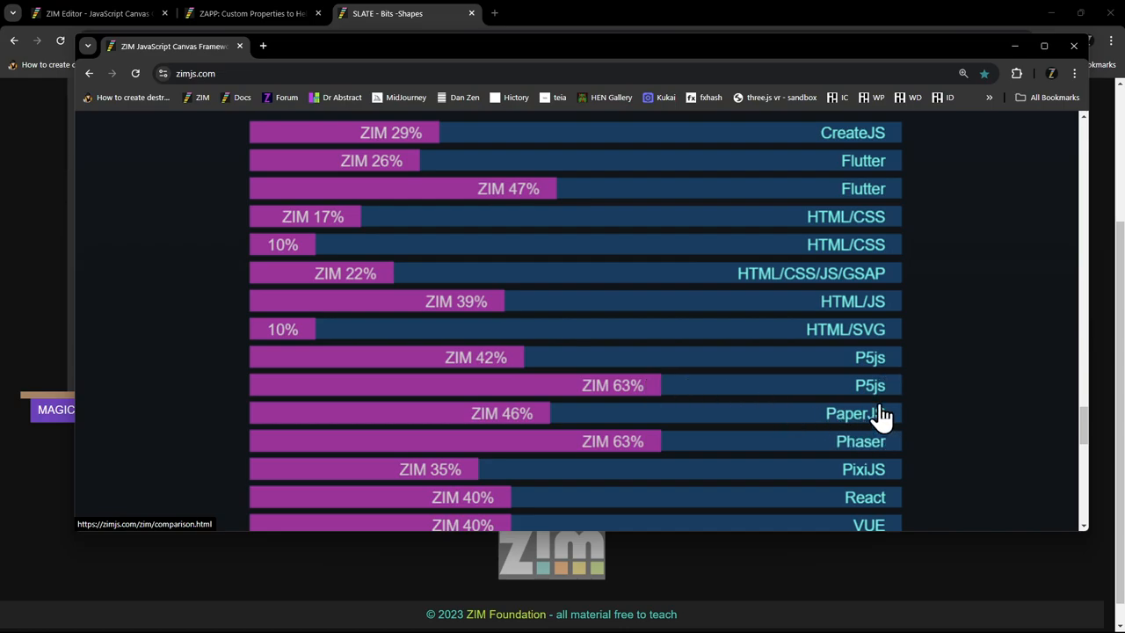
pyautogui.moveTo(492, 360)
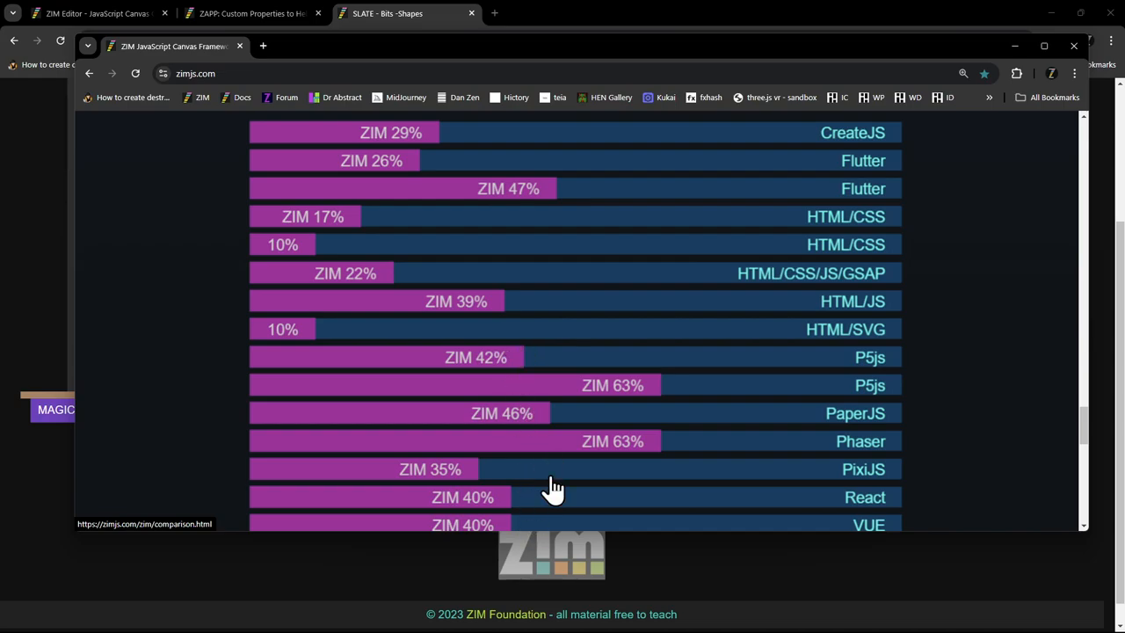
pyautogui.moveTo(299, 211)
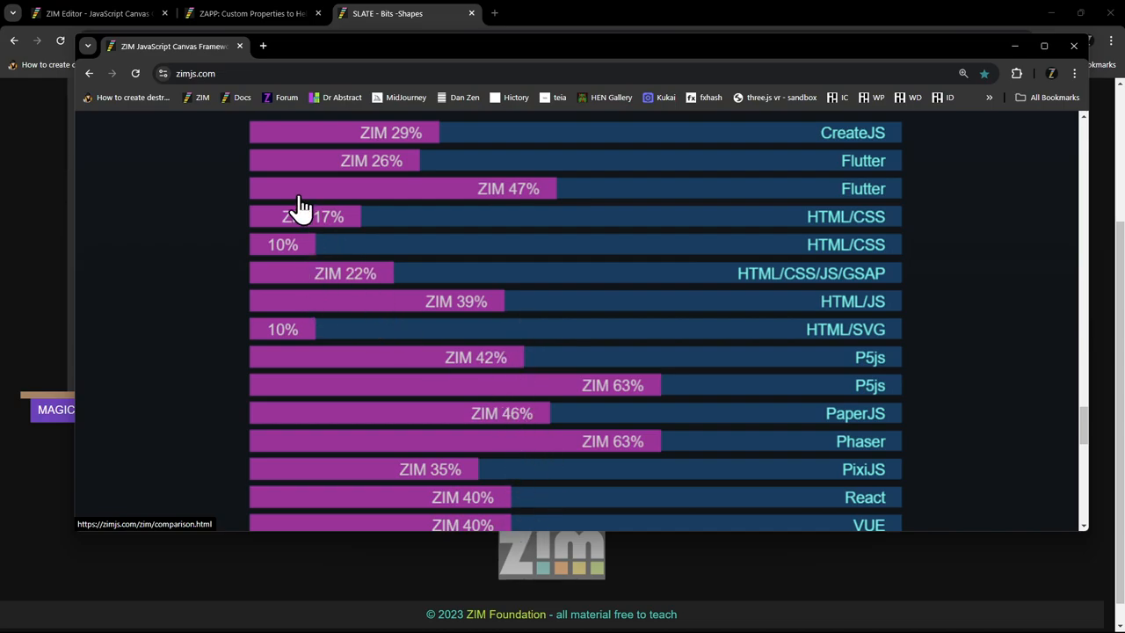
pyautogui.moveTo(549, 355)
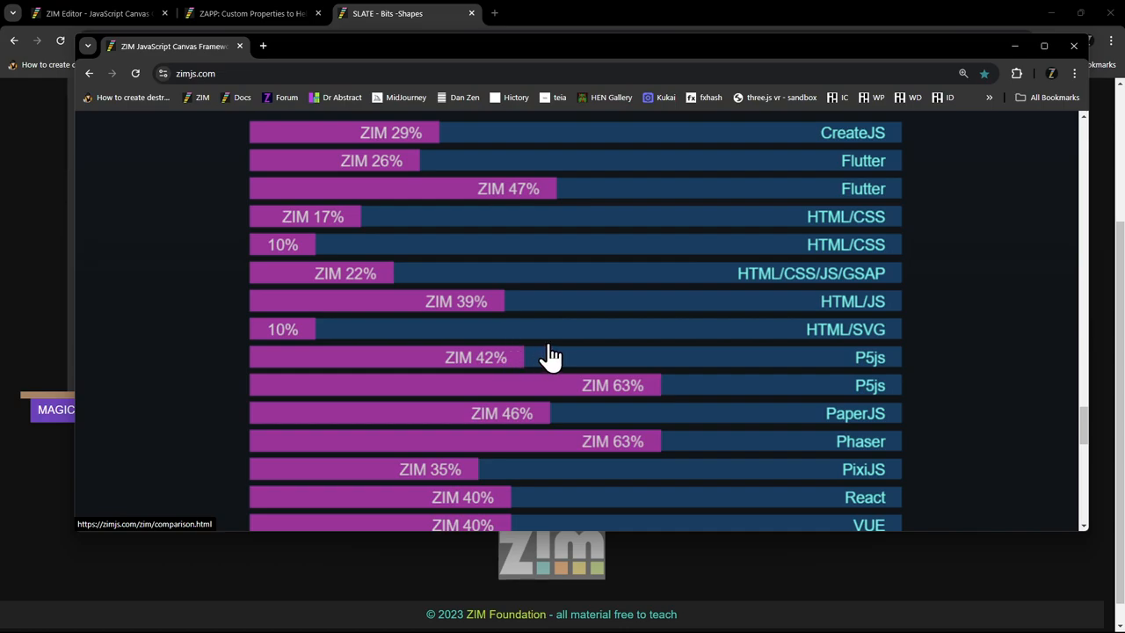
pyautogui.moveTo(756, 355)
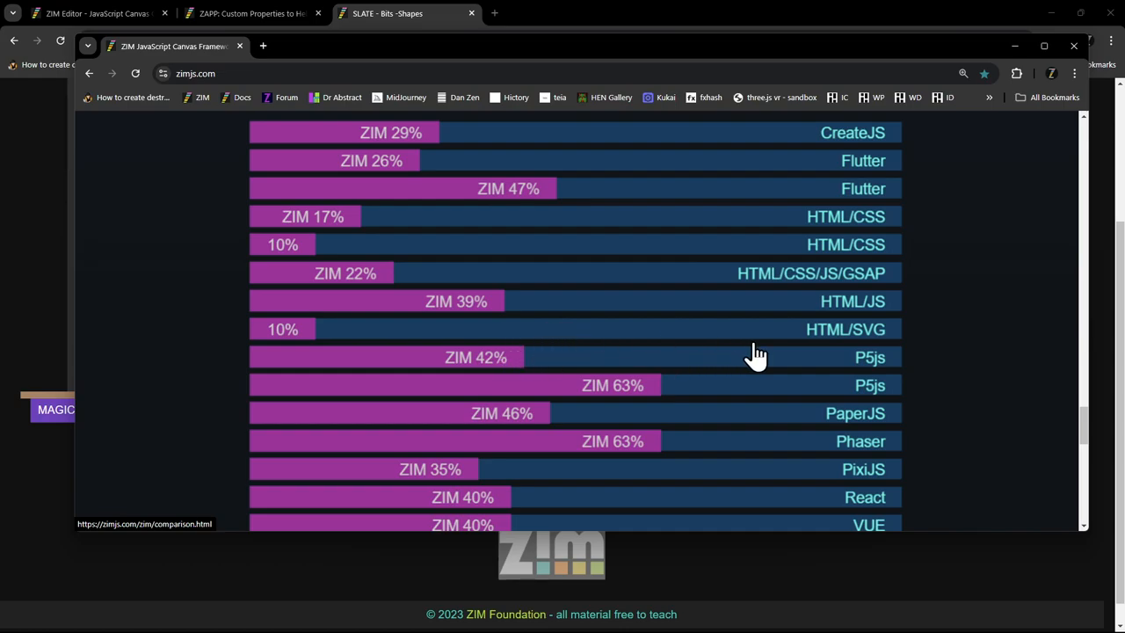
pyautogui.moveTo(295, 260)
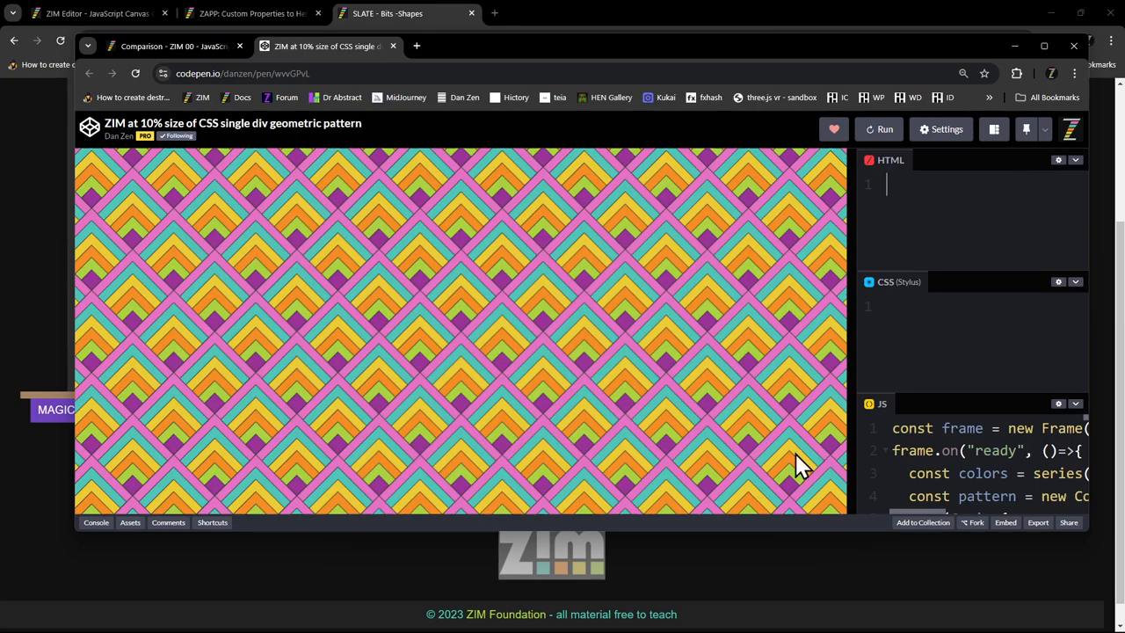
pyautogui.moveTo(351, 299)
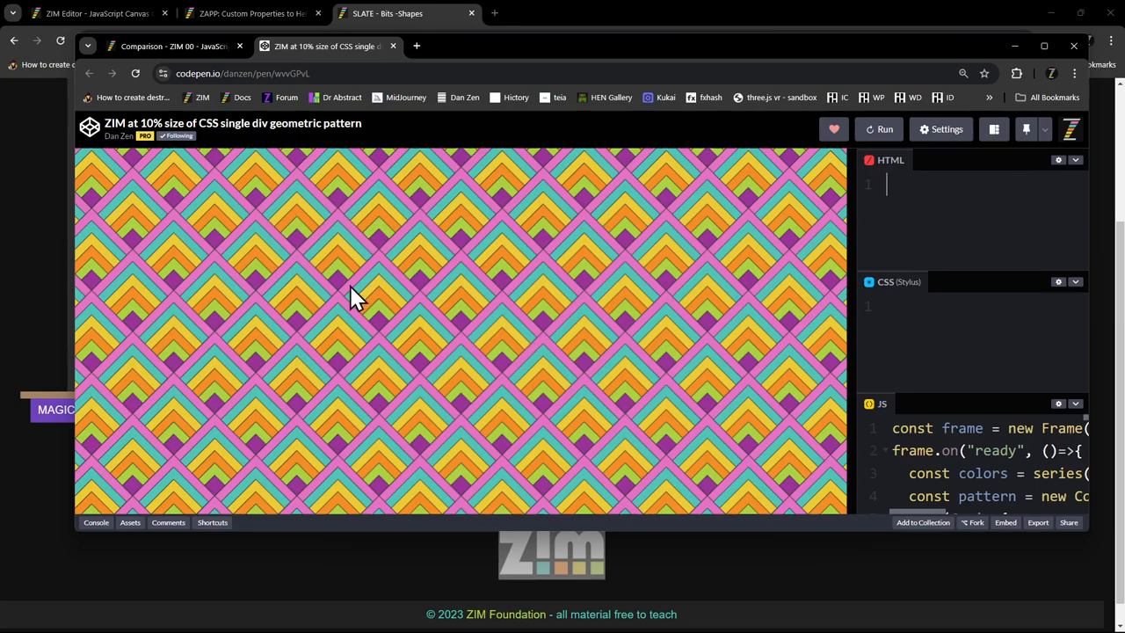
pyautogui.moveTo(89, 128)
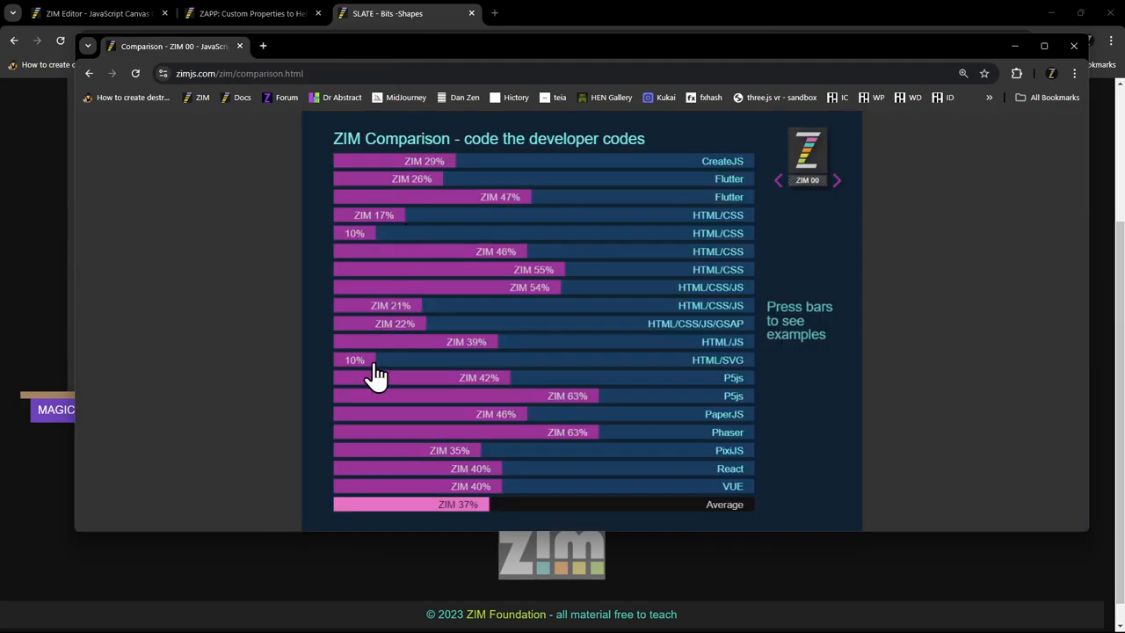
# - Open the 10% HTML/SVG pen's JS settings and highlight the ZIM version in its external script URL
pyautogui.click(355, 358)
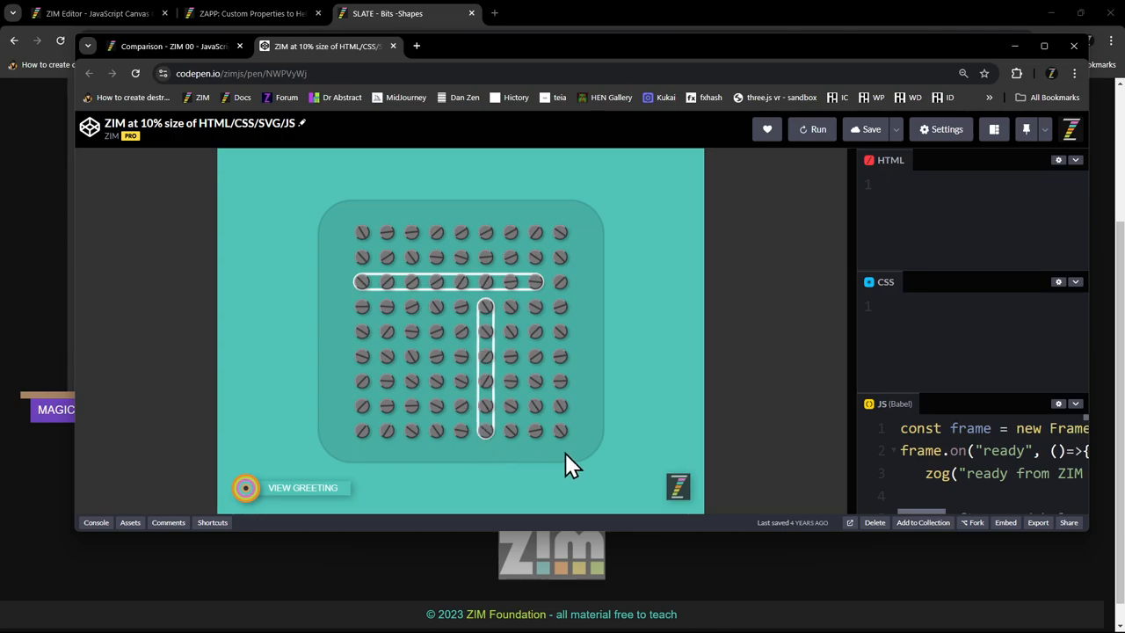
pyautogui.moveTo(566, 390)
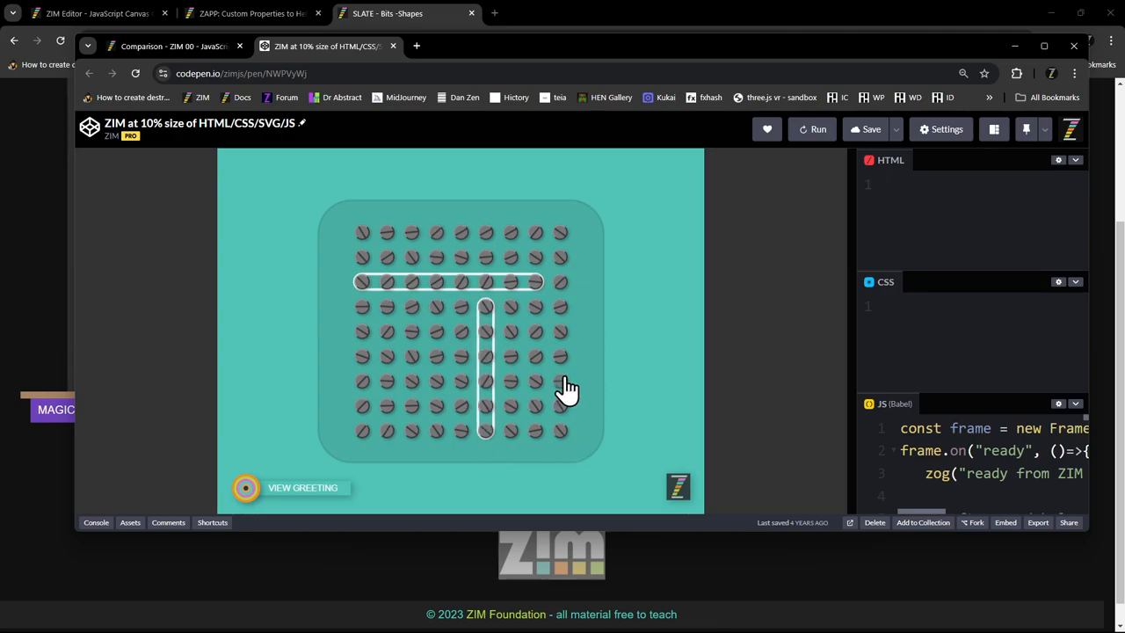
pyautogui.moveTo(400, 207)
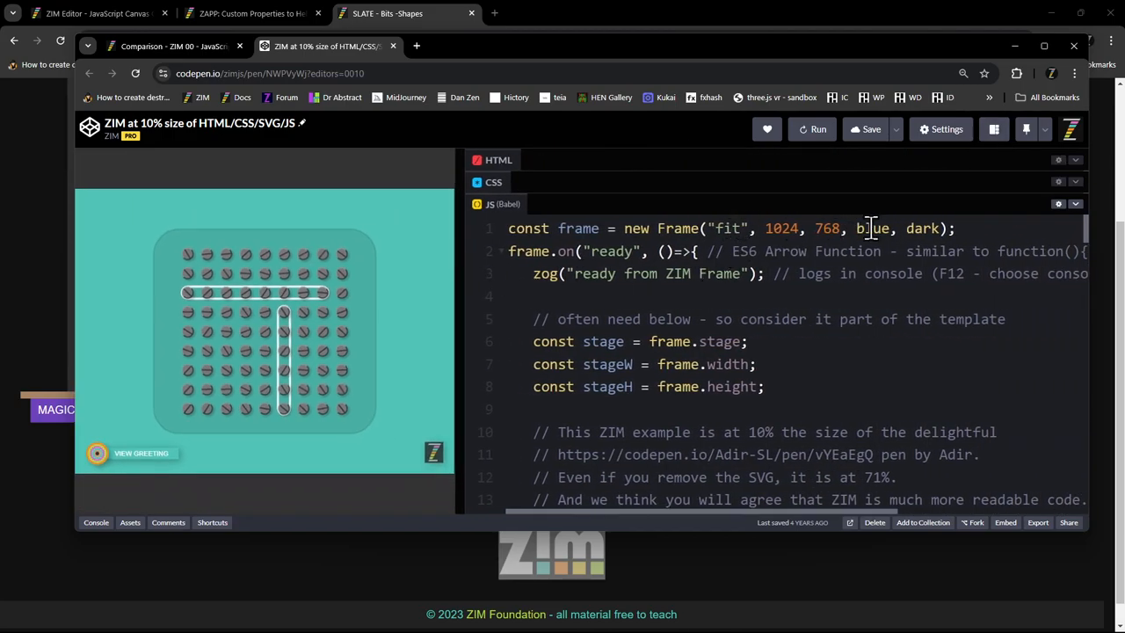
pyautogui.click(941, 130)
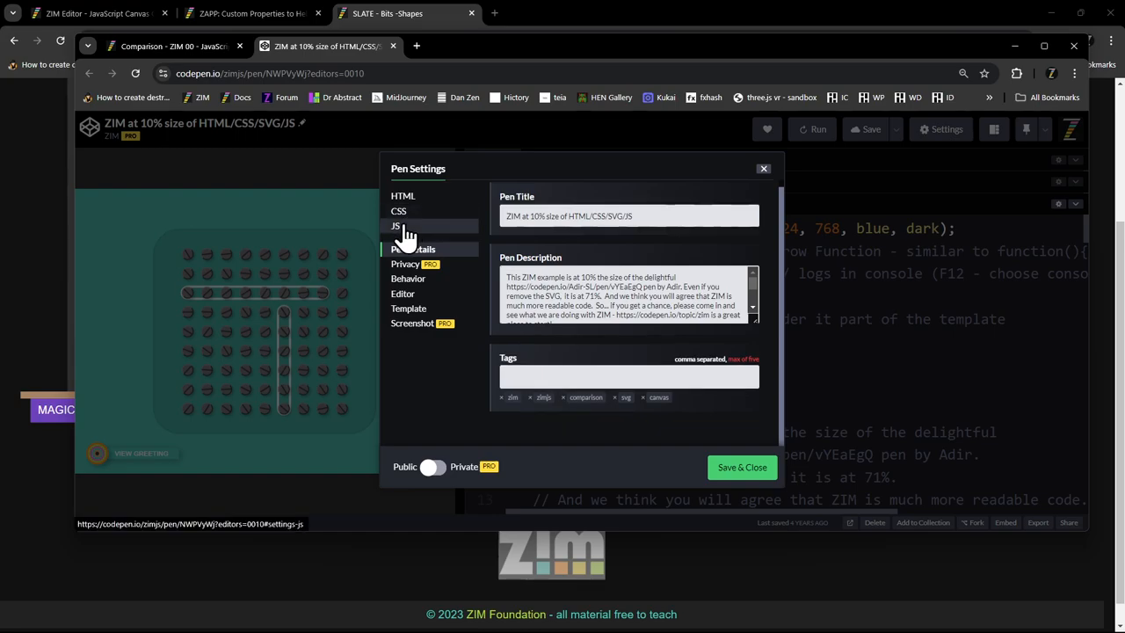
pyautogui.click(393, 225)
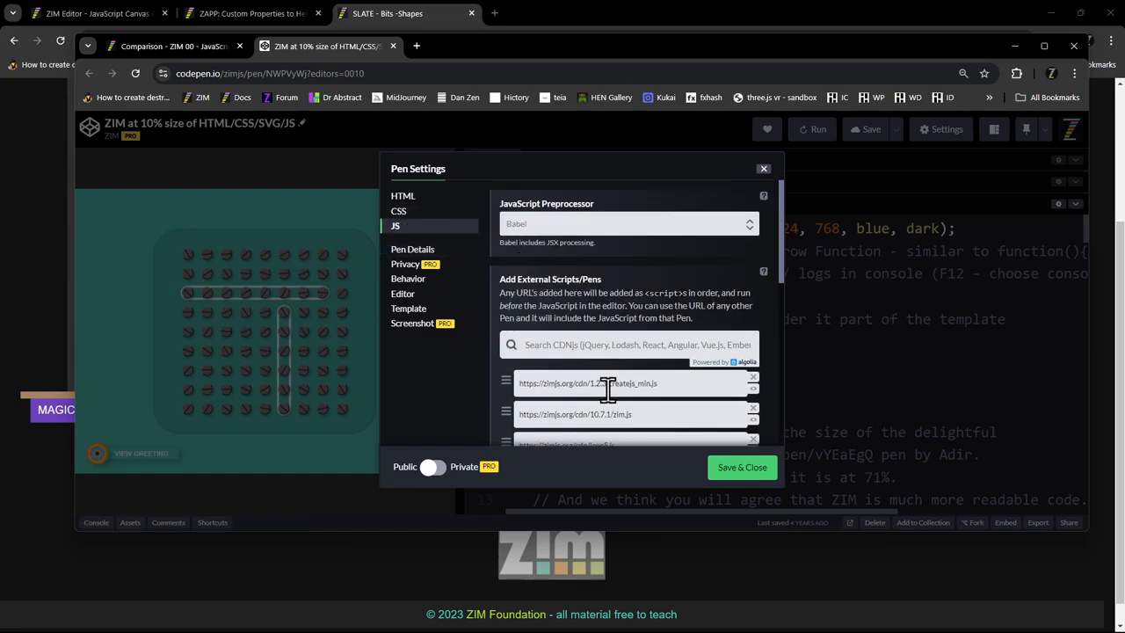
pyautogui.doubleClick(601, 415)
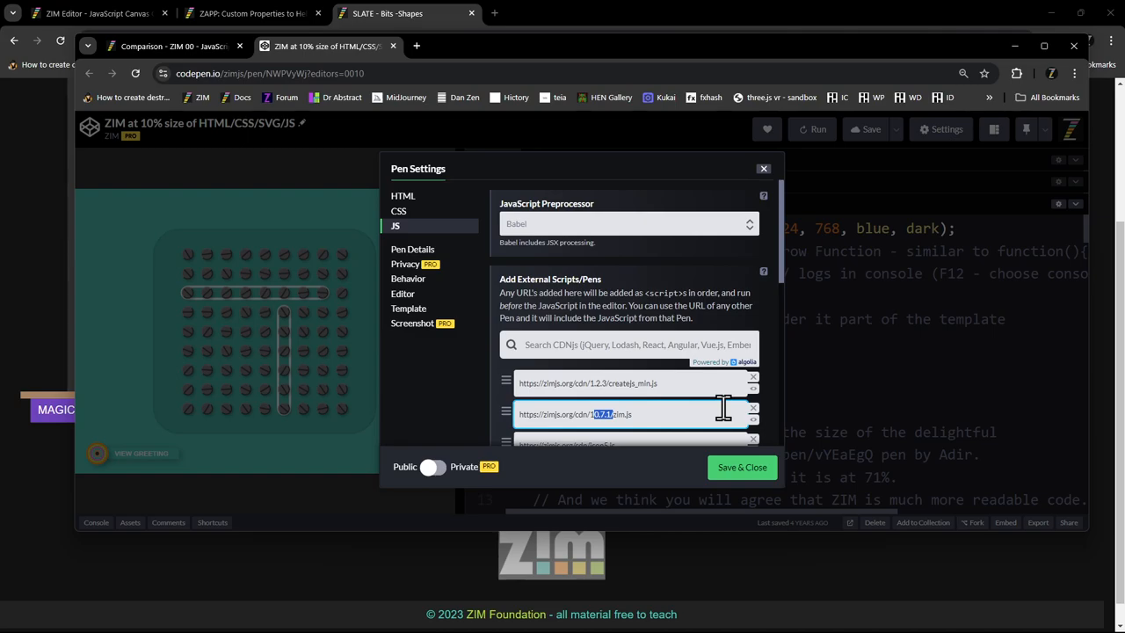
pyautogui.moveTo(242, 281)
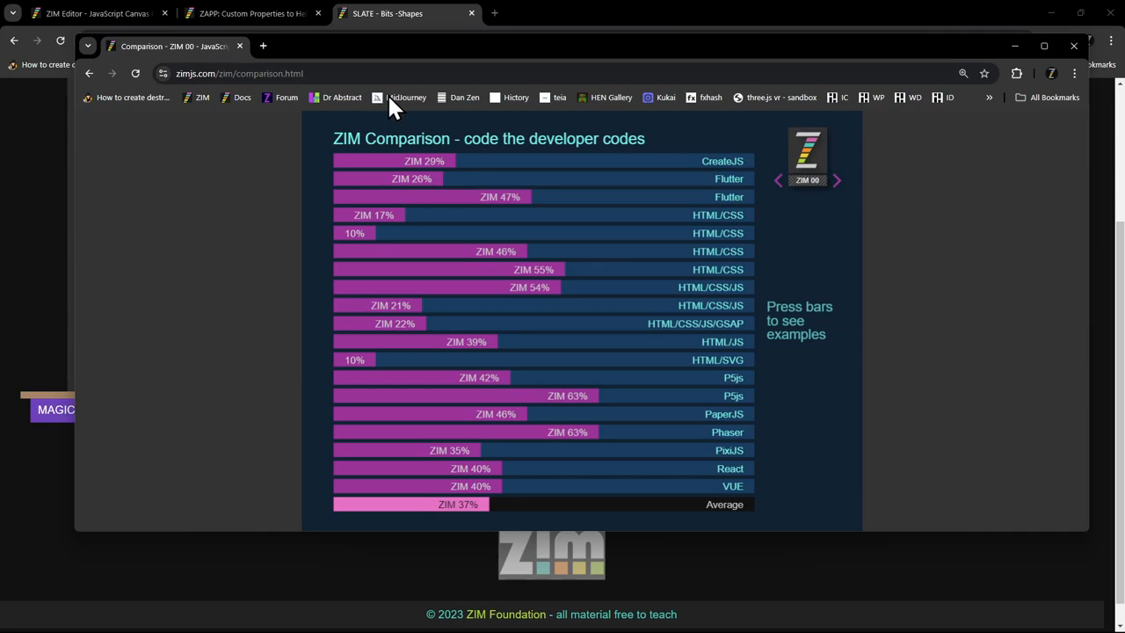
pyautogui.moveTo(536, 318)
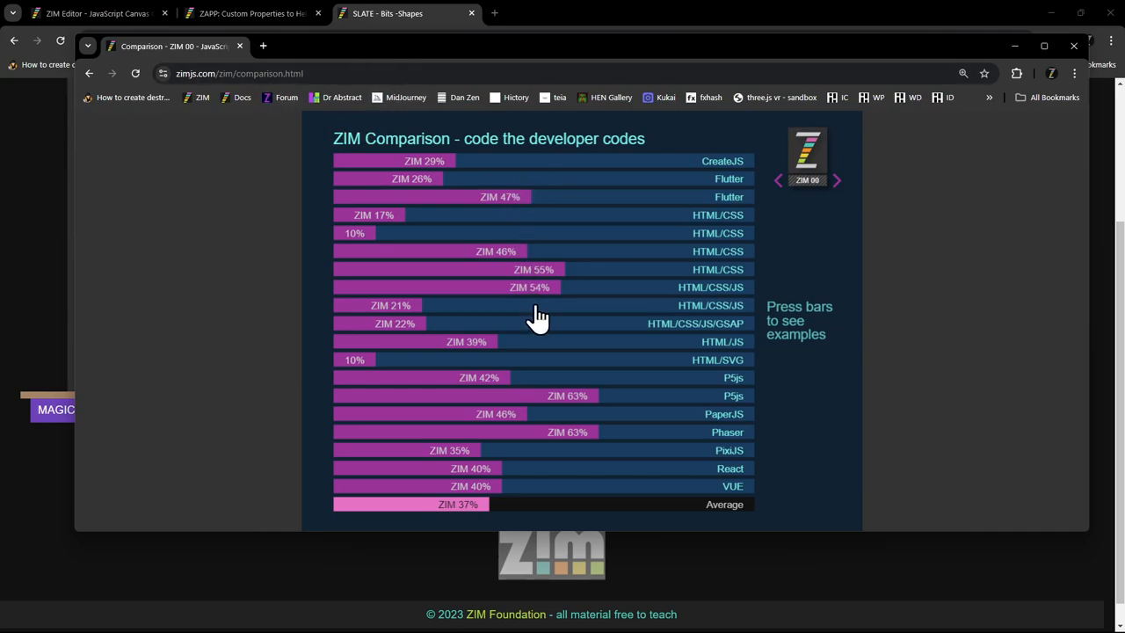